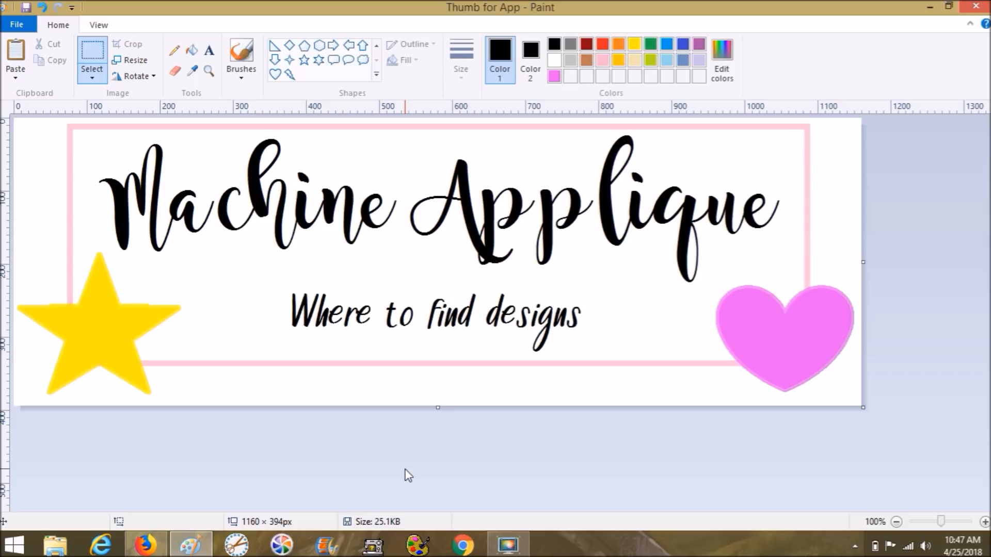
{"action": "mouse_move", "coordinate": [320, 357]}
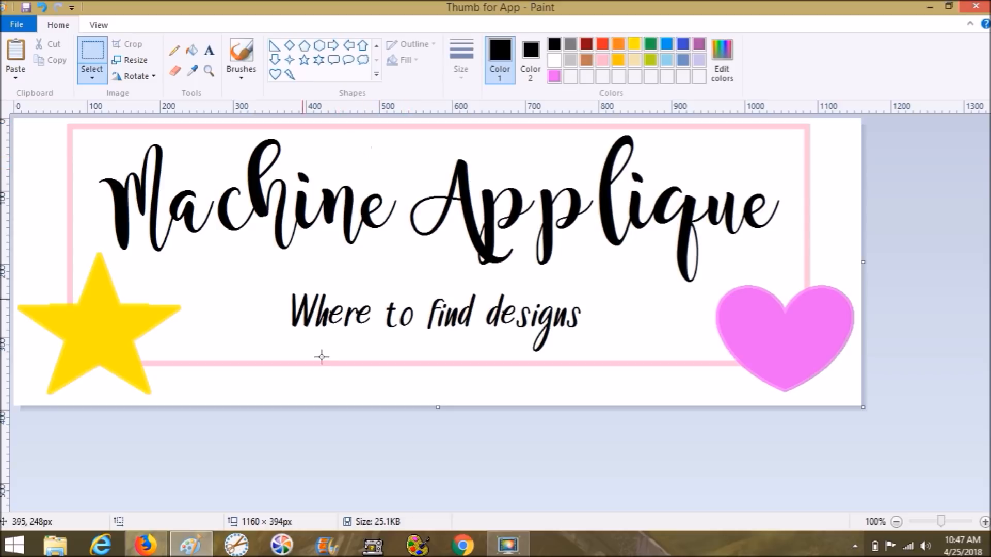
{"action": "mouse_move", "coordinate": [239, 430]}
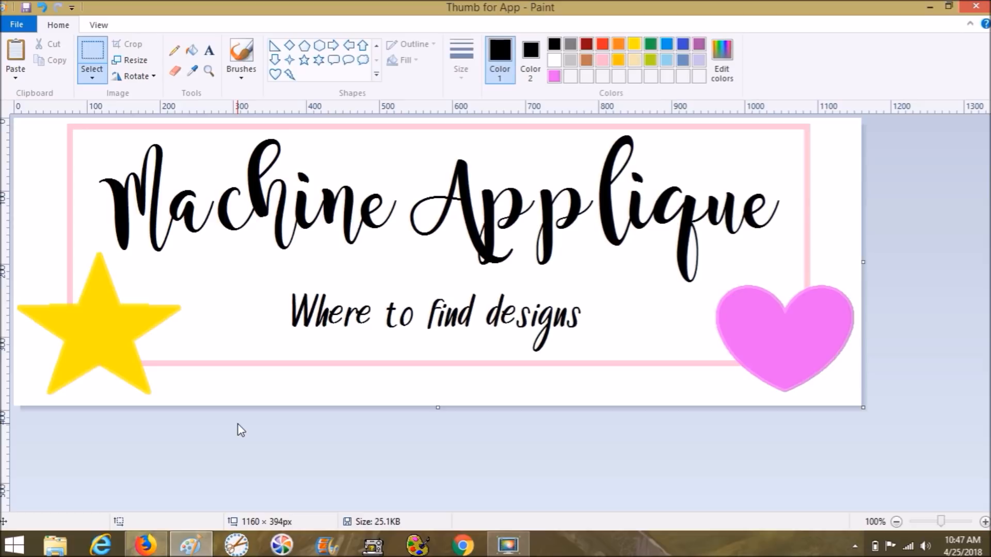
{"action": "mouse_move", "coordinate": [208, 438]}
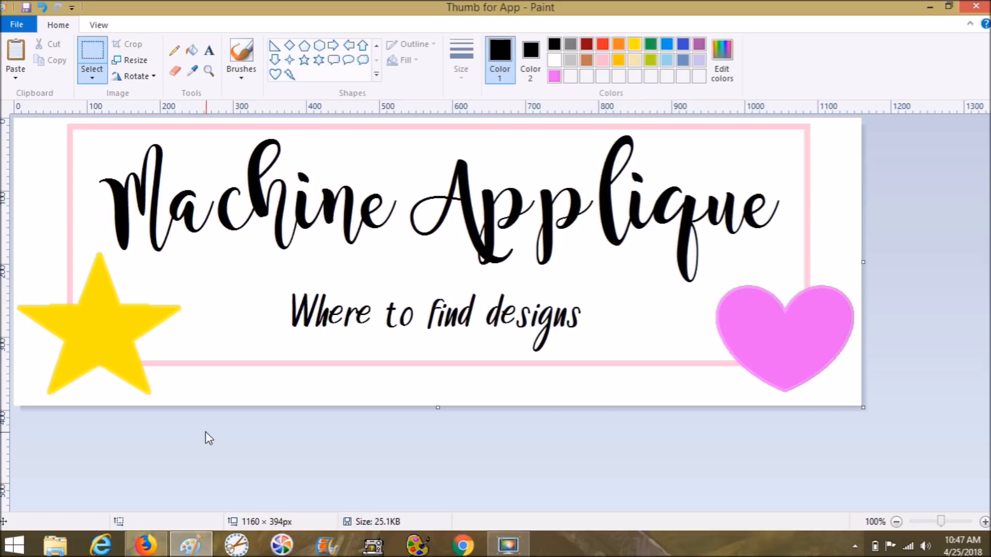
{"action": "mouse_move", "coordinate": [246, 448]}
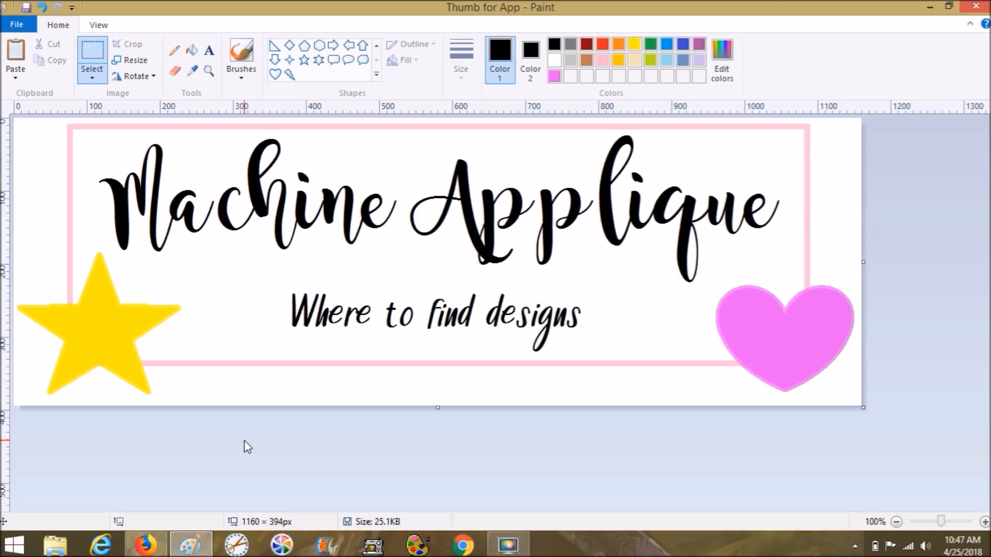
{"action": "mouse_move", "coordinate": [215, 485]}
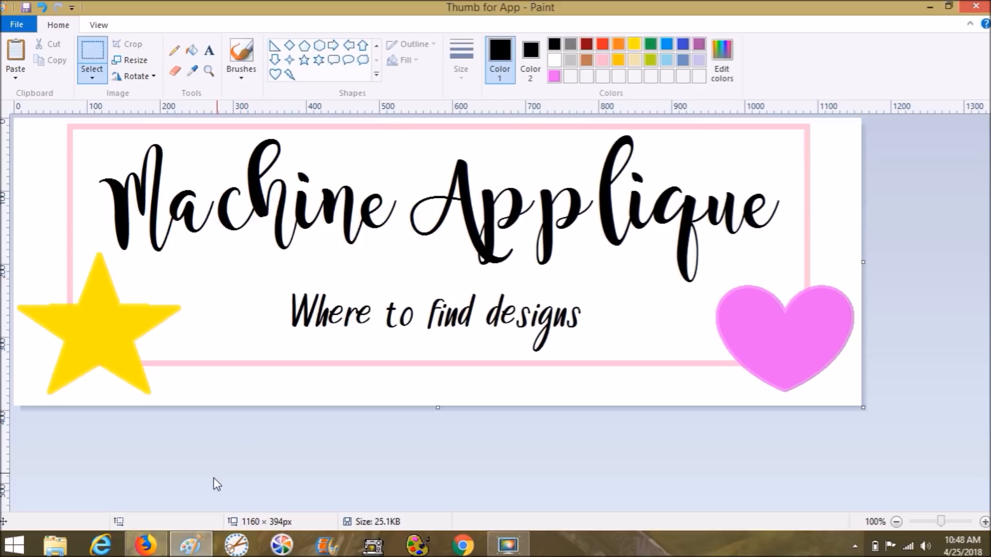
{"action": "mouse_move", "coordinate": [180, 501]}
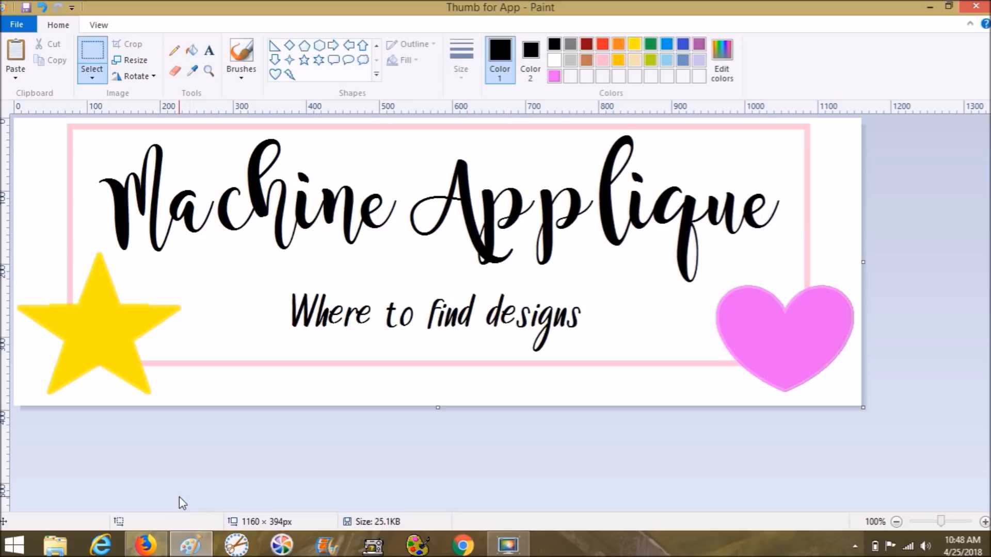
Switch from Paint to the Firefox Etsy applique search results.
{"action": "left_click", "coordinate": [147, 545]}
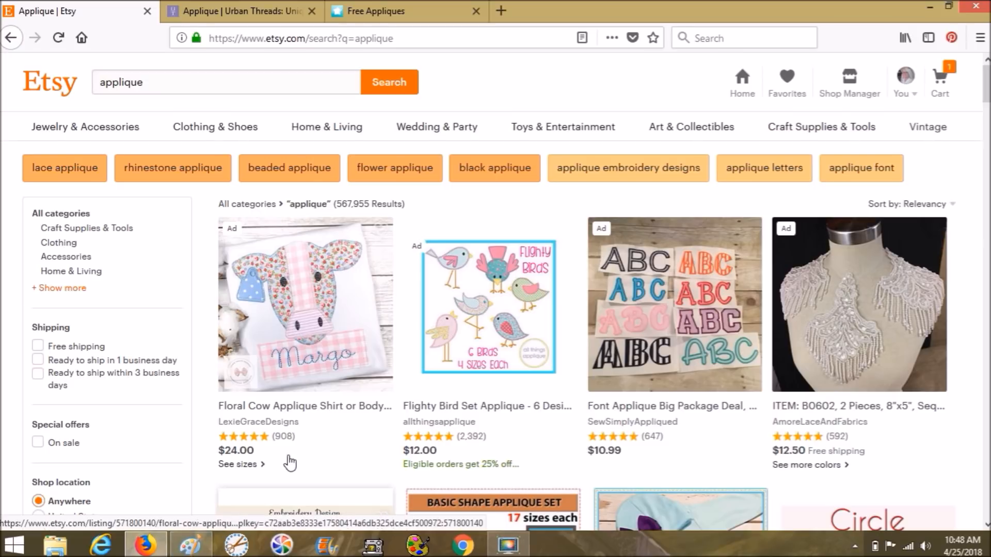
{"action": "mouse_move", "coordinate": [289, 463]}
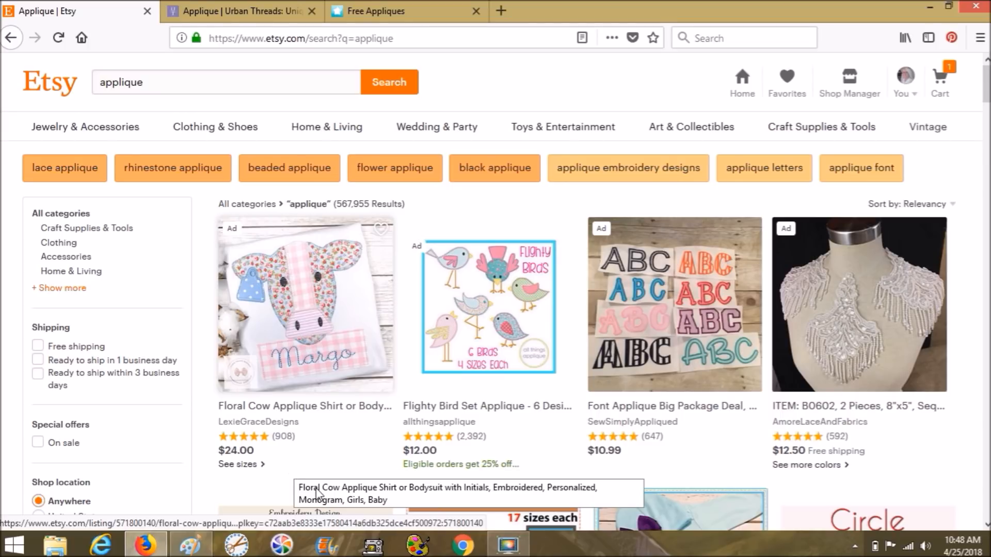
{"action": "scroll", "scroll_direction": "down", "scroll_amount": 3}
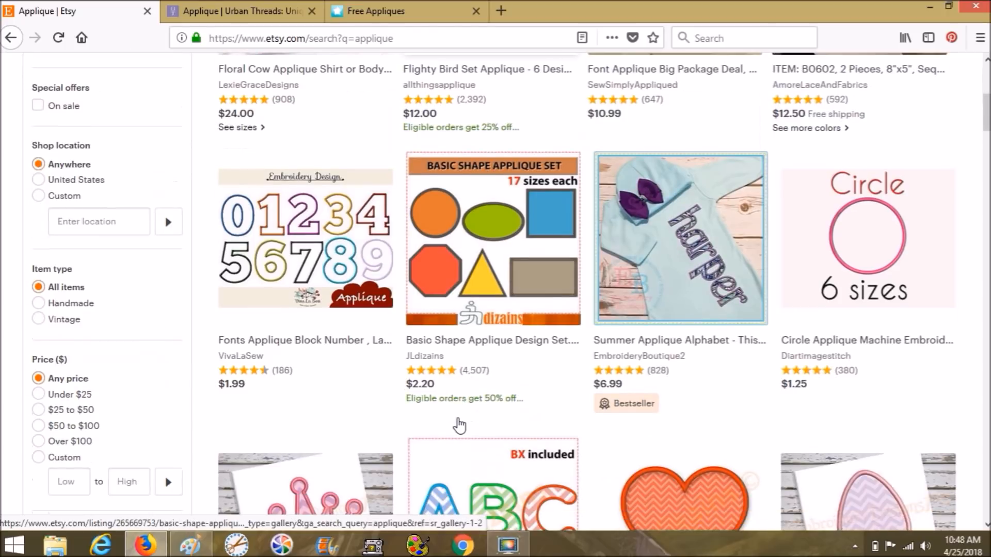
{"action": "scroll", "scroll_direction": "down", "scroll_amount": 3}
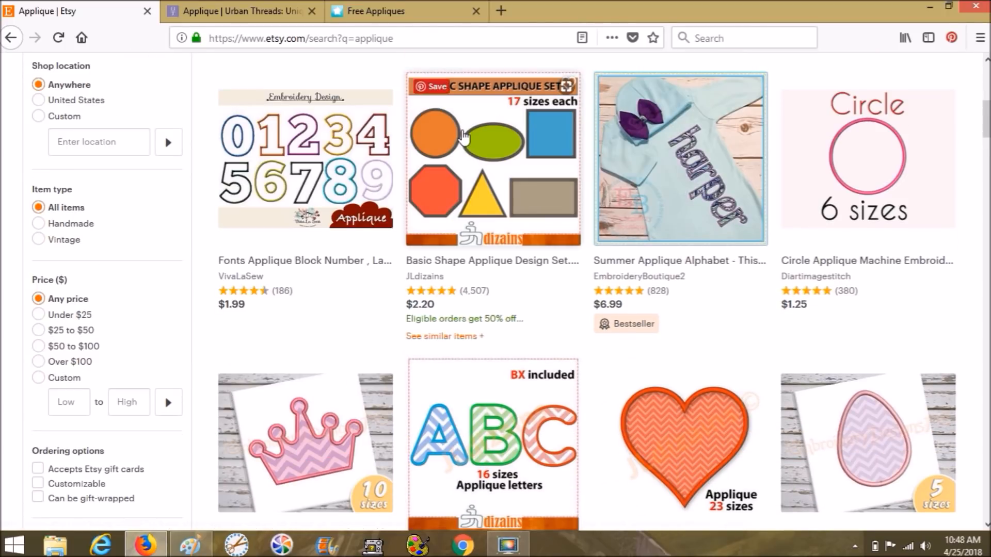
{"action": "mouse_move", "coordinate": [503, 136]}
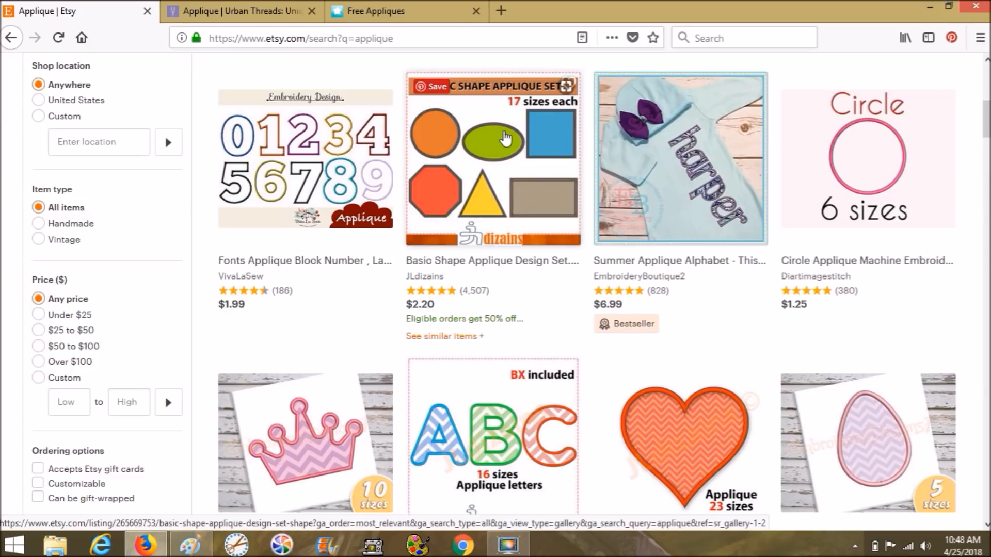
{"action": "mouse_move", "coordinate": [489, 202]}
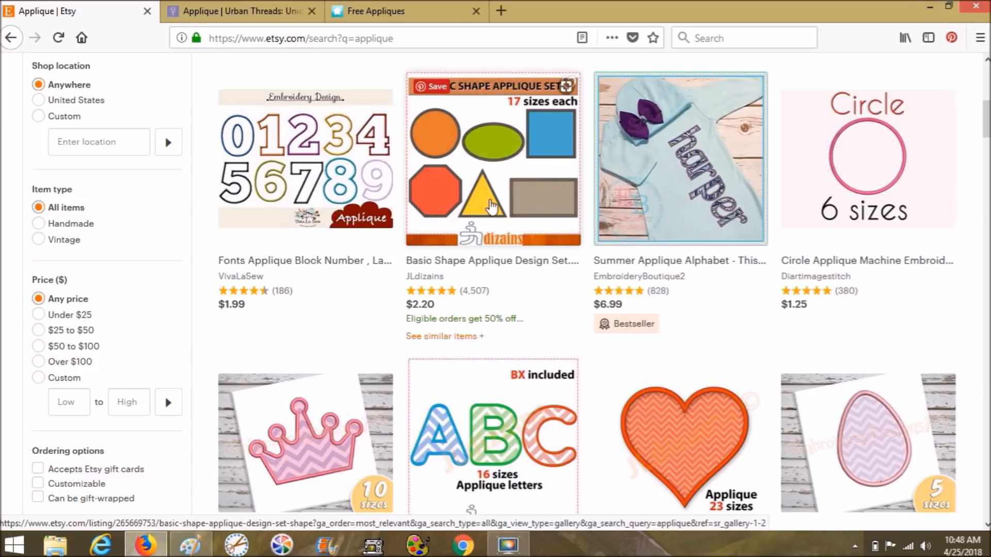
{"action": "mouse_move", "coordinate": [548, 147]}
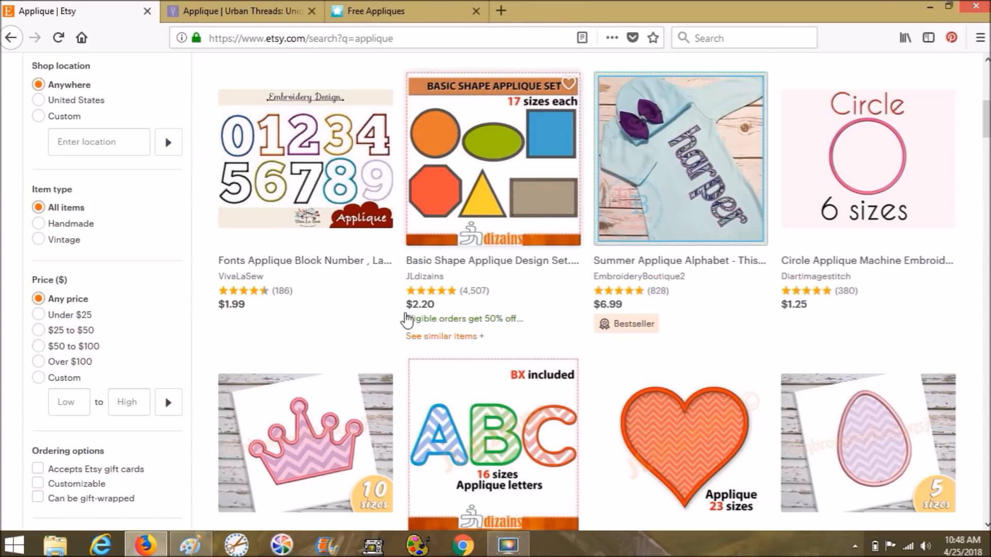
{"action": "scroll", "scroll_direction": "down", "scroll_amount": 3}
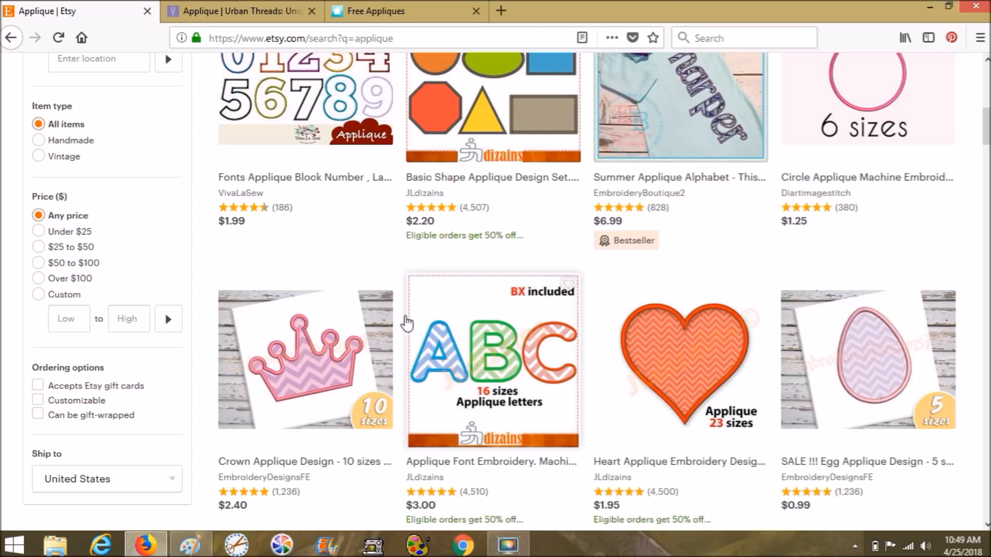
{"action": "scroll", "scroll_direction": "down", "scroll_amount": 3}
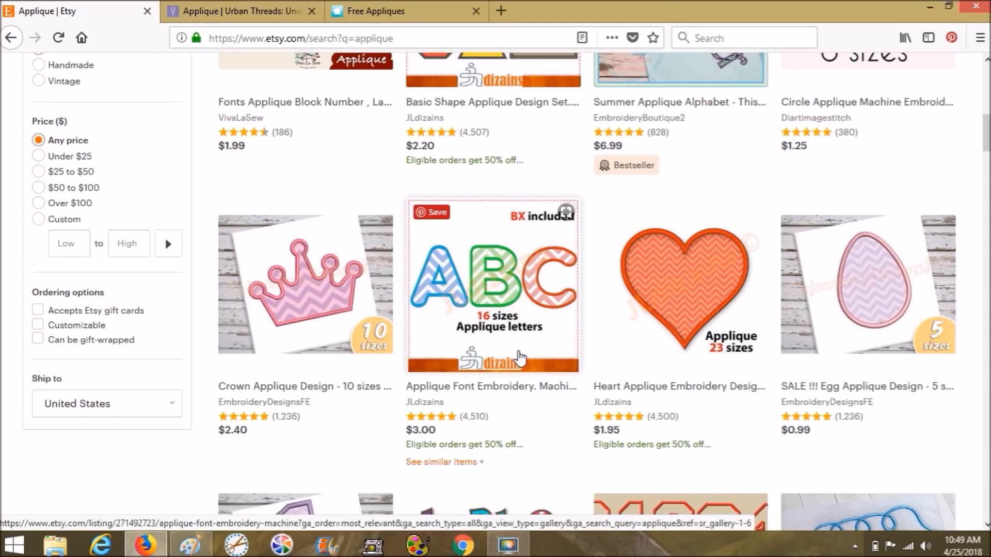
{"action": "scroll", "scroll_direction": "down", "scroll_amount": 3}
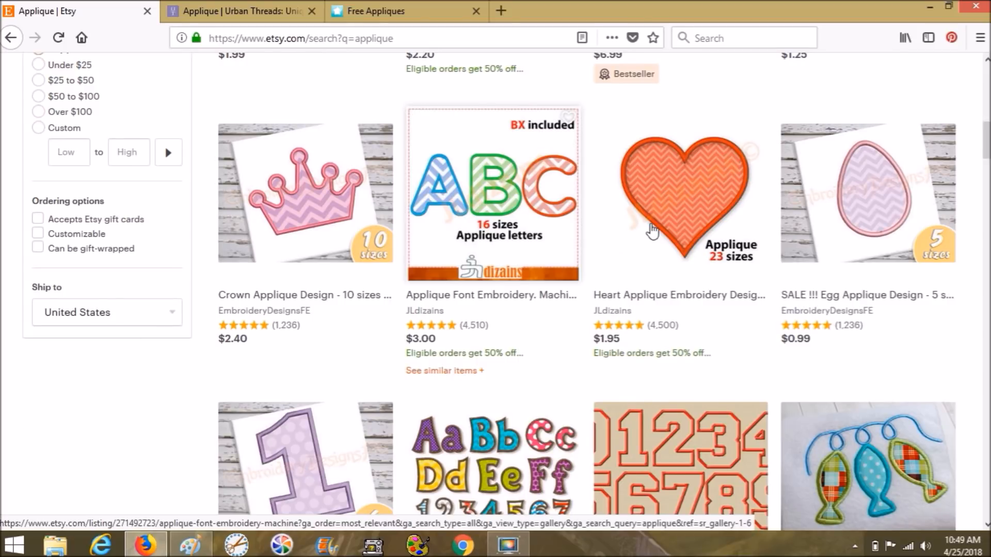
{"action": "scroll", "scroll_direction": "down", "scroll_amount": 3}
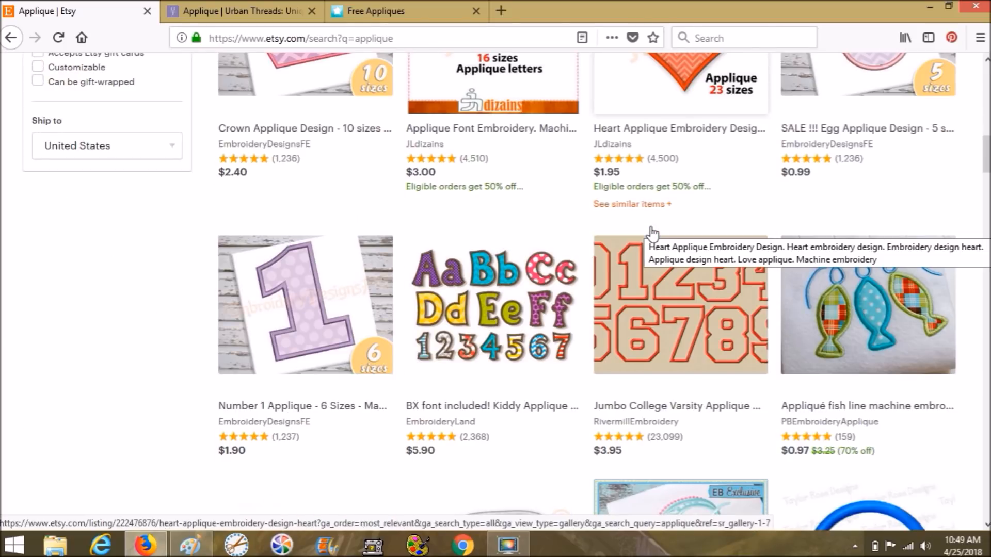
{"action": "scroll", "scroll_direction": "down", "scroll_amount": 3}
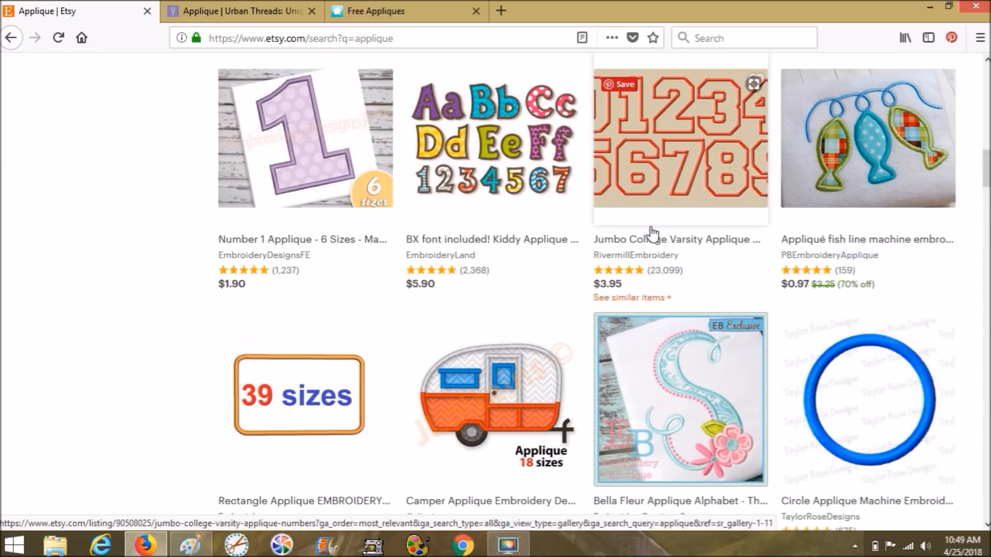
{"action": "scroll", "scroll_direction": "down", "scroll_amount": 3}
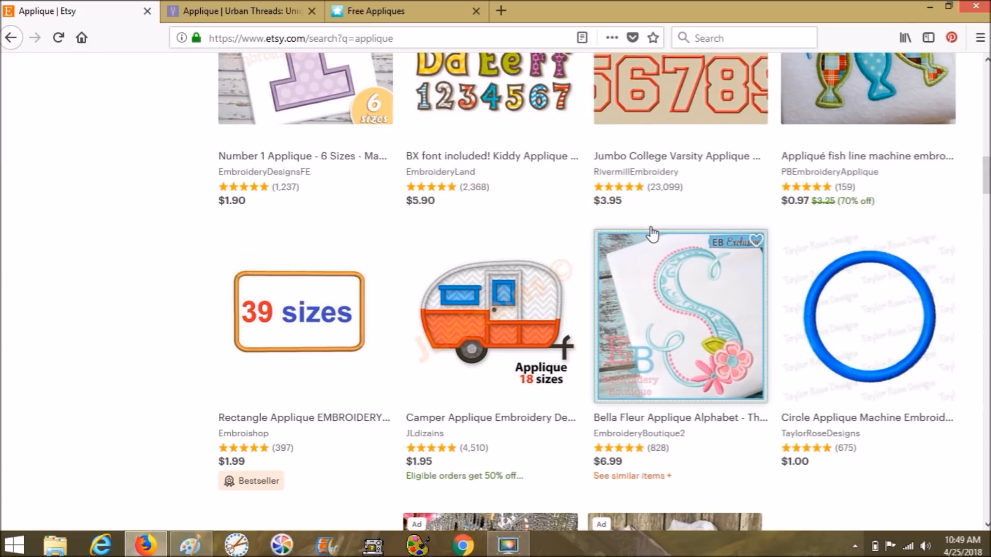
{"action": "scroll", "scroll_direction": "down", "scroll_amount": 3}
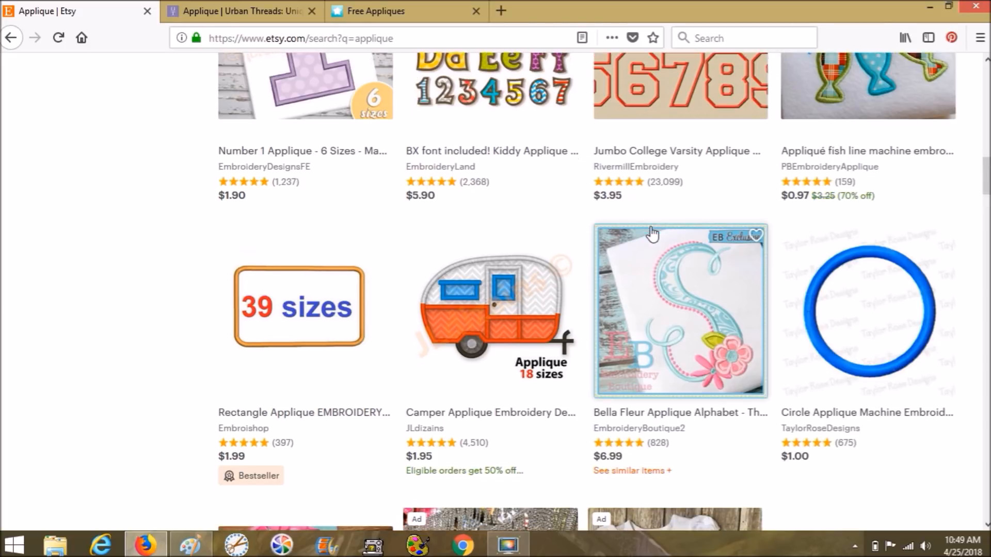
{"action": "scroll", "scroll_direction": "down", "scroll_amount": 3}
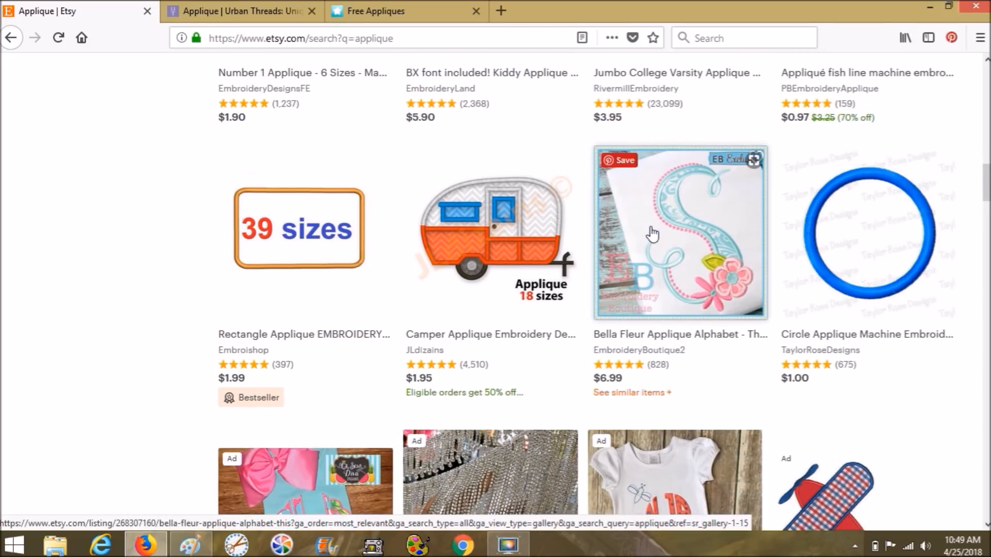
{"action": "mouse_move", "coordinate": [653, 246]}
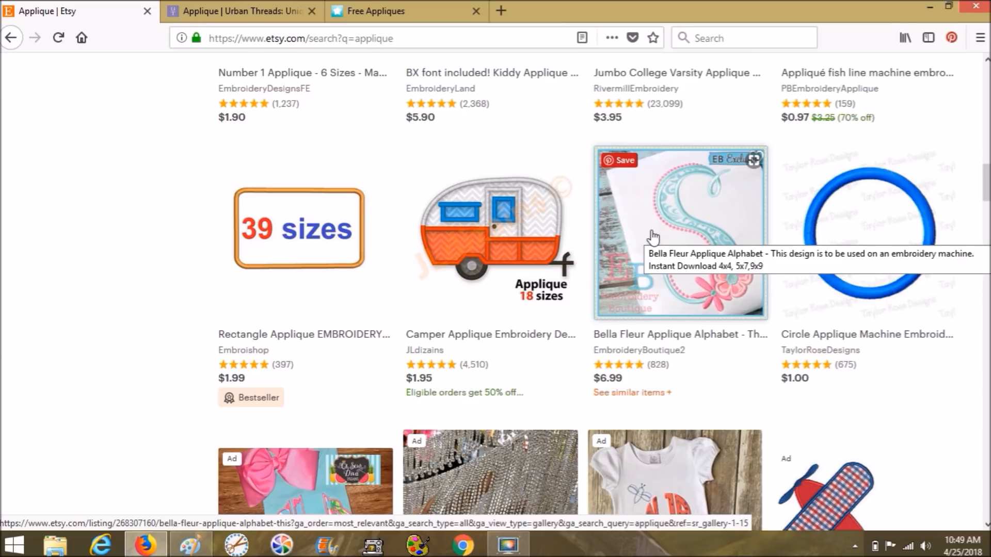
{"action": "mouse_move", "coordinate": [759, 155]}
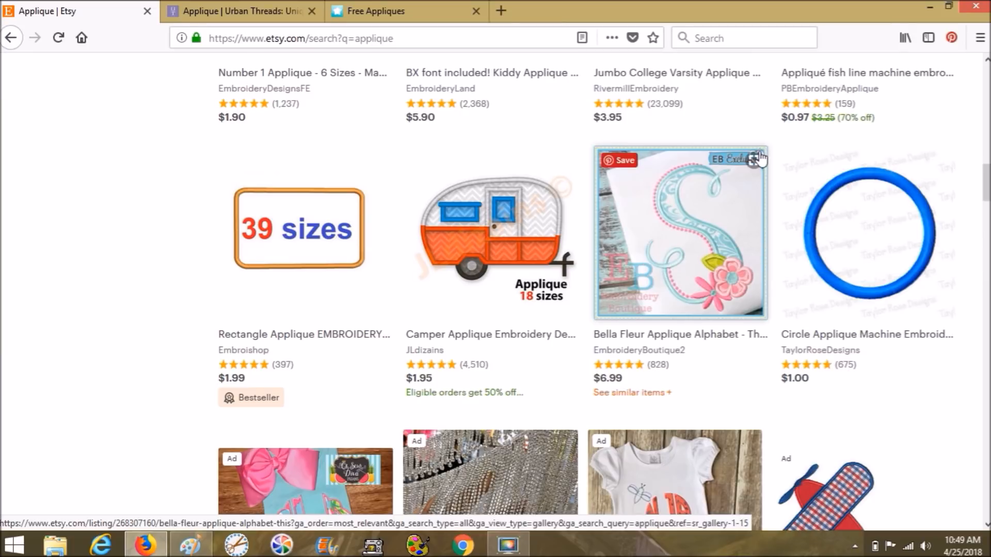
{"action": "mouse_move", "coordinate": [679, 192]}
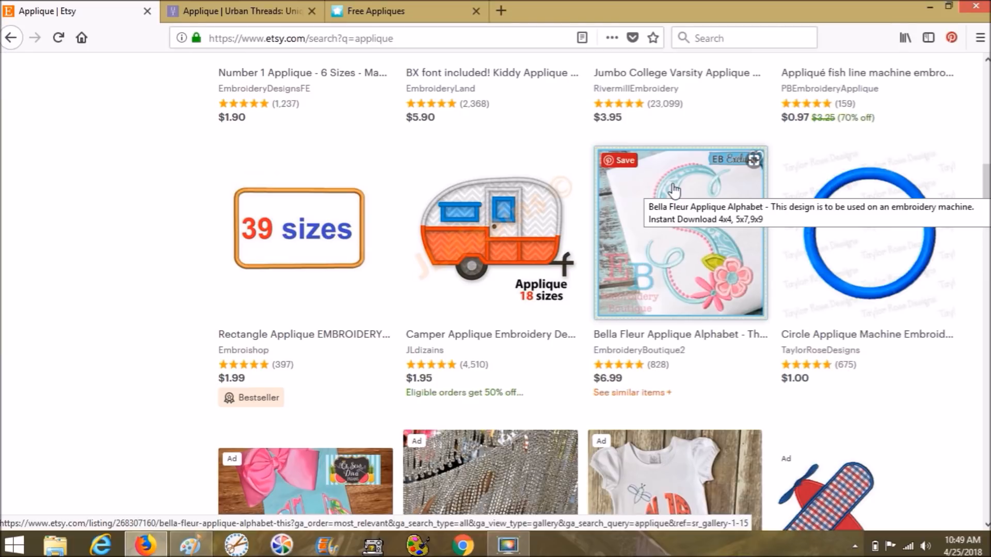
Browse down through the first page of Etsy applique results to the pagination bar.
{"action": "scroll", "scroll_direction": "down", "scroll_amount": 3}
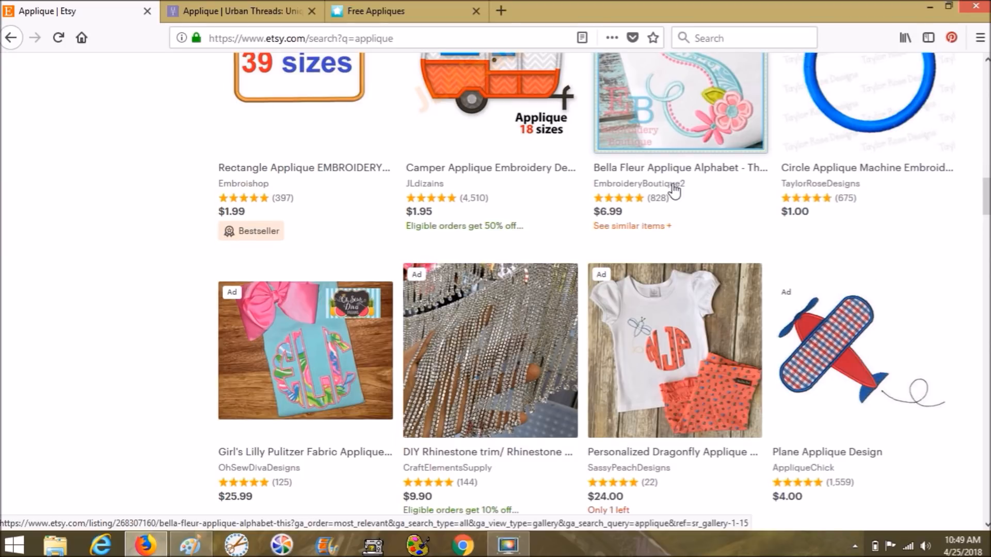
{"action": "mouse_move", "coordinate": [668, 194]}
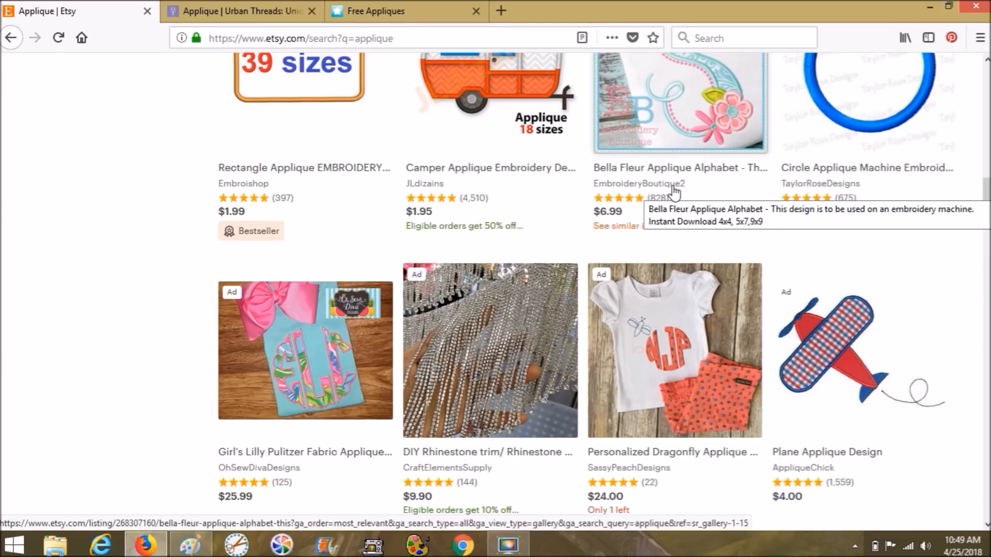
{"action": "scroll", "scroll_direction": "down", "scroll_amount": 3}
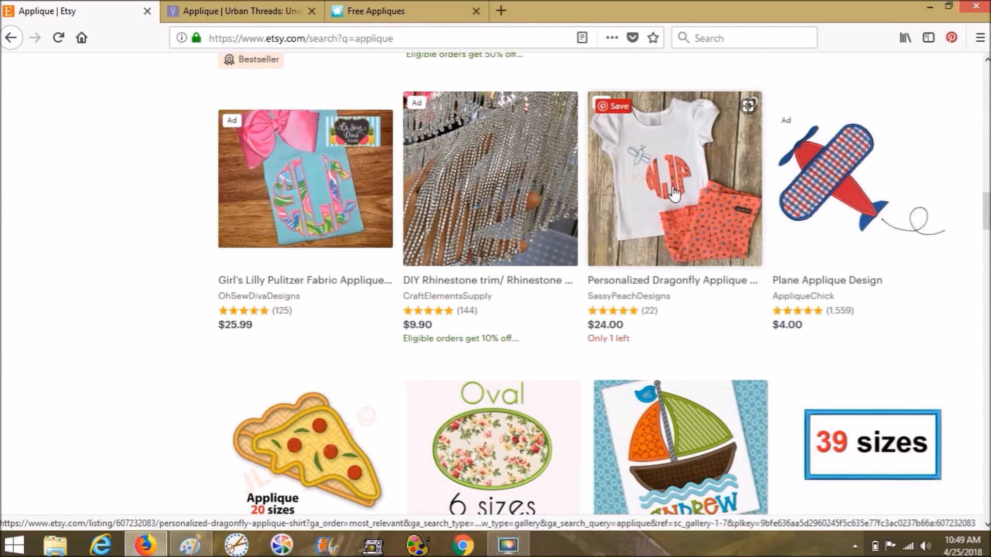
{"action": "scroll", "scroll_direction": "down", "scroll_amount": 3}
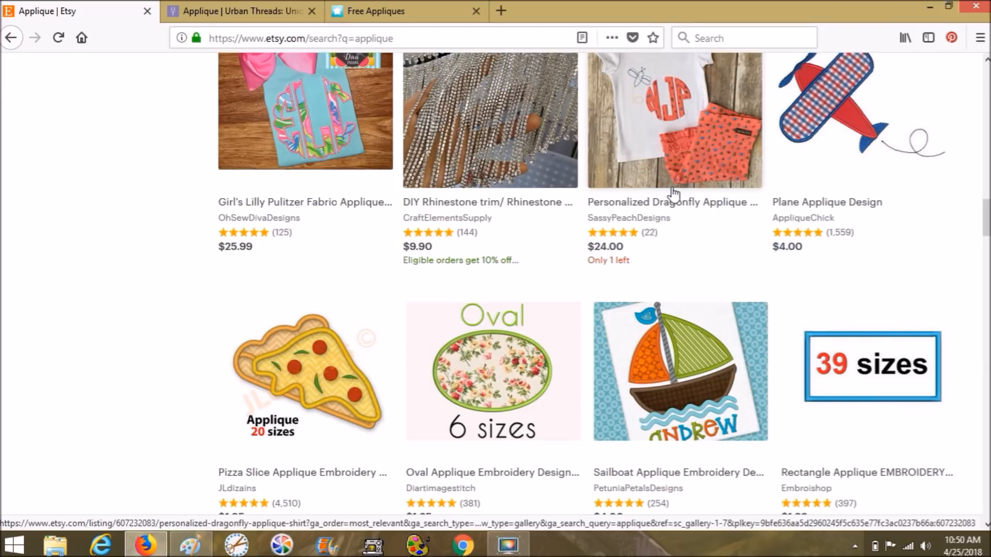
{"action": "scroll", "scroll_direction": "down", "scroll_amount": 3}
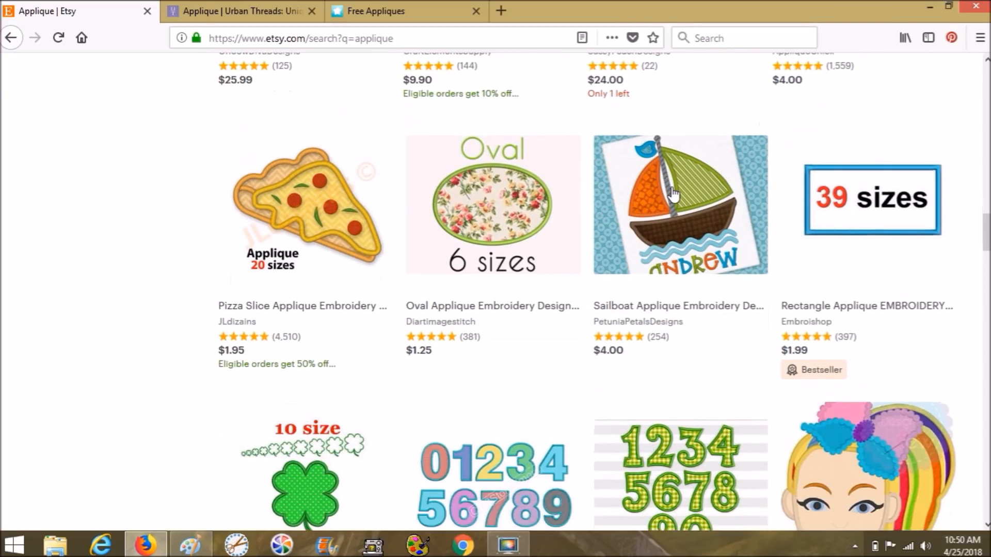
{"action": "scroll", "scroll_direction": "down", "scroll_amount": 3}
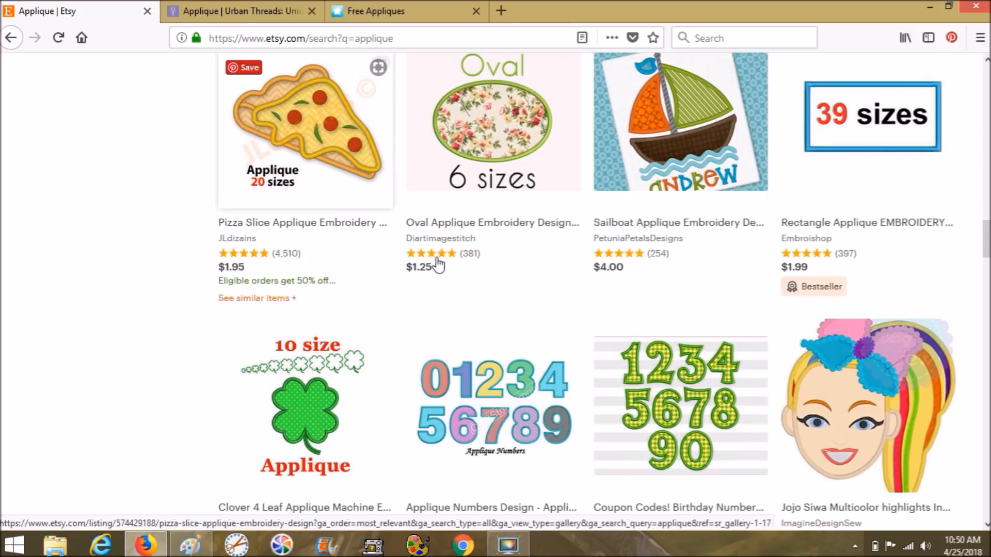
{"action": "scroll", "scroll_direction": "down", "scroll_amount": 3}
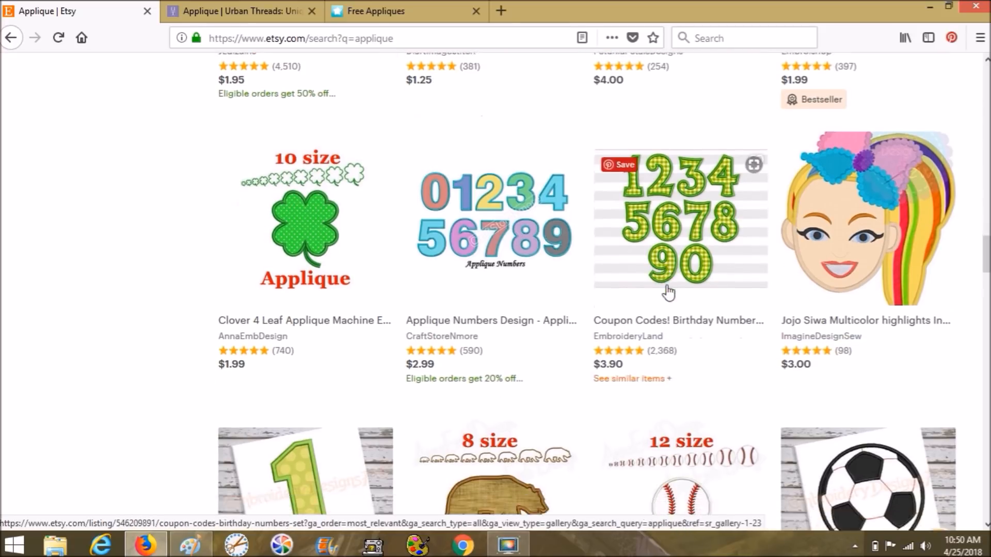
{"action": "scroll", "scroll_direction": "down", "scroll_amount": 3}
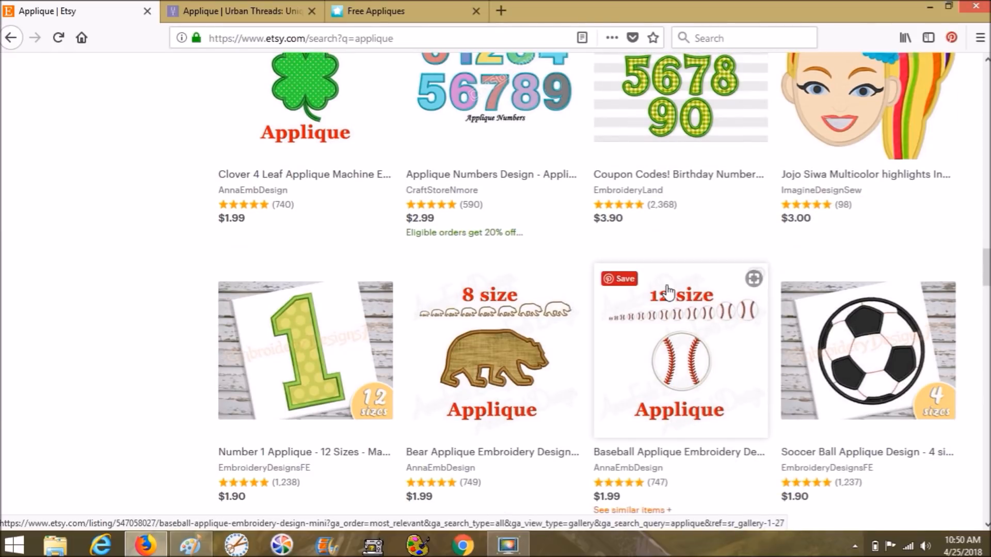
{"action": "scroll", "scroll_direction": "down", "scroll_amount": 3}
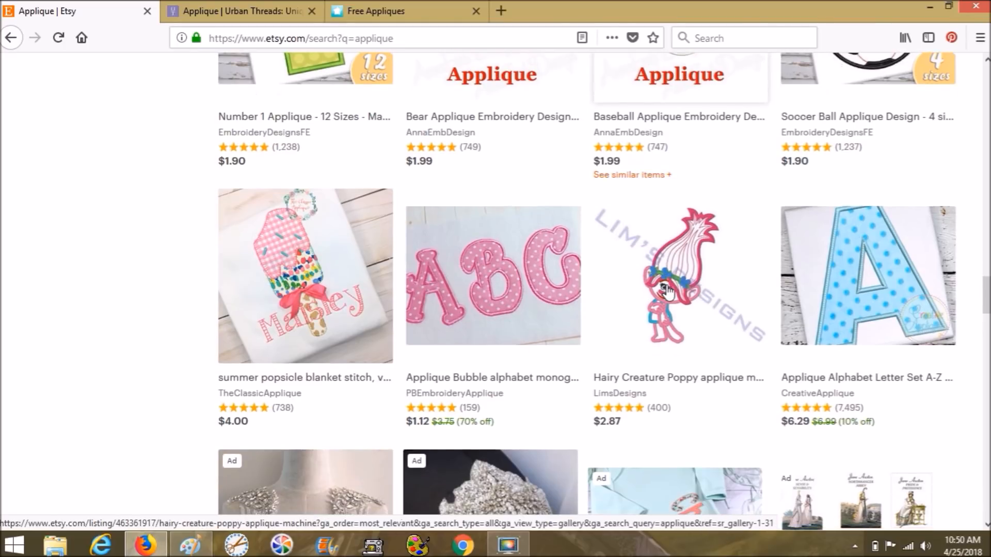
{"action": "scroll", "scroll_direction": "down", "scroll_amount": 3}
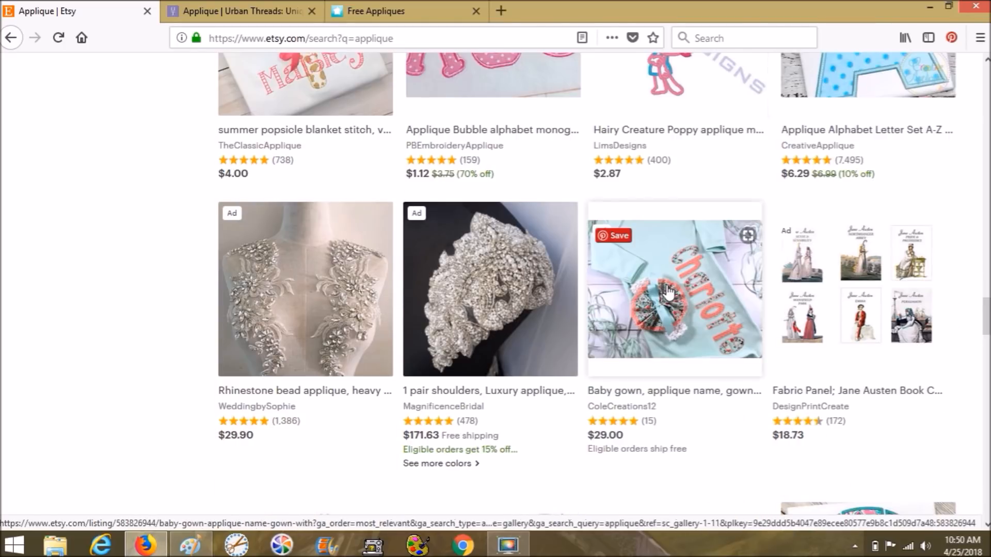
{"action": "scroll", "scroll_direction": "down", "scroll_amount": 3}
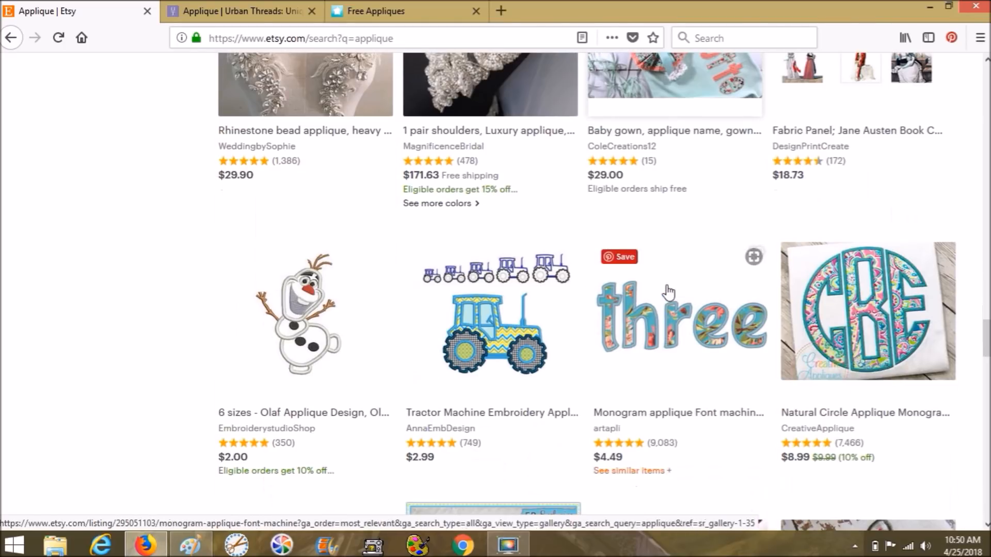
{"action": "scroll", "scroll_direction": "down", "scroll_amount": 3}
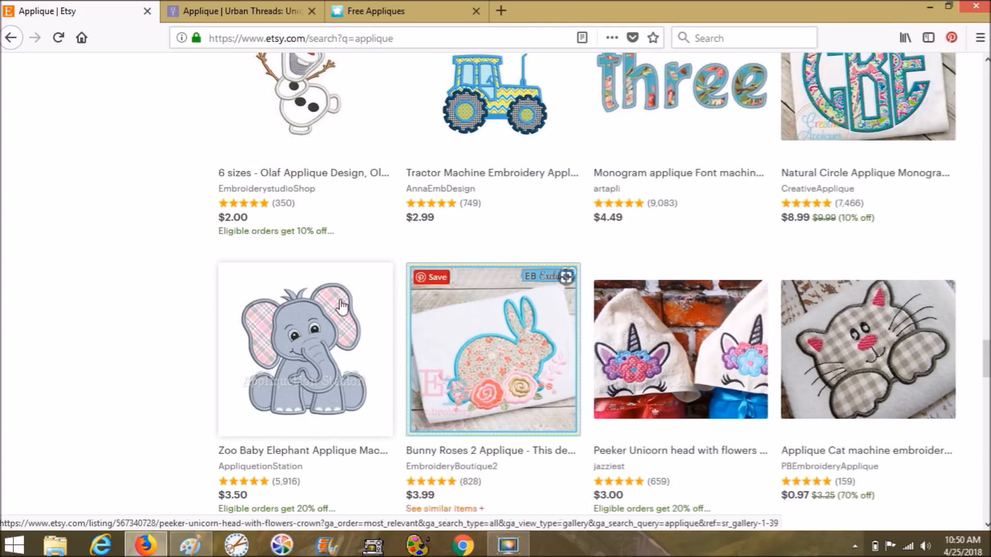
{"action": "scroll", "scroll_direction": "down", "scroll_amount": 3}
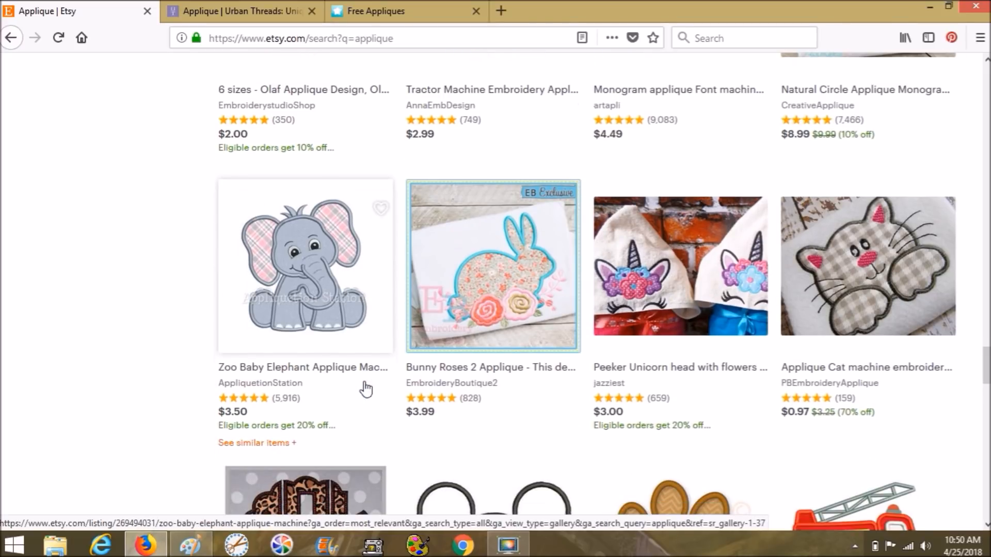
{"action": "mouse_move", "coordinate": [301, 319]}
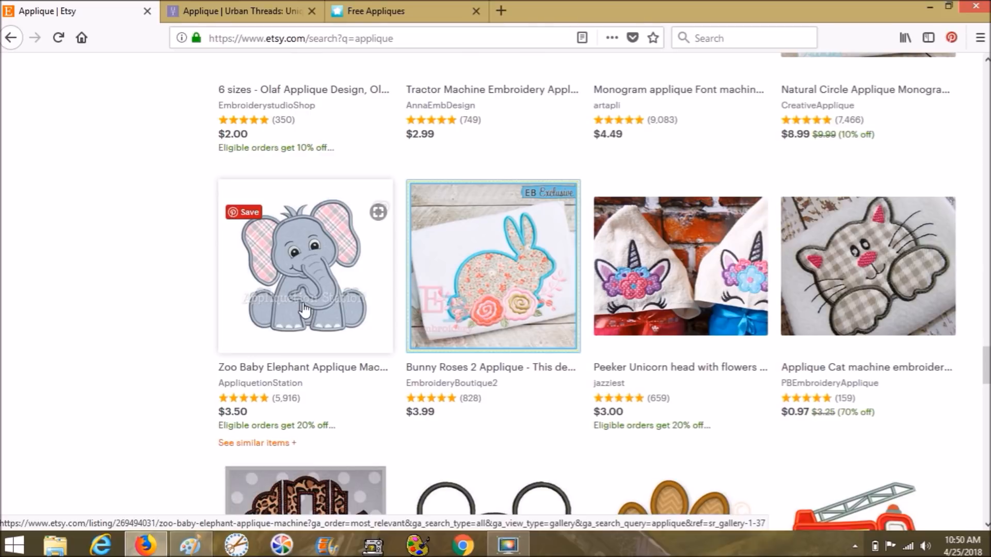
{"action": "mouse_move", "coordinate": [510, 315]}
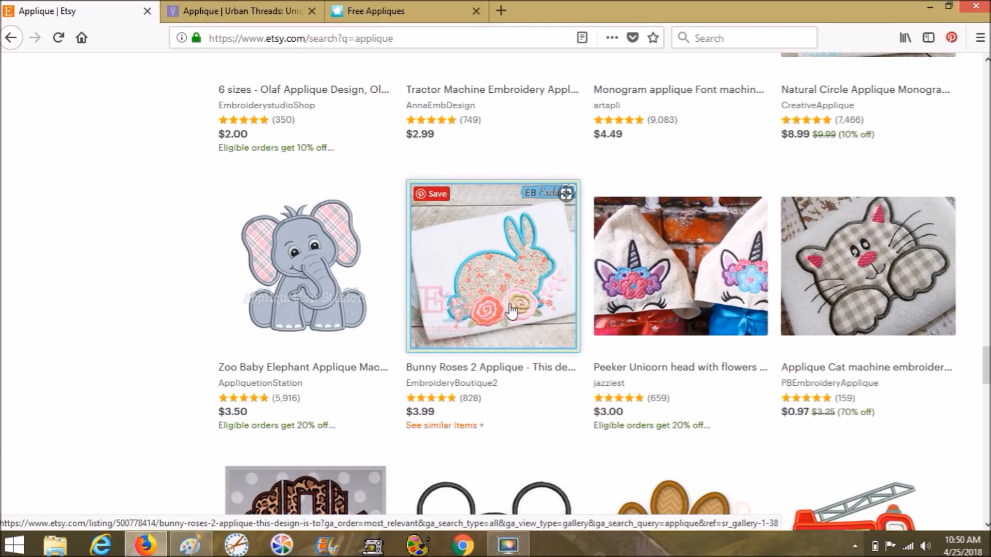
{"action": "mouse_move", "coordinate": [622, 324]}
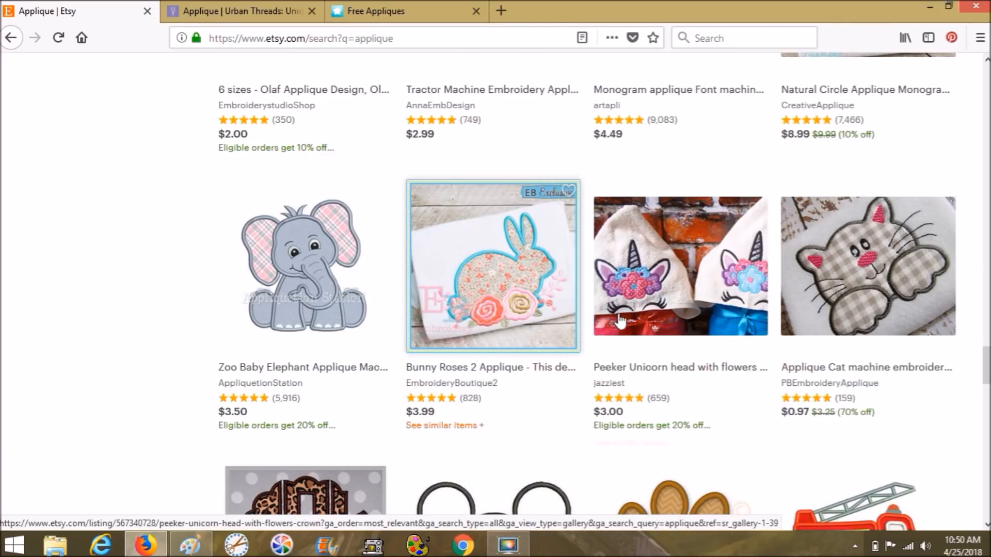
{"action": "mouse_move", "coordinate": [679, 304]}
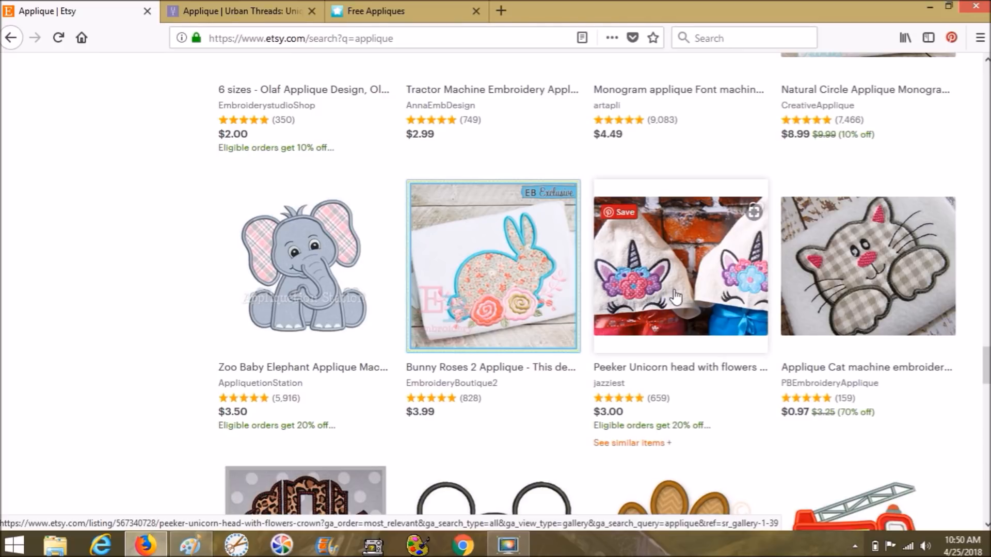
{"action": "mouse_move", "coordinate": [687, 307]}
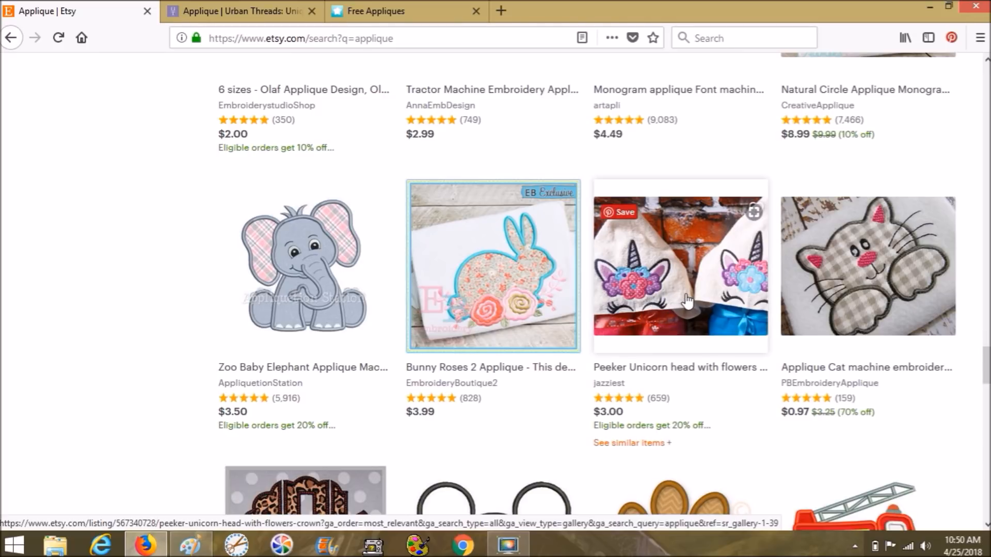
{"action": "scroll", "scroll_direction": "down", "scroll_amount": 3}
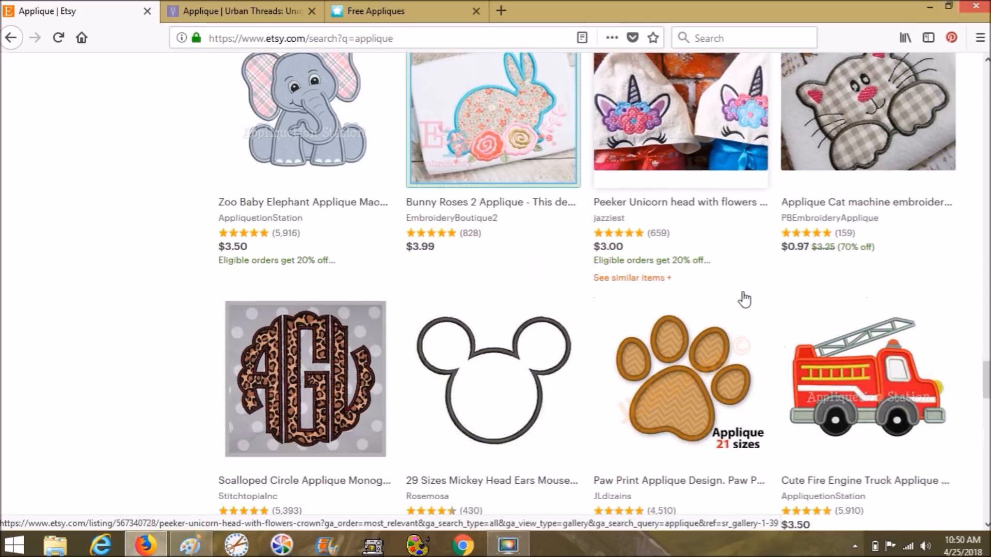
{"action": "scroll", "scroll_direction": "down", "scroll_amount": 3}
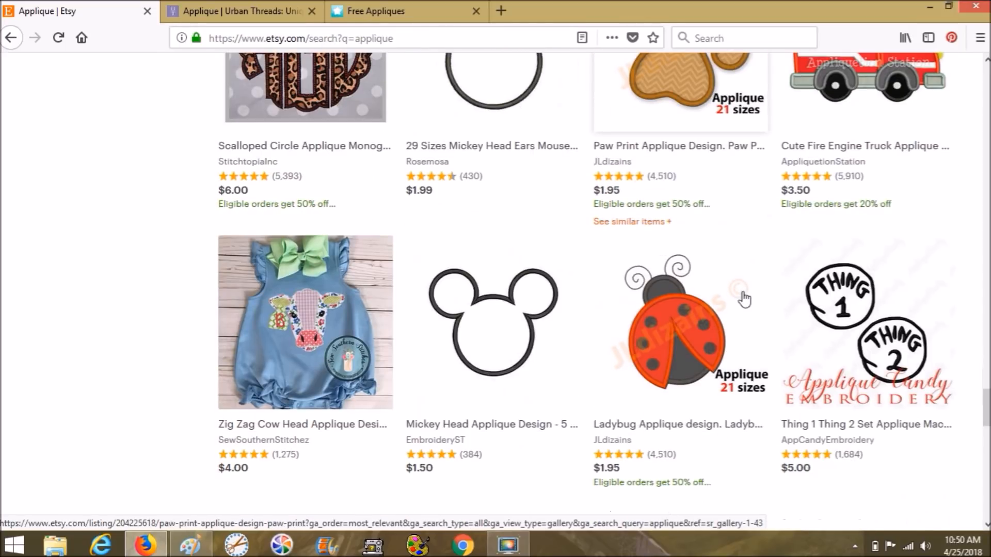
{"action": "scroll", "scroll_direction": "down", "scroll_amount": 3}
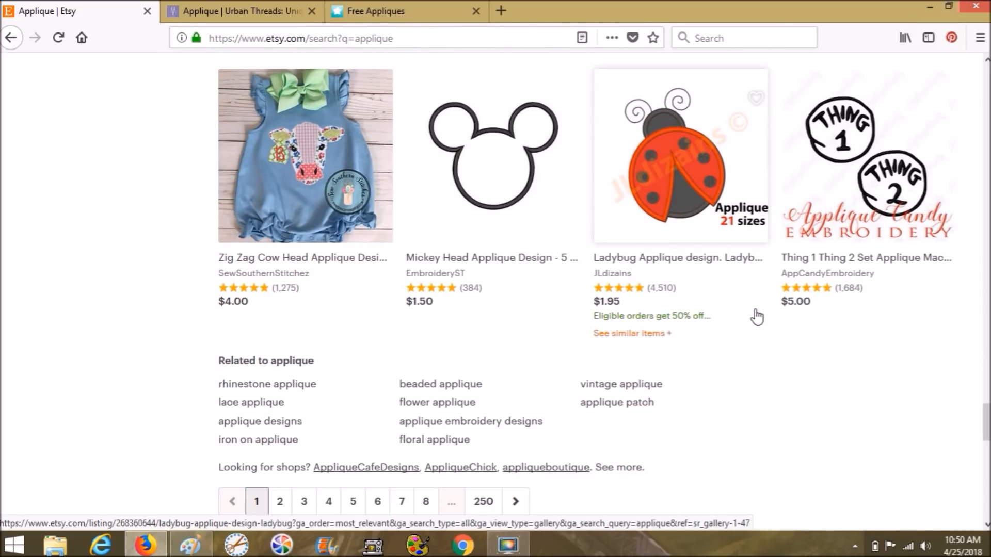
{"action": "mouse_move", "coordinate": [899, 288]}
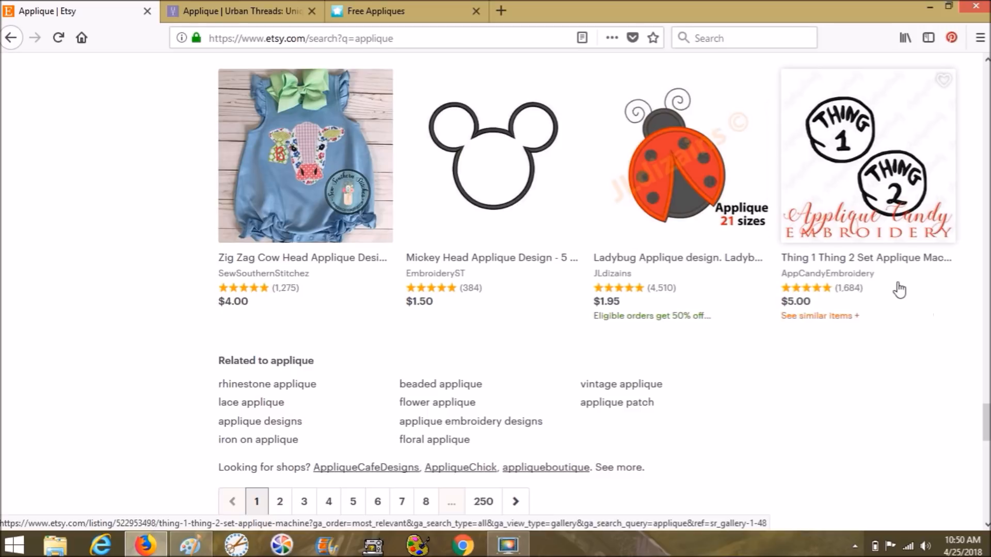
{"action": "mouse_move", "coordinate": [540, 307]}
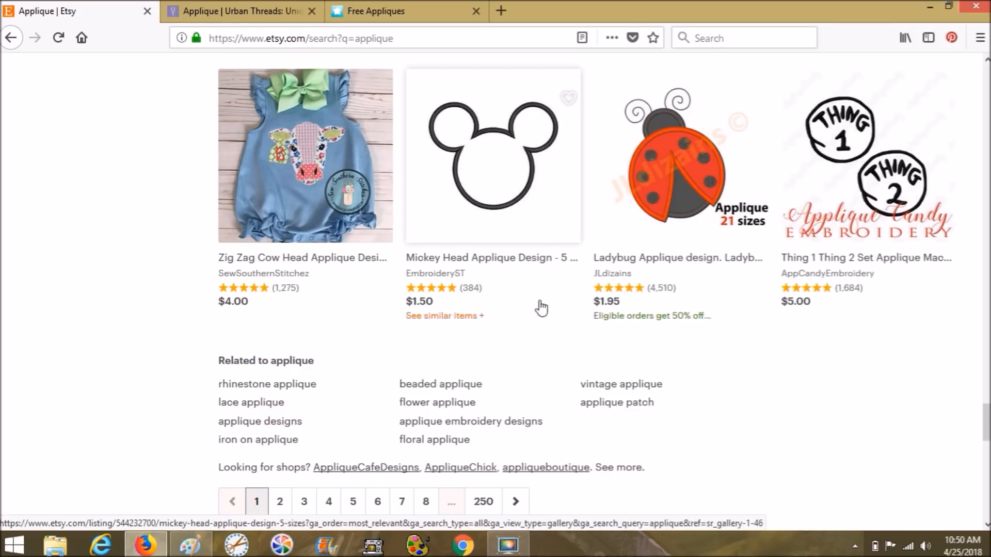
{"action": "scroll", "scroll_direction": "down", "scroll_amount": 3}
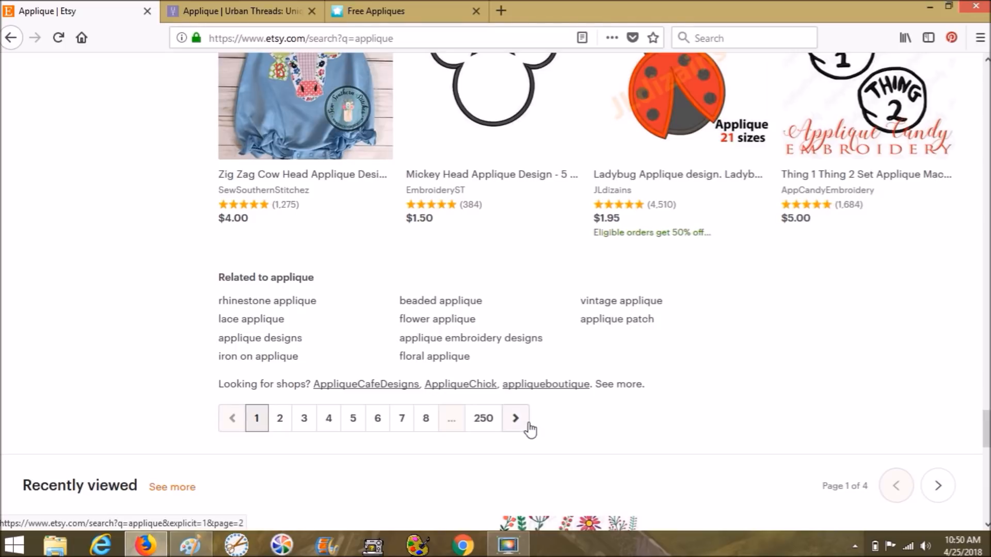
{"action": "mouse_move", "coordinate": [532, 415]}
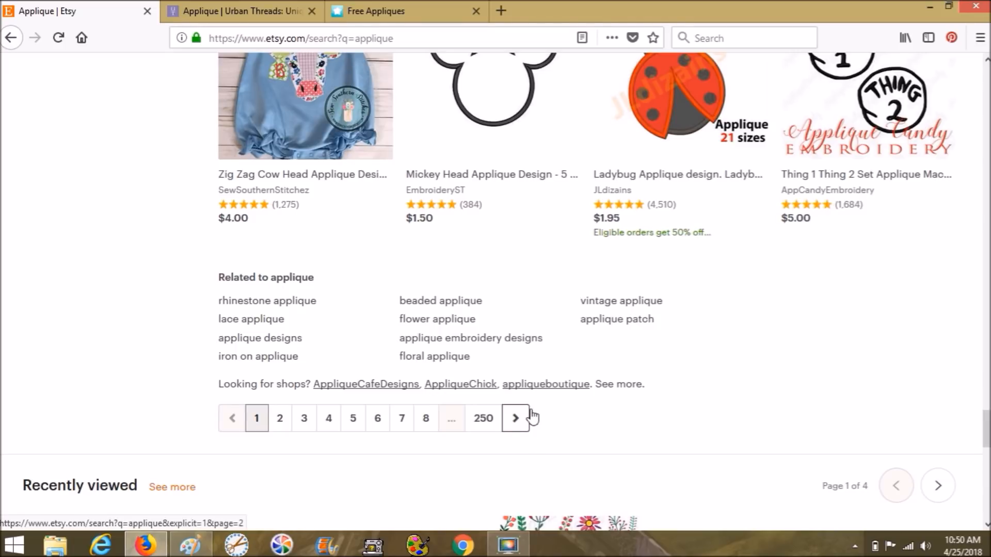
Move to page 2 of the Etsy applique search results.
{"action": "left_click", "coordinate": [515, 418]}
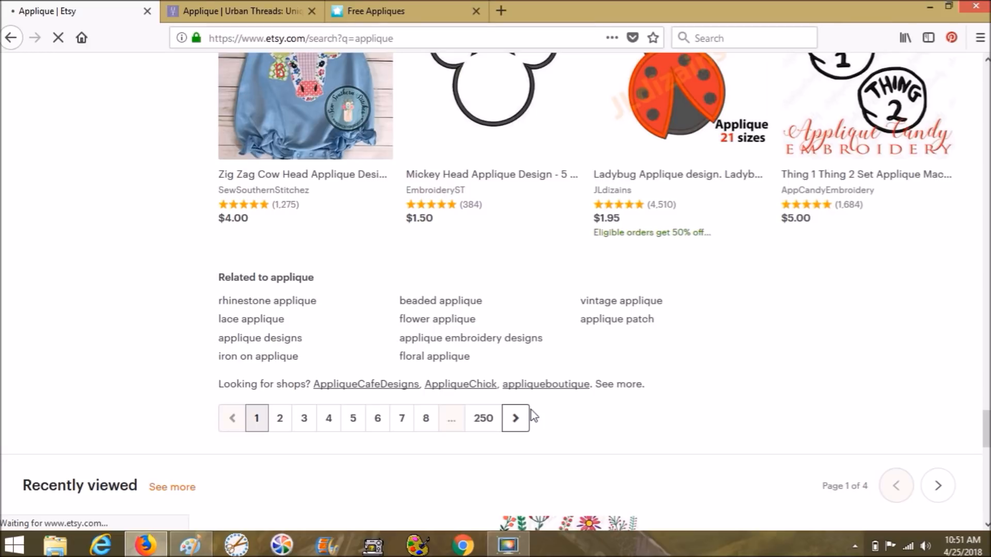
{"action": "left_click", "coordinate": [515, 419]}
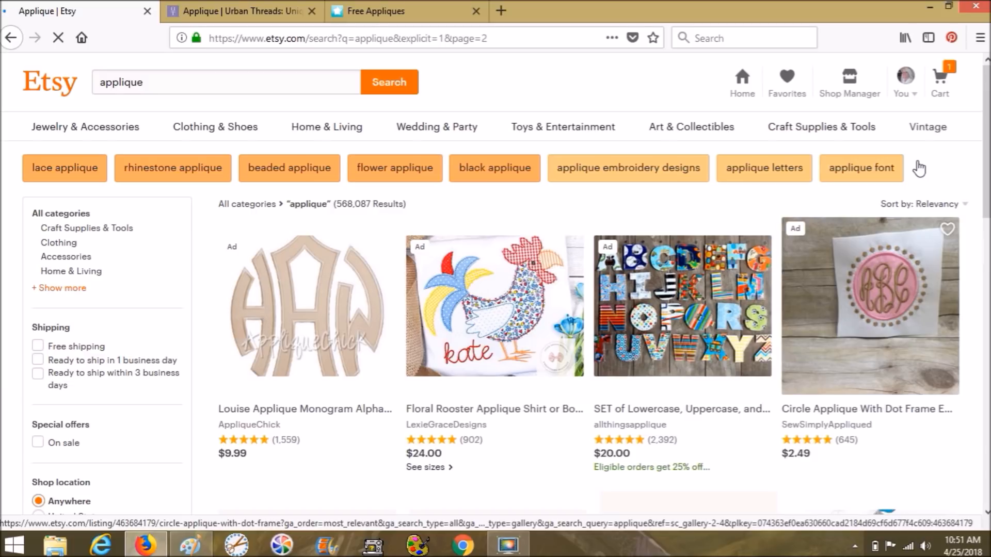
{"action": "mouse_move", "coordinate": [286, 86]}
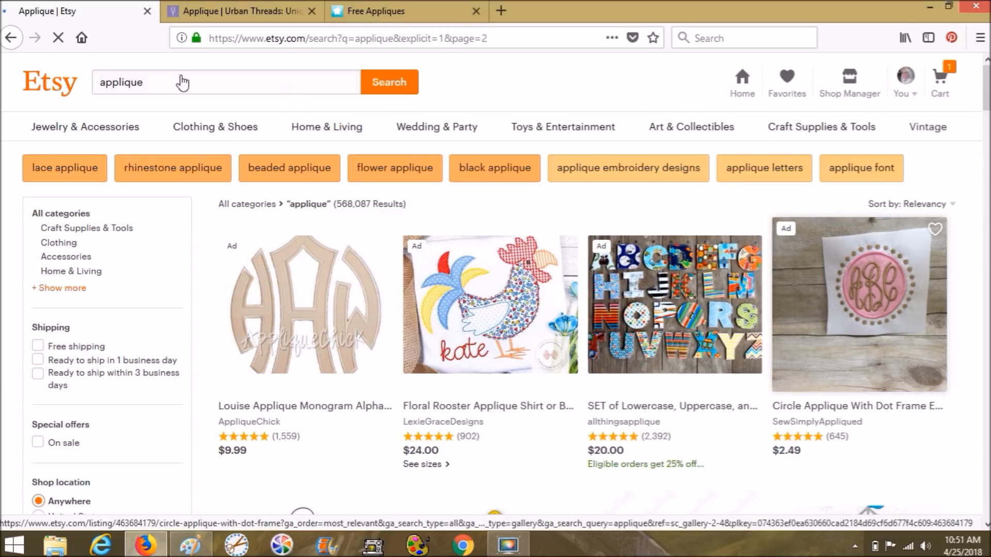
Search Etsy for 'cleverdog designs' in place of 'applique'.
{"action": "left_click", "coordinate": [165, 82]}
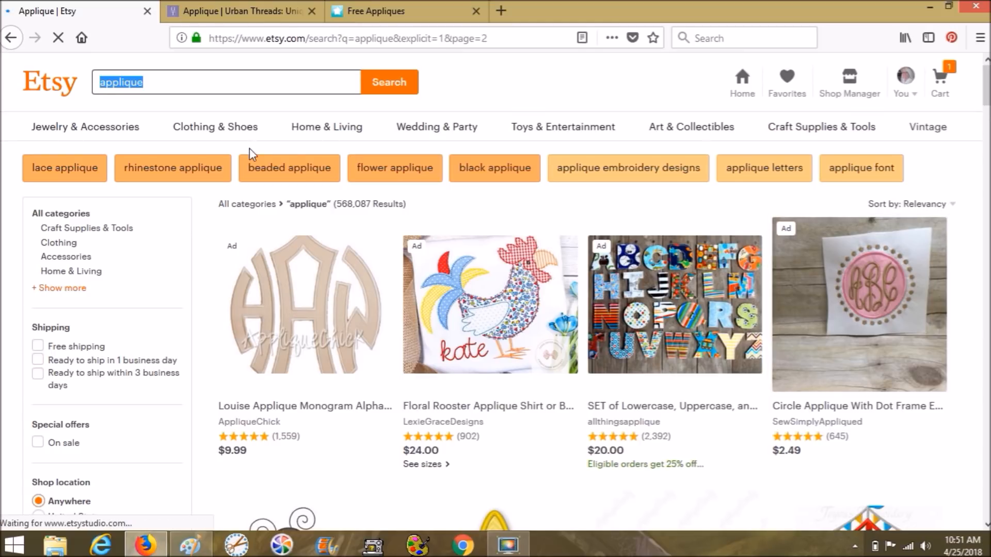
{"action": "type", "text": "c"}
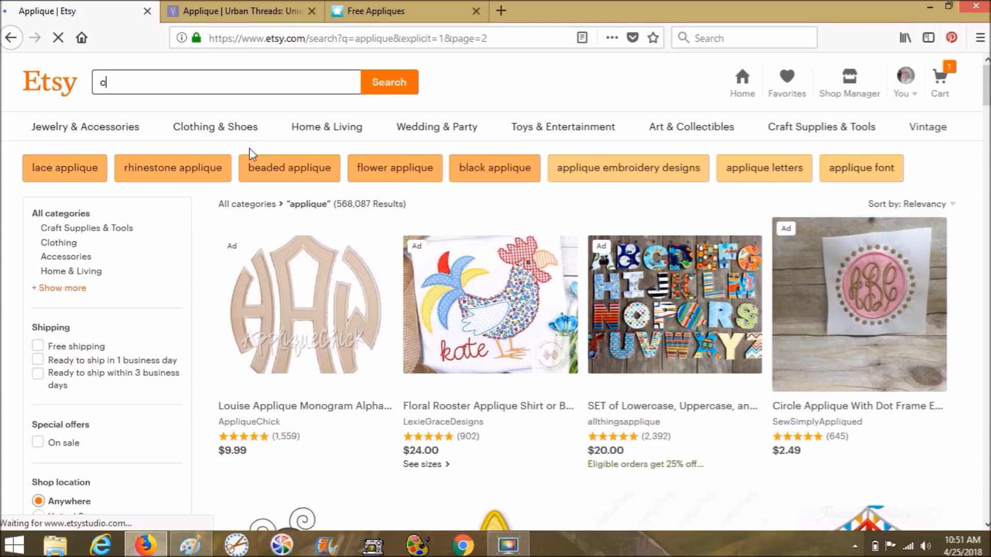
{"action": "type", "text": "leverdog designs"}
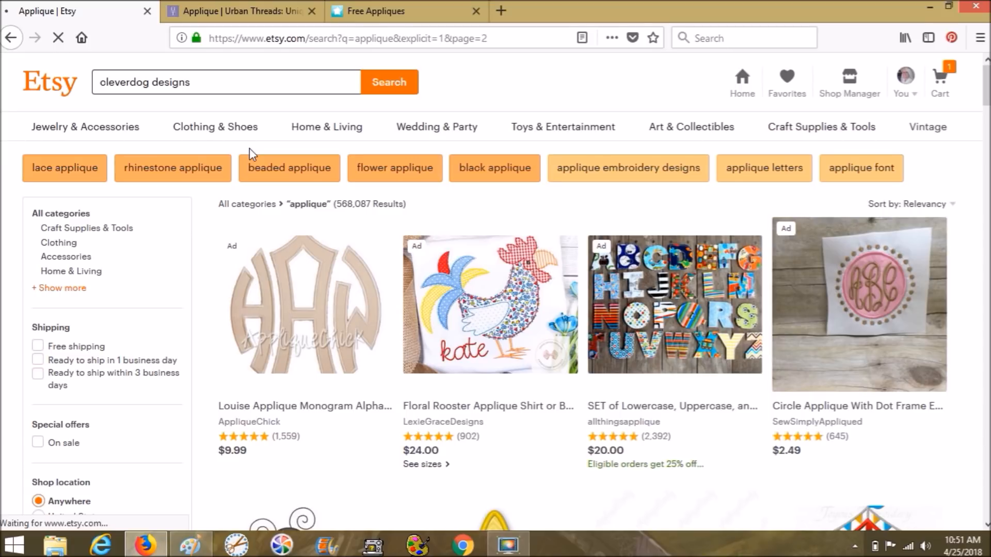
{"action": "left_click", "coordinate": [388, 83]}
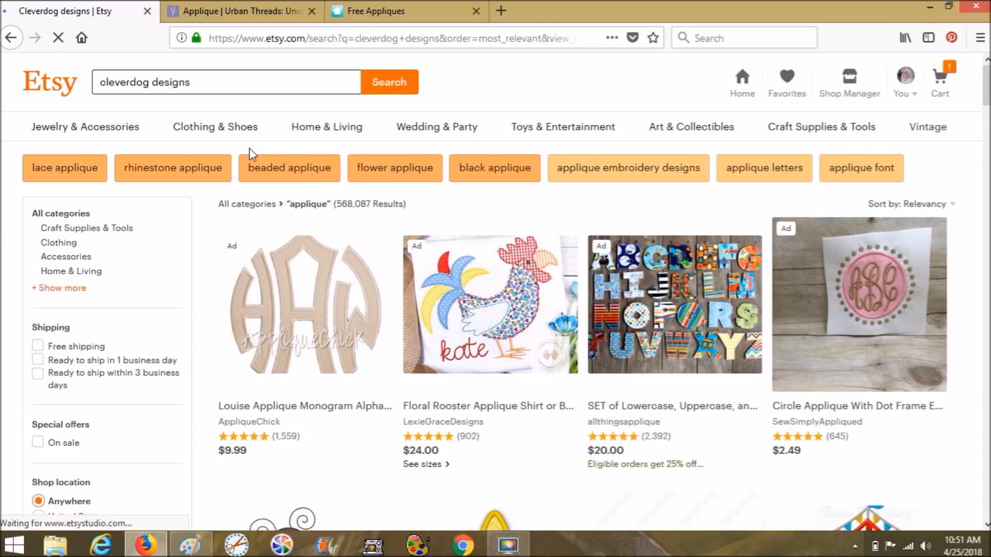
{"action": "mouse_move", "coordinate": [372, 225]}
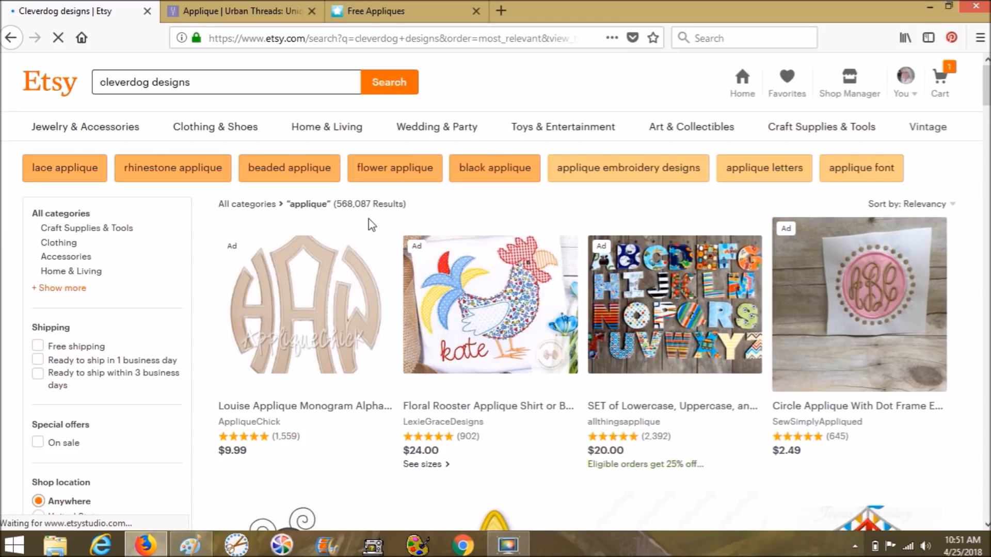
{"action": "mouse_move", "coordinate": [355, 215]}
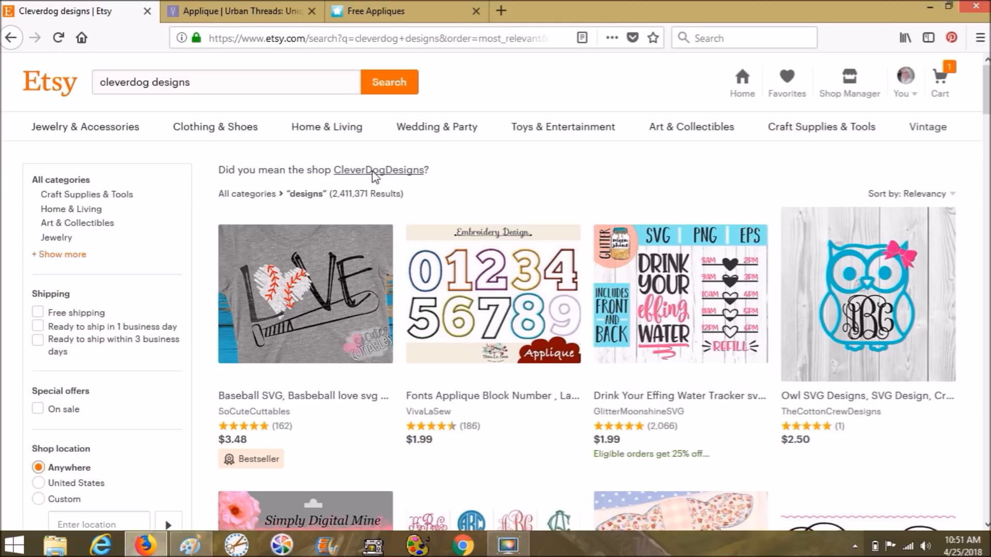
{"action": "mouse_move", "coordinate": [369, 178]}
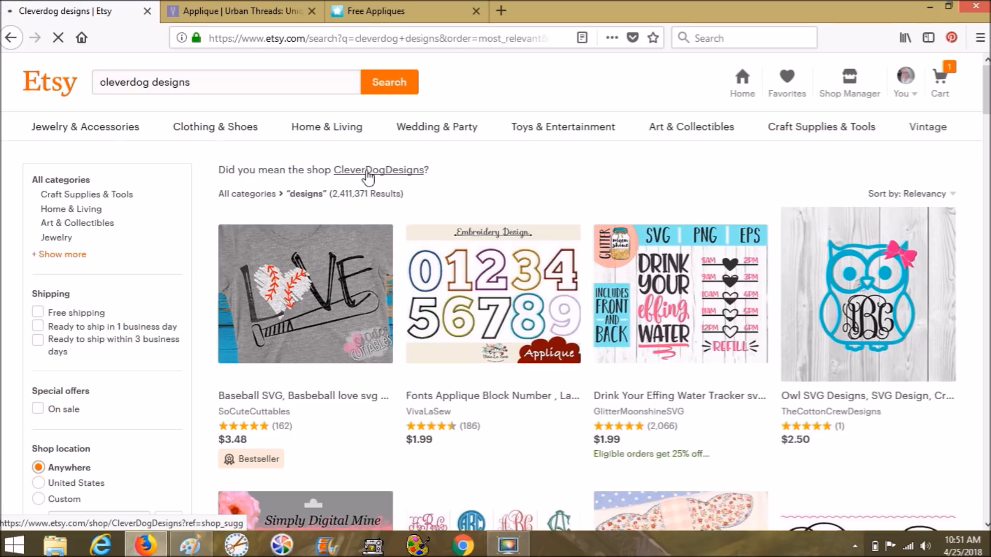
Open the suggested CleverDogDesigns shop from the search results.
{"action": "left_click", "coordinate": [375, 170]}
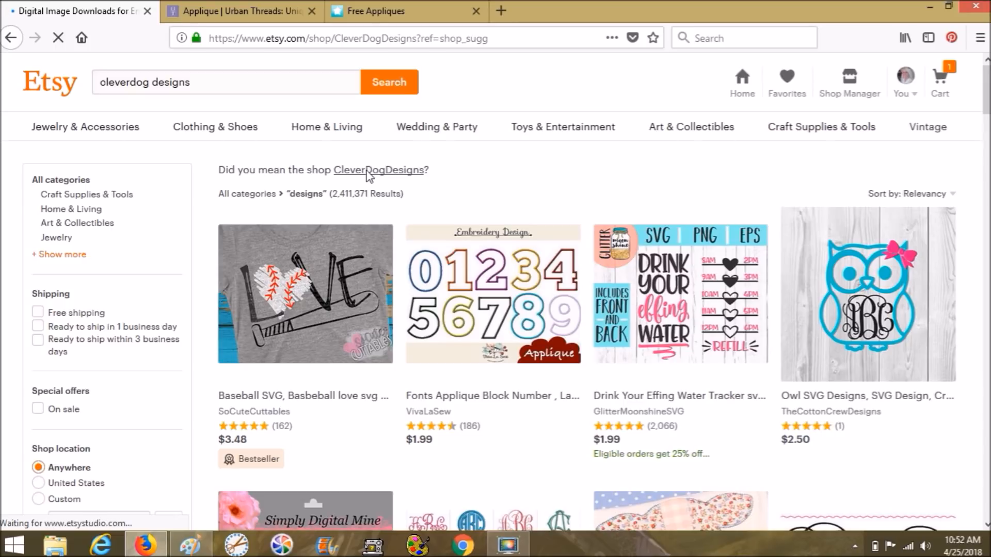
{"action": "left_click", "coordinate": [378, 170]}
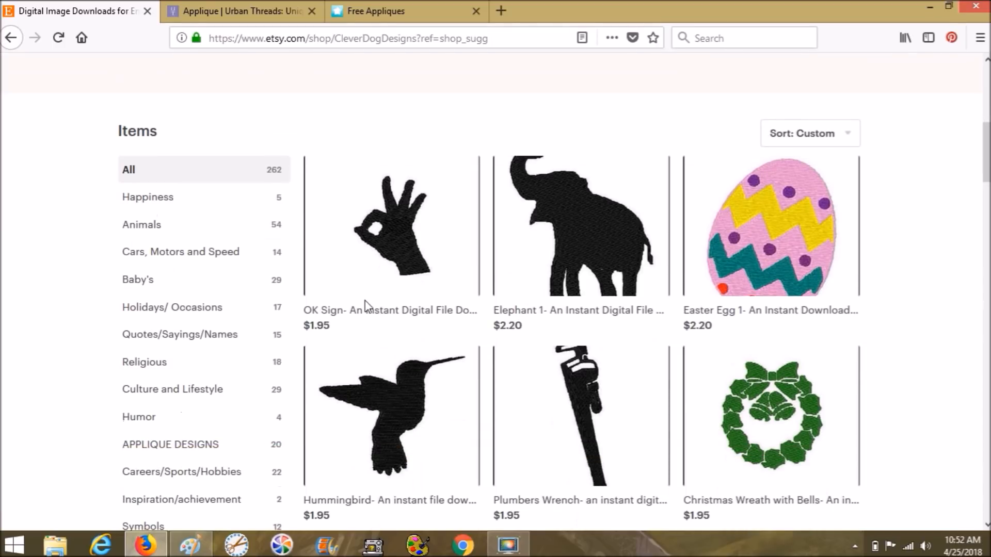
{"action": "scroll", "scroll_direction": "down", "scroll_amount": 3}
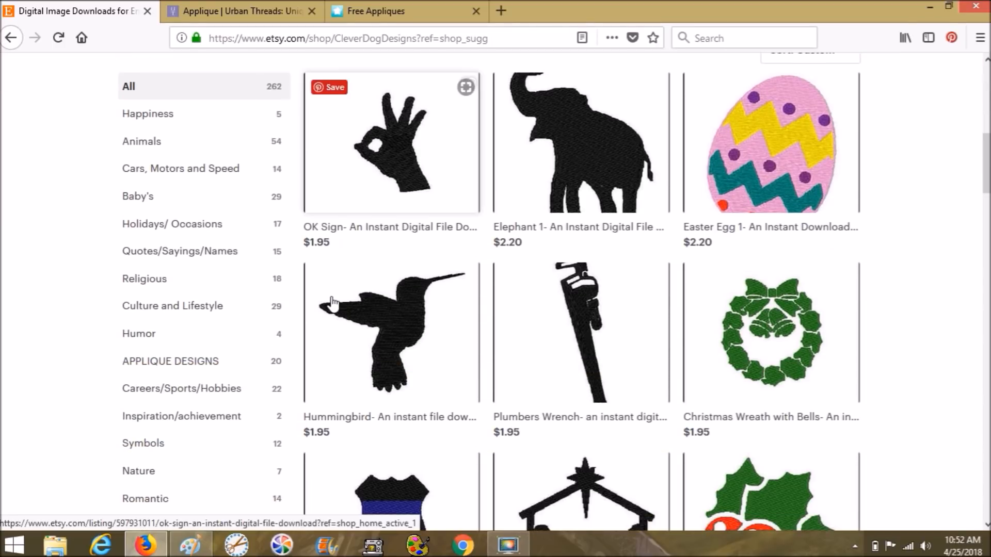
{"action": "scroll", "scroll_direction": "down", "scroll_amount": 3}
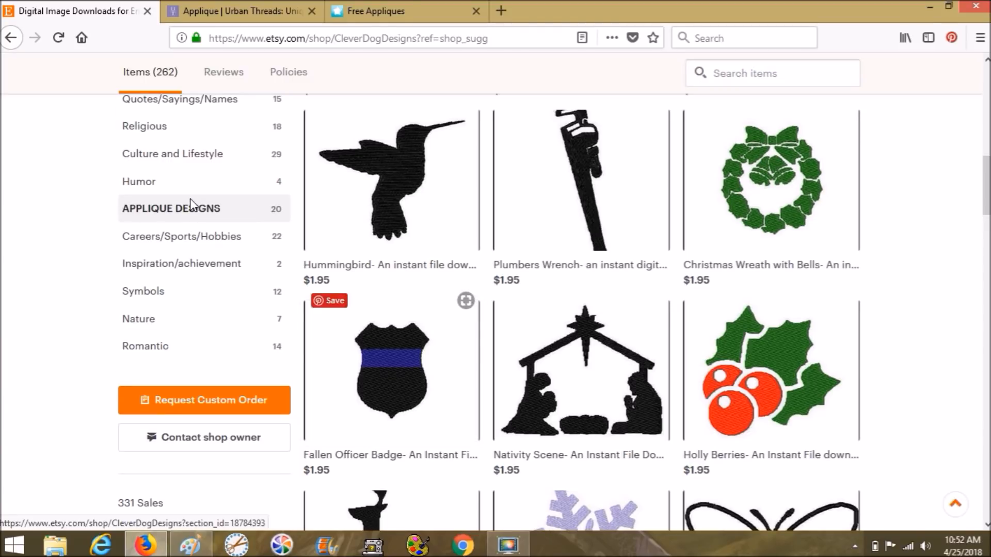
Filter the shop to its APPLIQUE DESIGNS section and browse the listings.
{"action": "left_click", "coordinate": [172, 209]}
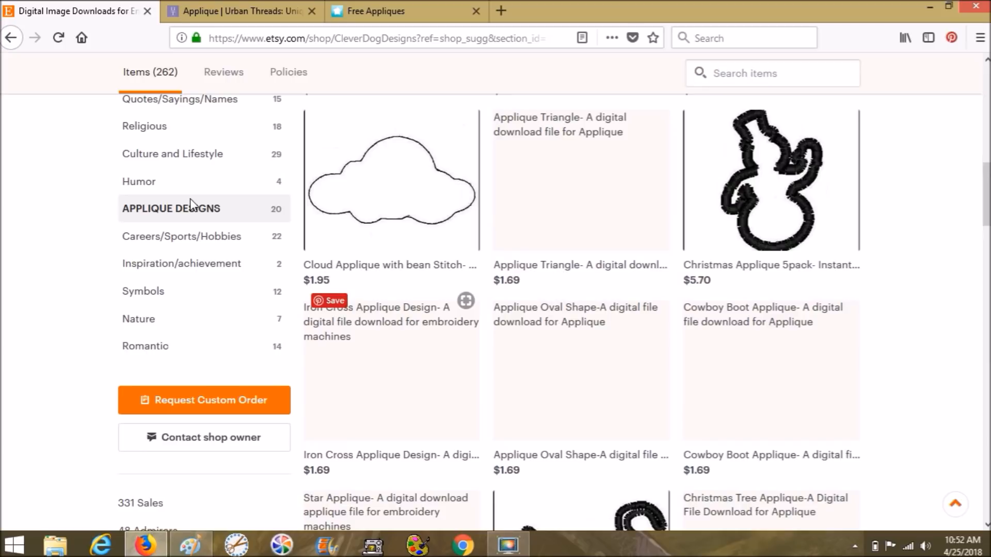
{"action": "mouse_move", "coordinate": [627, 215]}
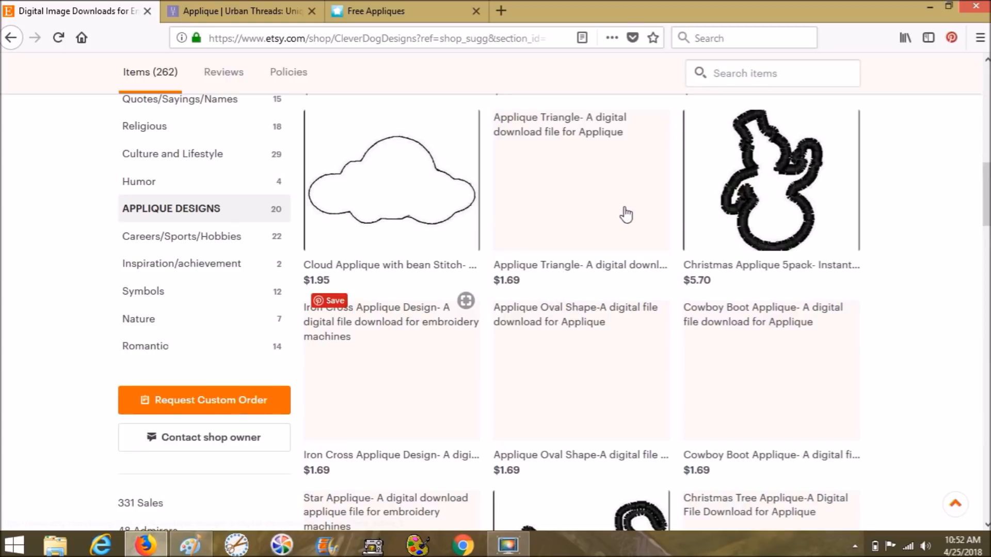
{"action": "scroll", "scroll_direction": "down", "scroll_amount": 3}
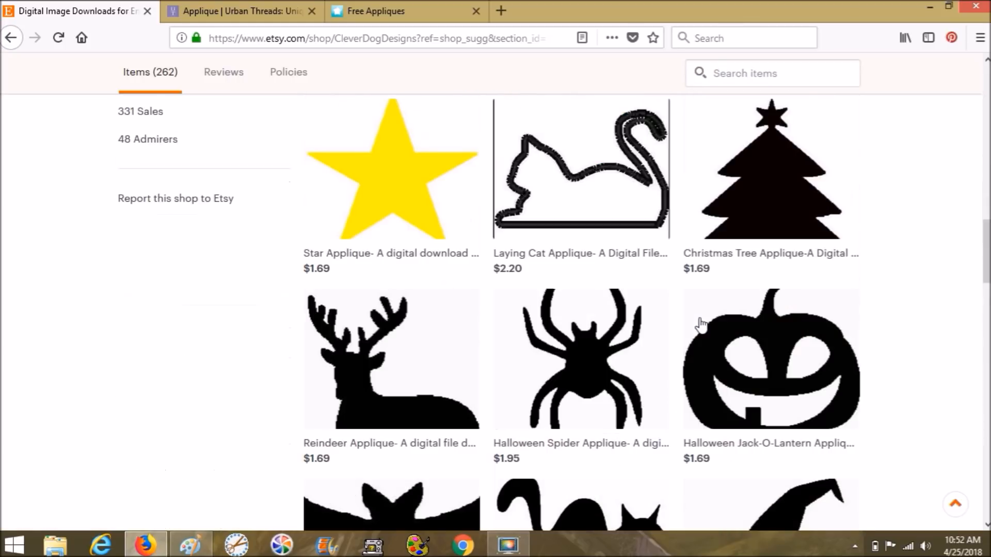
{"action": "scroll", "scroll_direction": "down", "scroll_amount": 3}
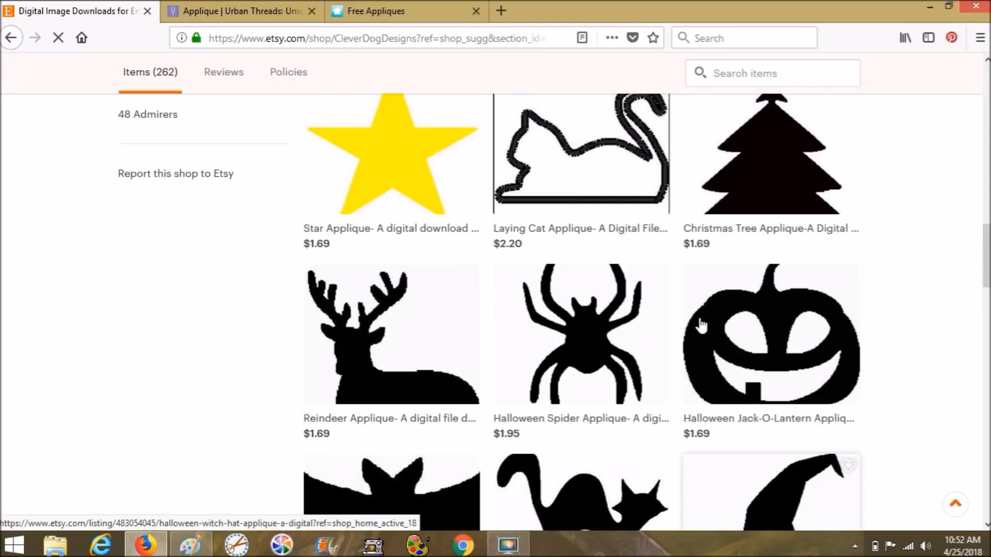
{"action": "scroll", "scroll_direction": "up", "scroll_amount": 3}
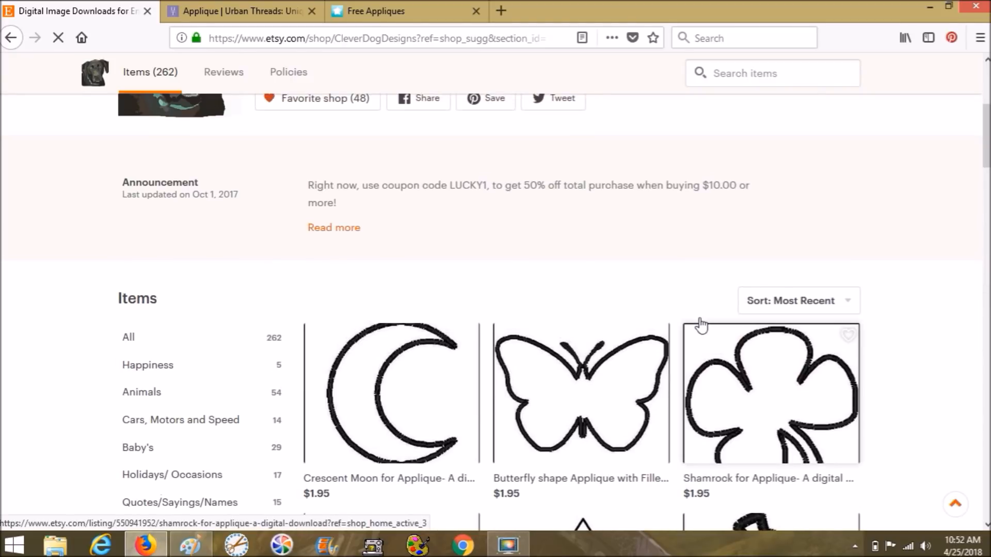
{"action": "scroll", "scroll_direction": "down", "scroll_amount": 3}
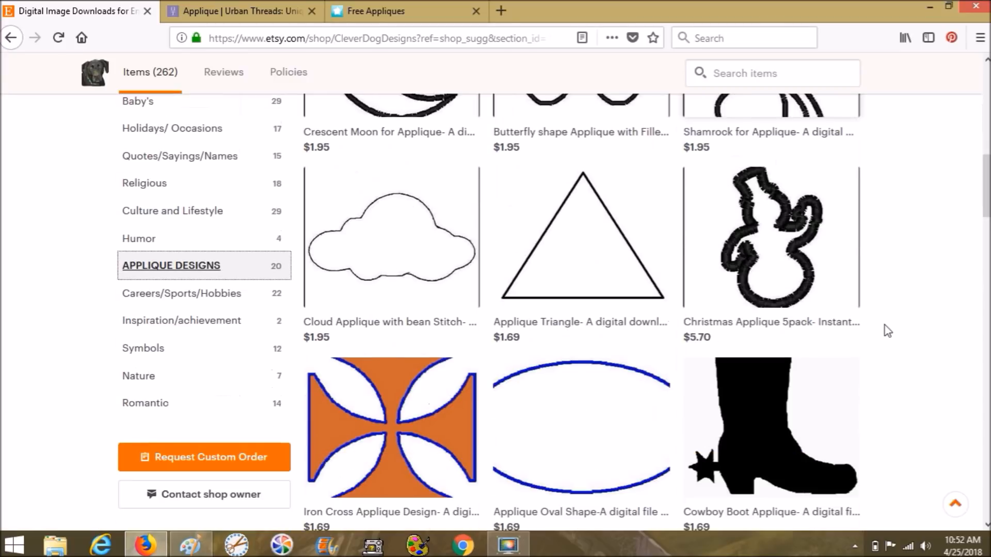
{"action": "scroll", "scroll_direction": "down", "scroll_amount": 3}
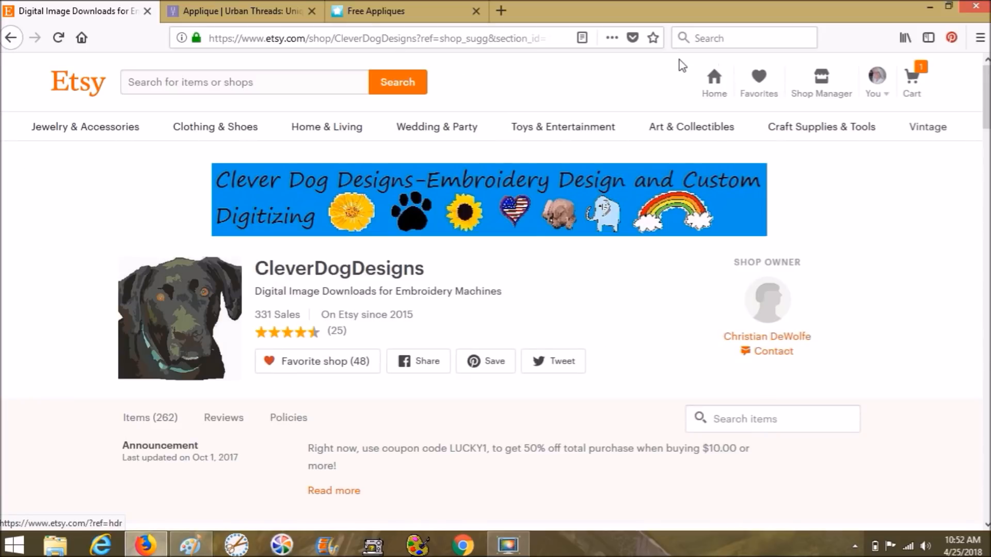
{"action": "mouse_move", "coordinate": [620, 76]}
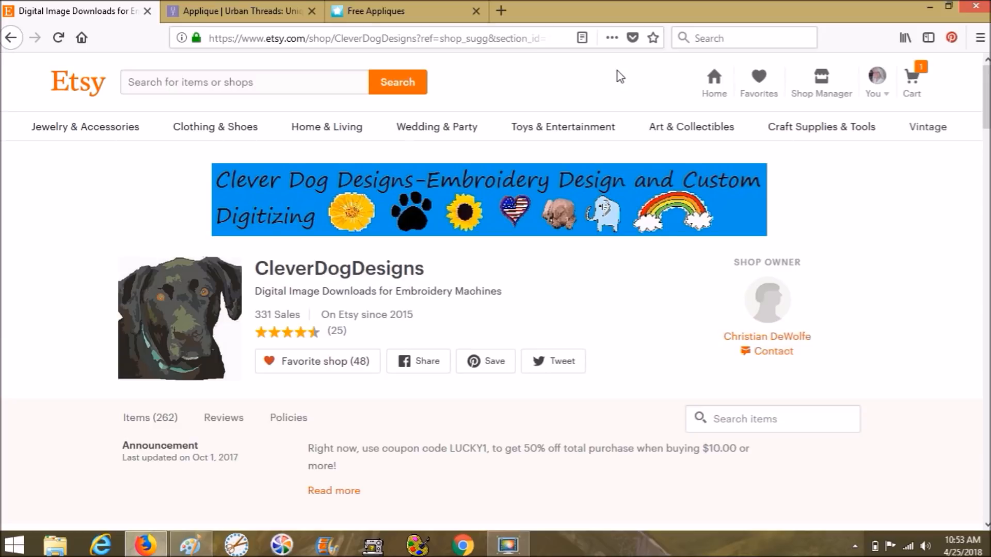
{"action": "mouse_move", "coordinate": [638, 95]}
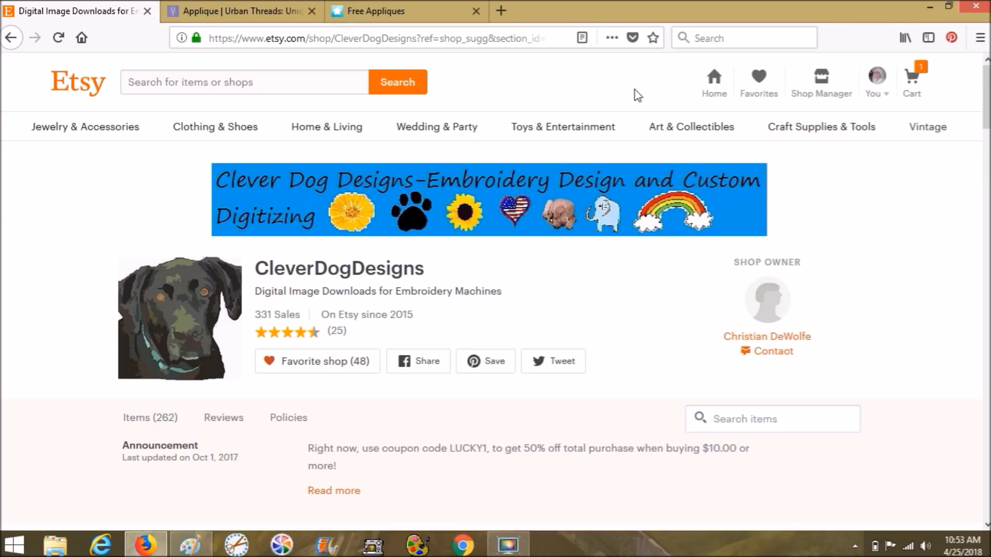
{"action": "scroll", "scroll_direction": "down", "scroll_amount": 3}
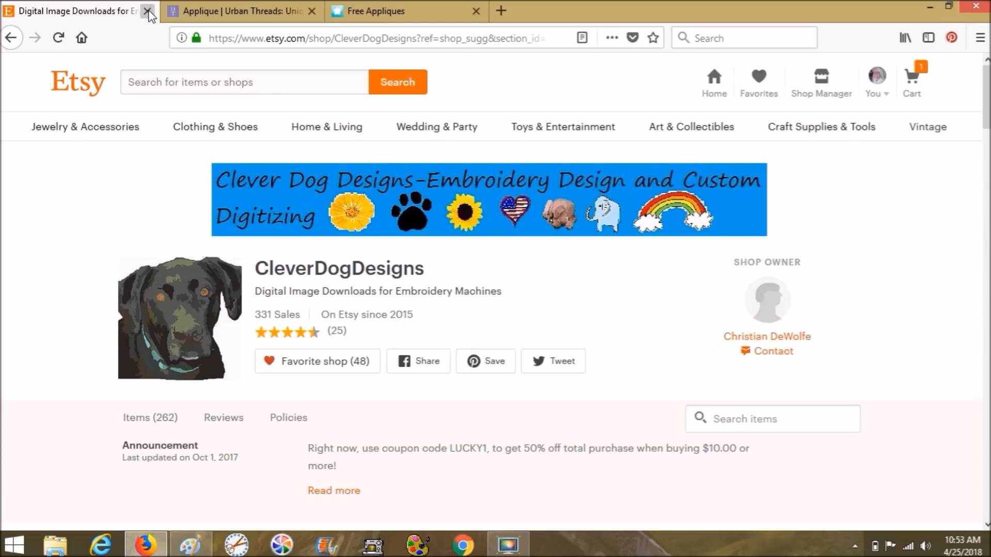
Close the Etsy tab and glance over the Urban Threads Applique category page.
{"action": "left_click", "coordinate": [149, 10]}
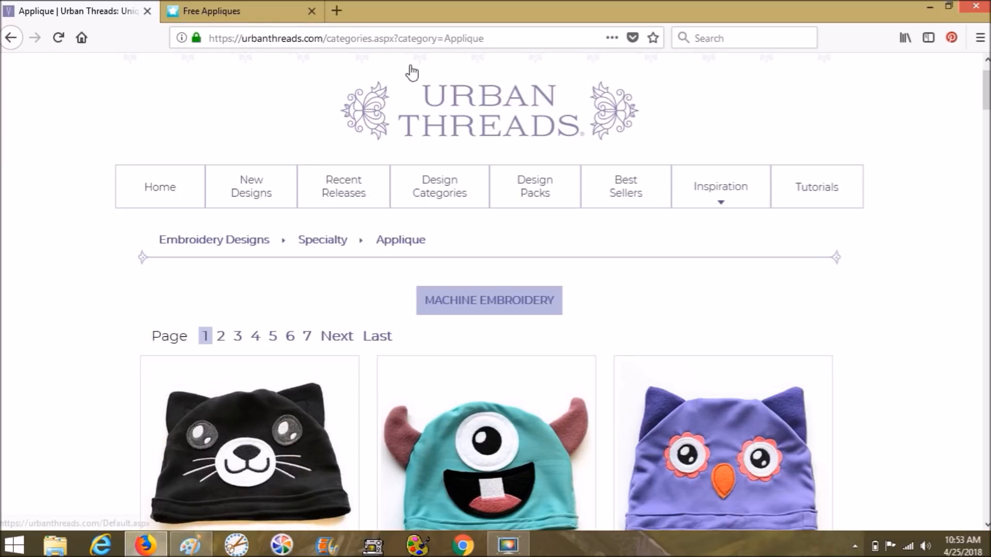
{"action": "mouse_move", "coordinate": [570, 133]}
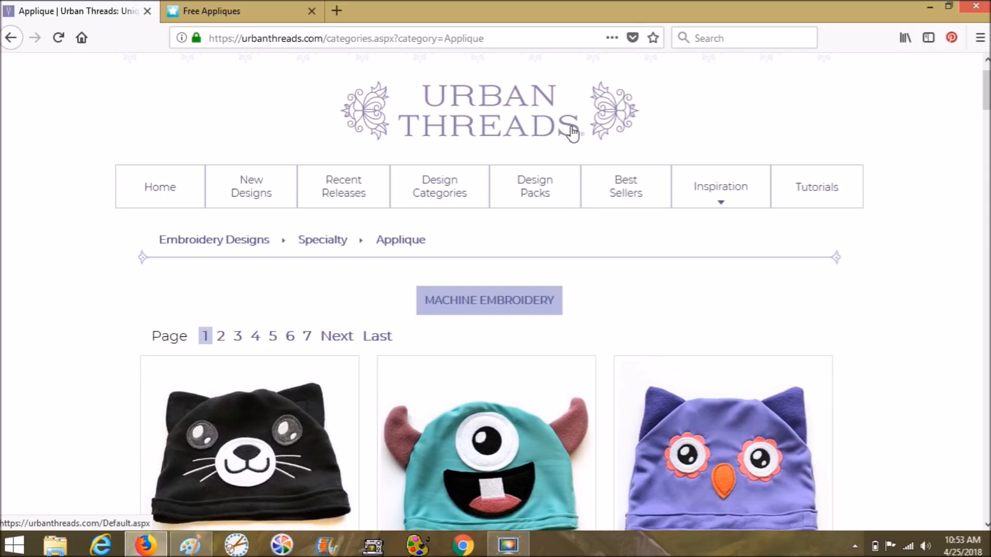
{"action": "mouse_move", "coordinate": [568, 133]}
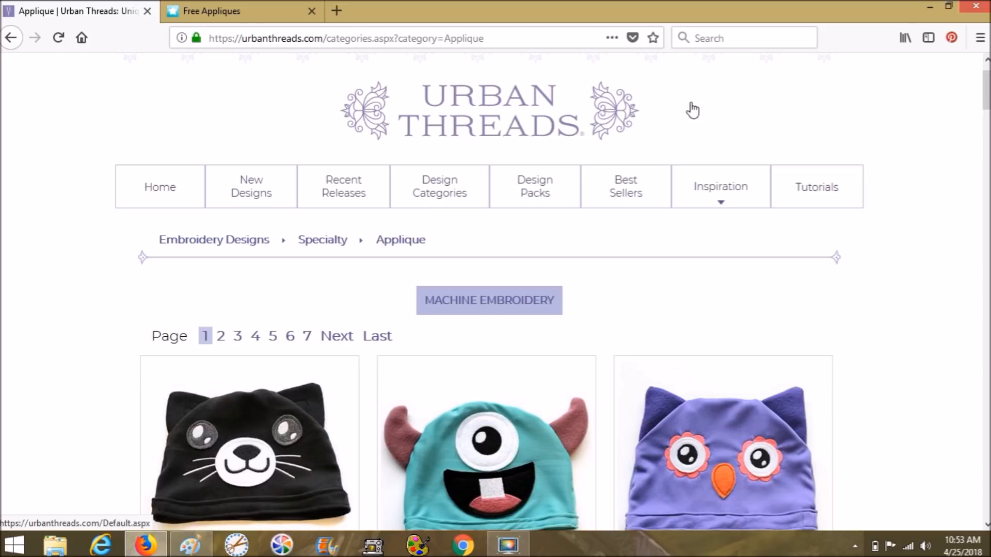
{"action": "scroll", "scroll_direction": "down", "scroll_amount": 3}
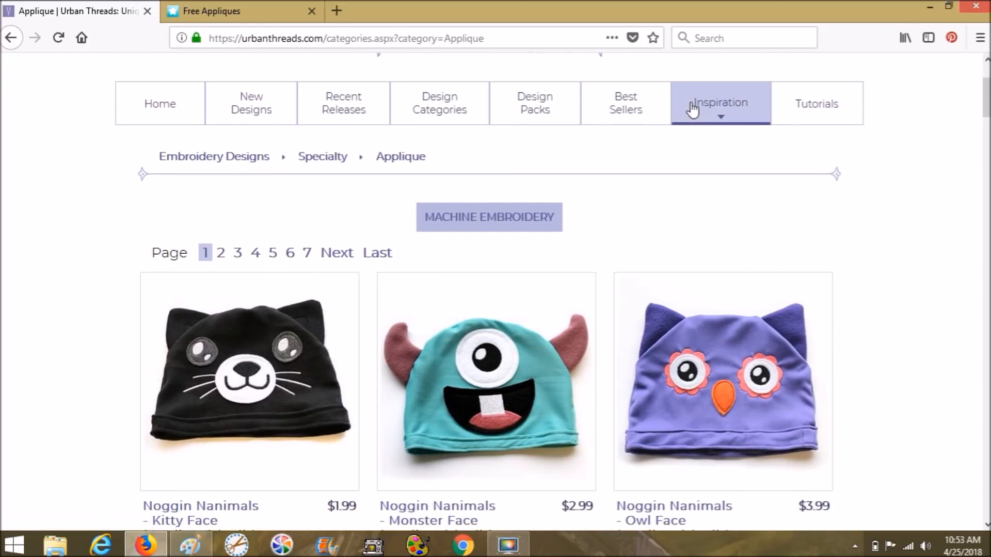
{"action": "scroll", "scroll_direction": "up", "scroll_amount": 3}
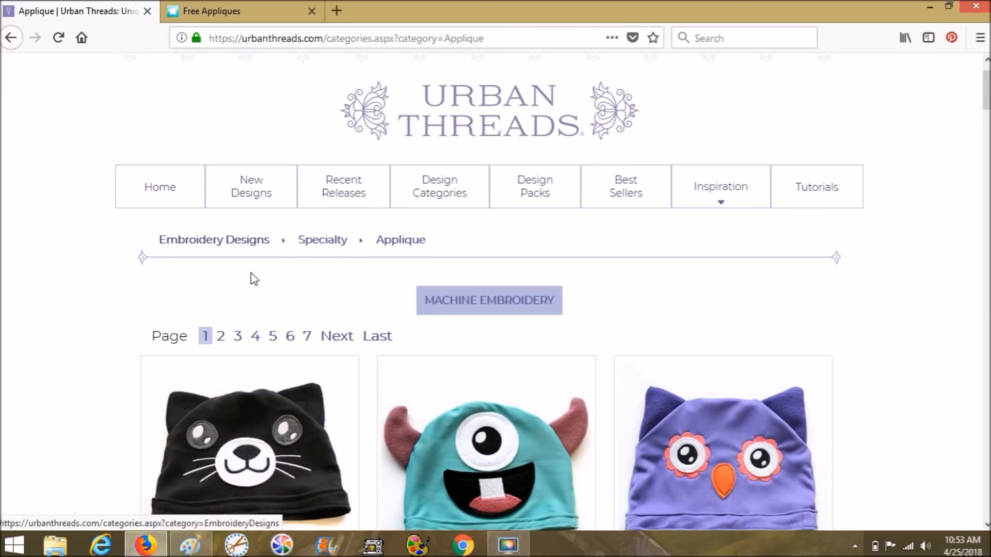
{"action": "mouse_move", "coordinate": [406, 258]}
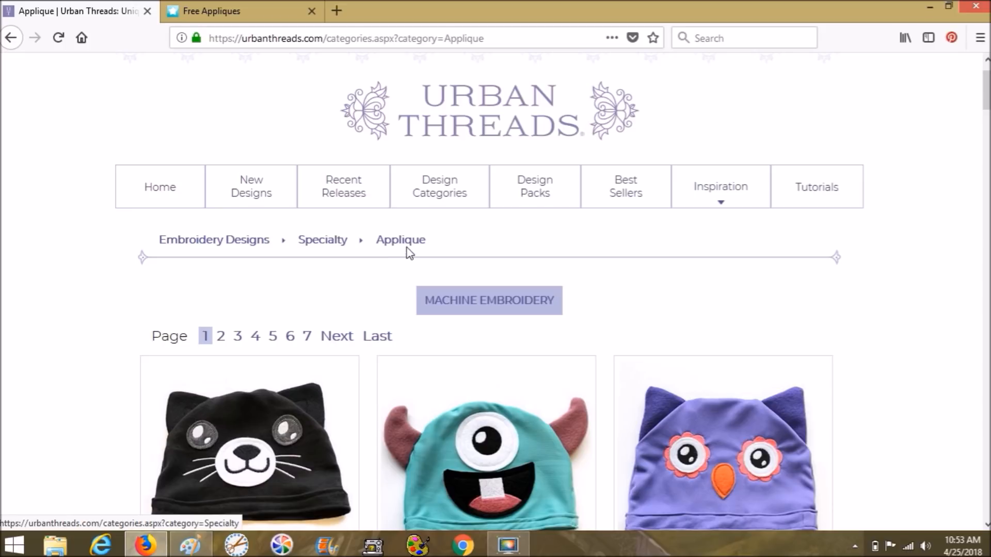
{"action": "mouse_move", "coordinate": [401, 317]}
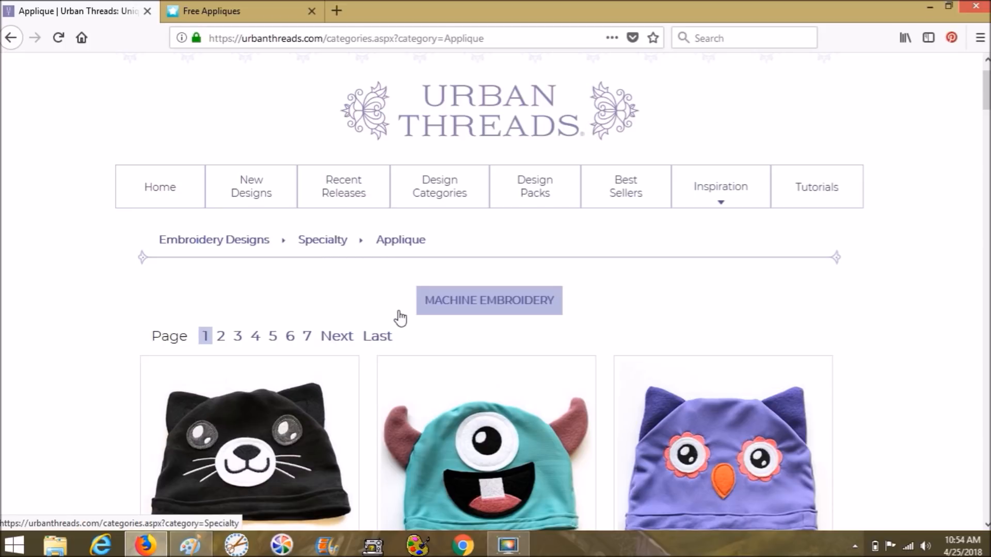
{"action": "mouse_move", "coordinate": [357, 349]}
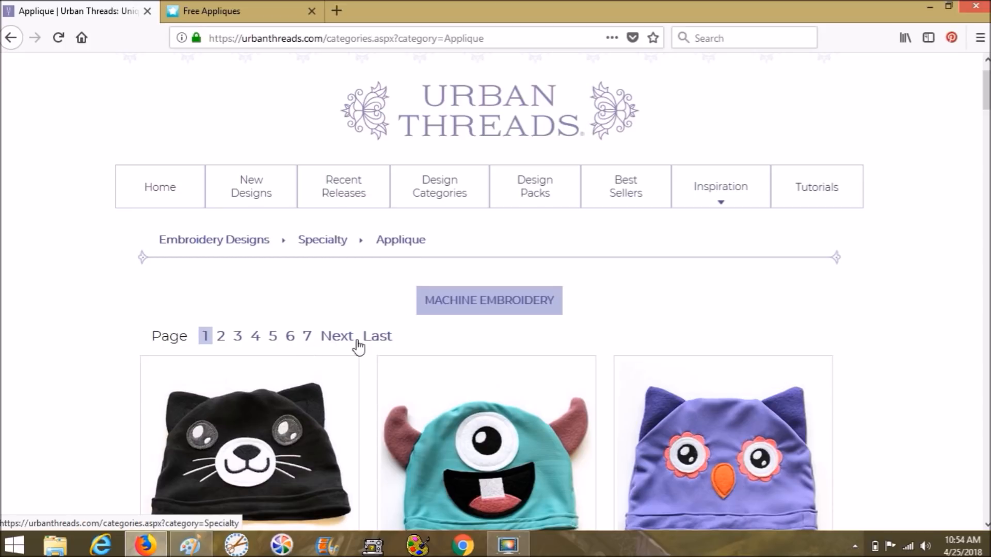
{"action": "mouse_move", "coordinate": [970, 304]}
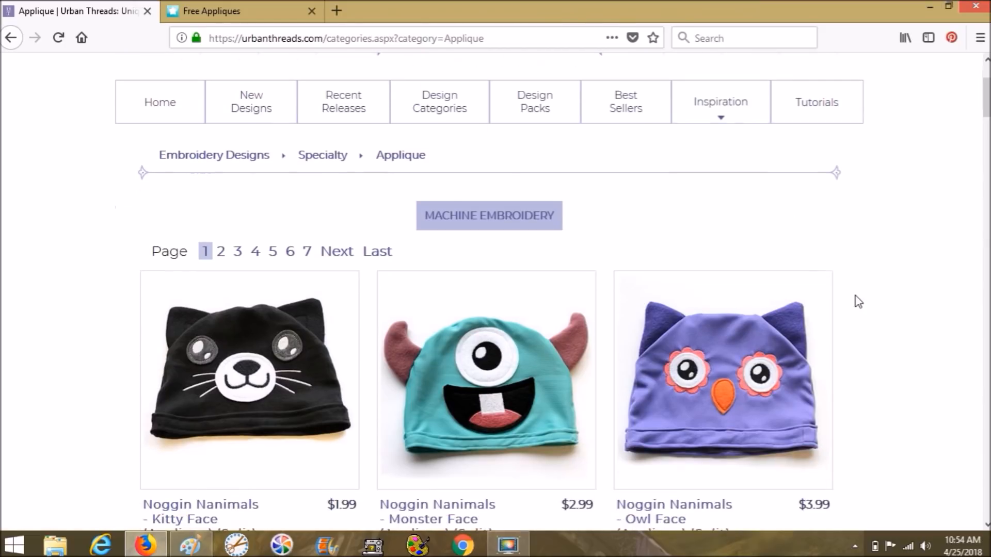
Scroll the Applique listing down to Sheer Magic Wings, Skull and Crossbones and Abominable Snowman.
{"action": "scroll", "scroll_direction": "down", "scroll_amount": 3}
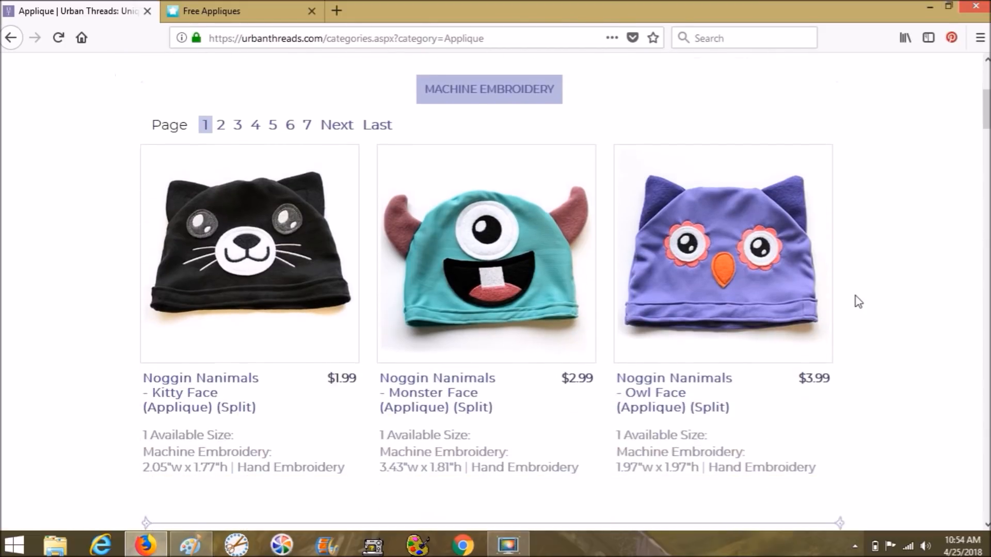
{"action": "scroll", "scroll_direction": "down", "scroll_amount": 3}
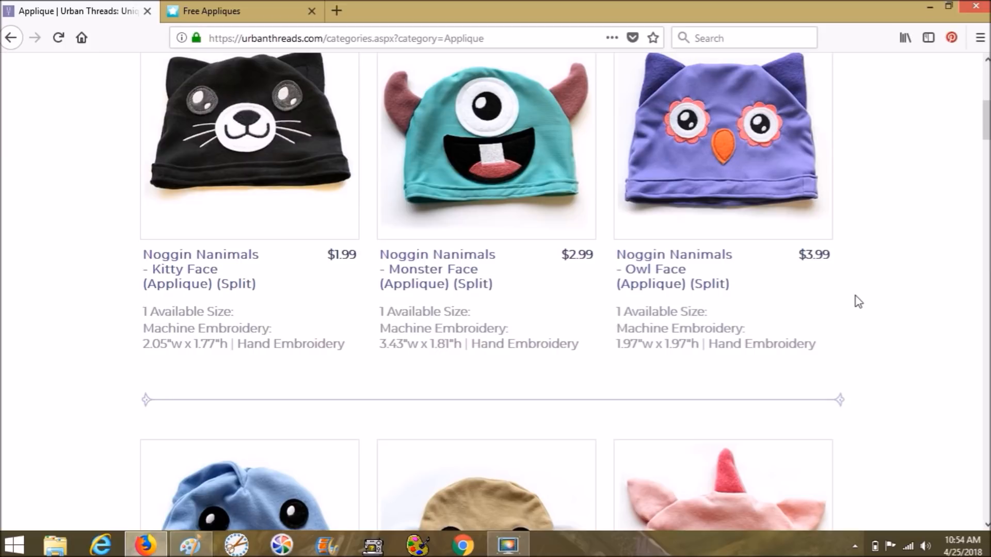
{"action": "mouse_move", "coordinate": [893, 58]}
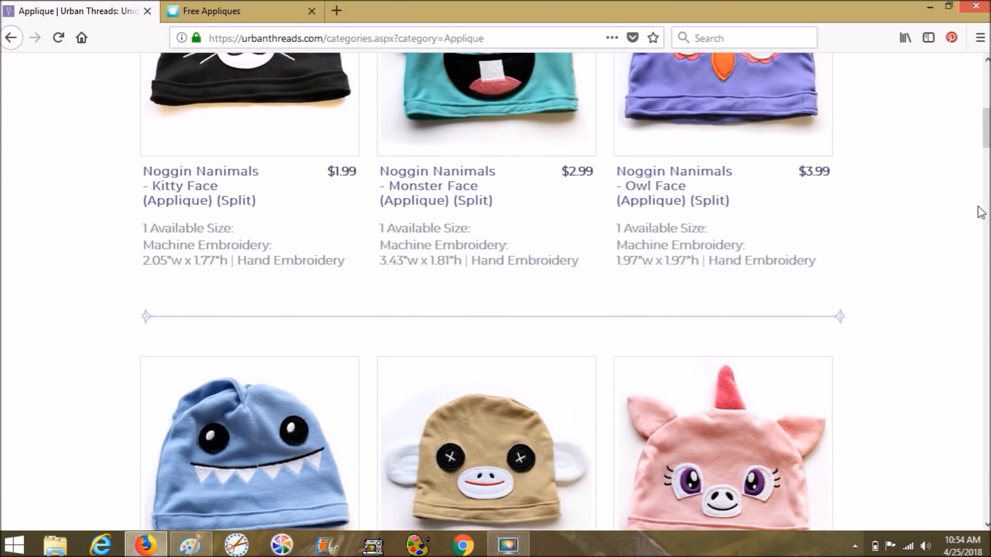
{"action": "scroll", "scroll_direction": "down", "scroll_amount": 3}
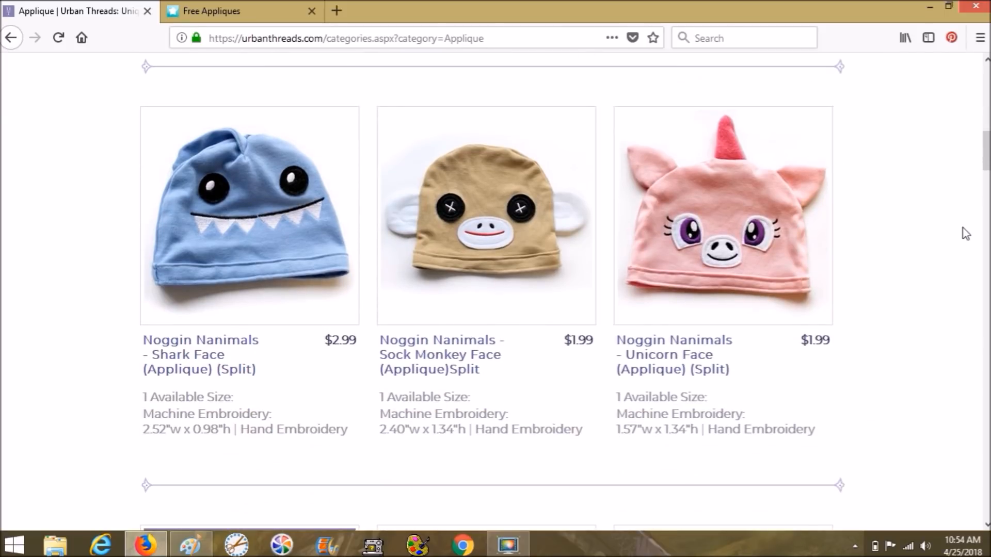
{"action": "mouse_move", "coordinate": [921, 205]}
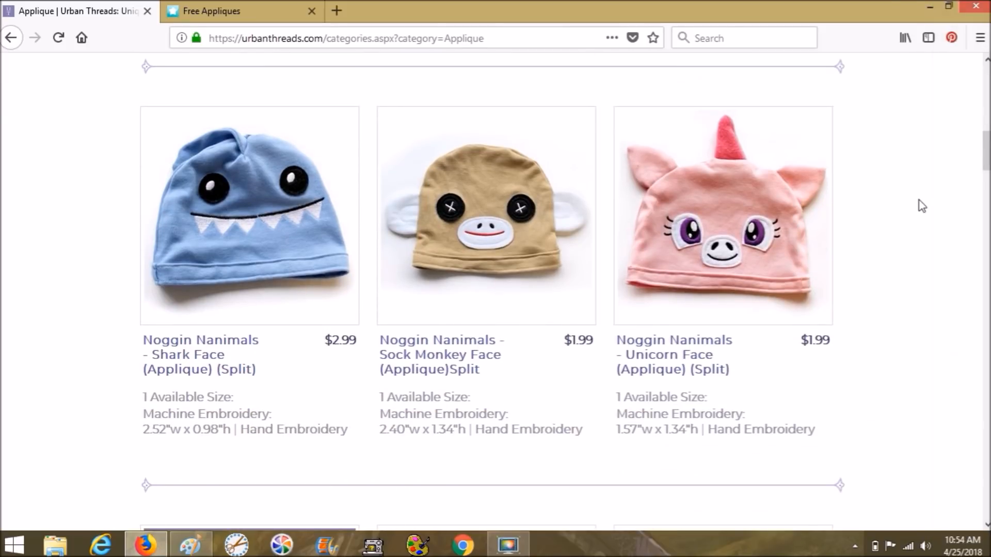
{"action": "scroll", "scroll_direction": "down", "scroll_amount": 3}
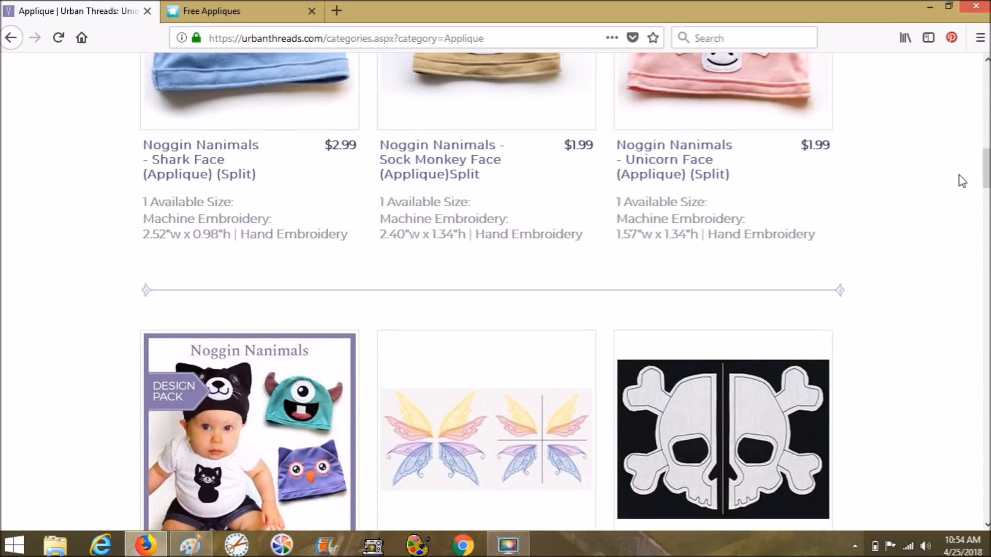
{"action": "scroll", "scroll_direction": "down", "scroll_amount": 3}
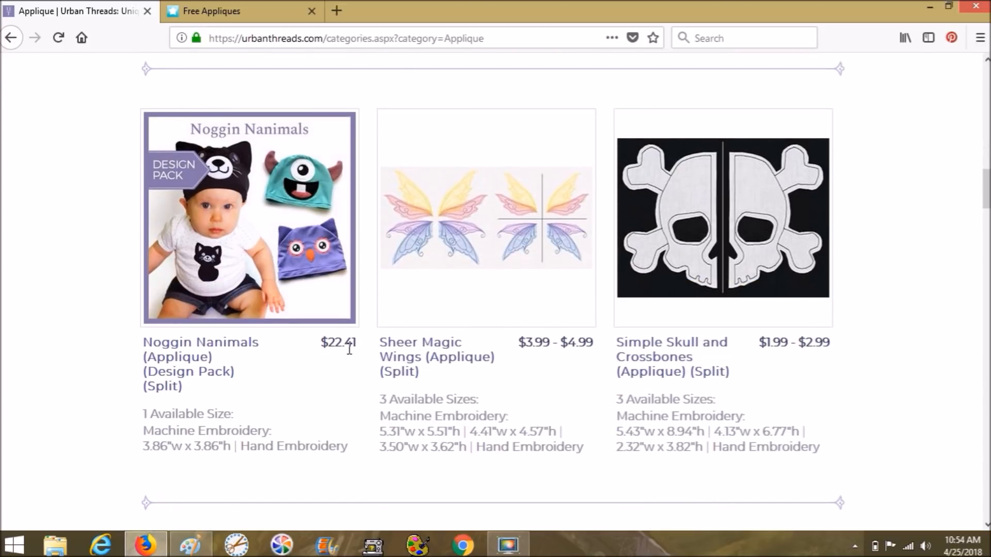
{"action": "mouse_move", "coordinate": [341, 175]}
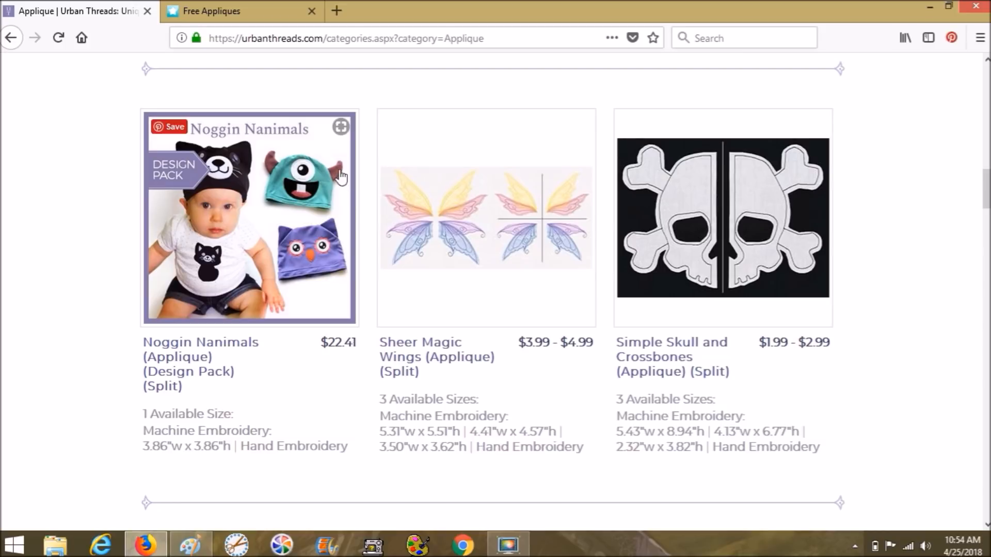
{"action": "mouse_move", "coordinate": [283, 217]}
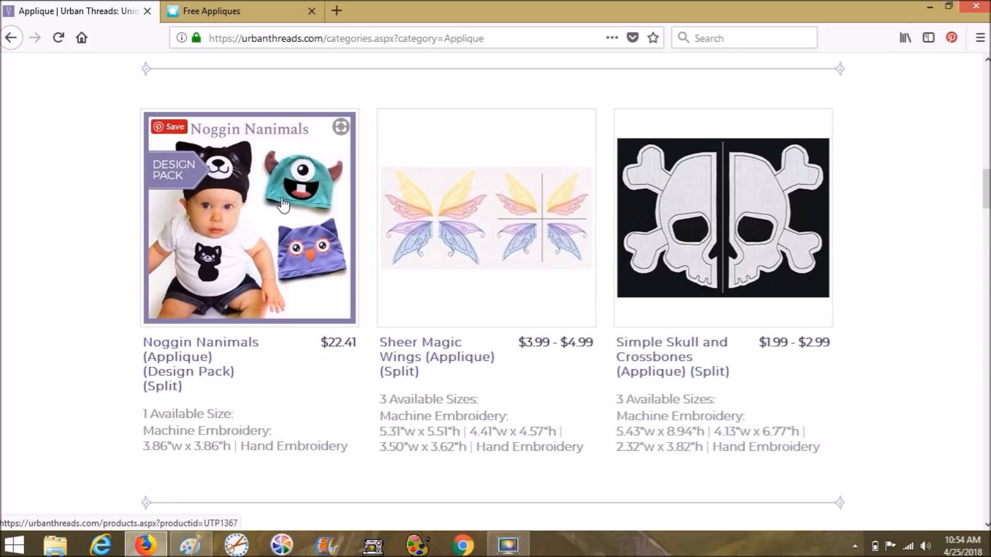
{"action": "mouse_move", "coordinate": [509, 281]}
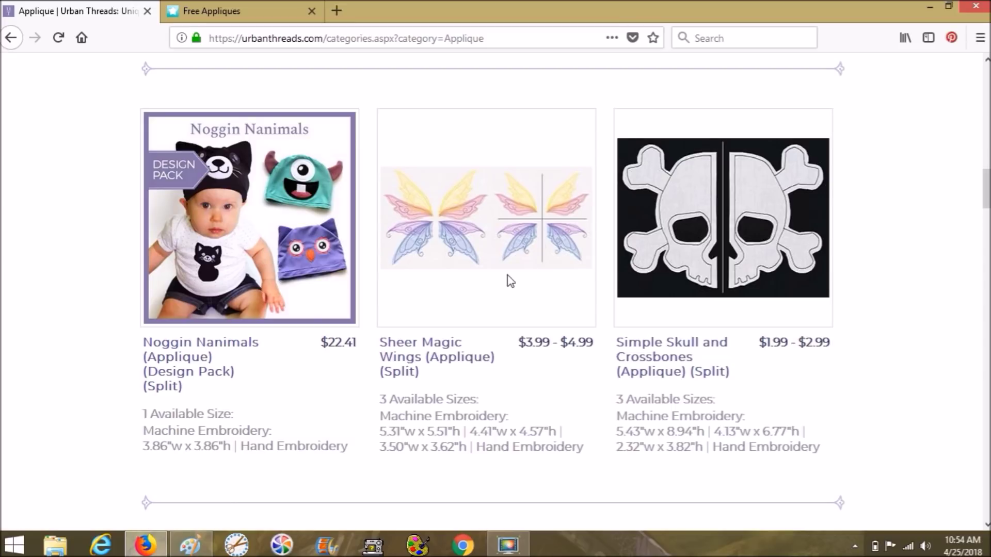
{"action": "mouse_move", "coordinate": [448, 268]}
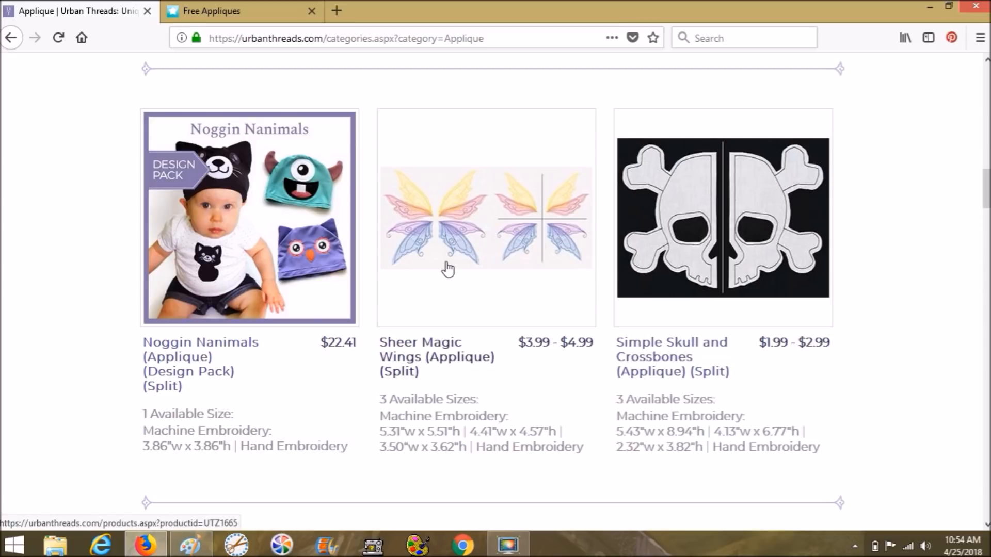
{"action": "mouse_move", "coordinate": [460, 252]}
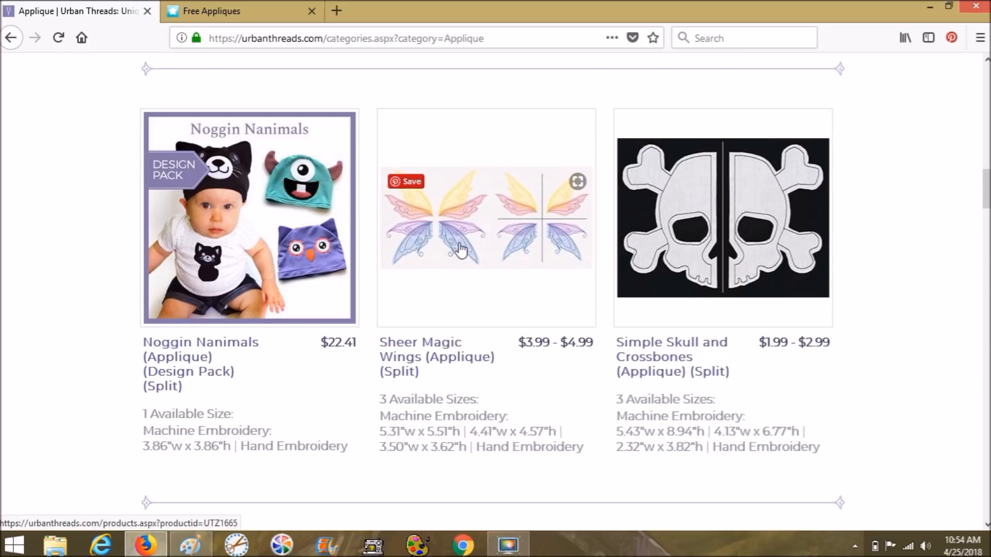
{"action": "mouse_move", "coordinate": [447, 244]}
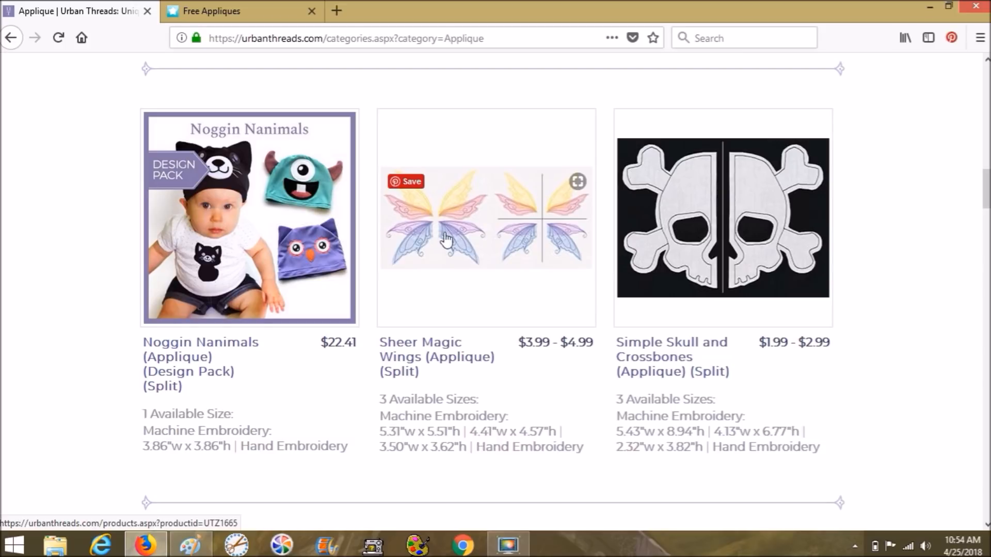
{"action": "mouse_move", "coordinate": [417, 253]}
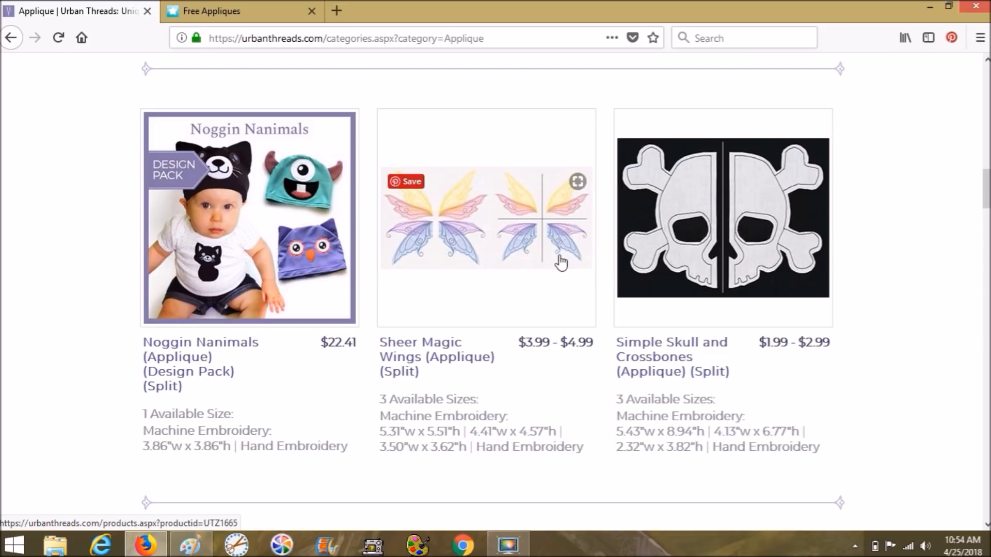
{"action": "scroll", "scroll_direction": "down", "scroll_amount": 3}
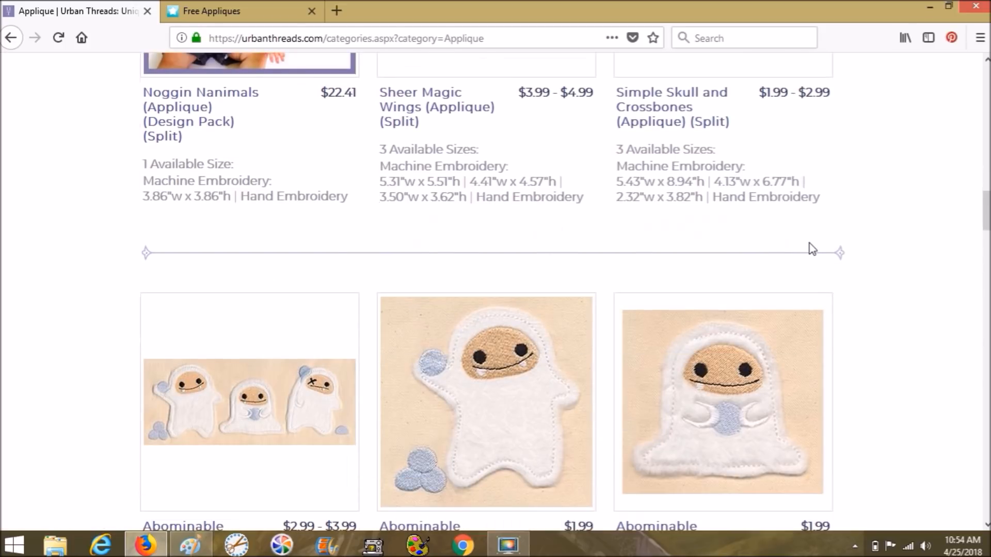
{"action": "scroll", "scroll_direction": "down", "scroll_amount": 3}
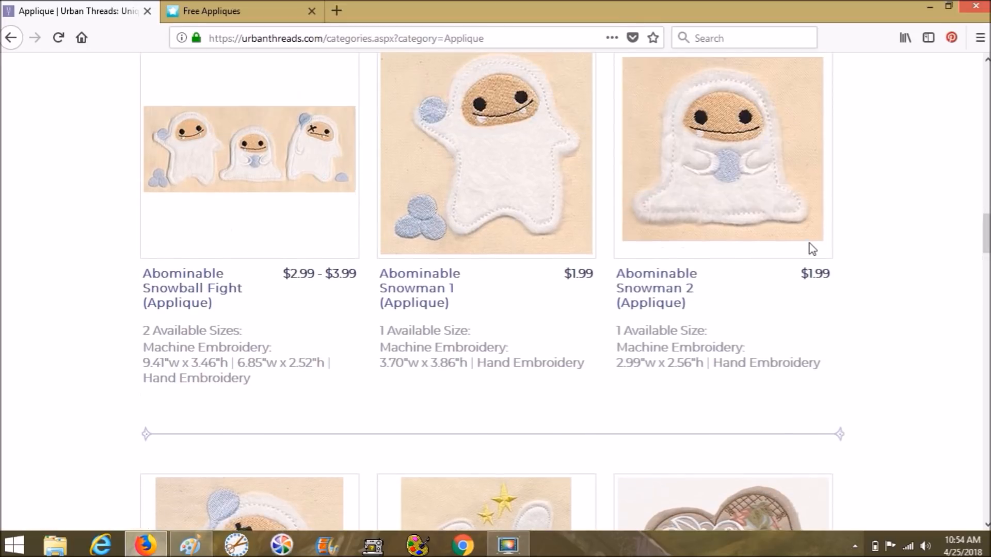
{"action": "scroll", "scroll_direction": "up", "scroll_amount": 3}
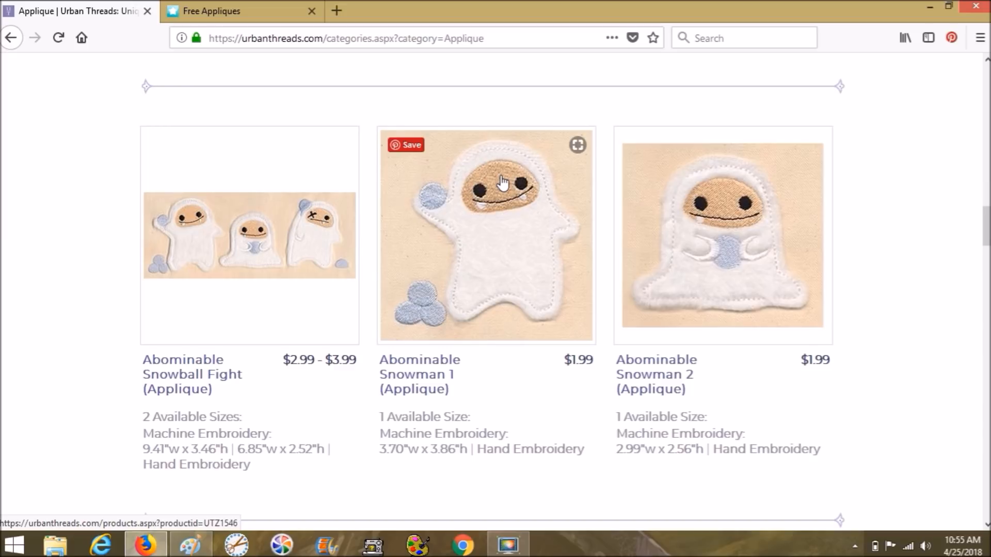
{"action": "mouse_move", "coordinate": [549, 218]}
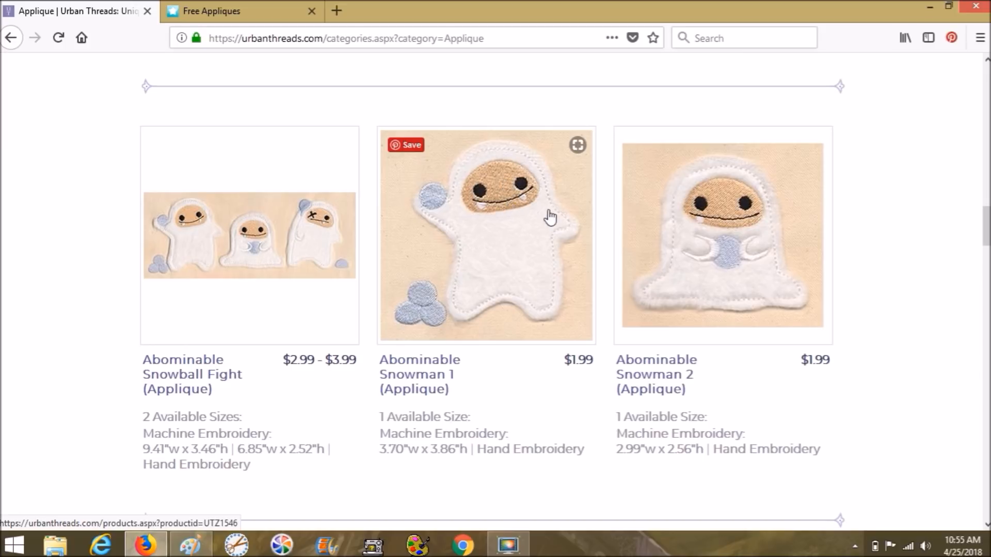
{"action": "mouse_move", "coordinate": [572, 169]}
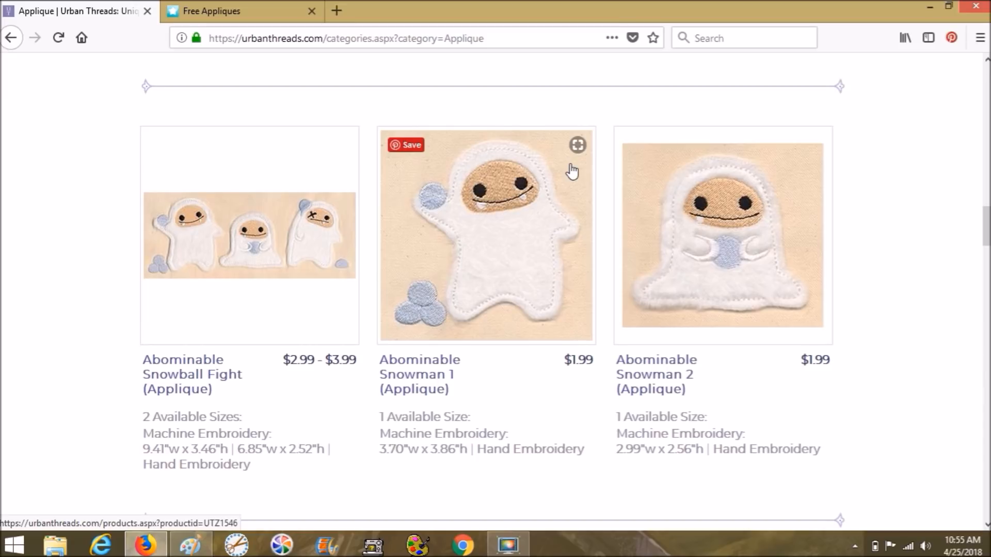
{"action": "mouse_move", "coordinate": [588, 180]}
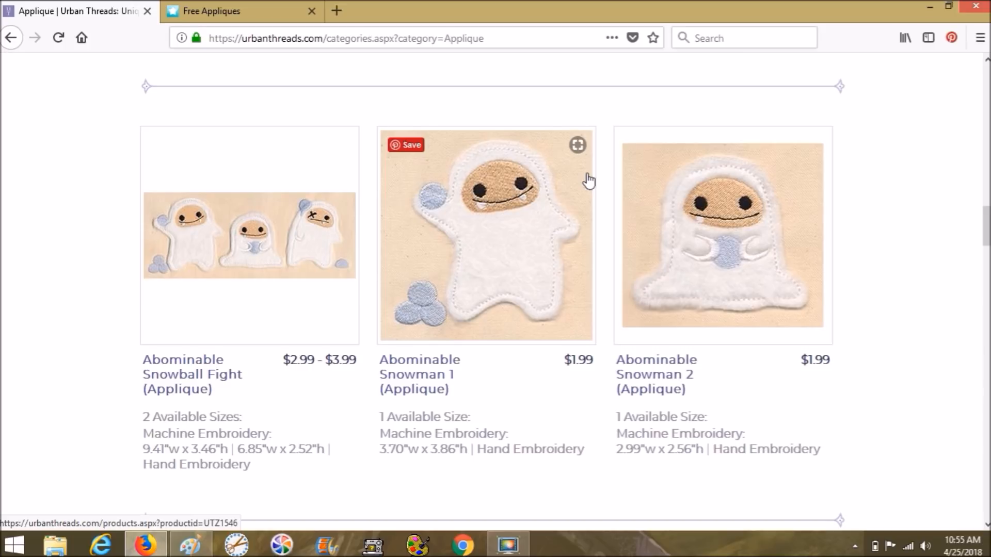
{"action": "mouse_move", "coordinate": [434, 210]}
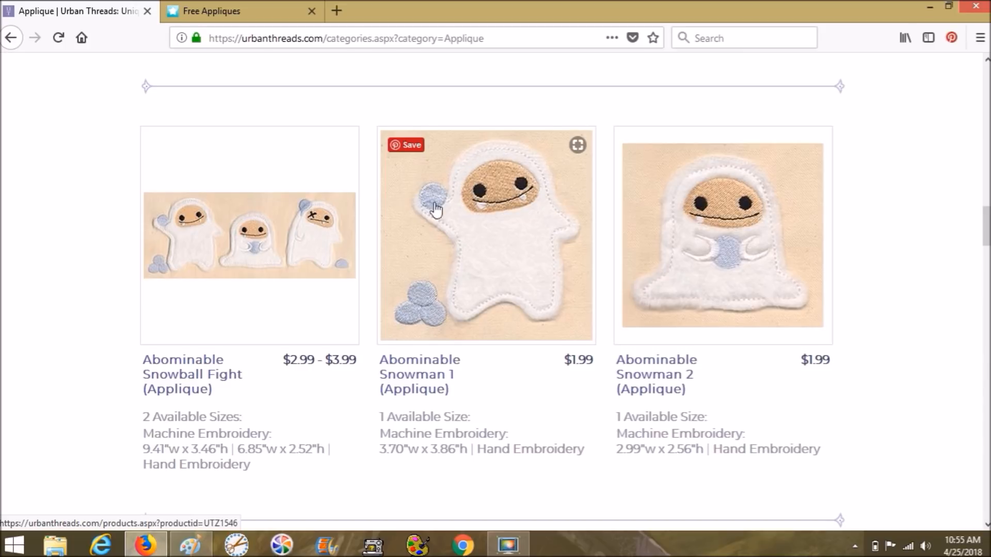
{"action": "mouse_move", "coordinate": [565, 221]}
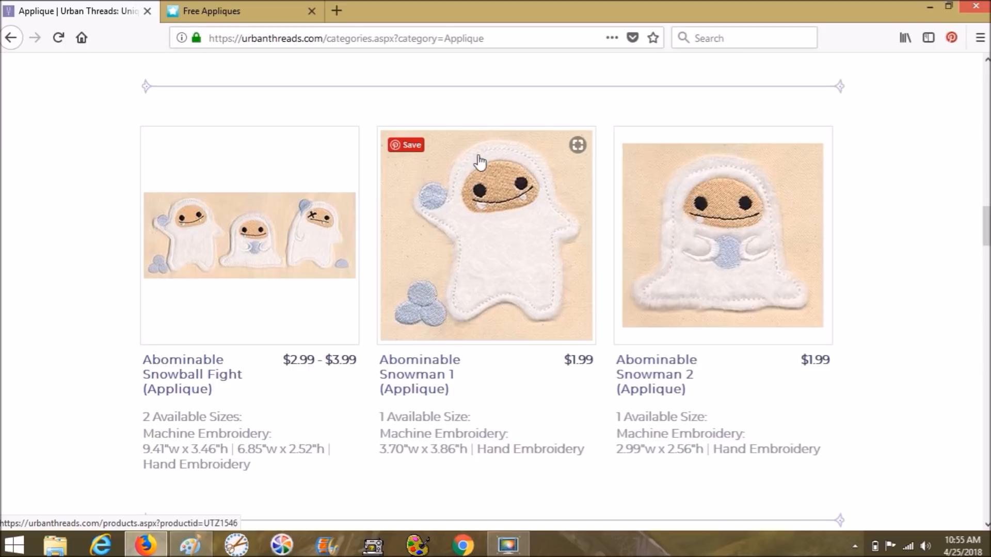
{"action": "mouse_move", "coordinate": [510, 318]}
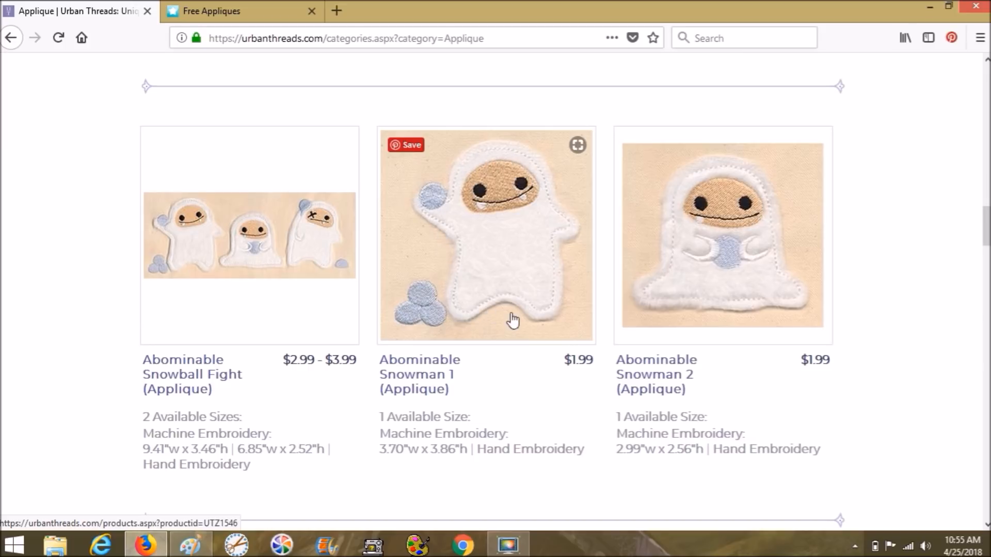
{"action": "mouse_move", "coordinate": [551, 245]}
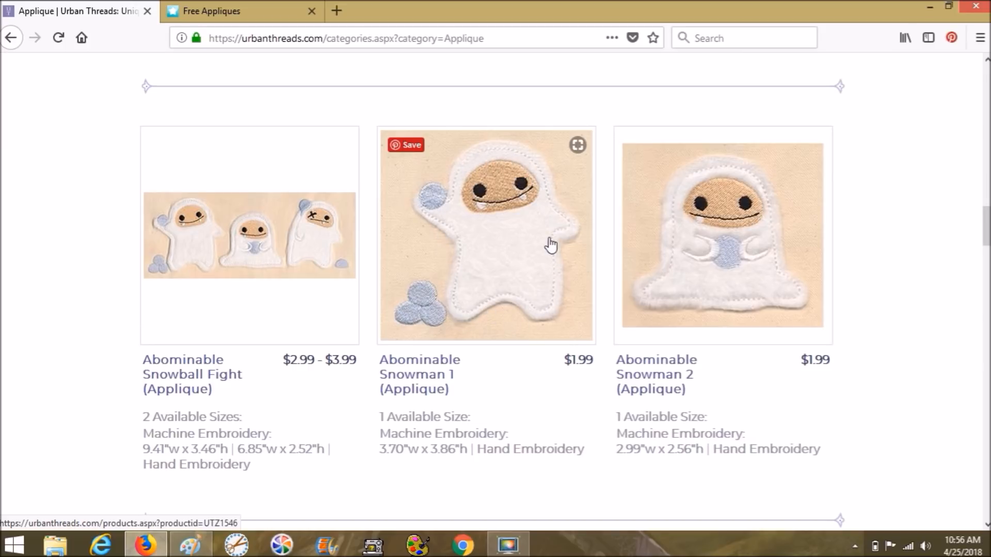
{"action": "mouse_move", "coordinate": [484, 151]}
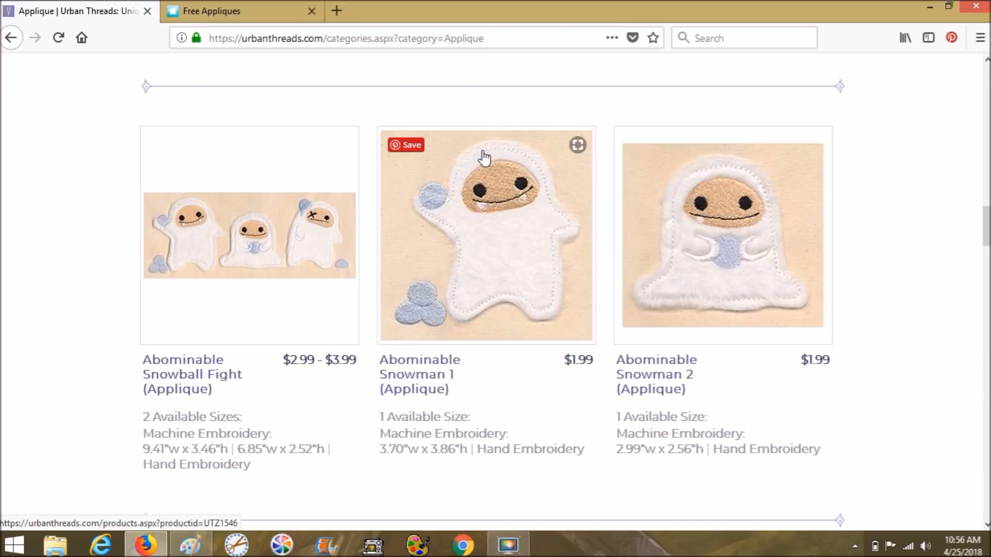
{"action": "mouse_move", "coordinate": [529, 164]}
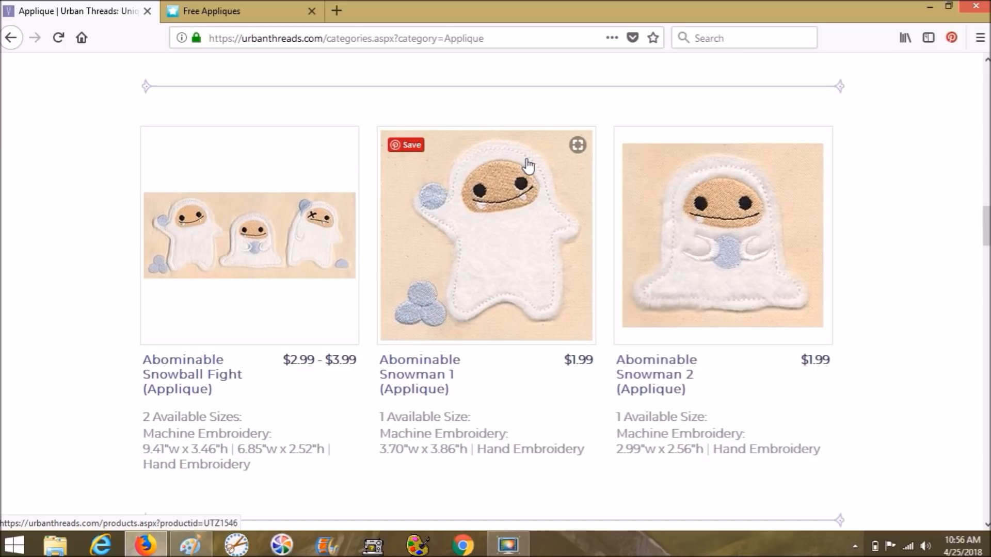
{"action": "mouse_move", "coordinate": [463, 171]}
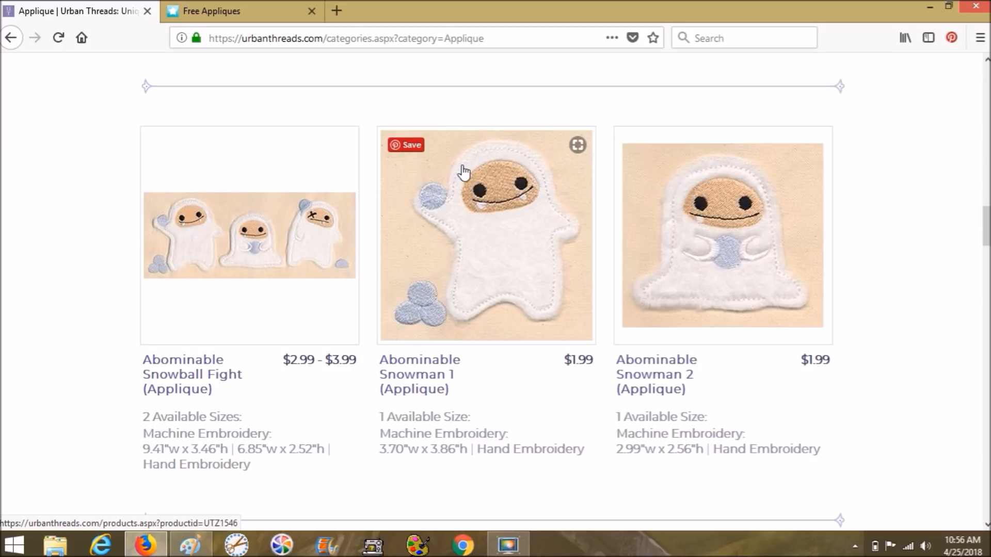
{"action": "mouse_move", "coordinate": [520, 154]}
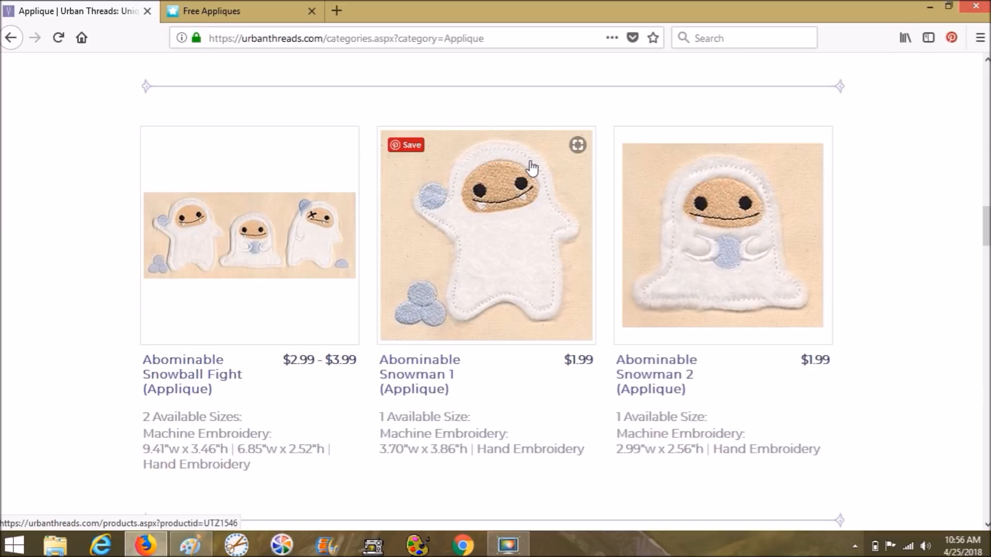
{"action": "mouse_move", "coordinate": [535, 164]}
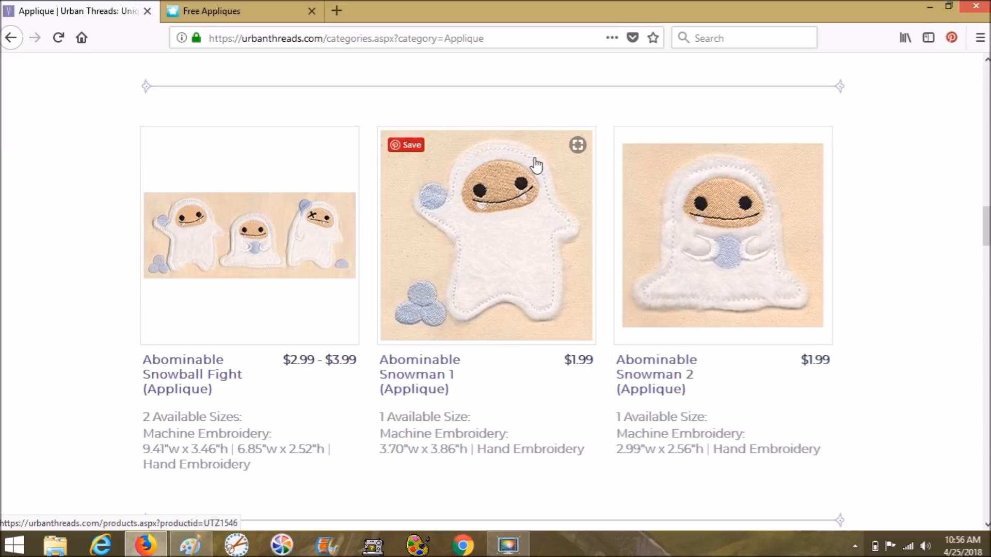
{"action": "mouse_move", "coordinate": [514, 177]}
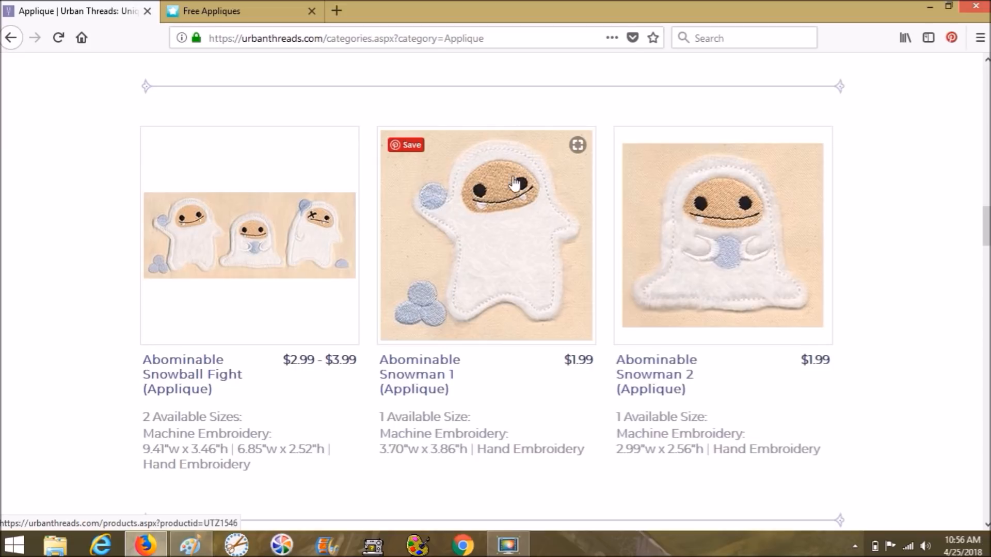
{"action": "mouse_move", "coordinate": [433, 206]}
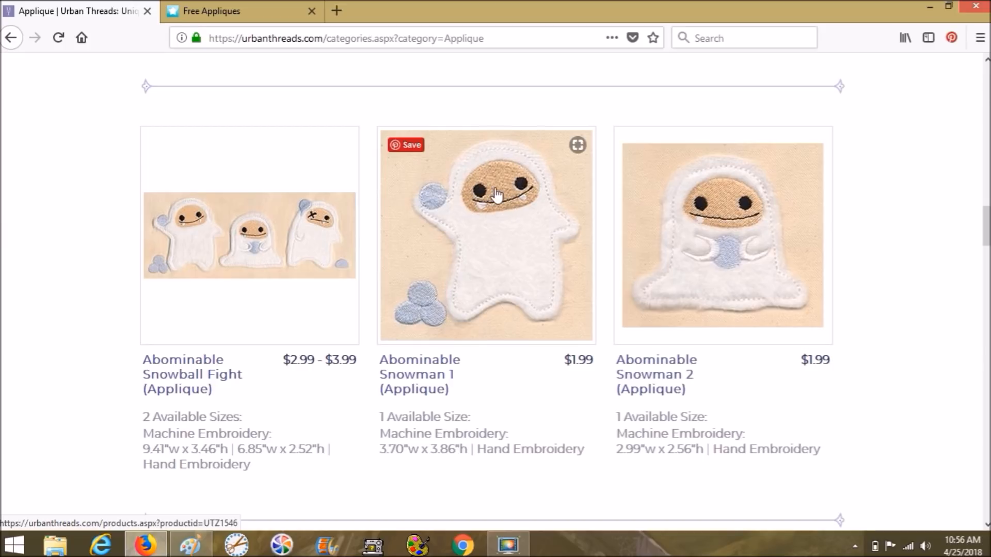
{"action": "mouse_move", "coordinate": [516, 197]}
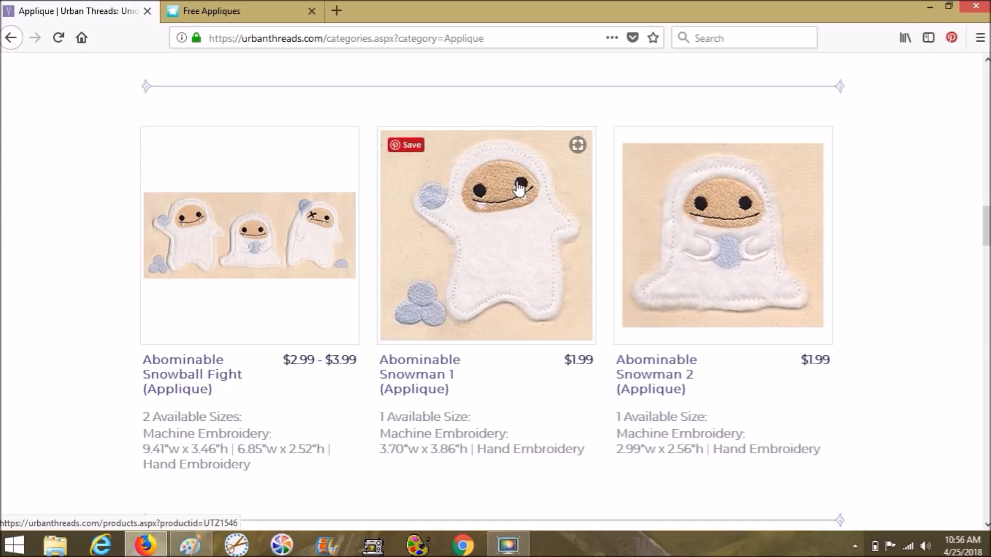
{"action": "mouse_move", "coordinate": [535, 203]}
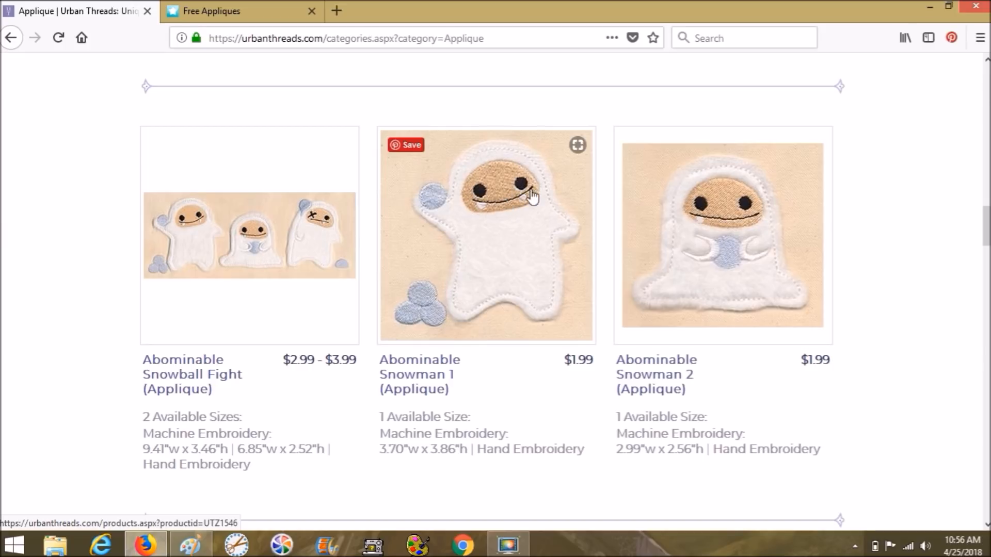
{"action": "scroll", "scroll_direction": "down", "scroll_amount": 3}
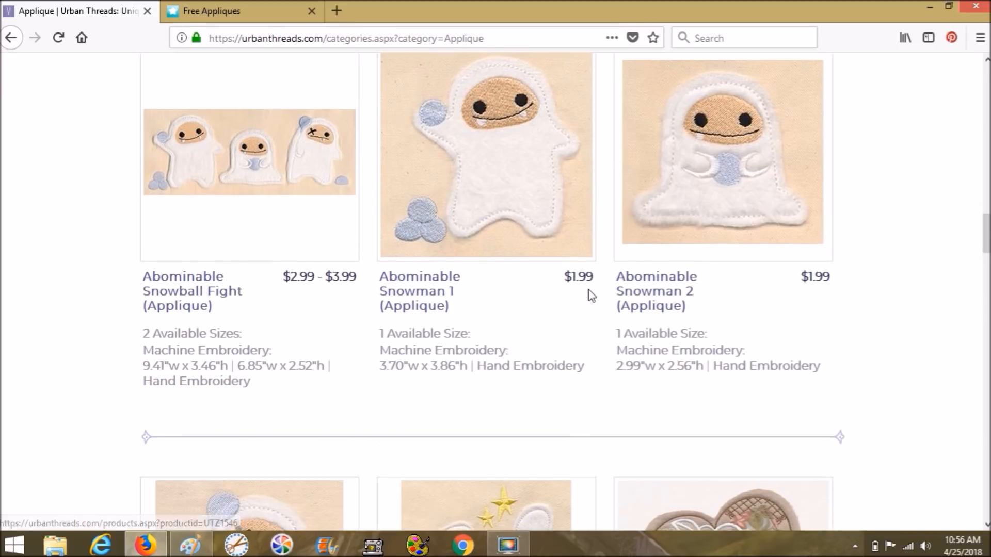
{"action": "mouse_move", "coordinate": [481, 132]}
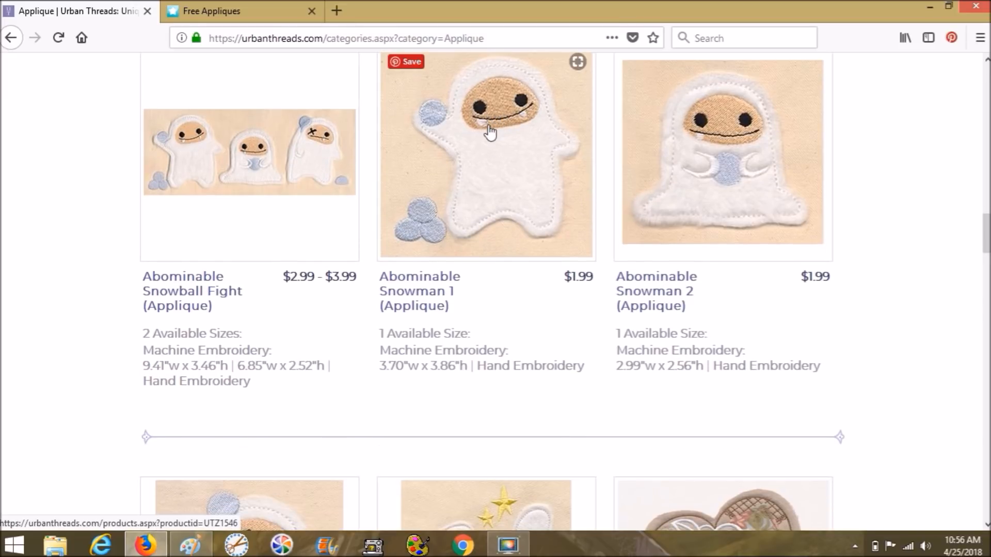
{"action": "scroll", "scroll_direction": "down", "scroll_amount": 3}
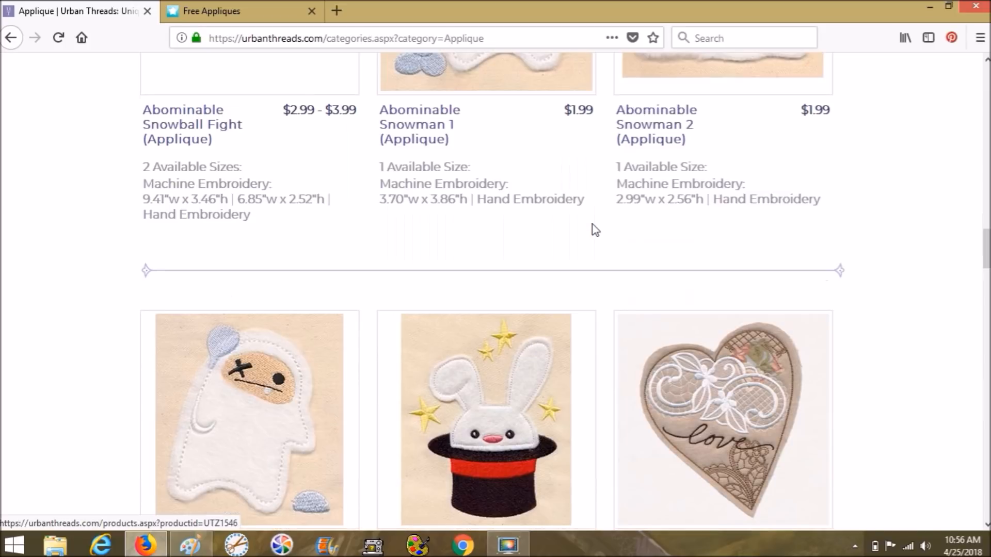
{"action": "scroll", "scroll_direction": "down", "scroll_amount": 3}
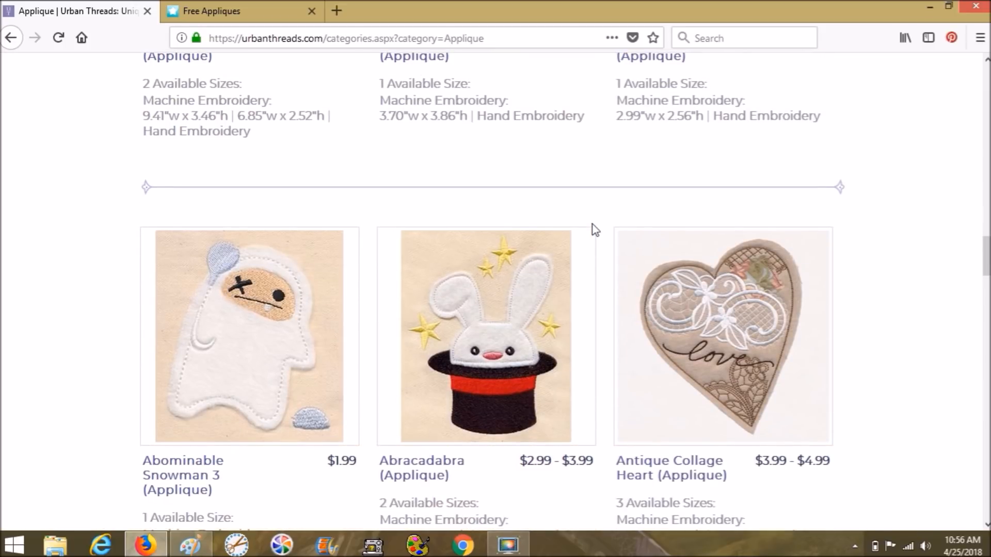
{"action": "scroll", "scroll_direction": "down", "scroll_amount": 3}
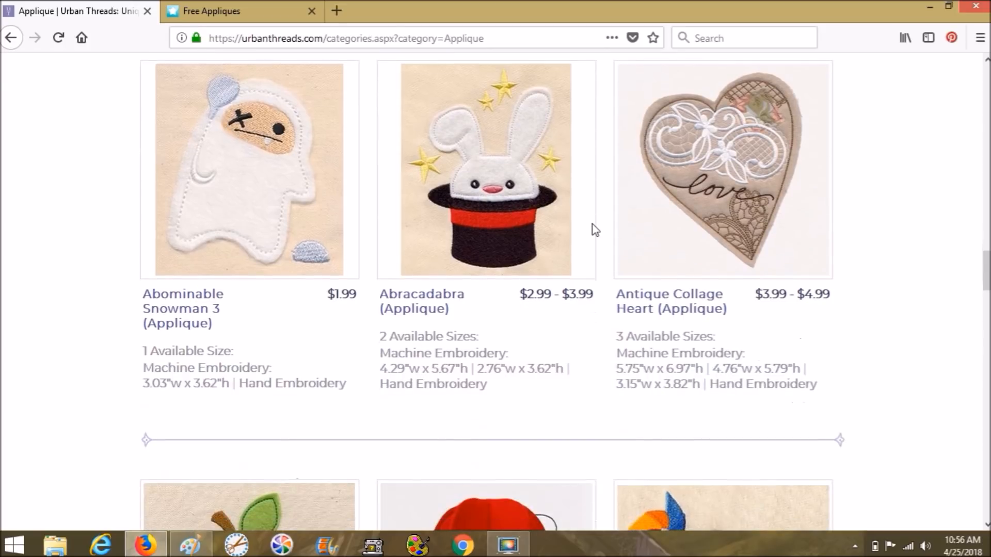
{"action": "scroll", "scroll_direction": "down", "scroll_amount": 3}
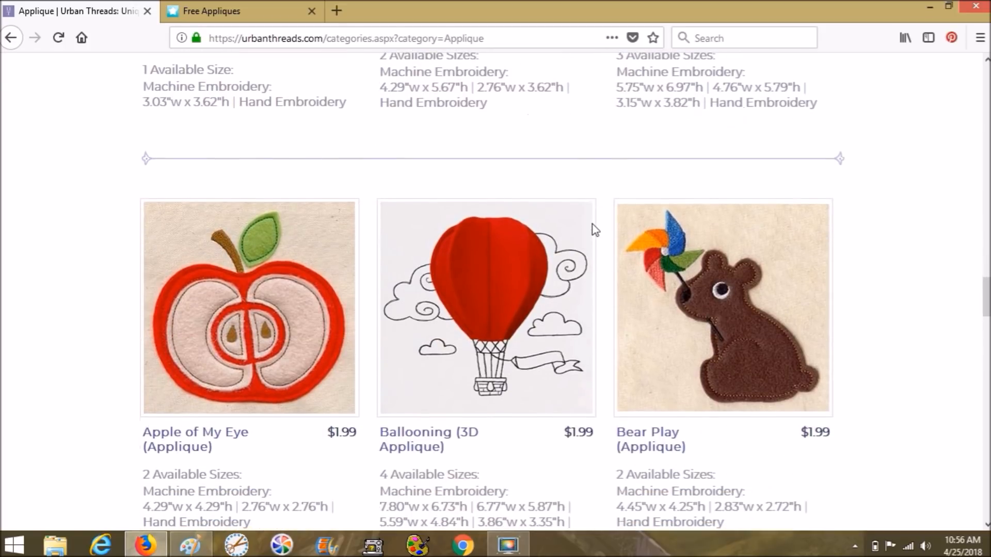
{"action": "scroll", "scroll_direction": "up", "scroll_amount": 3}
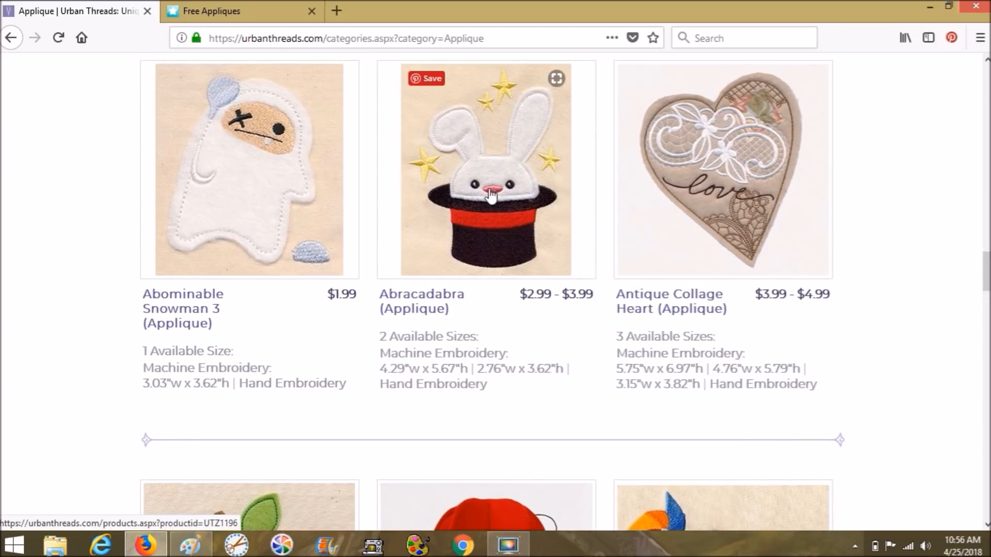
{"action": "mouse_move", "coordinate": [498, 159]}
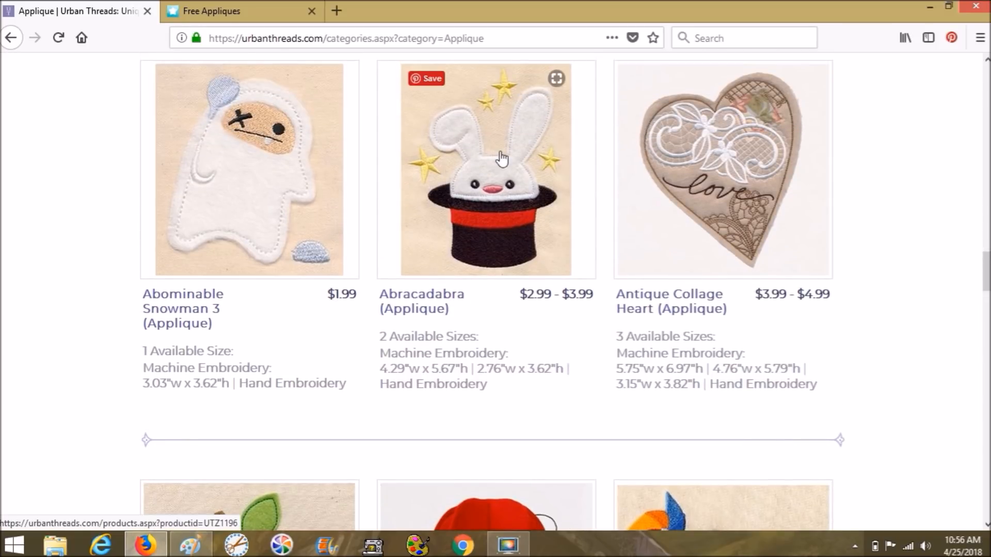
{"action": "mouse_move", "coordinate": [716, 166]}
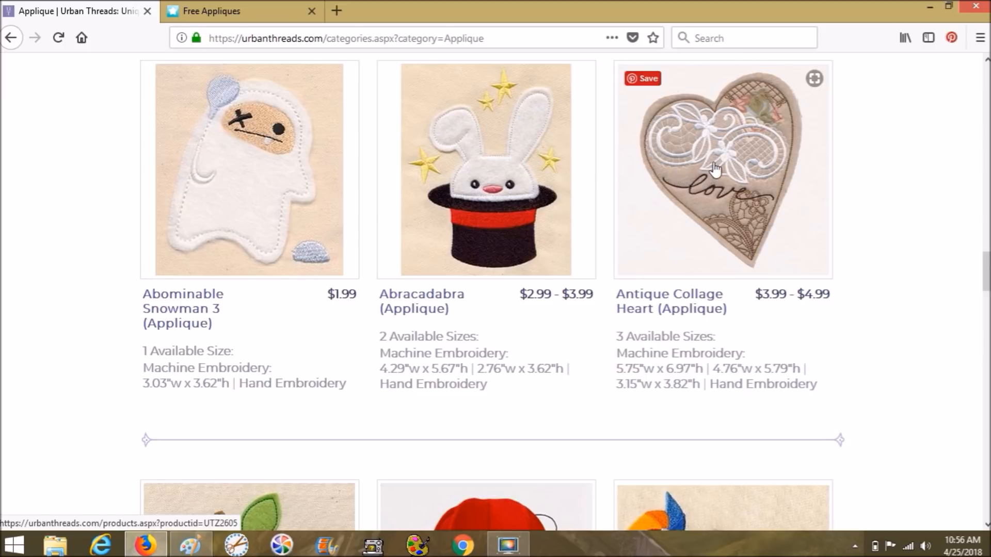
{"action": "mouse_move", "coordinate": [764, 164]}
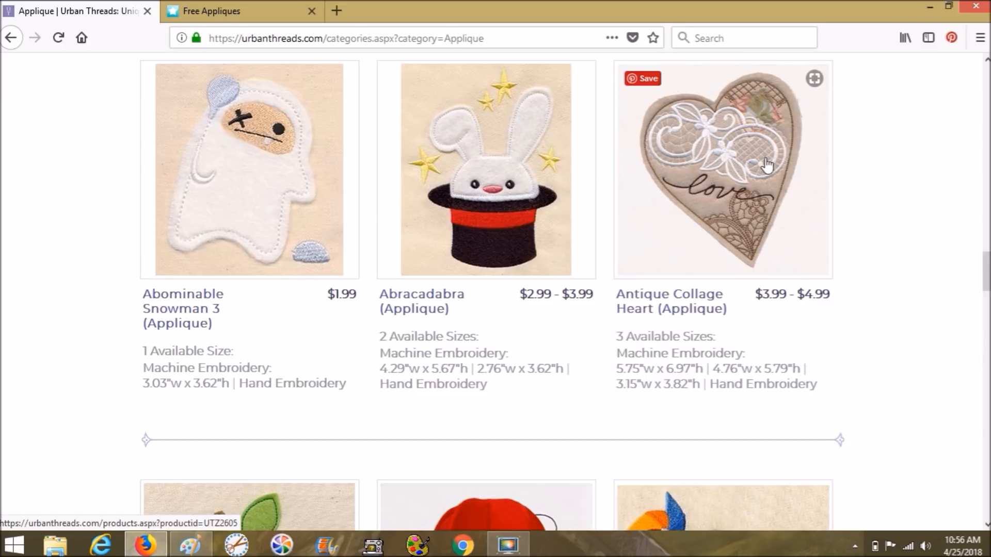
{"action": "mouse_move", "coordinate": [710, 129]}
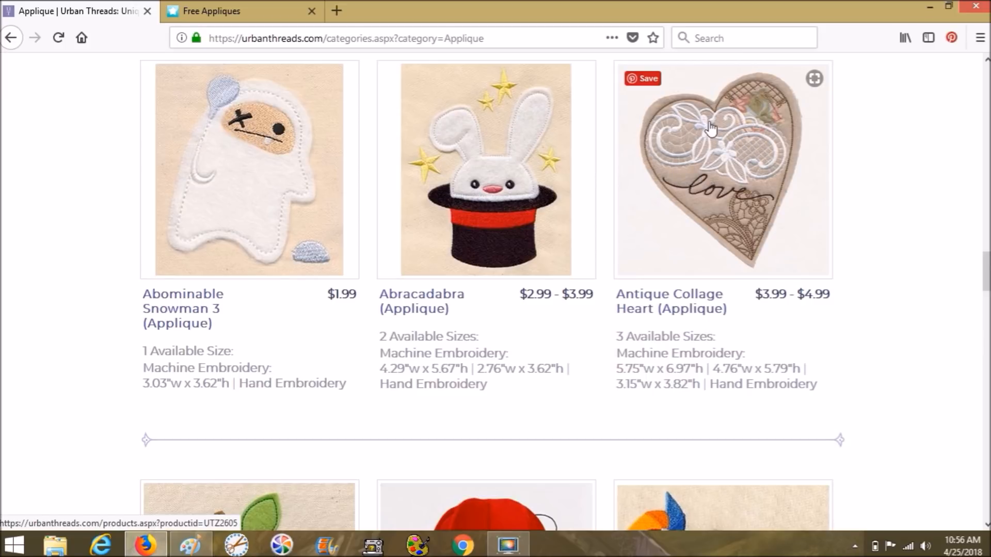
{"action": "scroll", "scroll_direction": "down", "scroll_amount": 3}
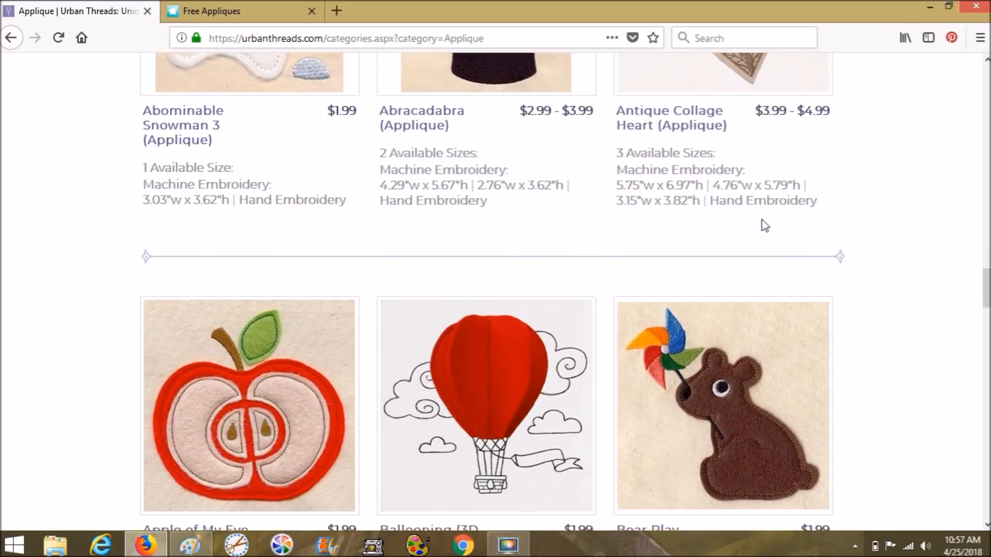
{"action": "scroll", "scroll_direction": "down", "scroll_amount": 3}
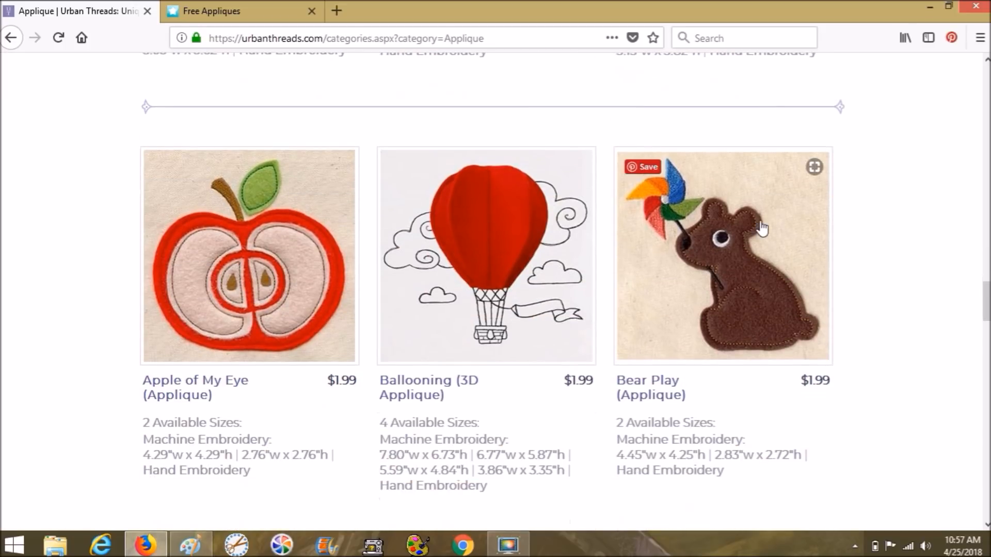
{"action": "mouse_move", "coordinate": [505, 245]}
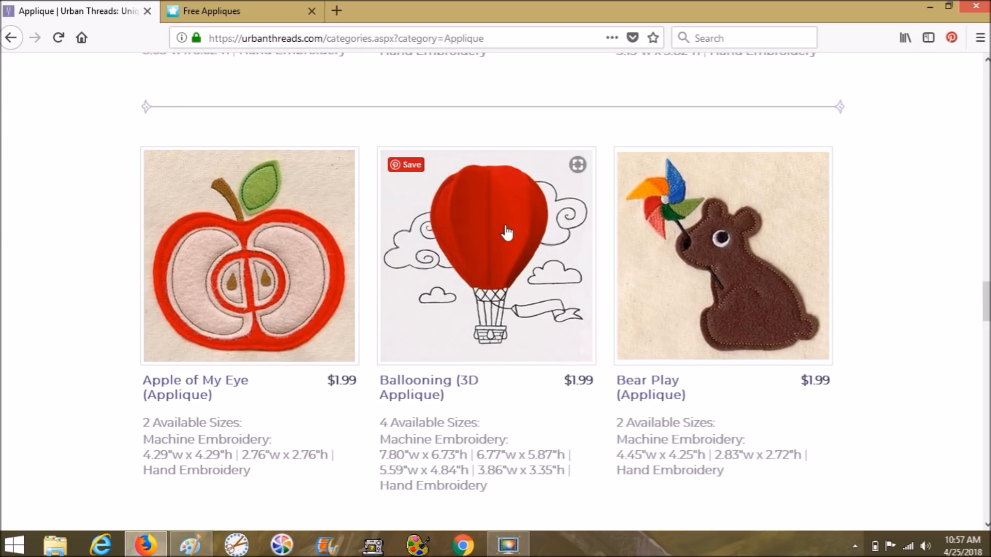
{"action": "mouse_move", "coordinate": [566, 291]}
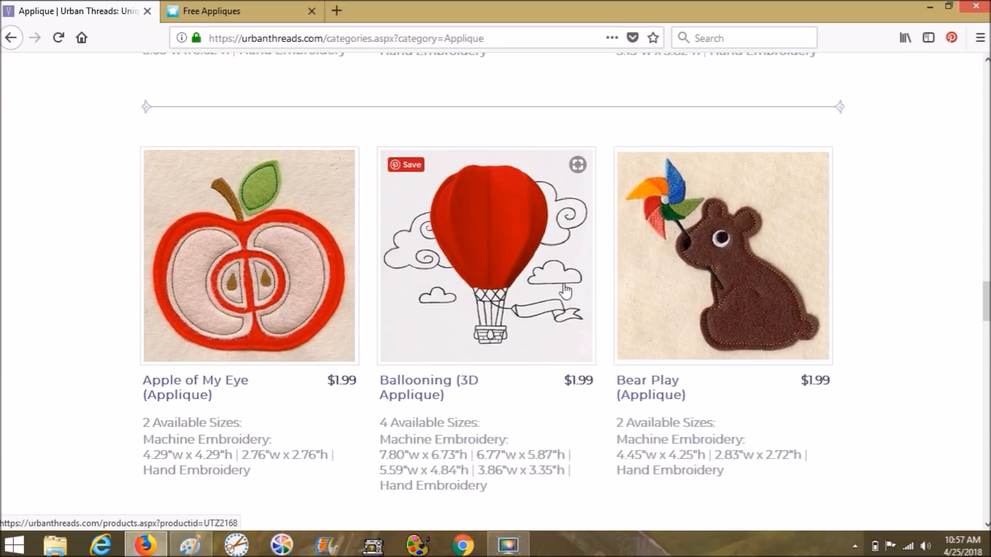
{"action": "scroll", "scroll_direction": "down", "scroll_amount": 3}
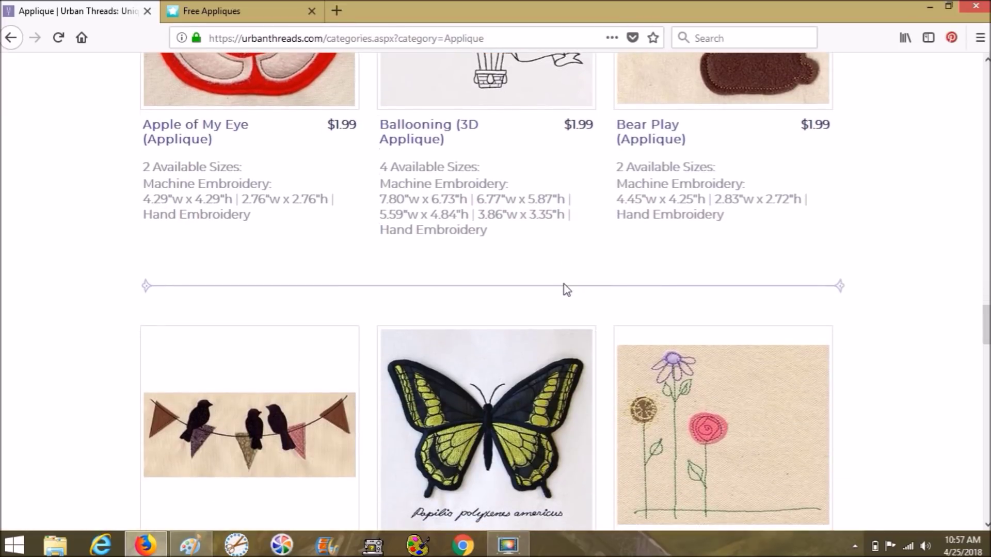
{"action": "scroll", "scroll_direction": "down", "scroll_amount": 3}
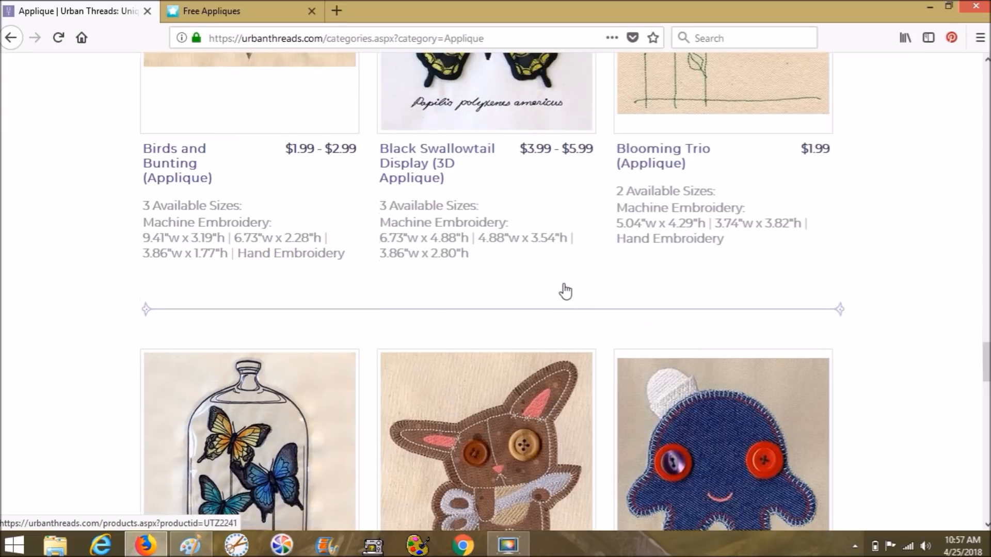
{"action": "scroll", "scroll_direction": "down", "scroll_amount": 3}
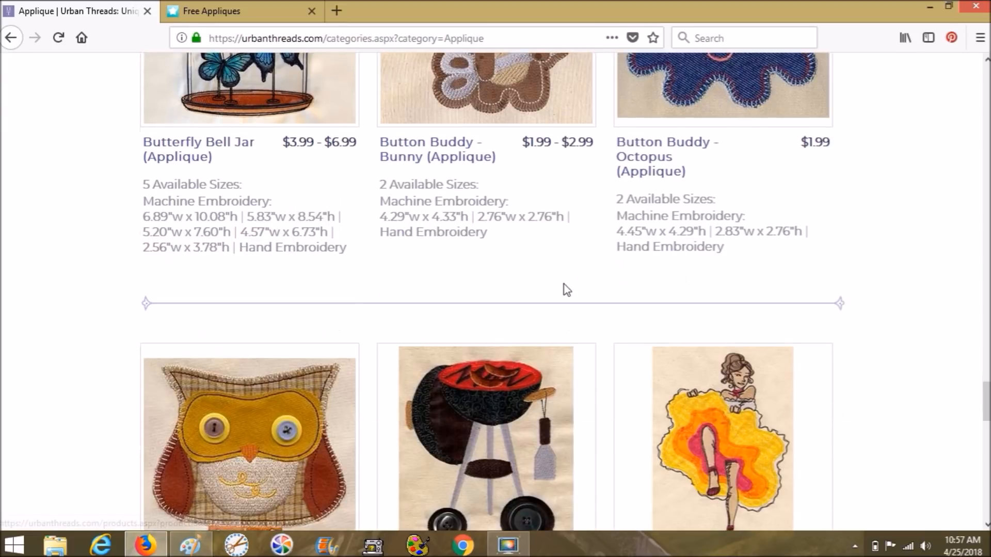
{"action": "scroll", "scroll_direction": "down", "scroll_amount": 3}
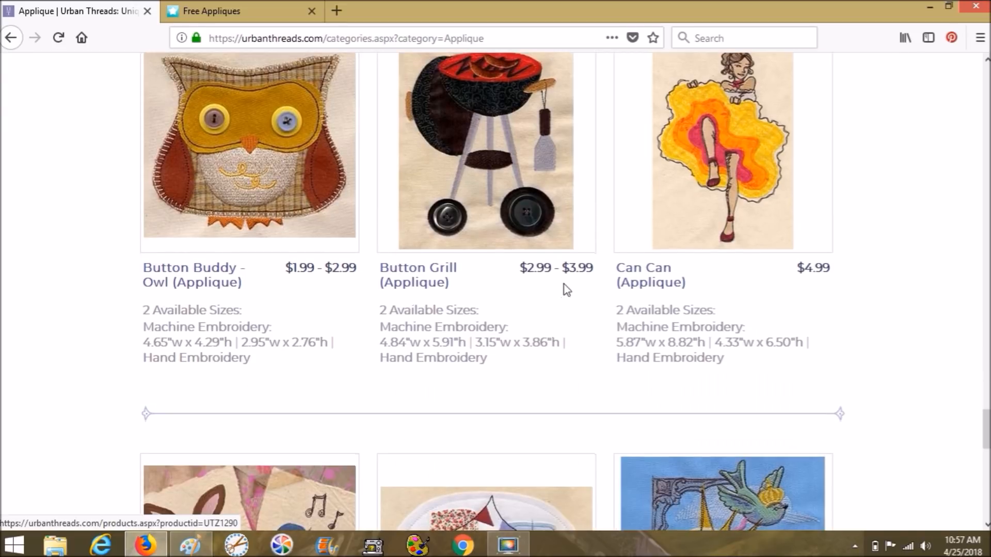
{"action": "scroll", "scroll_direction": "down", "scroll_amount": 3}
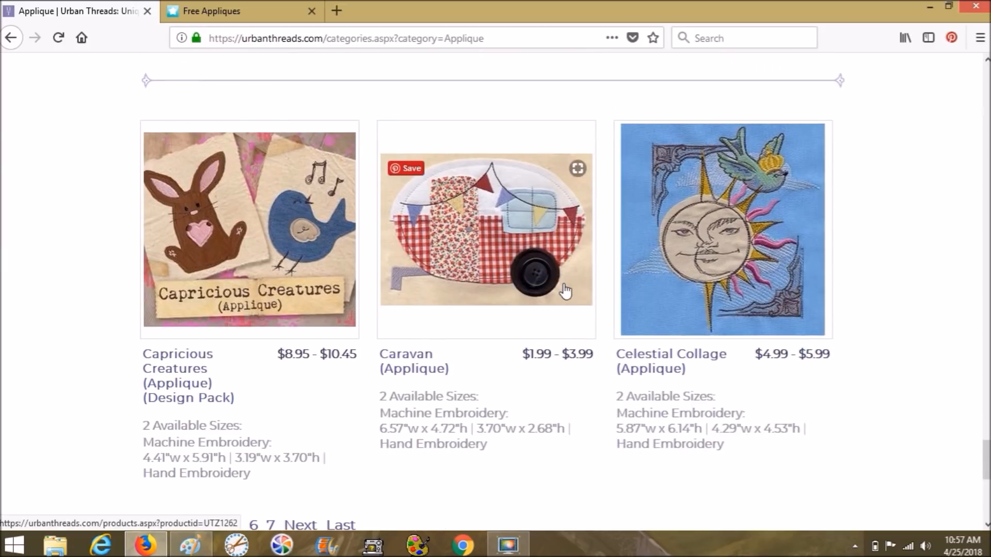
{"action": "scroll", "scroll_direction": "down", "scroll_amount": 3}
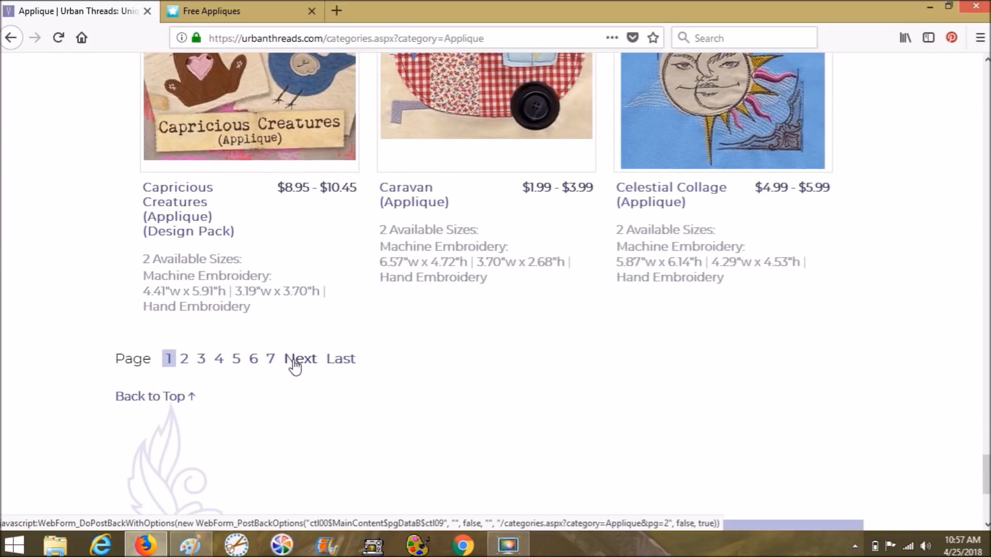
Go to page 2 of the applique listing and scroll to Cow Specs and Cutting Edge Bunny.
{"action": "left_click", "coordinate": [299, 359]}
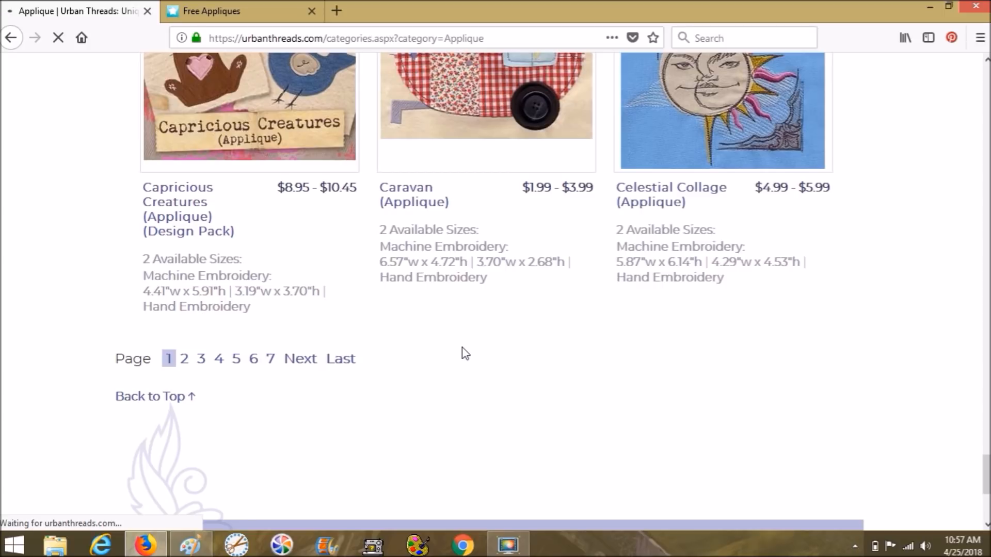
{"action": "left_click", "coordinate": [183, 360]}
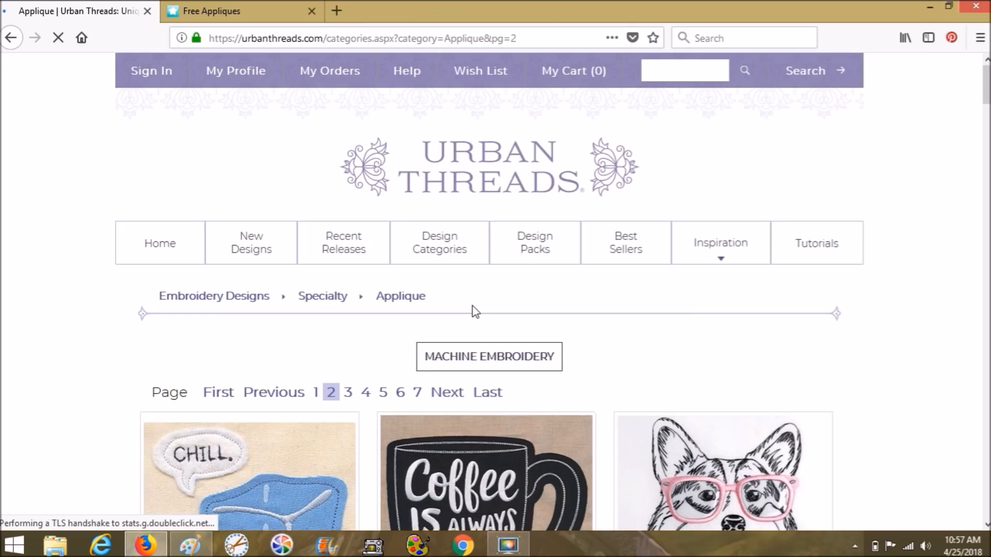
{"action": "scroll", "scroll_direction": "down", "scroll_amount": 3}
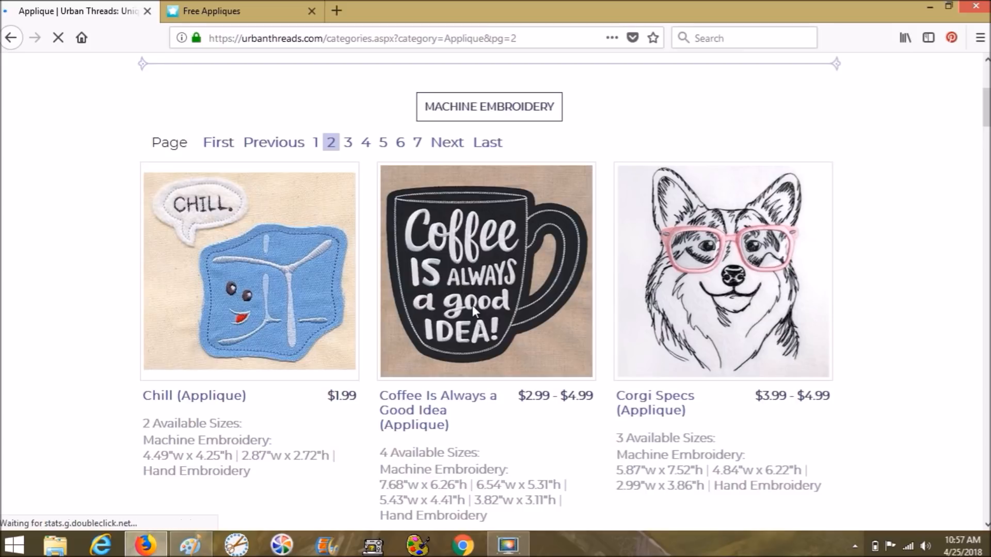
{"action": "scroll", "scroll_direction": "down", "scroll_amount": 3}
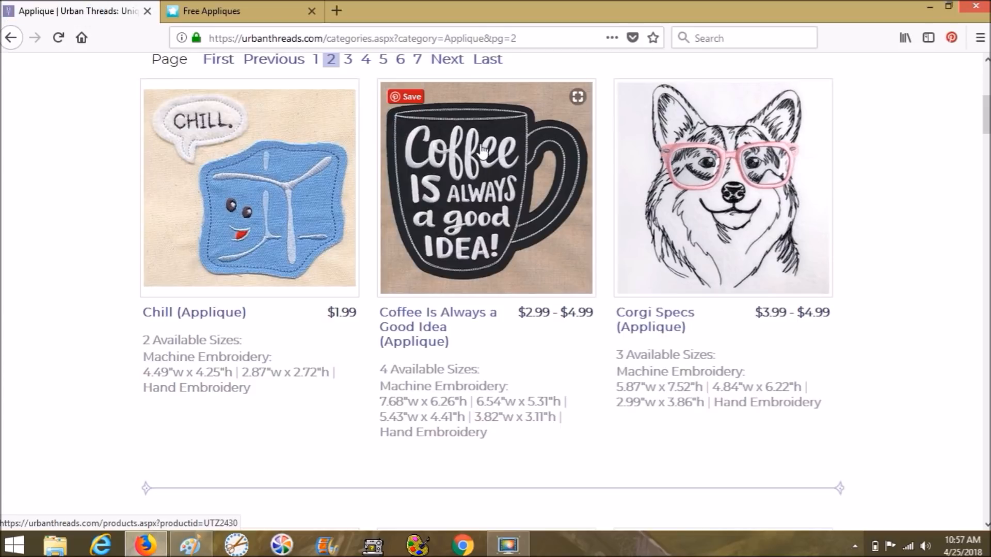
{"action": "mouse_move", "coordinate": [403, 123]}
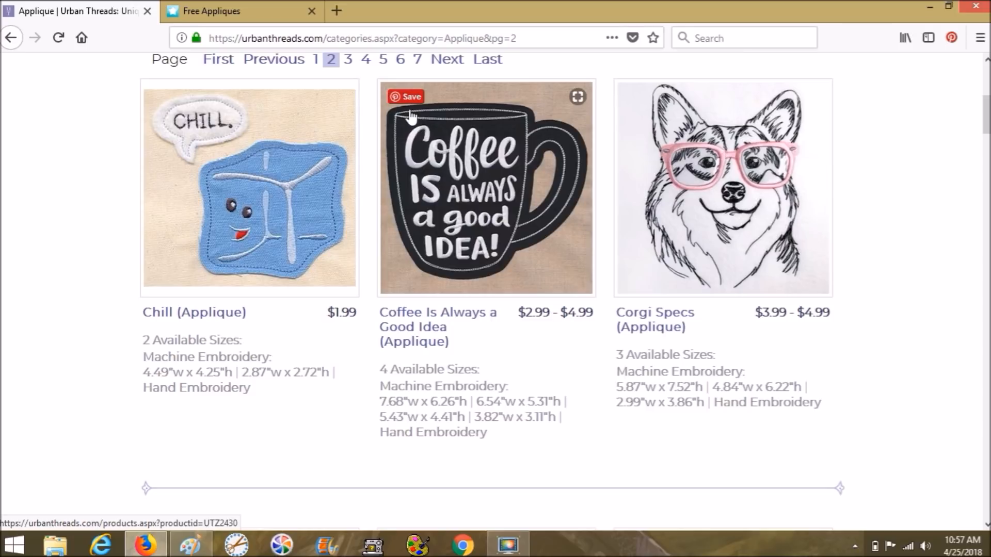
{"action": "mouse_move", "coordinate": [431, 129]}
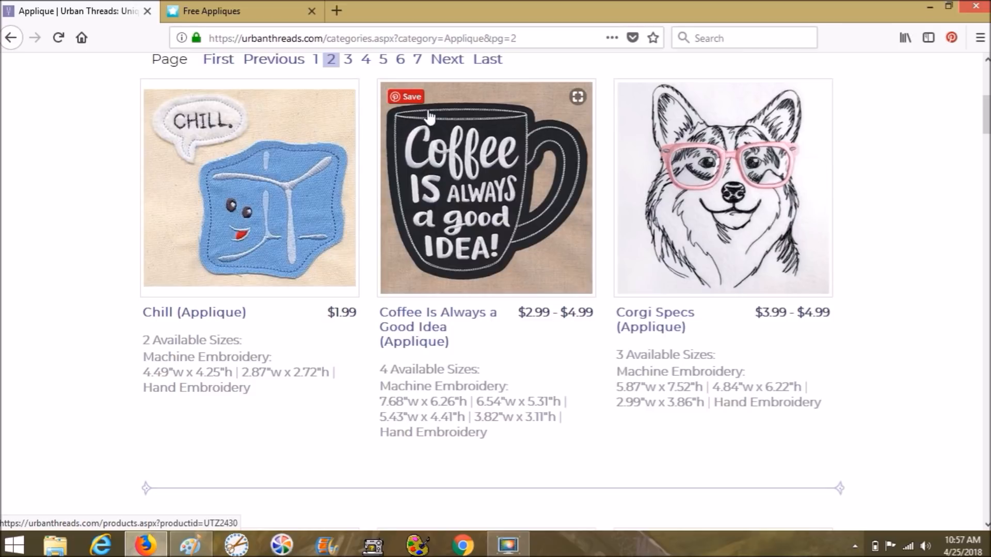
{"action": "mouse_move", "coordinate": [574, 192]}
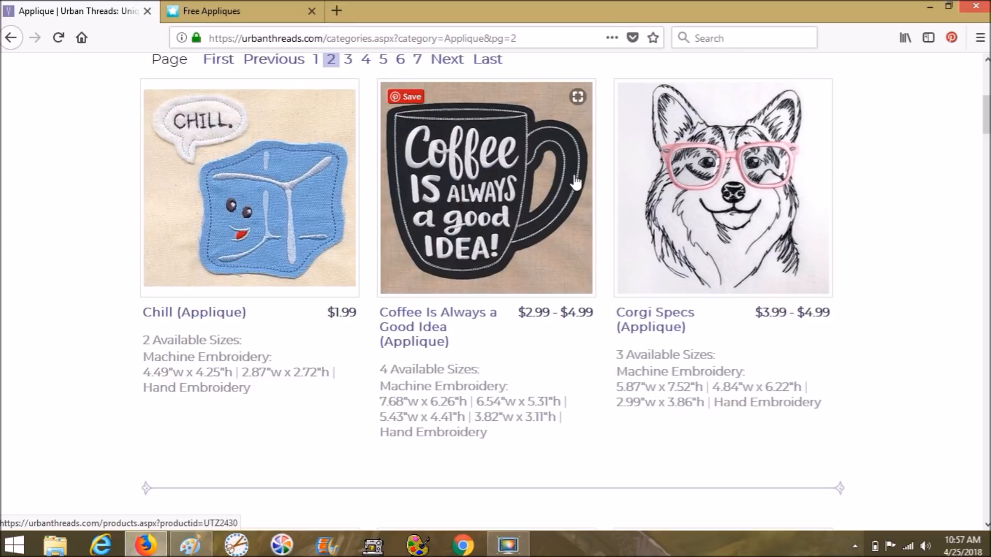
{"action": "scroll", "scroll_direction": "down", "scroll_amount": 3}
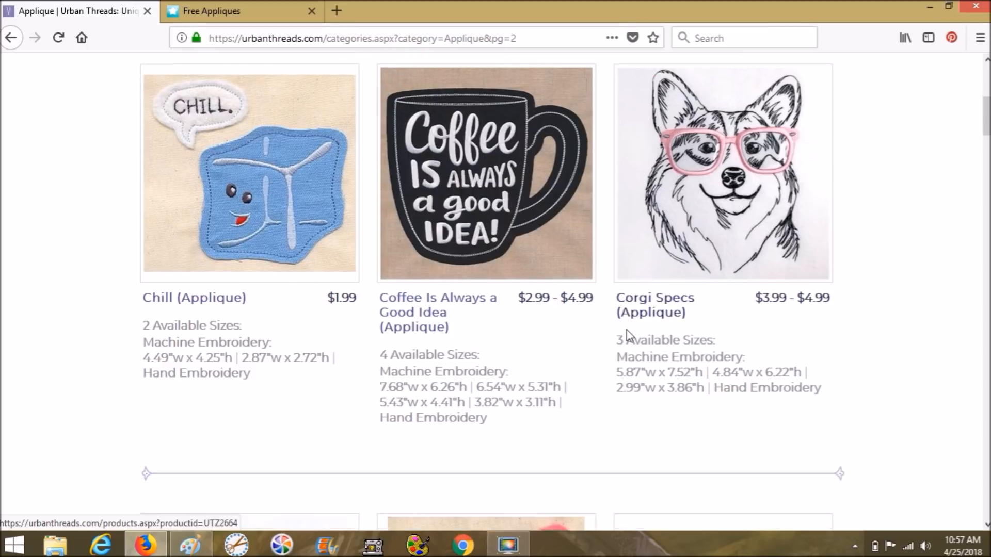
{"action": "scroll", "scroll_direction": "down", "scroll_amount": 3}
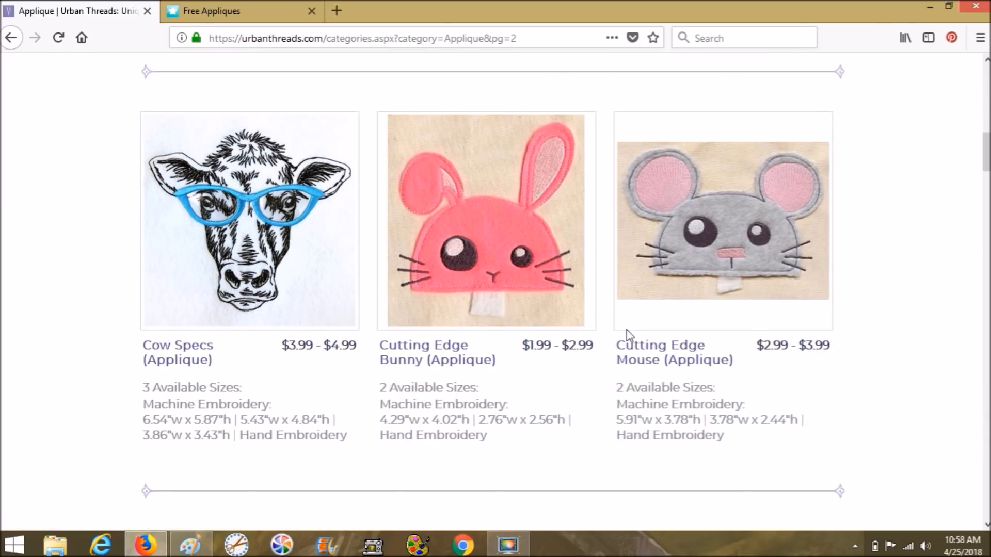
{"action": "scroll", "scroll_direction": "down", "scroll_amount": 3}
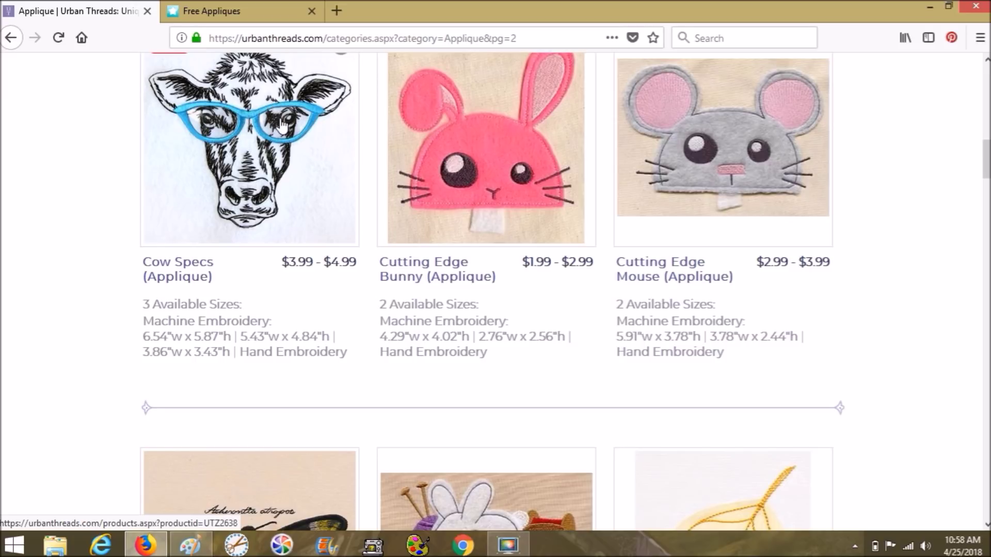
{"action": "mouse_move", "coordinate": [200, 125]}
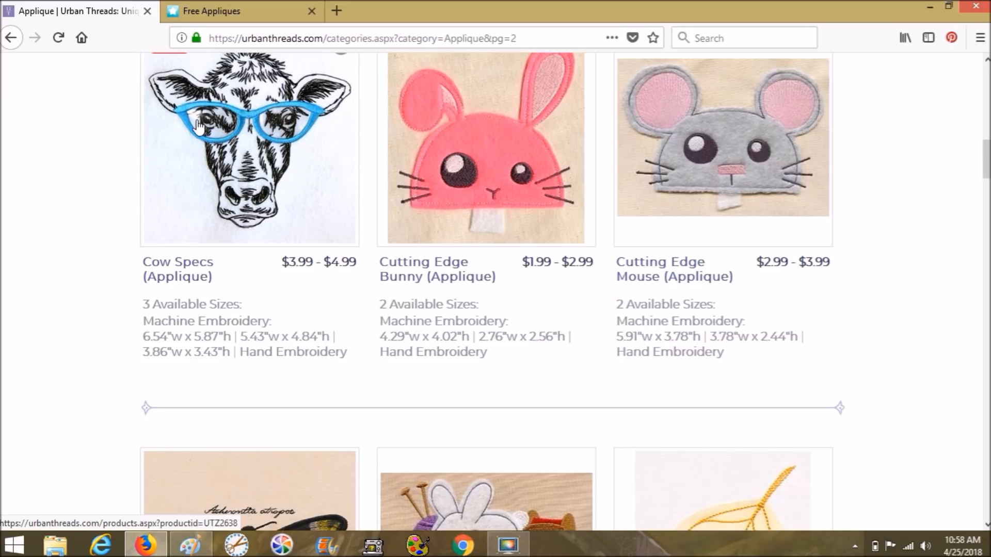
{"action": "mouse_move", "coordinate": [210, 126]}
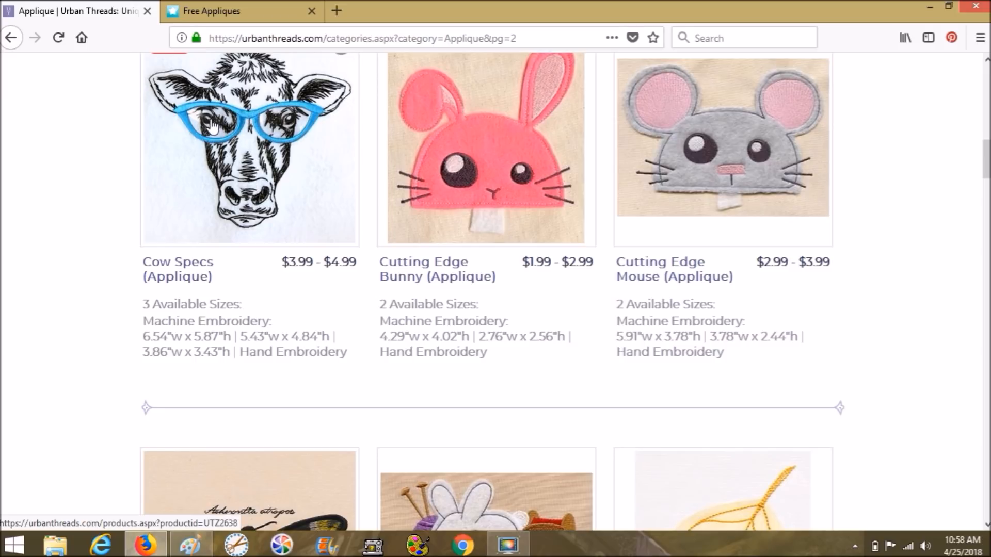
{"action": "mouse_move", "coordinate": [279, 131]}
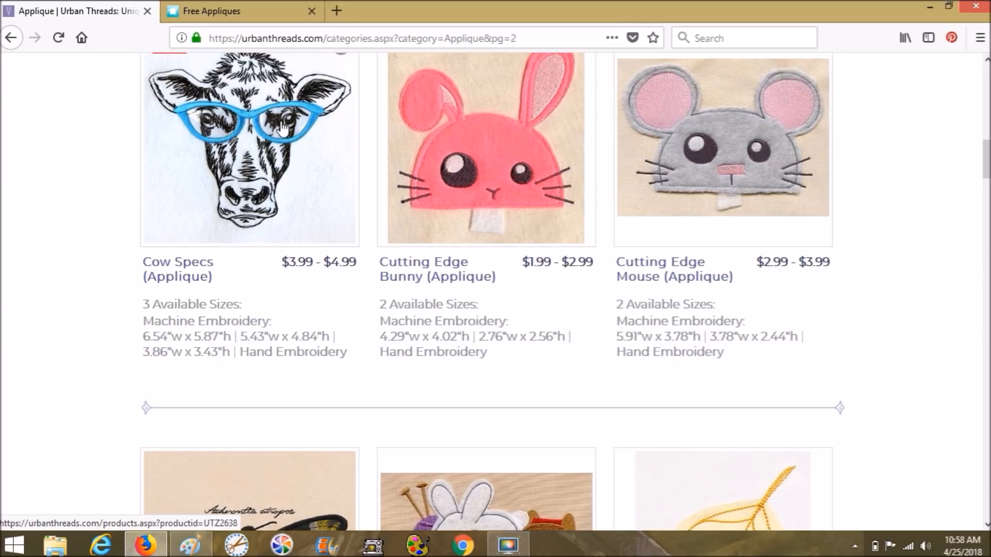
{"action": "mouse_move", "coordinate": [292, 175]}
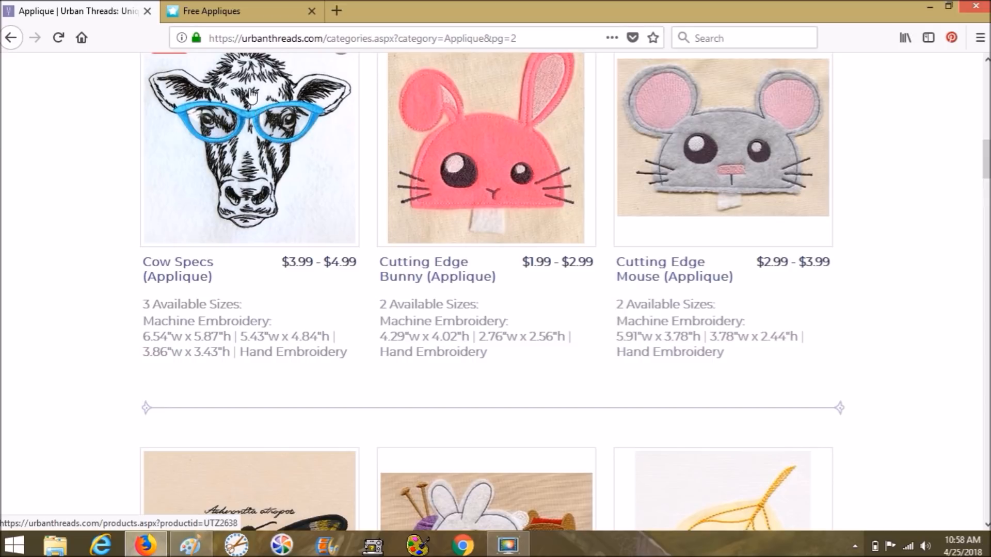
{"action": "mouse_move", "coordinate": [283, 226]}
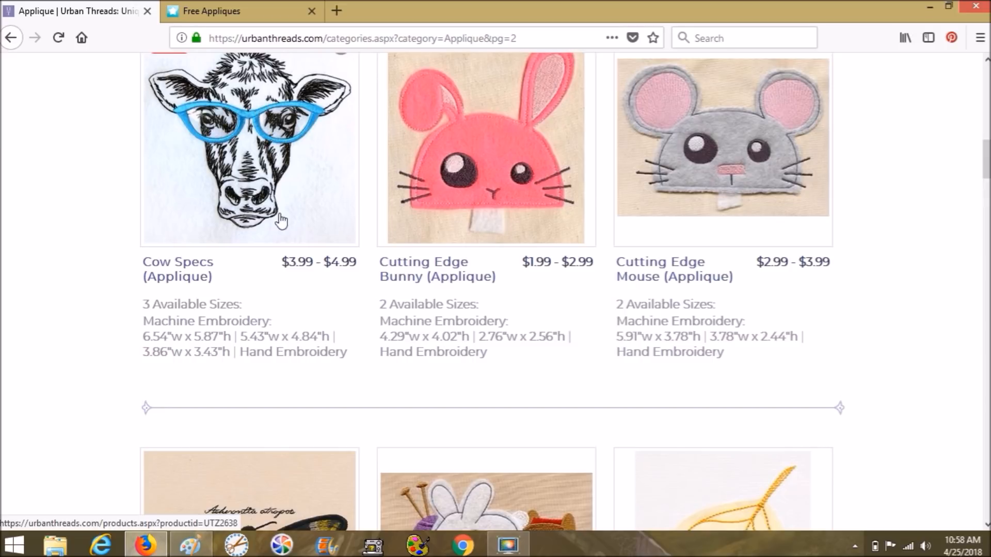
Scroll through page 2 past Dino Girl, Flash Stitch, Dimensional Bee and Dragonfly designs.
{"action": "scroll", "scroll_direction": "down", "scroll_amount": 3}
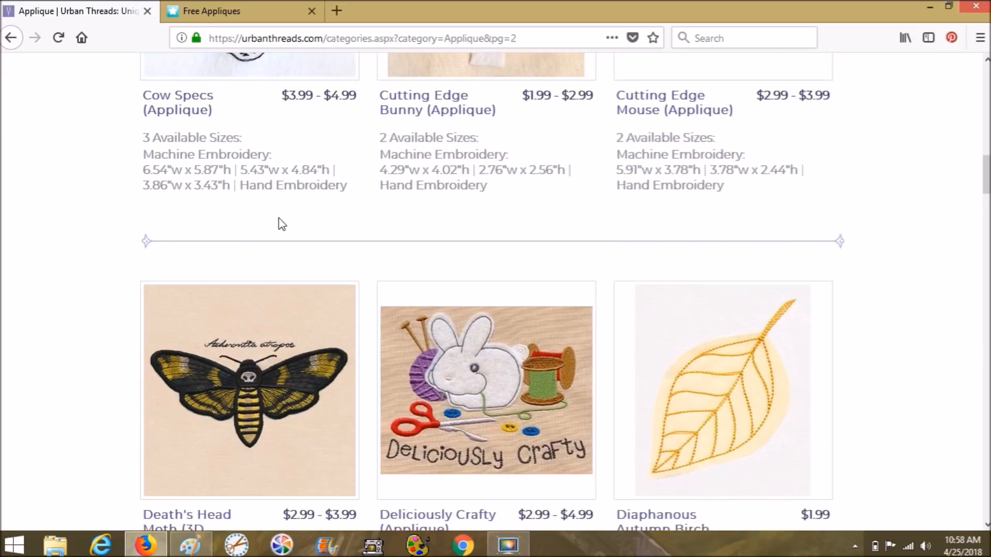
{"action": "scroll", "scroll_direction": "down", "scroll_amount": 3}
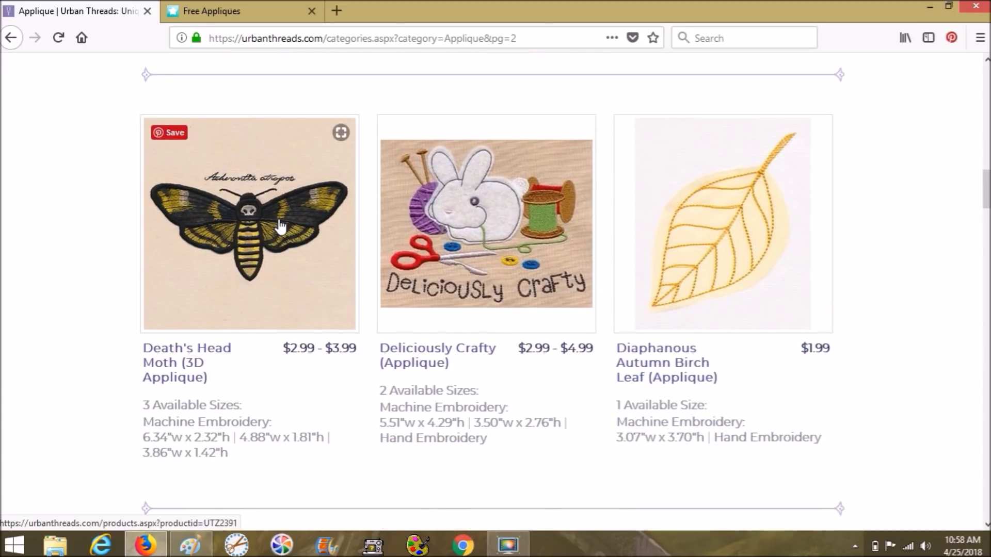
{"action": "scroll", "scroll_direction": "down", "scroll_amount": 3}
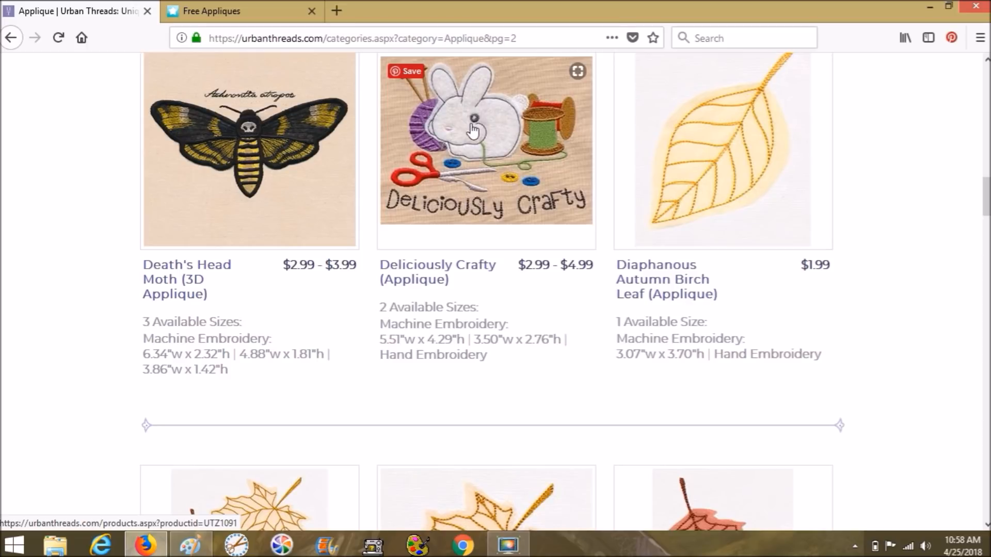
{"action": "mouse_move", "coordinate": [468, 206]}
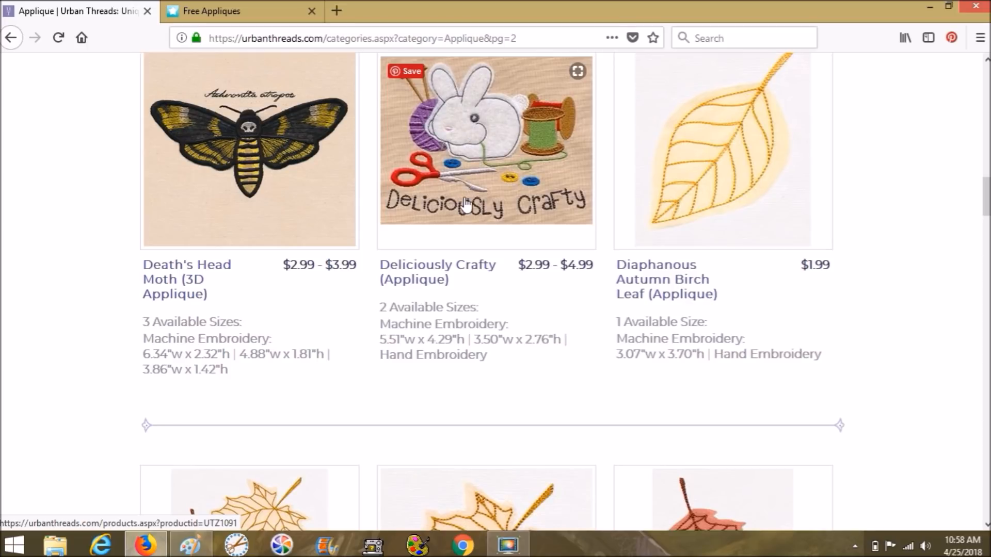
{"action": "scroll", "scroll_direction": "down", "scroll_amount": 3}
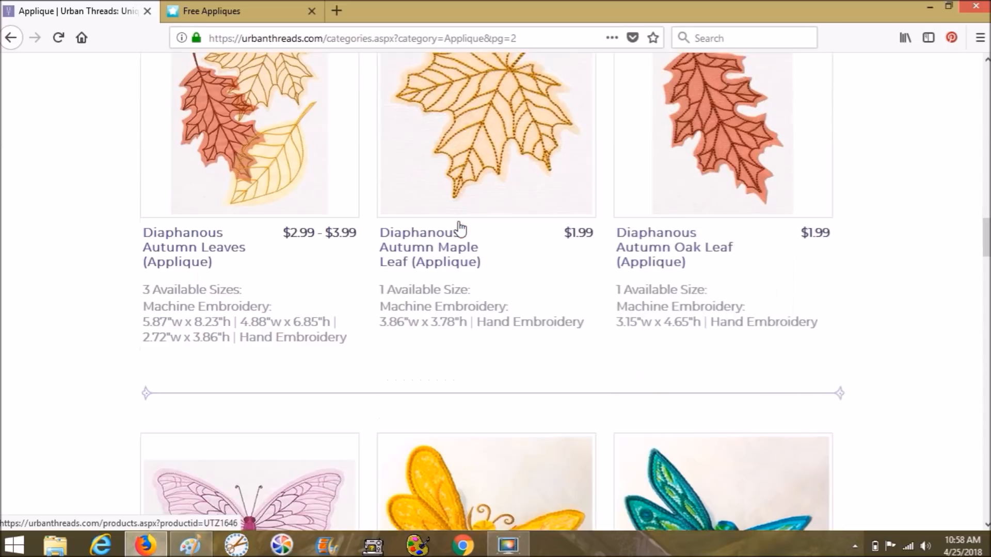
{"action": "scroll", "scroll_direction": "down", "scroll_amount": 3}
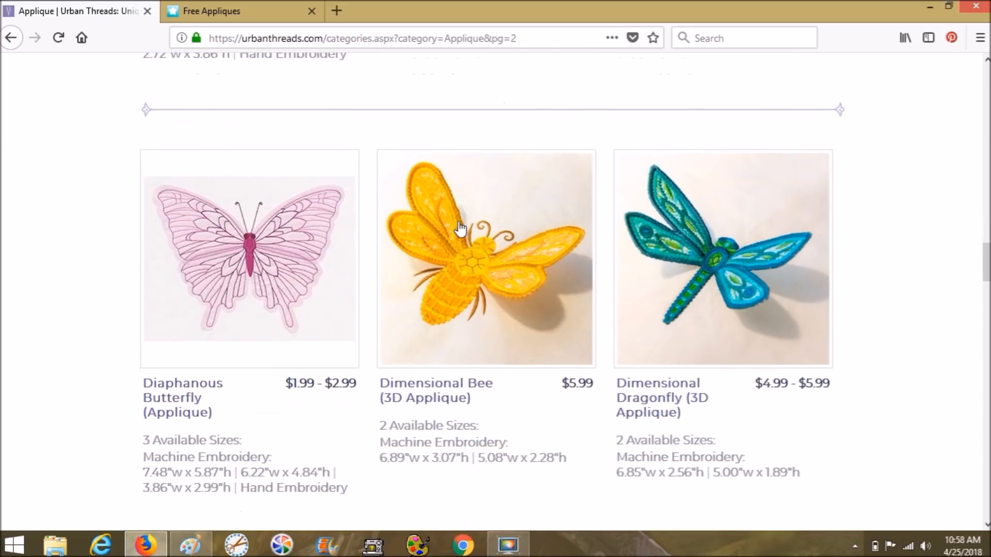
{"action": "scroll", "scroll_direction": "down", "scroll_amount": 3}
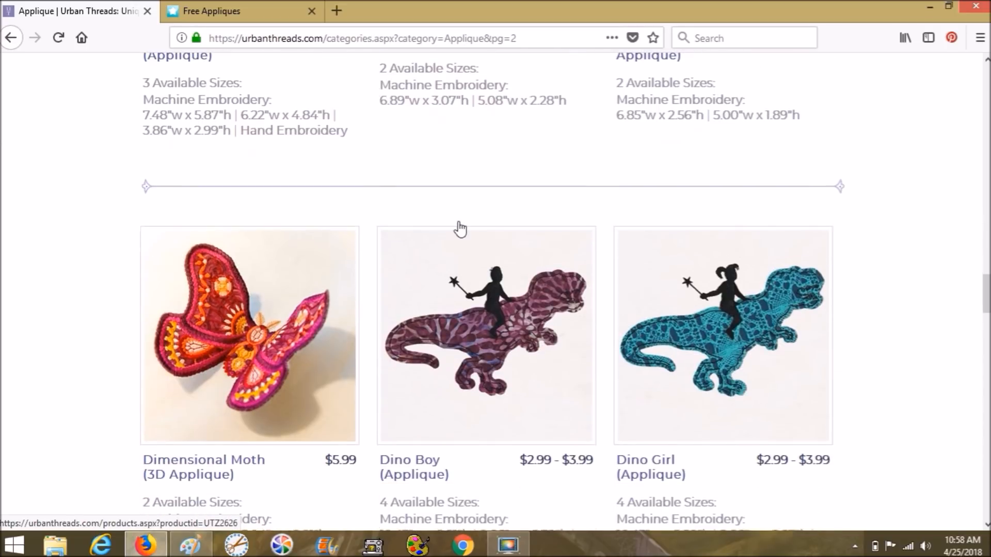
{"action": "scroll", "scroll_direction": "down", "scroll_amount": 3}
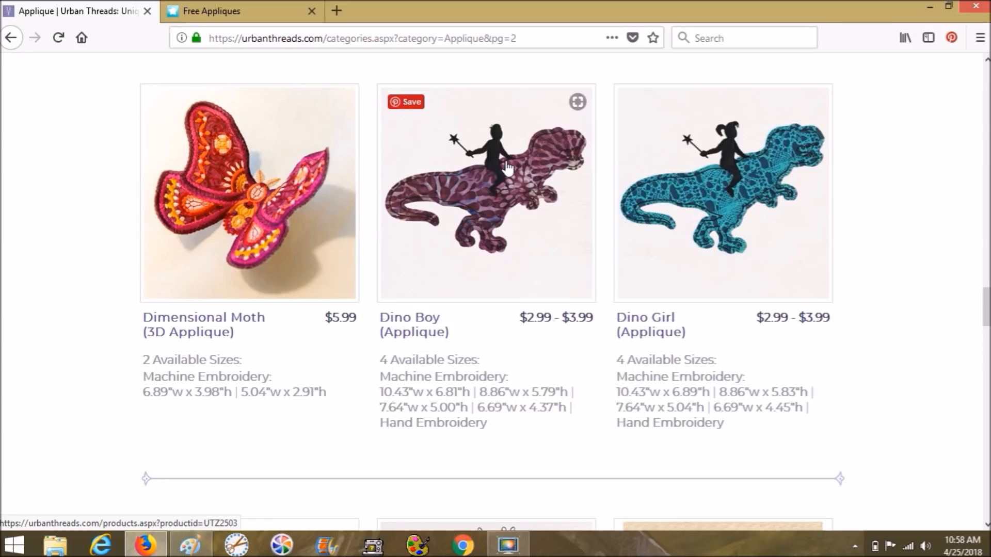
{"action": "mouse_move", "coordinate": [626, 179]}
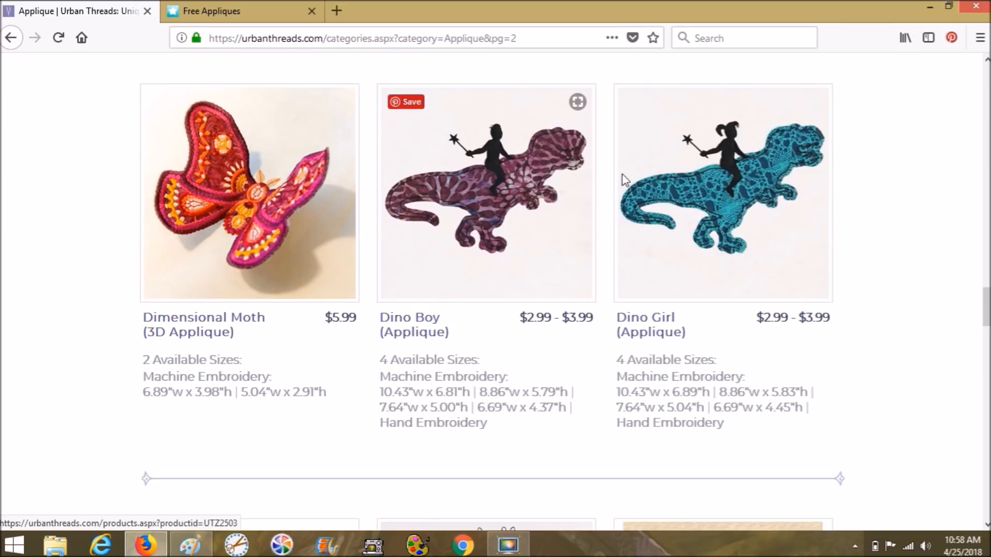
{"action": "mouse_move", "coordinate": [594, 211]}
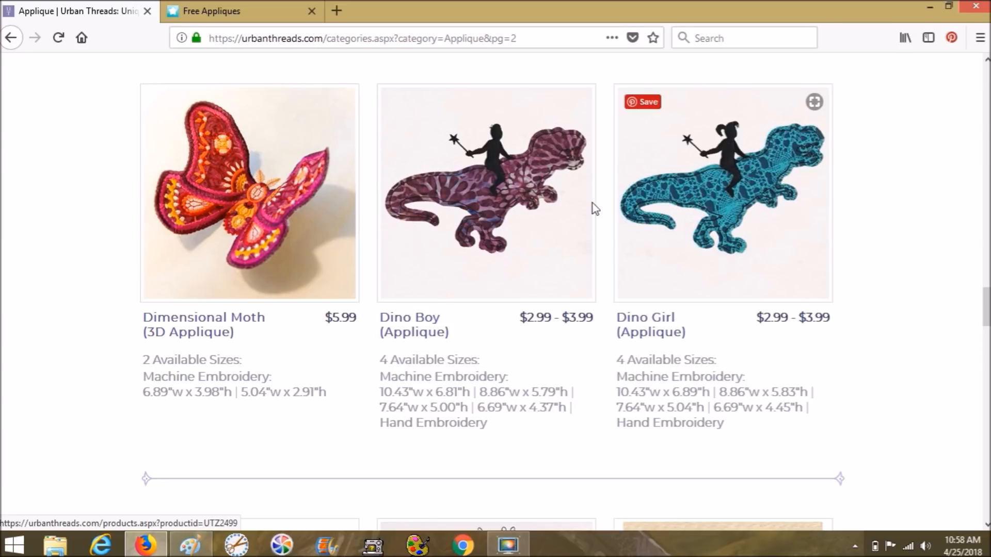
{"action": "mouse_move", "coordinate": [665, 222]}
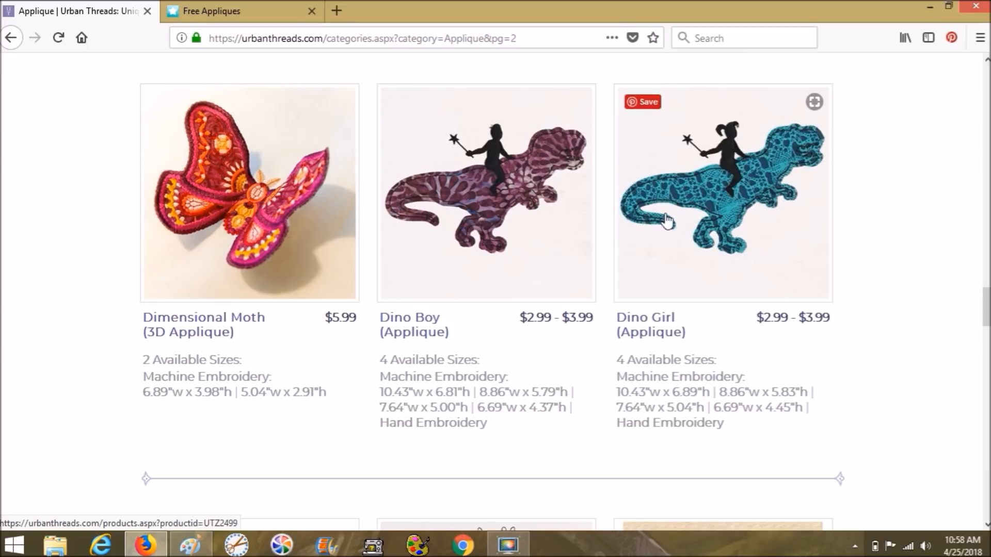
{"action": "scroll", "scroll_direction": "down", "scroll_amount": 3}
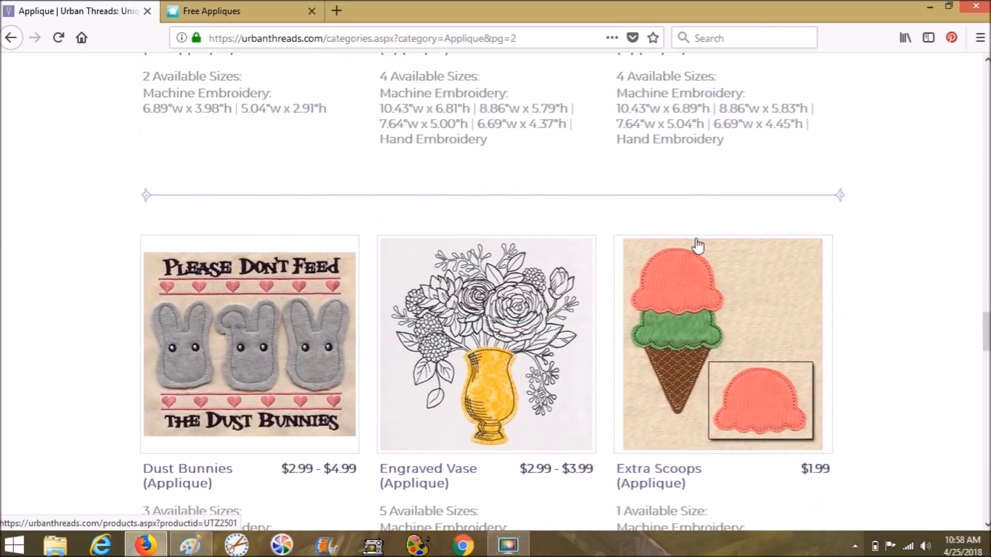
{"action": "scroll", "scroll_direction": "down", "scroll_amount": 3}
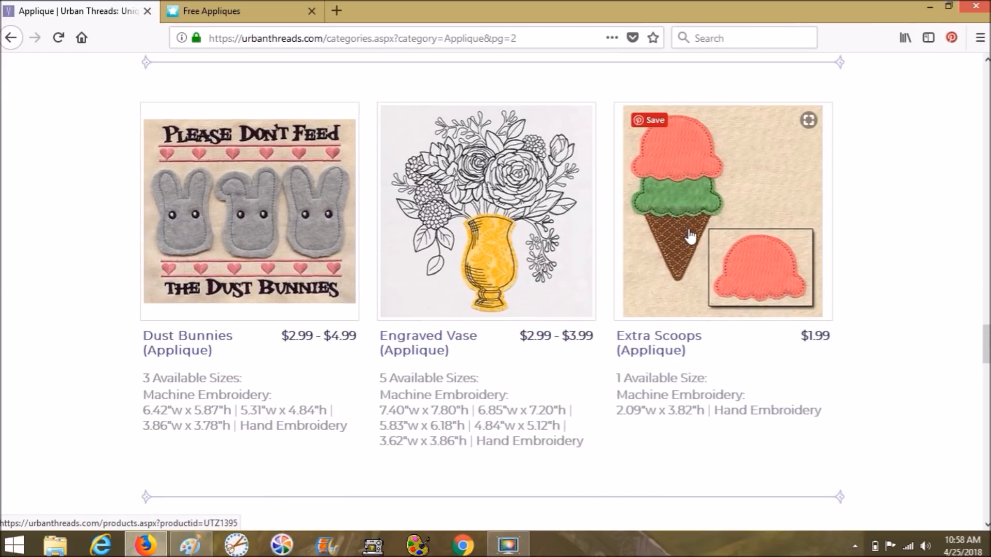
{"action": "scroll", "scroll_direction": "down", "scroll_amount": 3}
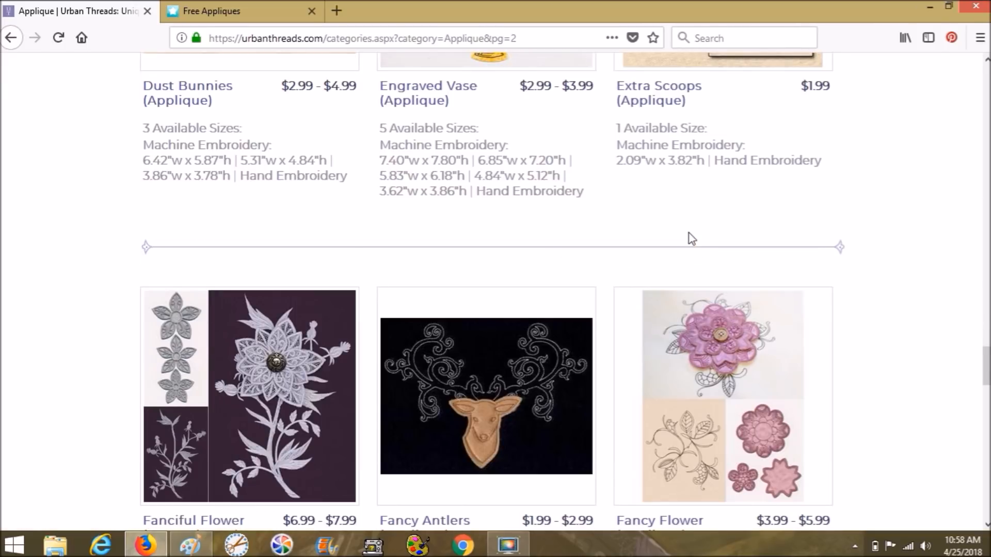
{"action": "scroll", "scroll_direction": "down", "scroll_amount": 3}
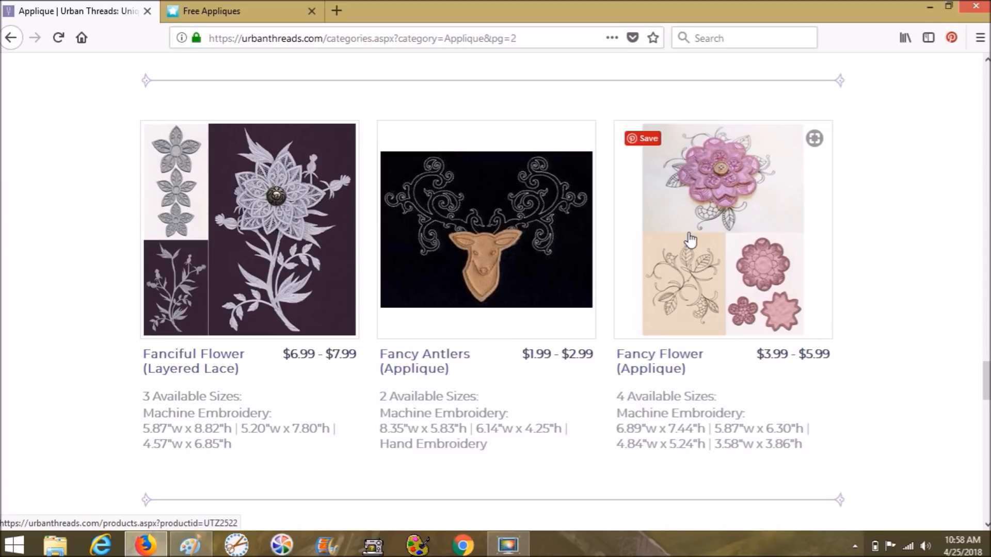
{"action": "scroll", "scroll_direction": "down", "scroll_amount": 3}
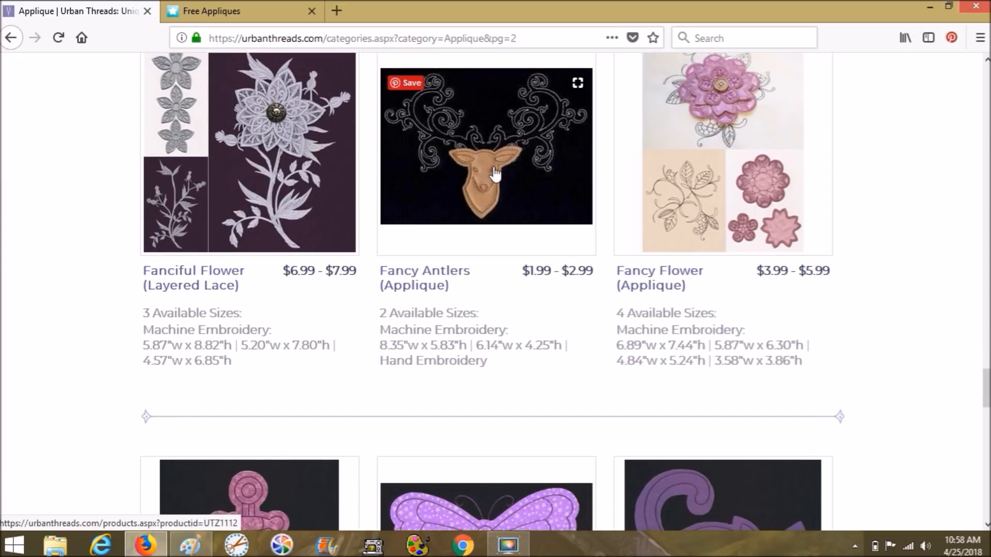
{"action": "scroll", "scroll_direction": "down", "scroll_amount": 3}
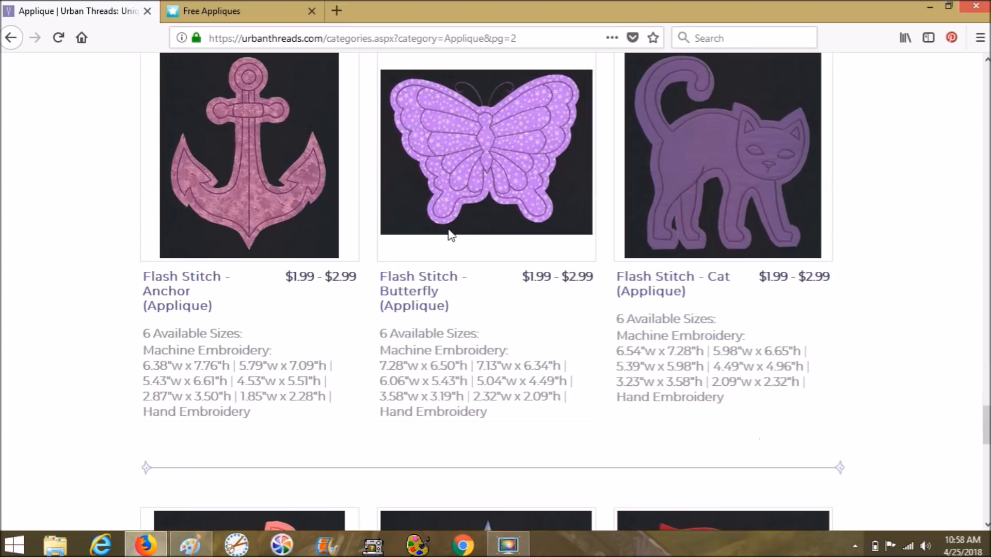
{"action": "scroll", "scroll_direction": "down", "scroll_amount": 3}
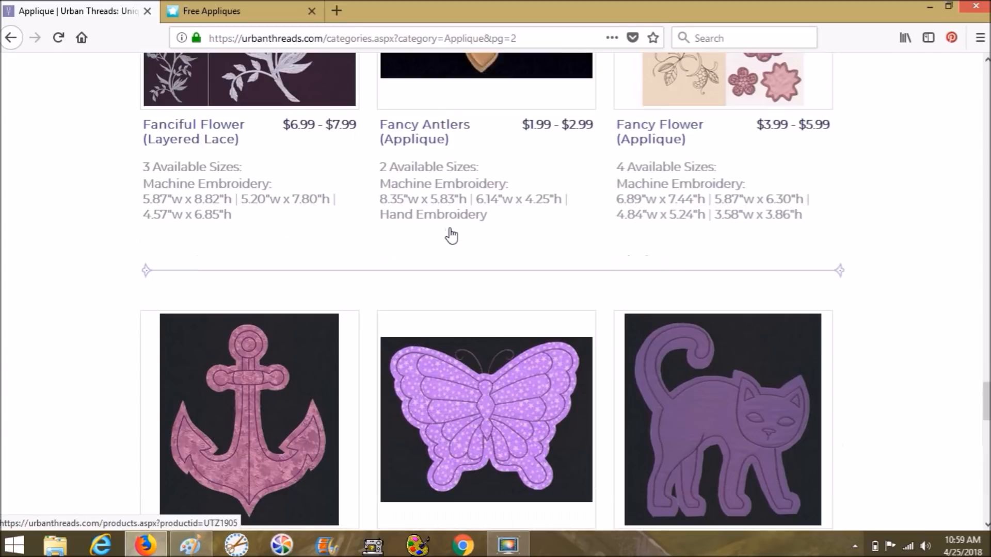
{"action": "scroll", "scroll_direction": "down", "scroll_amount": 3}
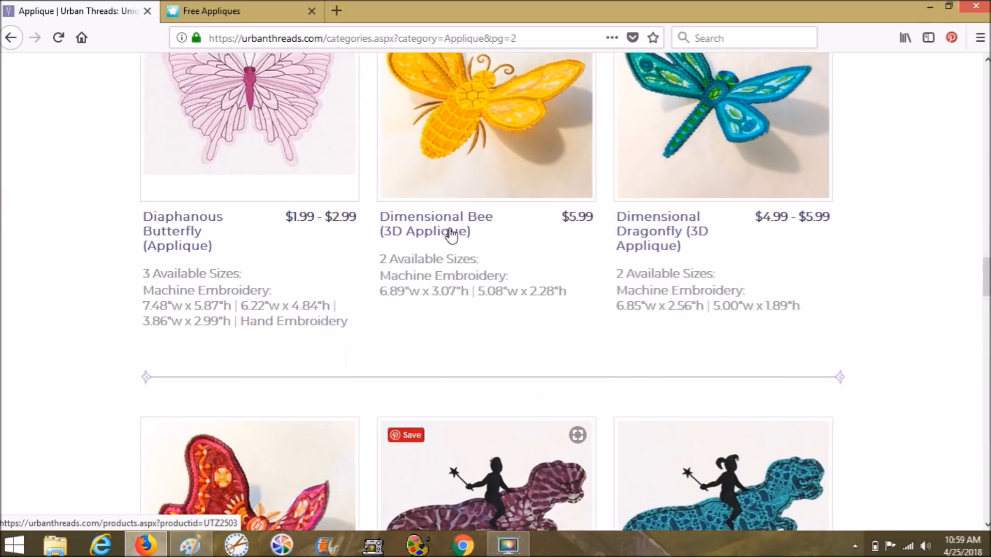
{"action": "scroll", "scroll_direction": "down", "scroll_amount": 3}
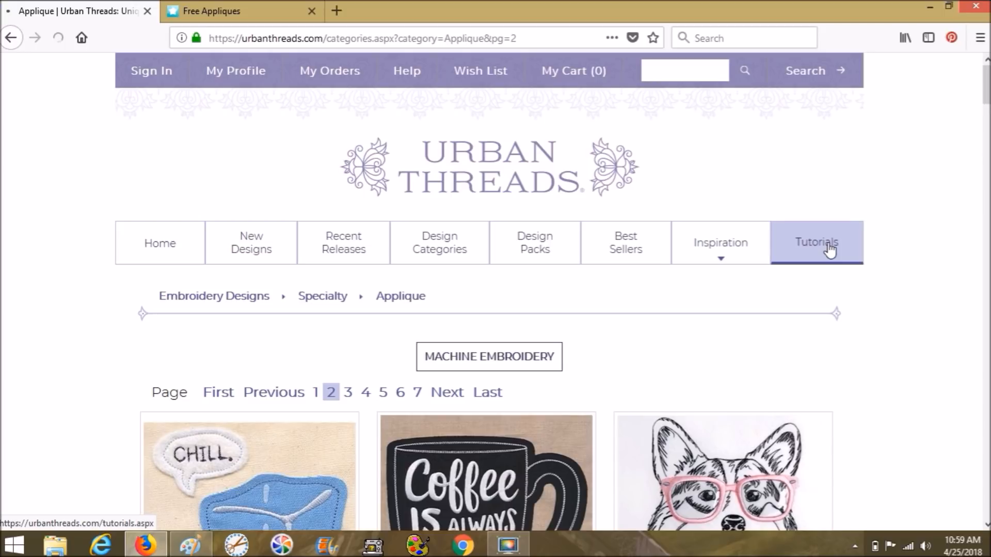
Open the Urban Threads Tutorials page and browse past Plush Pillow Creature and Supple Succulent.
{"action": "left_click", "coordinate": [818, 244]}
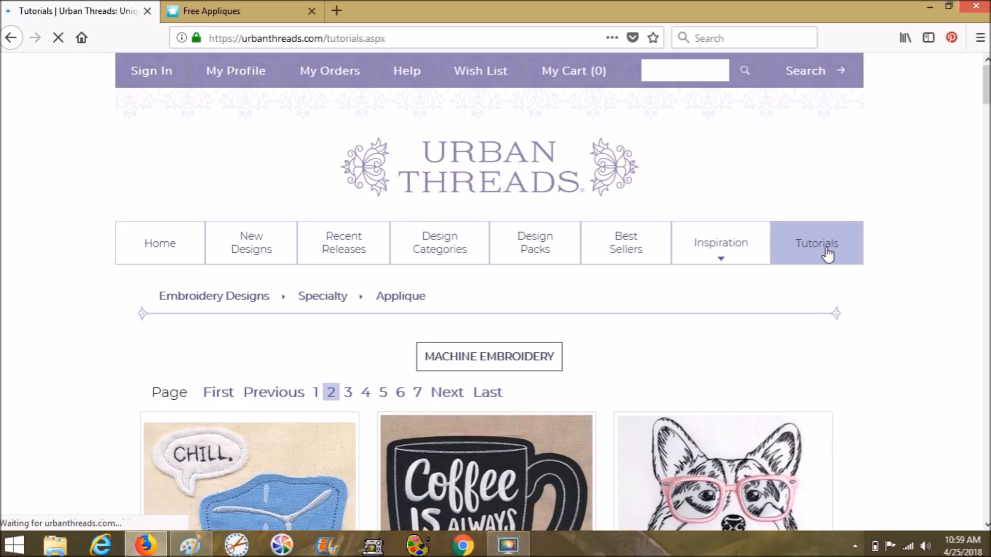
{"action": "left_click", "coordinate": [816, 243]}
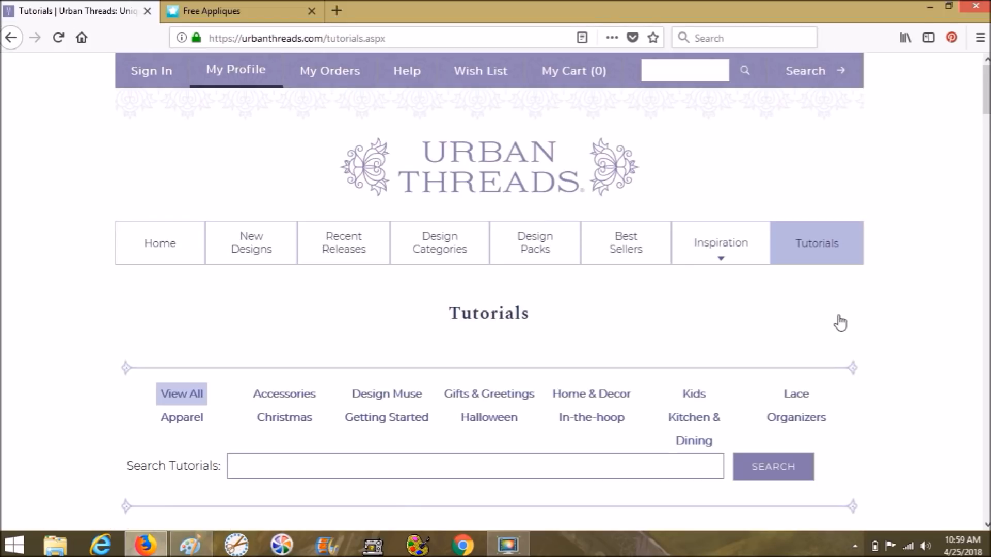
{"action": "scroll", "scroll_direction": "down", "scroll_amount": 3}
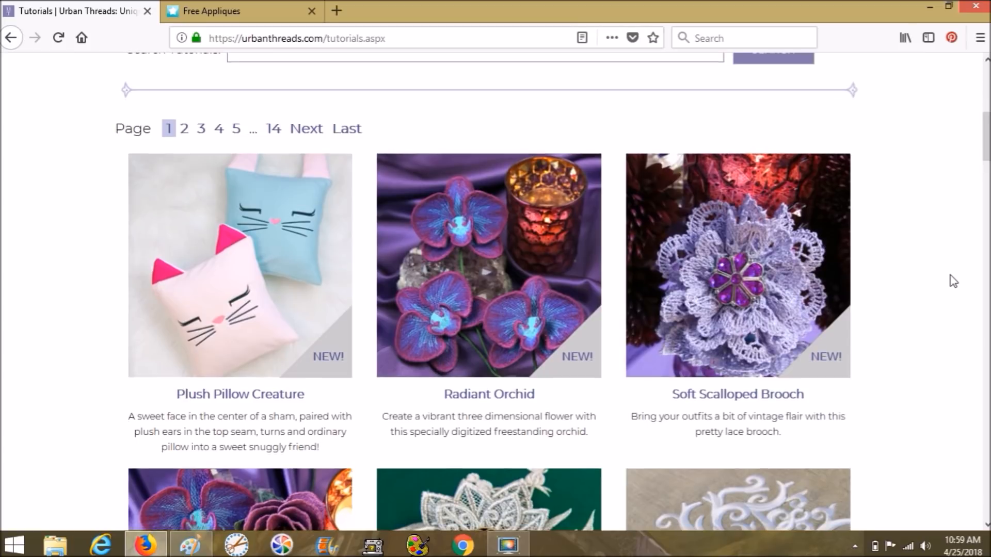
{"action": "scroll", "scroll_direction": "down", "scroll_amount": 3}
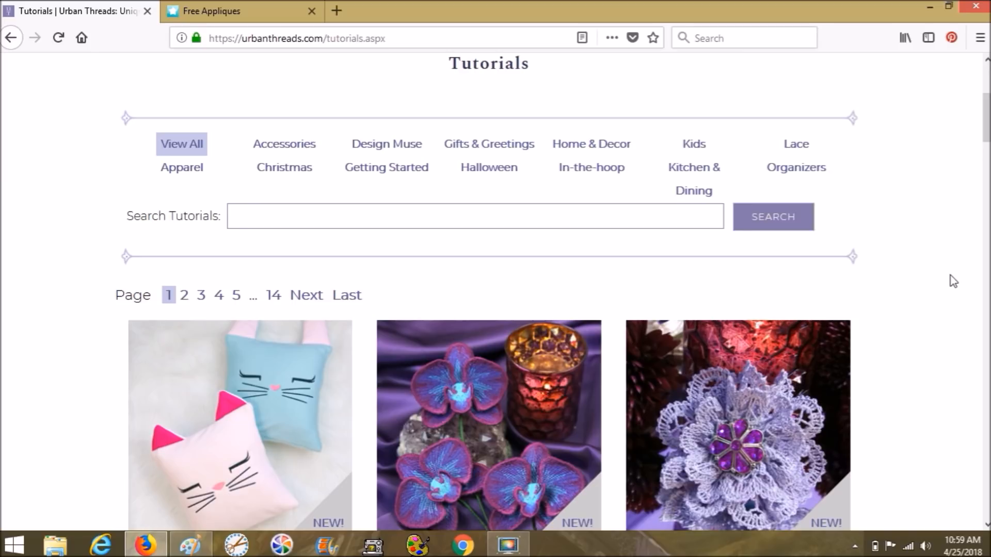
{"action": "scroll", "scroll_direction": "down", "scroll_amount": 3}
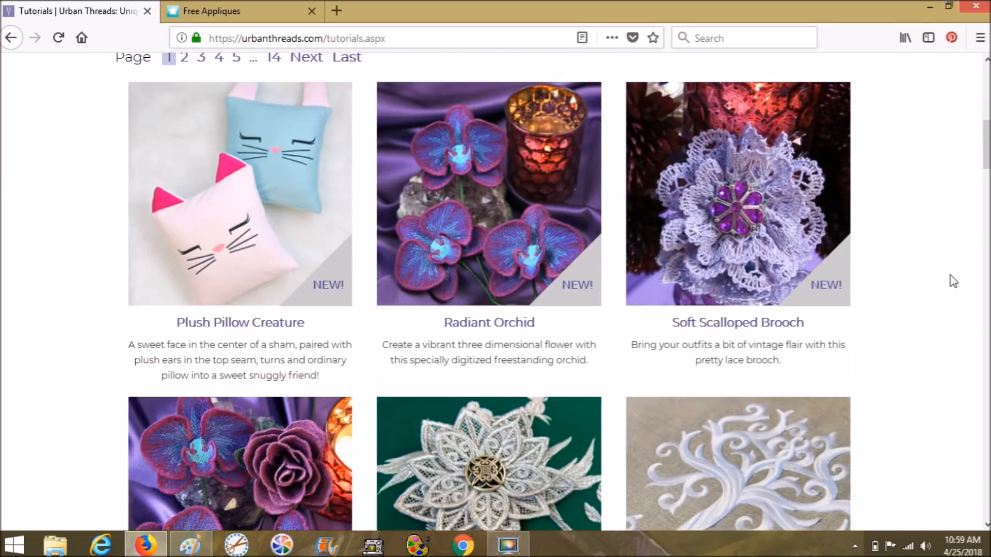
{"action": "scroll", "scroll_direction": "down", "scroll_amount": 3}
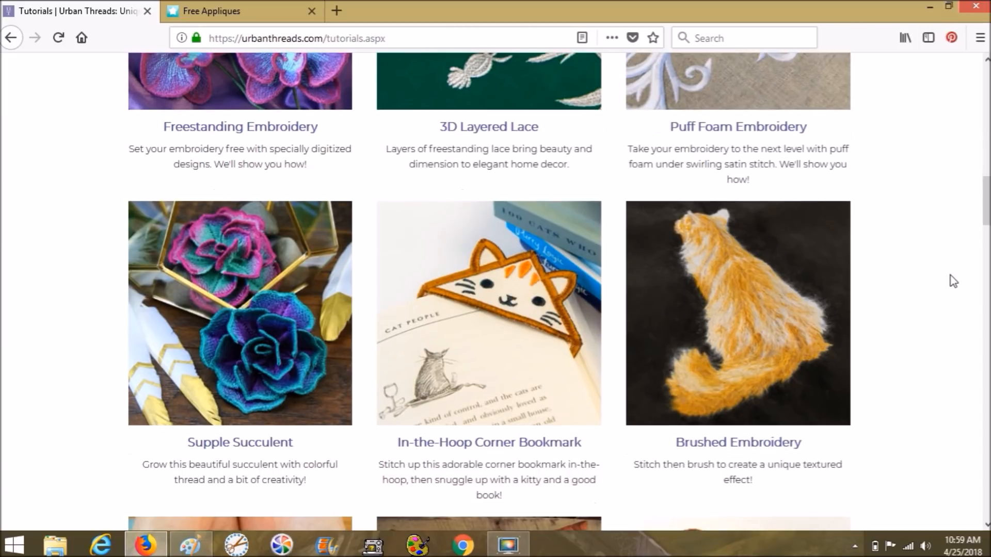
{"action": "scroll", "scroll_direction": "down", "scroll_amount": 3}
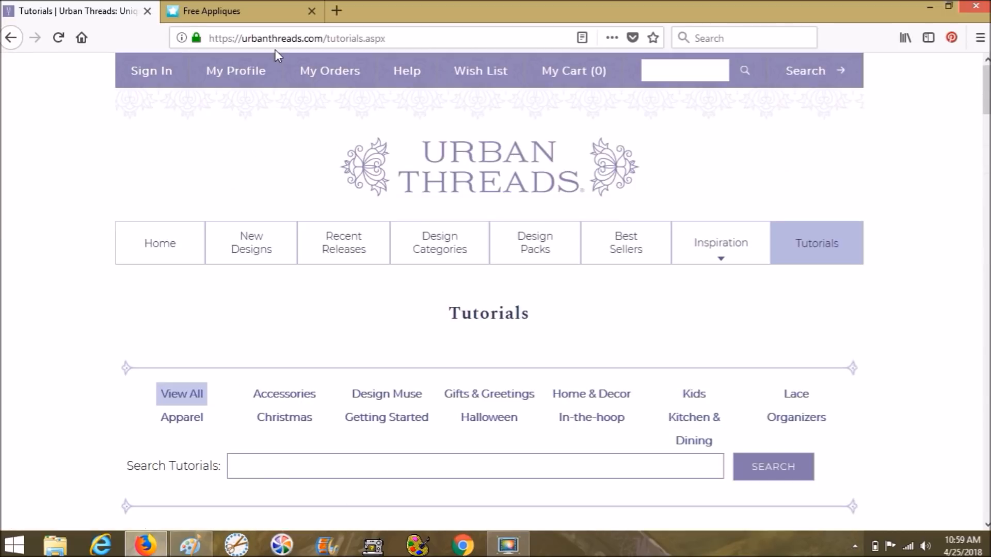
{"action": "mouse_move", "coordinate": [147, 12]}
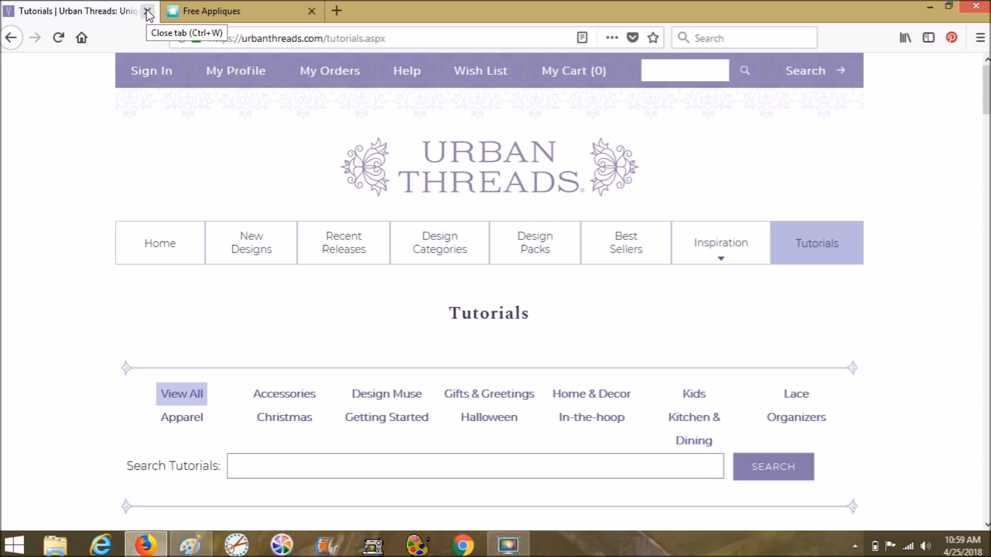
Close the Urban Threads tab, leaving Planet Applique's Free Appliques page showing.
{"action": "left_click", "coordinate": [149, 10]}
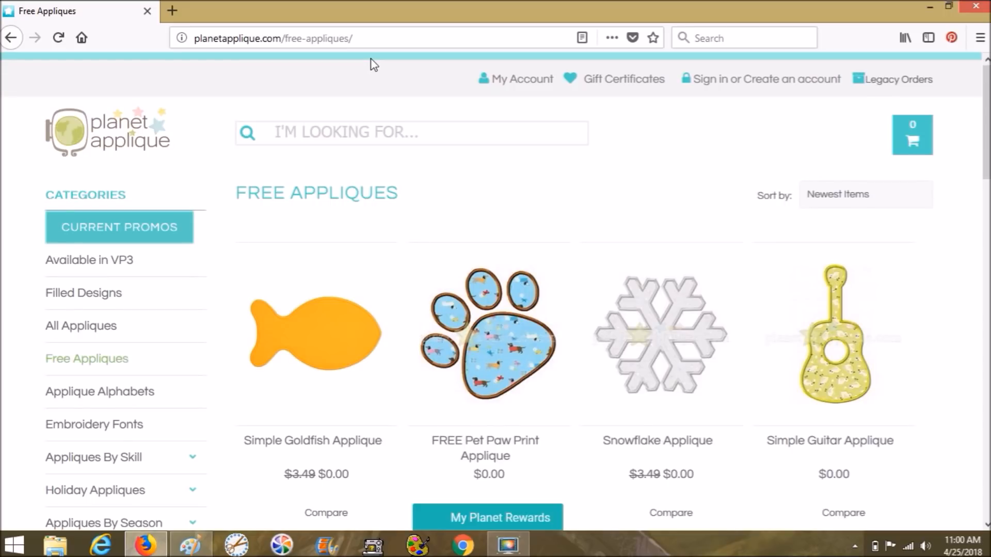
{"action": "scroll", "scroll_direction": "down", "scroll_amount": 3}
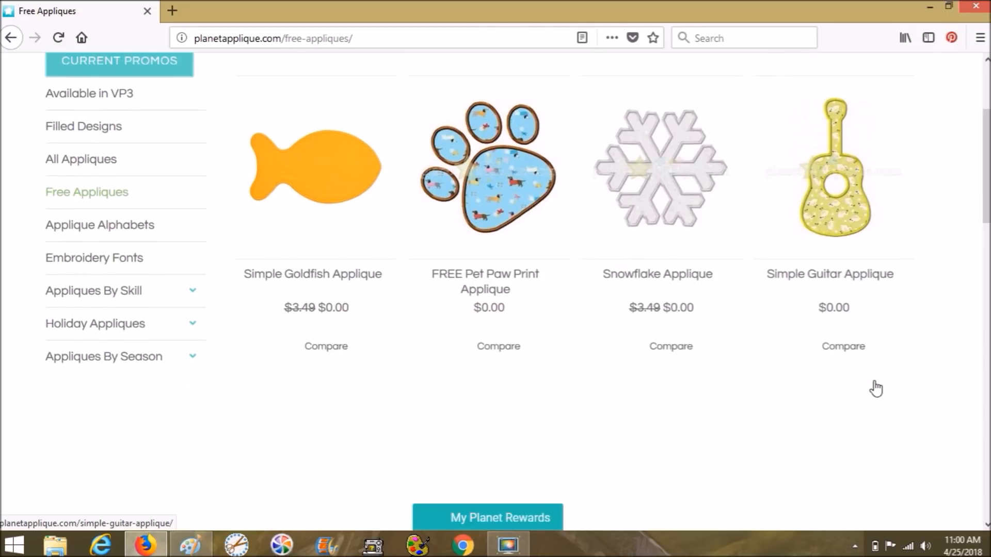
{"action": "scroll", "scroll_direction": "down", "scroll_amount": 3}
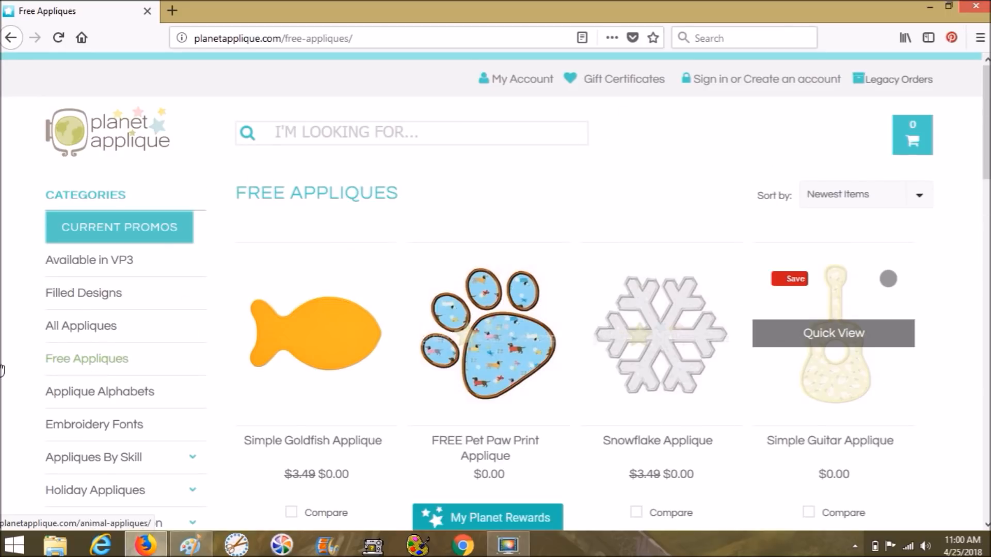
{"action": "scroll", "scroll_direction": "down", "scroll_amount": 3}
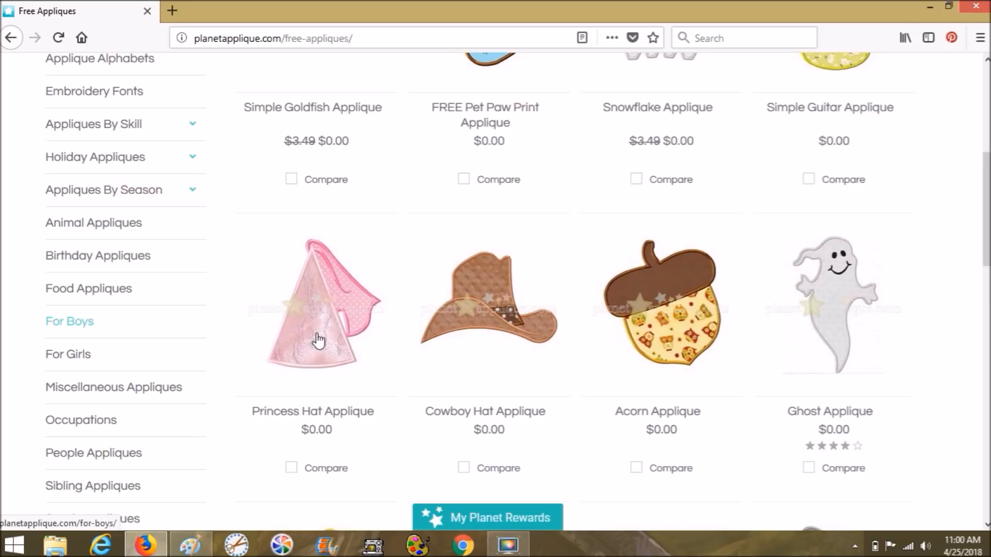
{"action": "scroll", "scroll_direction": "down", "scroll_amount": 3}
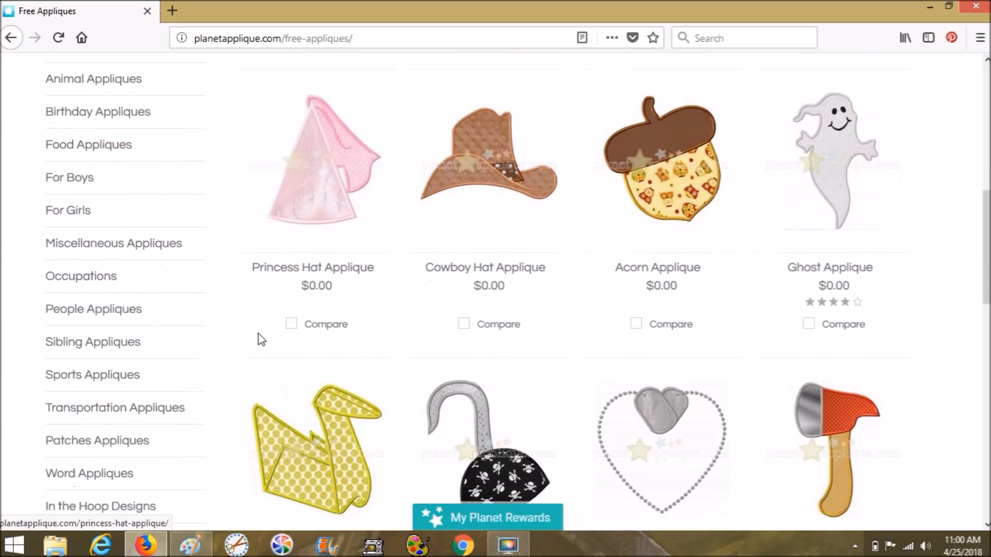
{"action": "scroll", "scroll_direction": "down", "scroll_amount": 3}
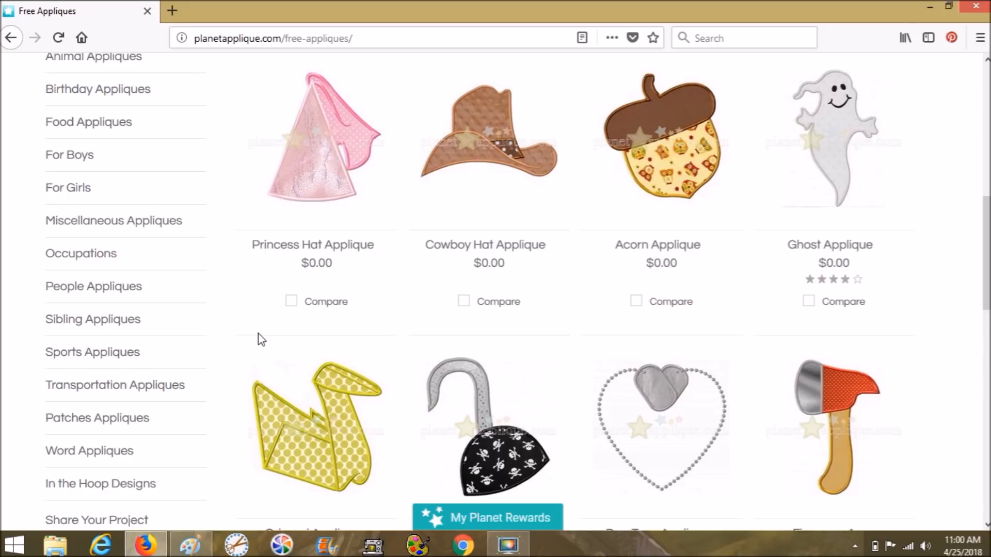
{"action": "mouse_move", "coordinate": [271, 294]}
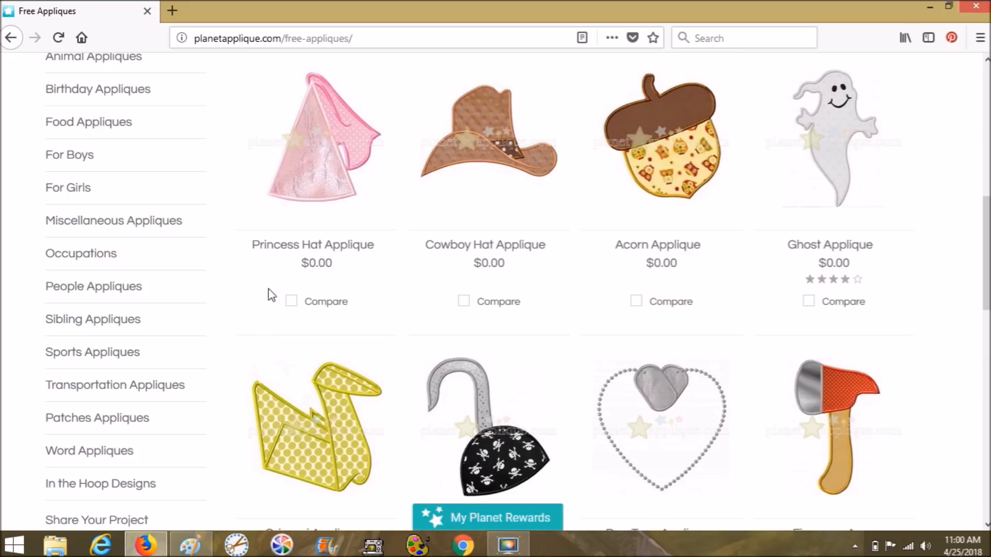
{"action": "scroll", "scroll_direction": "down", "scroll_amount": 3}
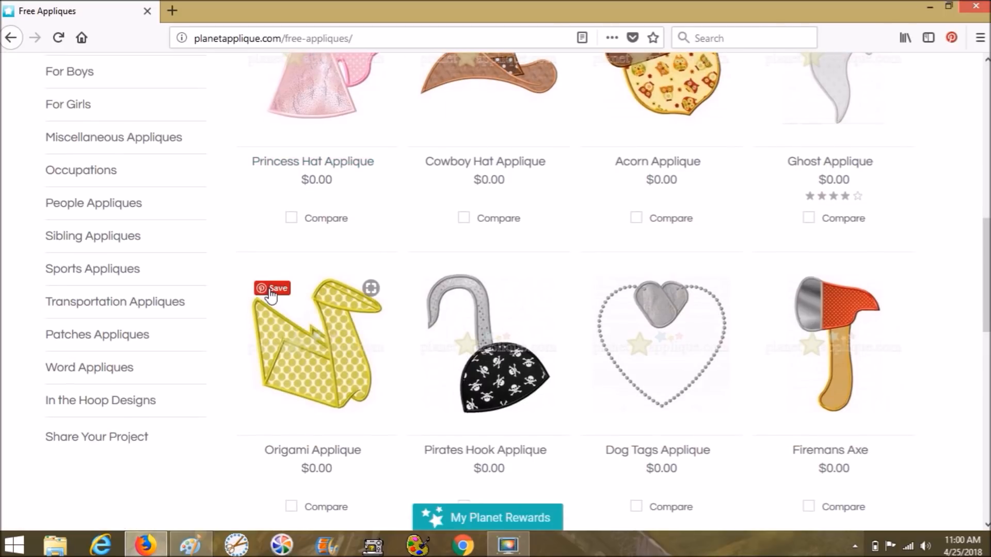
{"action": "scroll", "scroll_direction": "down", "scroll_amount": 3}
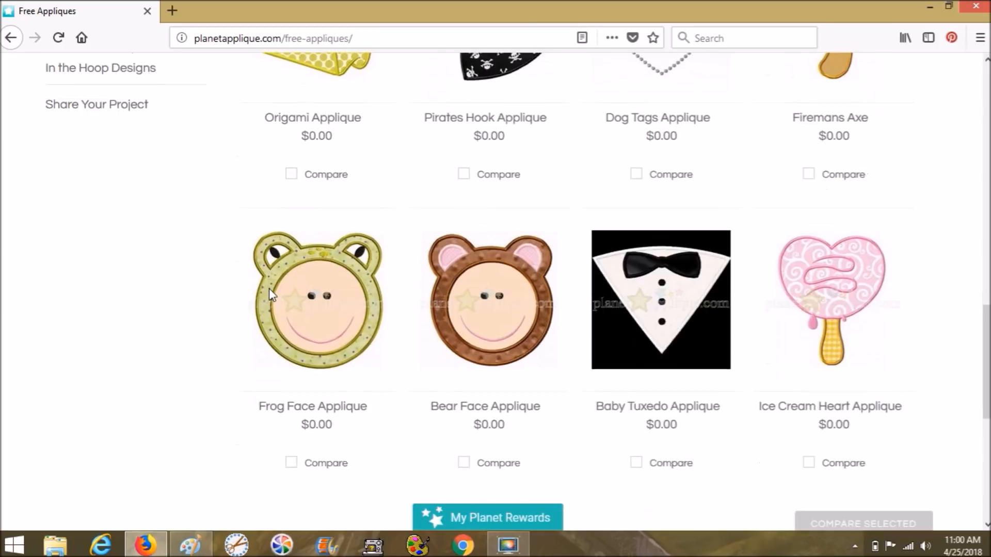
{"action": "scroll", "scroll_direction": "down", "scroll_amount": 3}
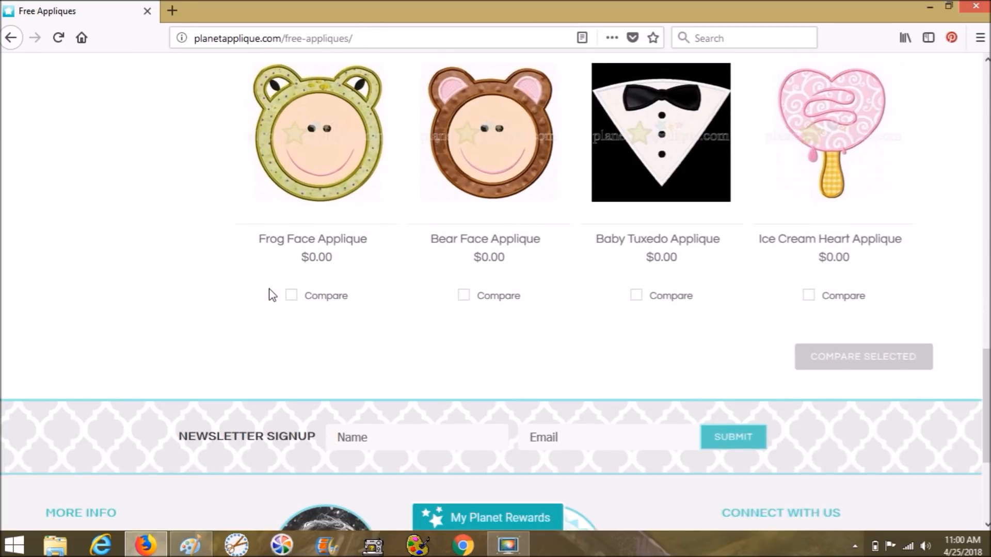
{"action": "scroll", "scroll_direction": "down", "scroll_amount": 3}
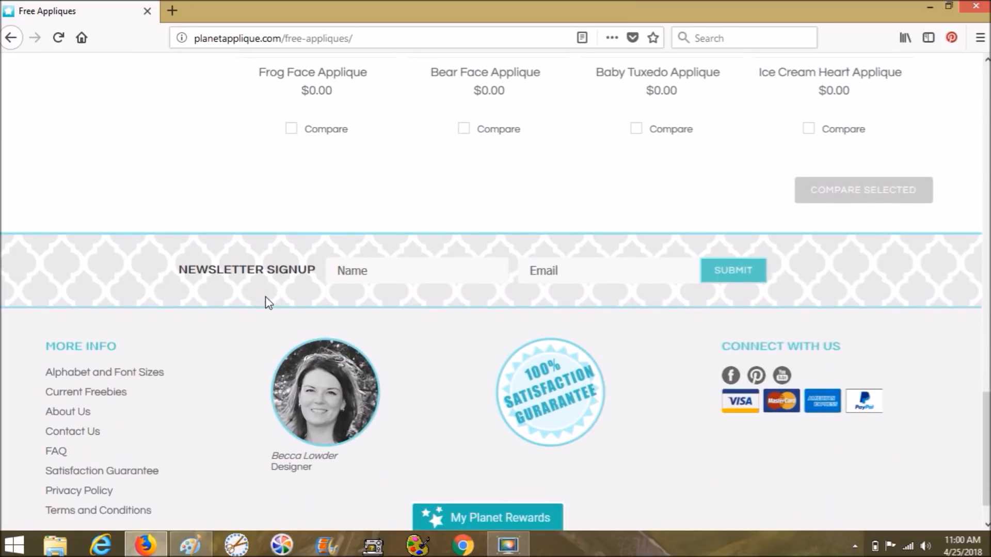
{"action": "mouse_move", "coordinate": [330, 489]}
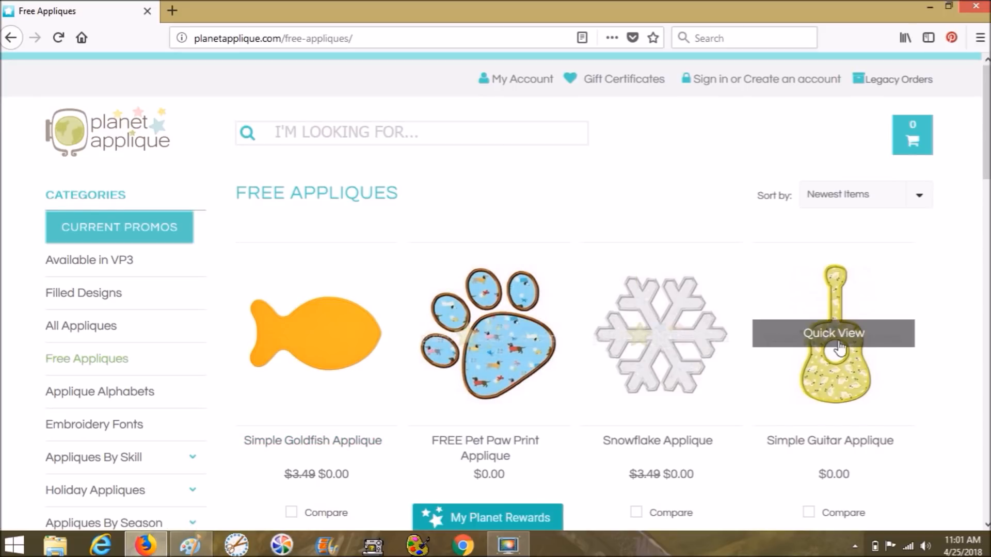
Browse the Free Appliques listing and choose the Simple Goldfish Applique thumbnail.
{"action": "scroll", "scroll_direction": "down", "scroll_amount": 3}
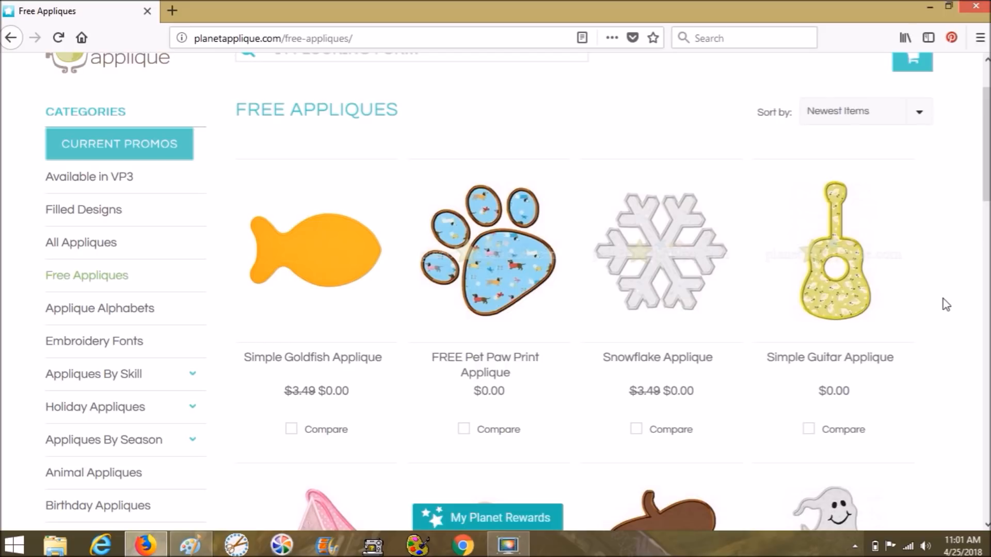
{"action": "scroll", "scroll_direction": "down", "scroll_amount": 3}
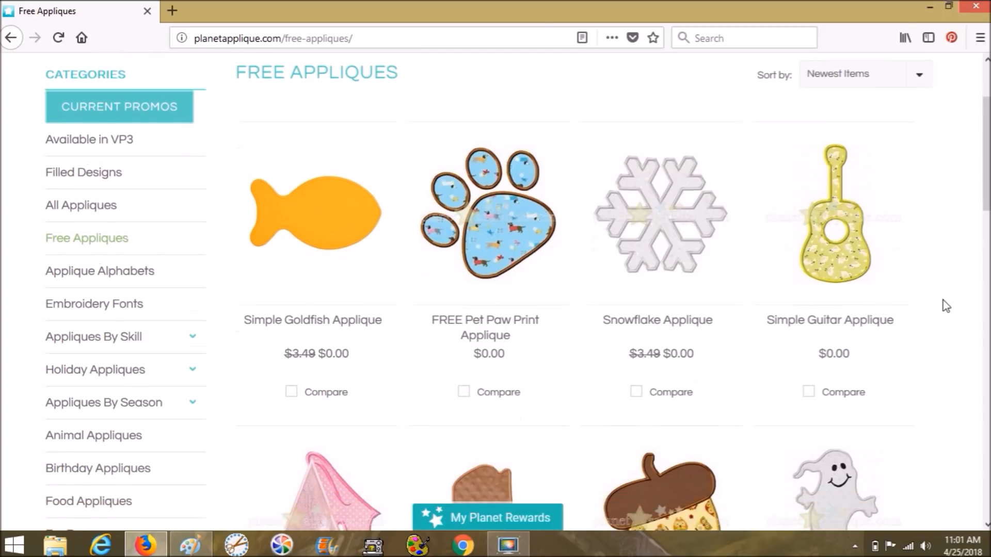
{"action": "scroll", "scroll_direction": "down", "scroll_amount": 3}
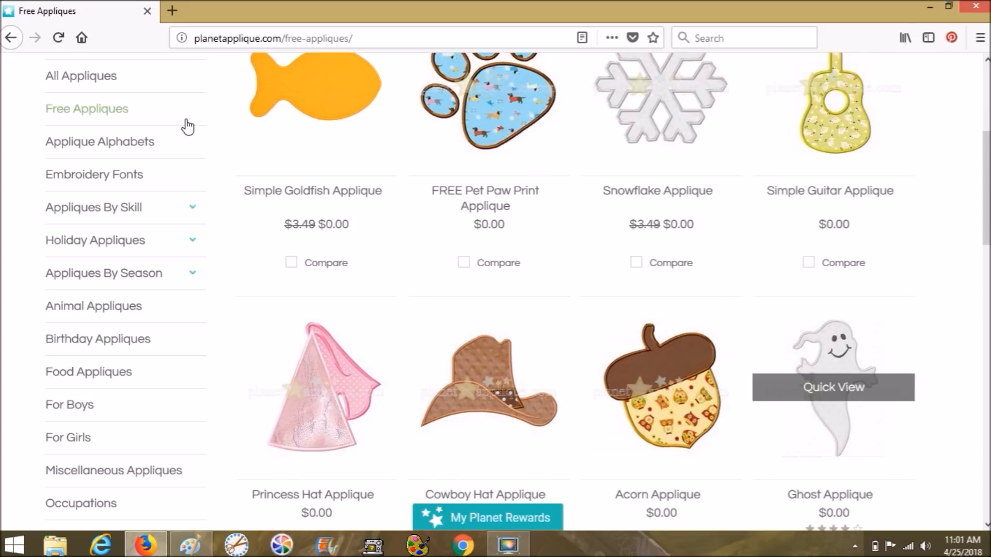
{"action": "mouse_move", "coordinate": [123, 114]}
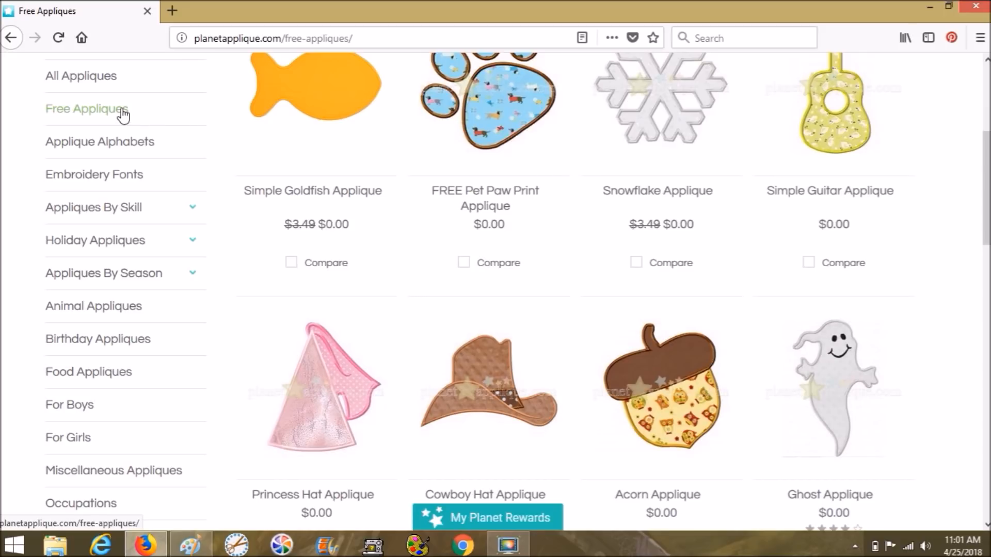
{"action": "mouse_move", "coordinate": [140, 114]}
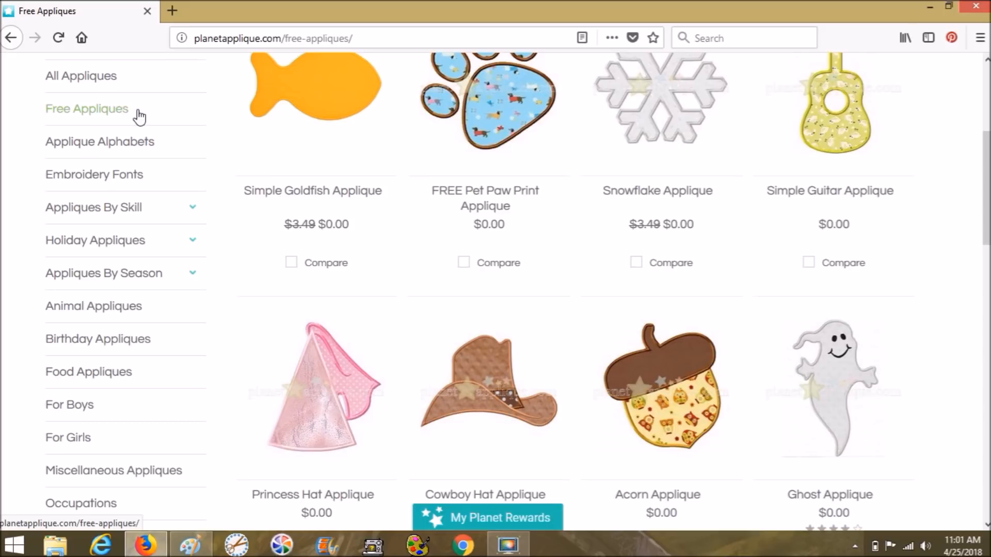
{"action": "mouse_move", "coordinate": [112, 251]}
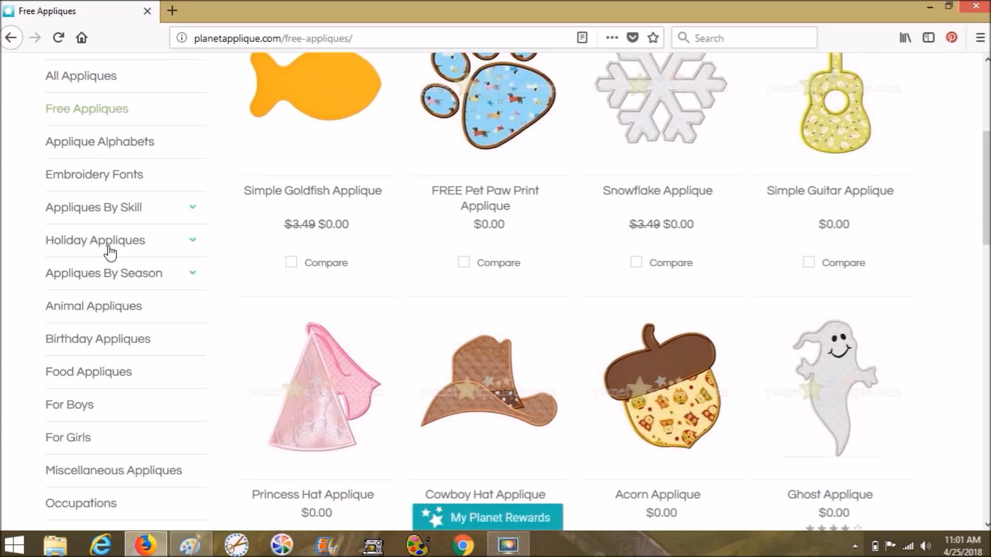
{"action": "scroll", "scroll_direction": "down", "scroll_amount": 3}
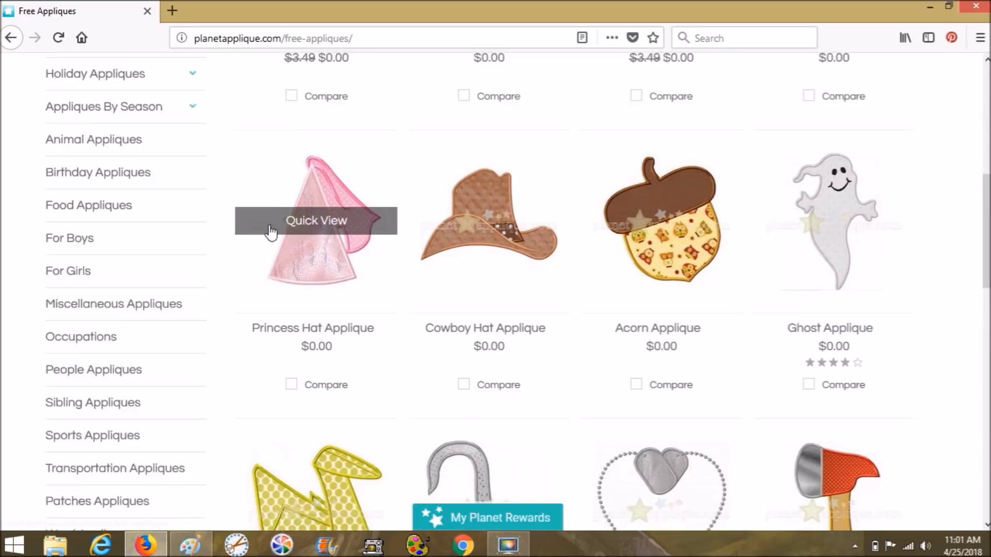
{"action": "scroll", "scroll_direction": "down", "scroll_amount": 3}
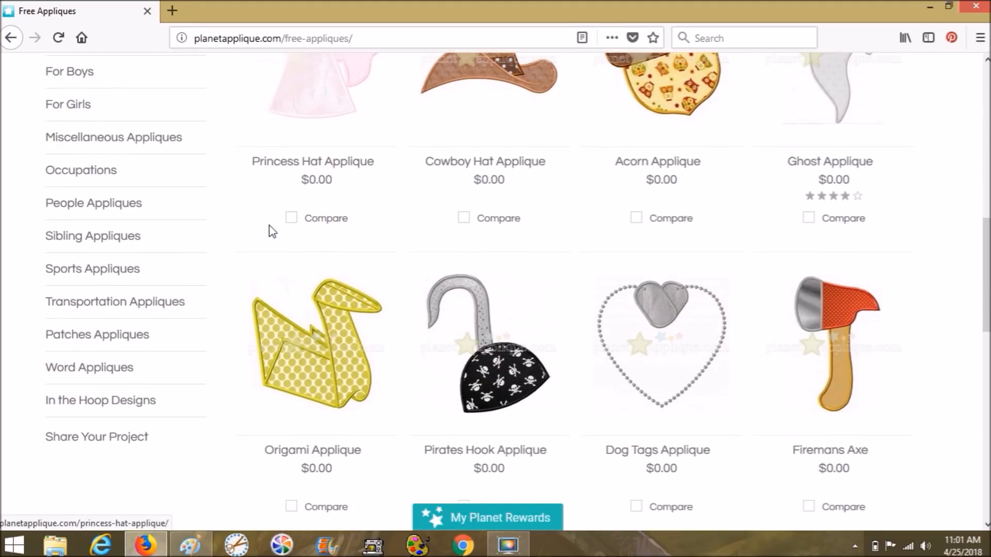
{"action": "scroll", "scroll_direction": "down", "scroll_amount": 3}
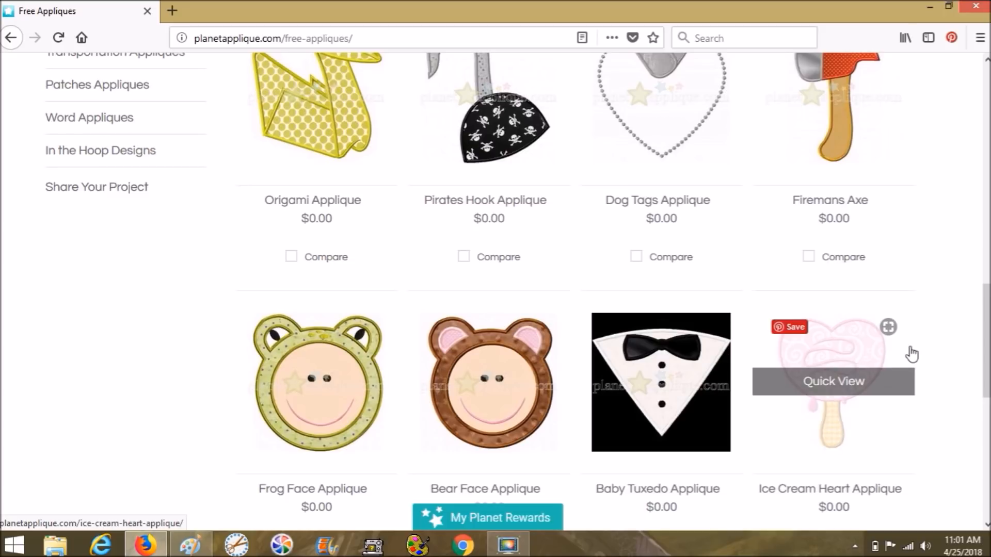
{"action": "mouse_move", "coordinate": [941, 333]}
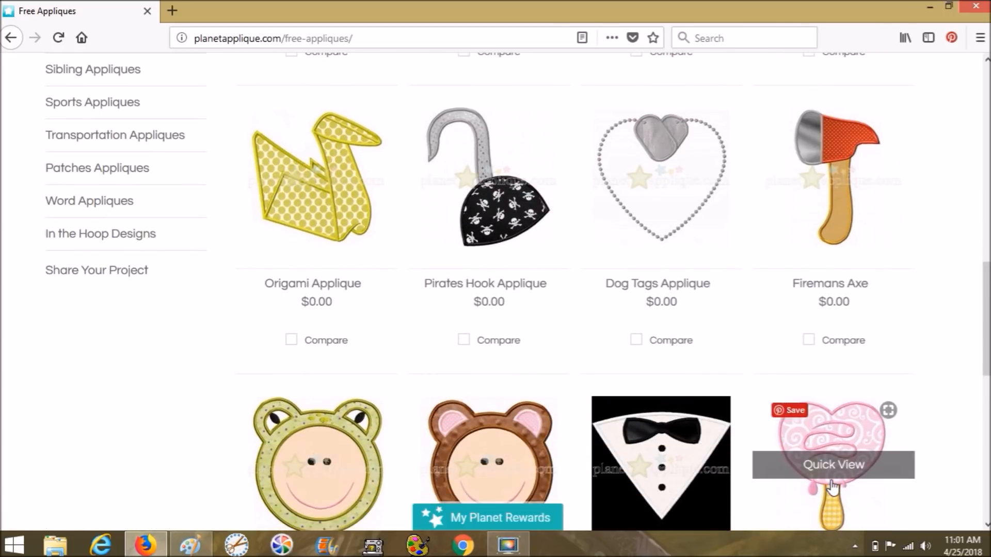
{"action": "scroll", "scroll_direction": "up", "scroll_amount": 3}
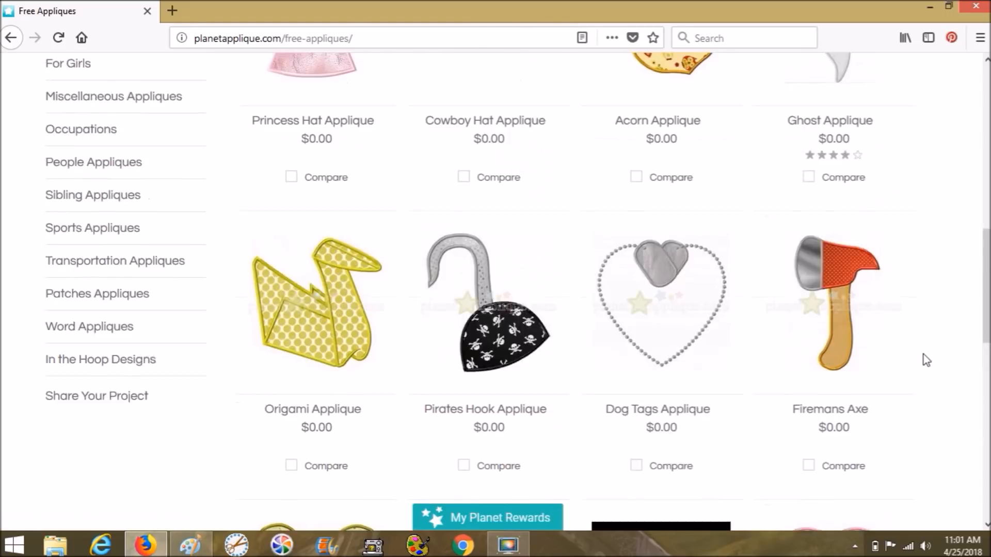
{"action": "scroll", "scroll_direction": "up", "scroll_amount": 3}
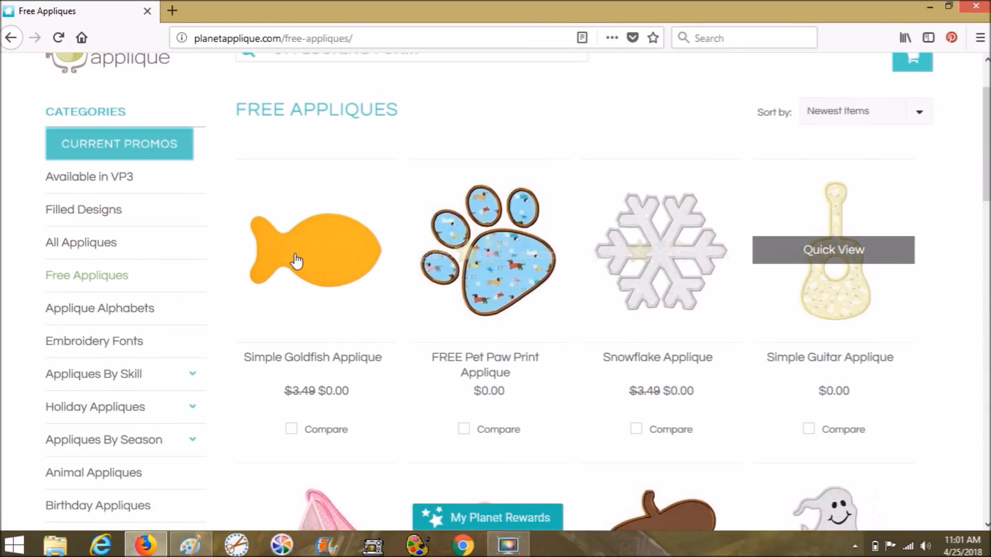
{"action": "mouse_move", "coordinate": [297, 262]}
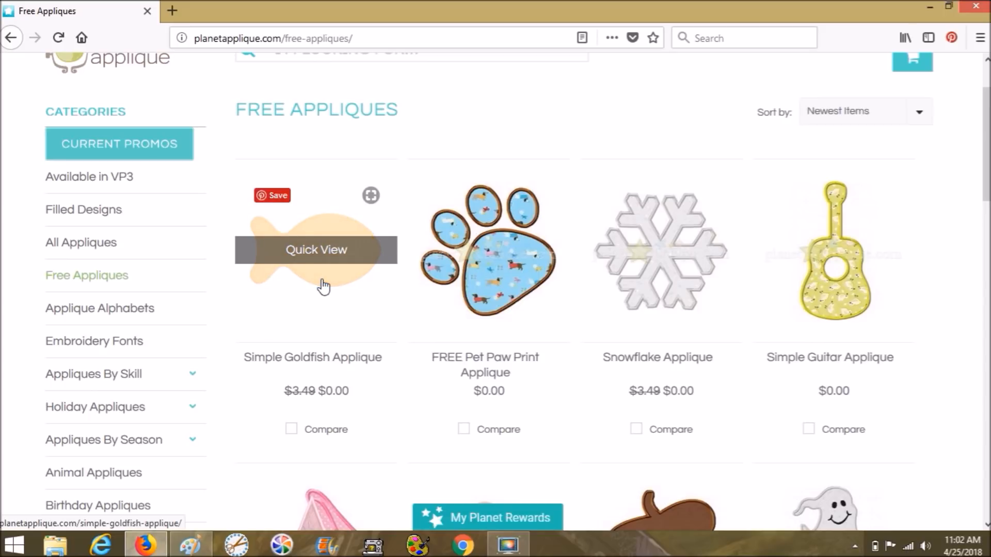
{"action": "mouse_move", "coordinate": [606, 297]}
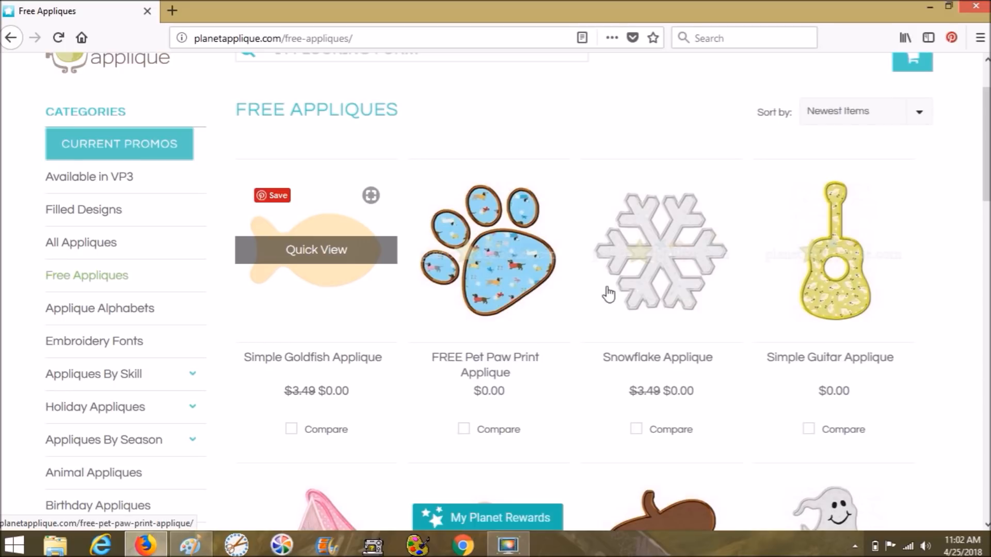
{"action": "scroll", "scroll_direction": "down", "scroll_amount": 3}
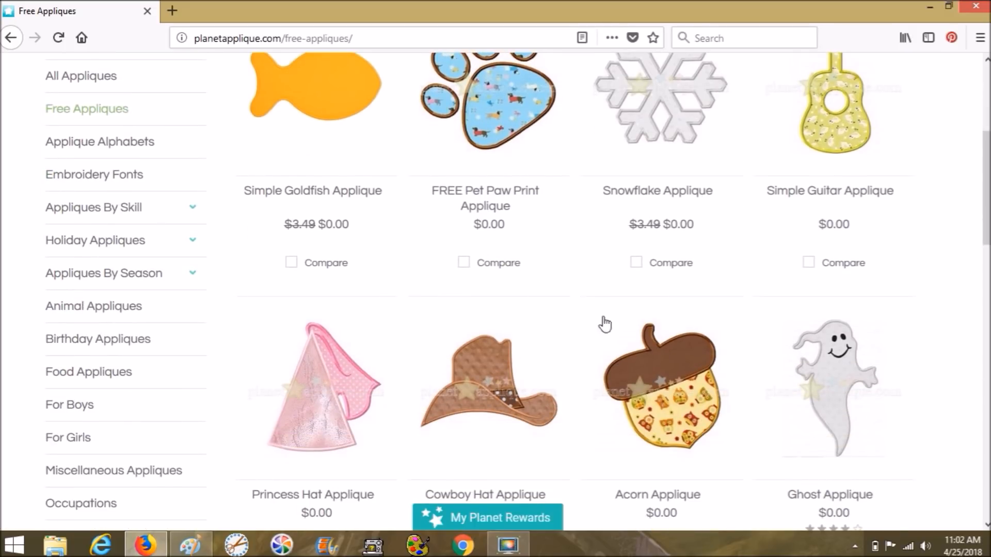
{"action": "mouse_move", "coordinate": [642, 394]}
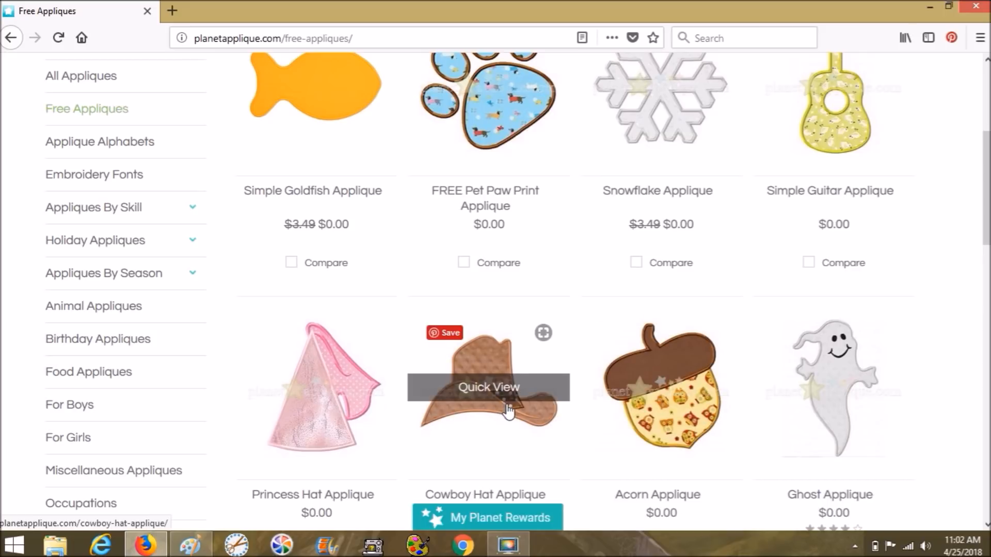
{"action": "mouse_move", "coordinate": [337, 398]}
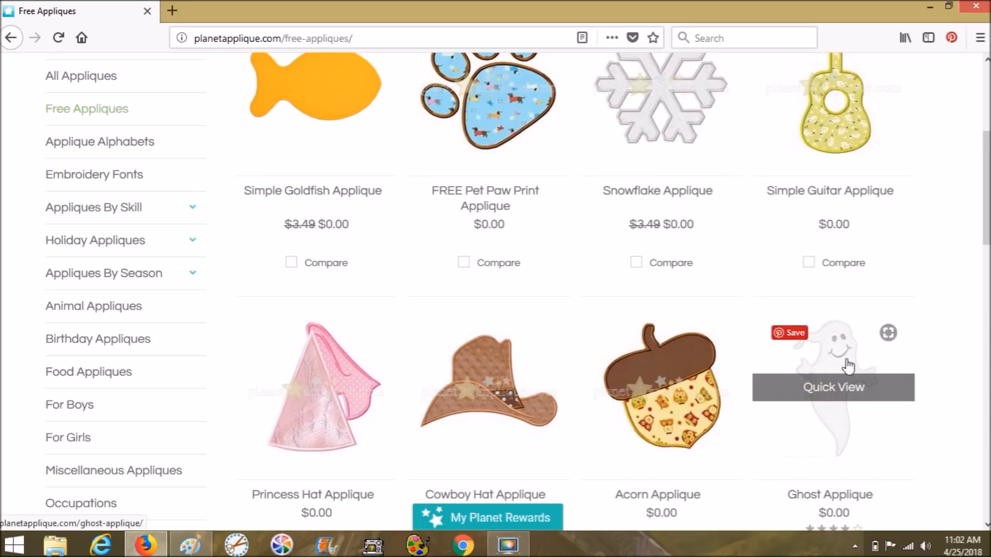
{"action": "mouse_move", "coordinate": [932, 334]}
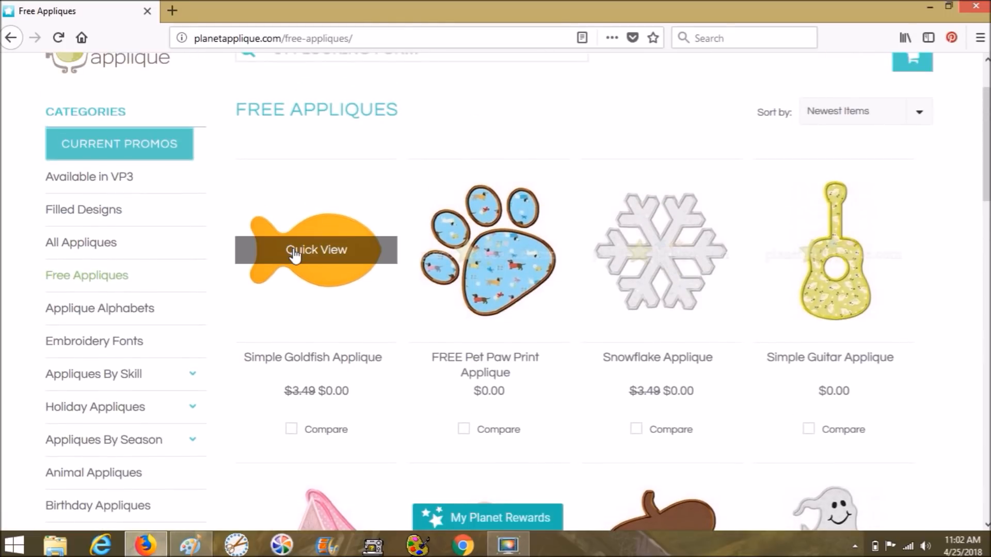
{"action": "mouse_move", "coordinate": [329, 267]}
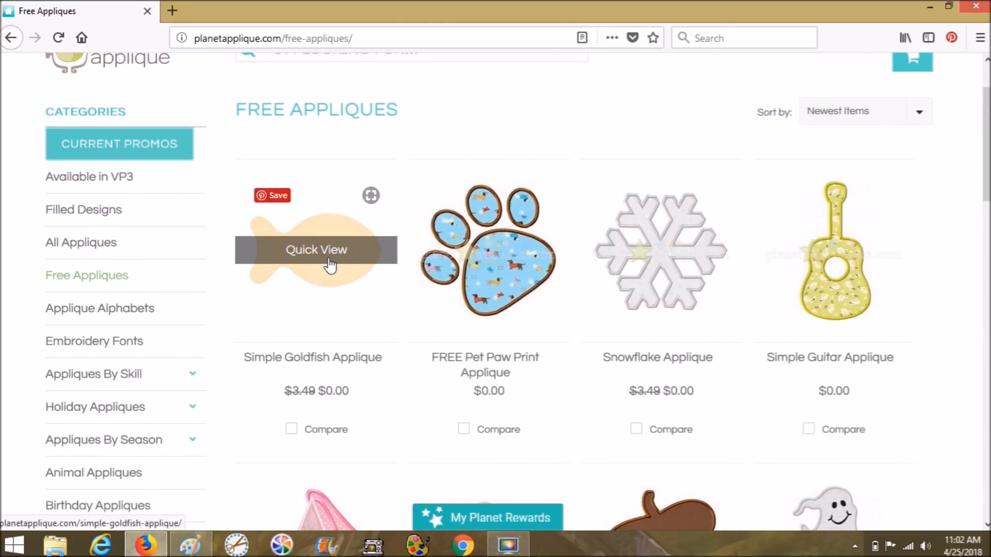
{"action": "mouse_move", "coordinate": [312, 276]}
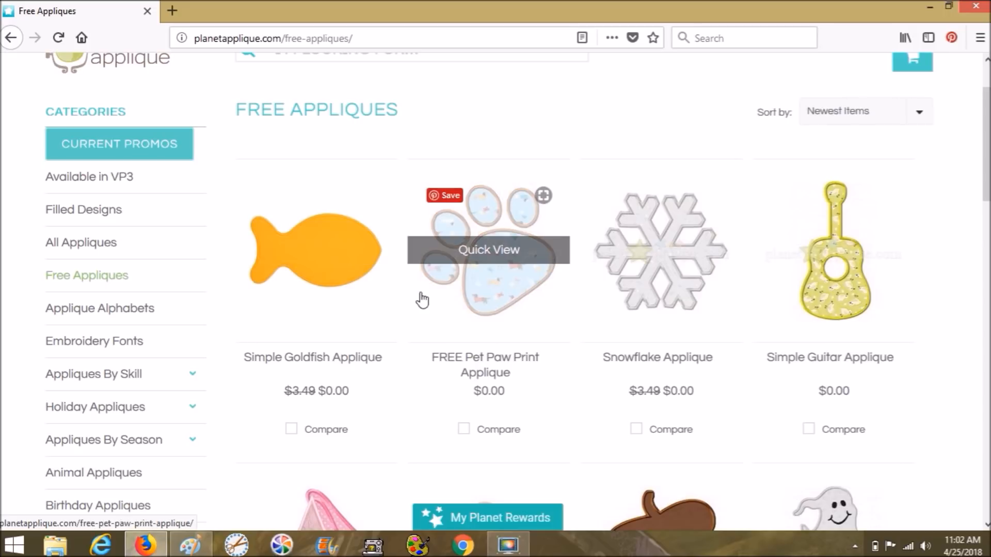
{"action": "mouse_move", "coordinate": [403, 304]}
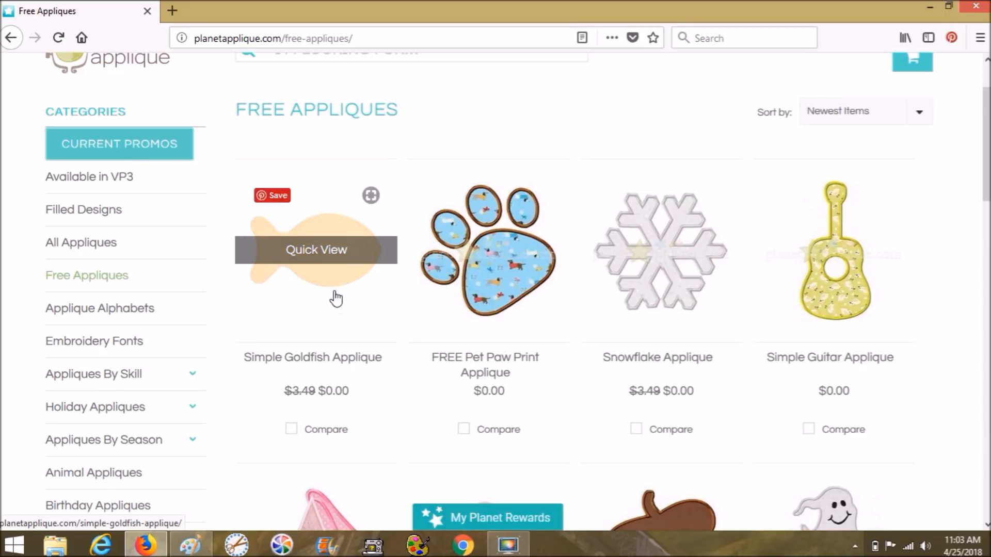
{"action": "mouse_move", "coordinate": [332, 293]}
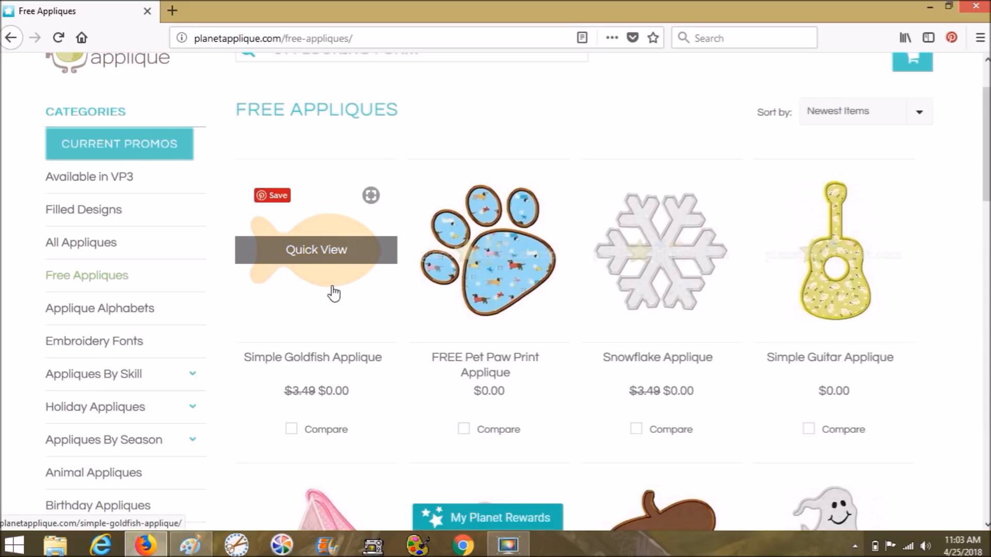
{"action": "left_click", "coordinate": [316, 250]}
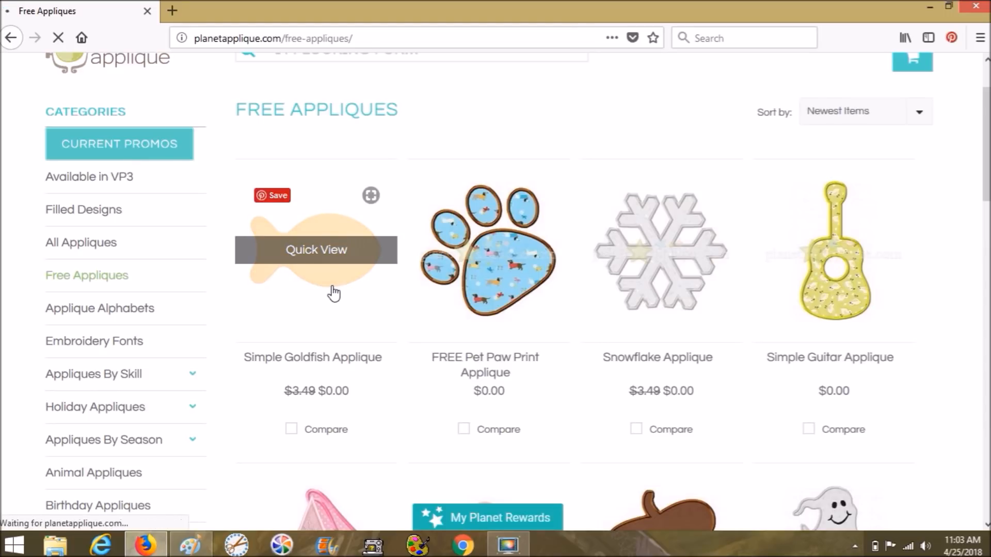
Load the Simple Goldfish Applique product page and reach its free $0.00 description.
{"action": "left_click", "coordinate": [316, 249]}
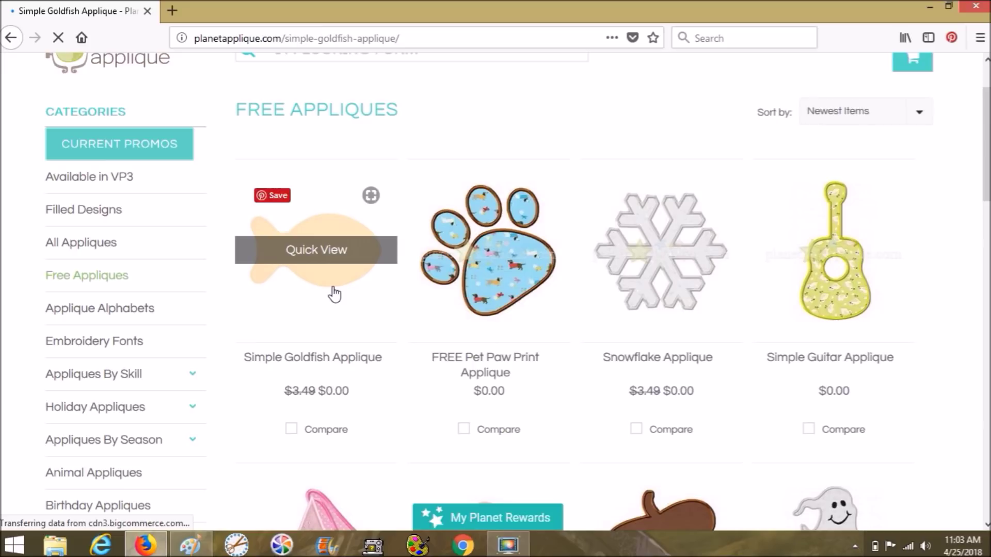
{"action": "mouse_move", "coordinate": [171, 528]}
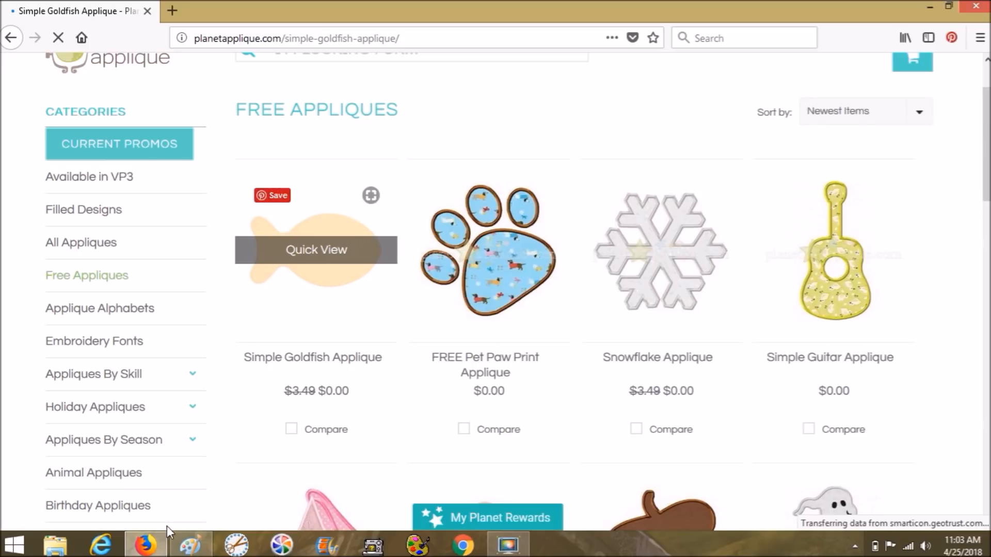
{"action": "mouse_move", "coordinate": [271, 331]}
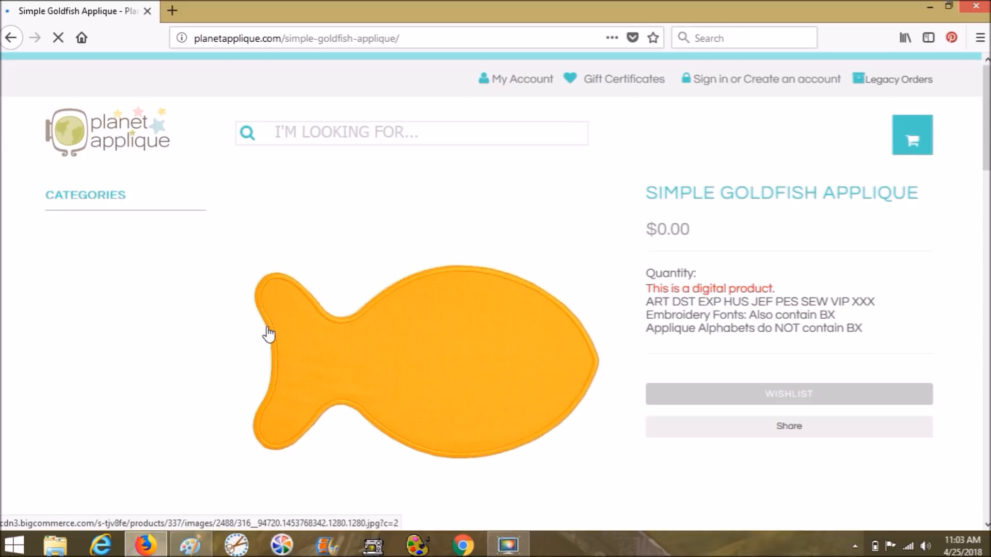
{"action": "scroll", "scroll_direction": "down", "scroll_amount": 3}
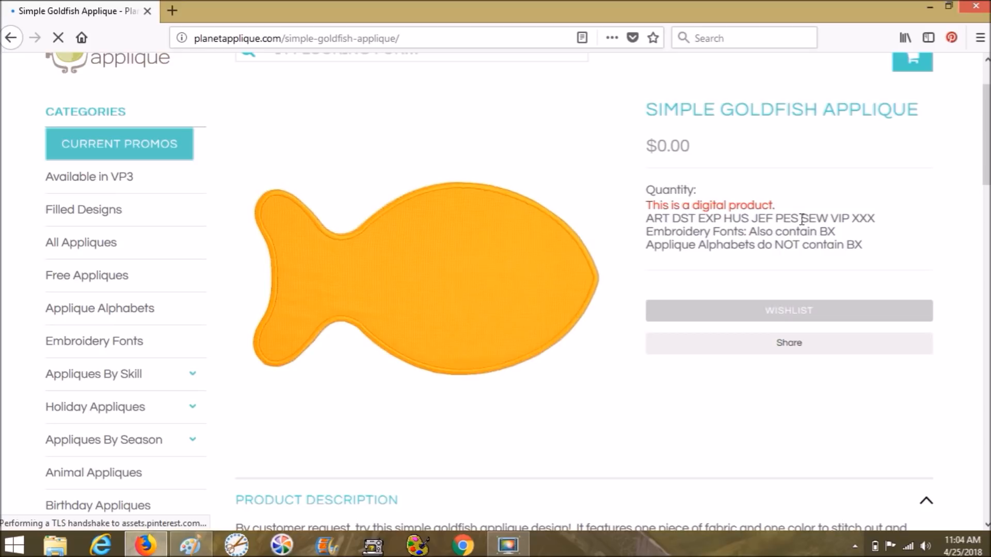
{"action": "scroll", "scroll_direction": "down", "scroll_amount": 3}
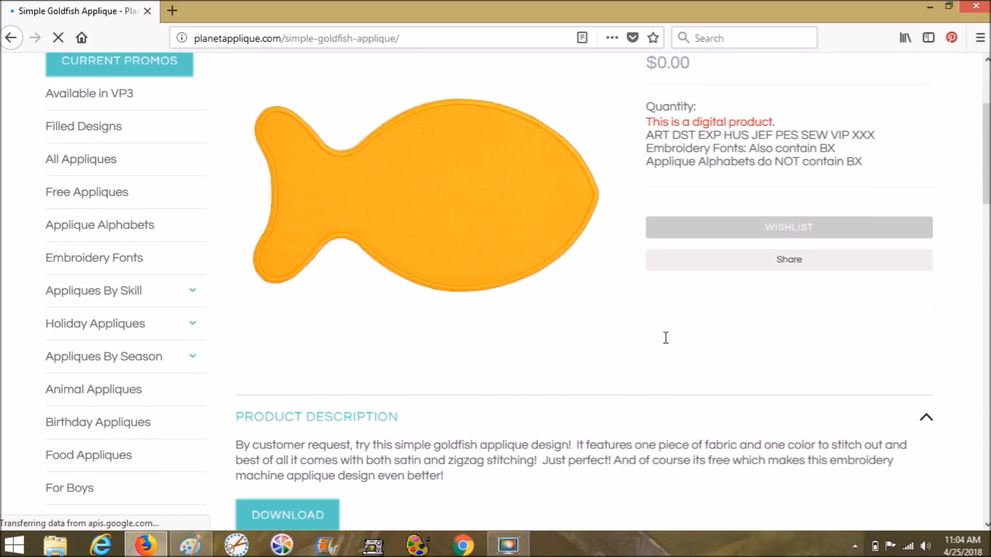
Review the 4x4 to 6x10 hoop sizes and ART to SEW formats, then start the zip download.
{"action": "scroll", "scroll_direction": "down", "scroll_amount": 3}
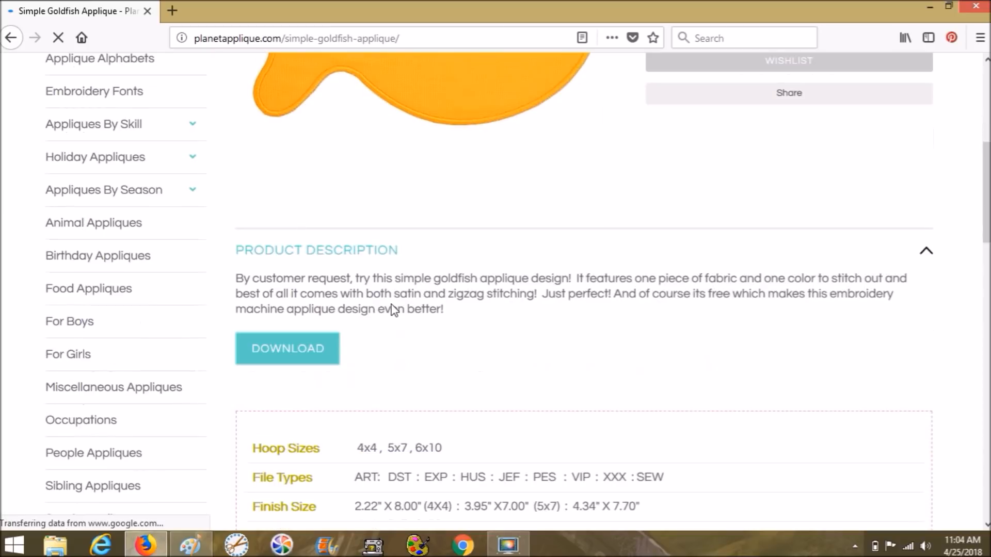
{"action": "mouse_move", "coordinate": [528, 285]}
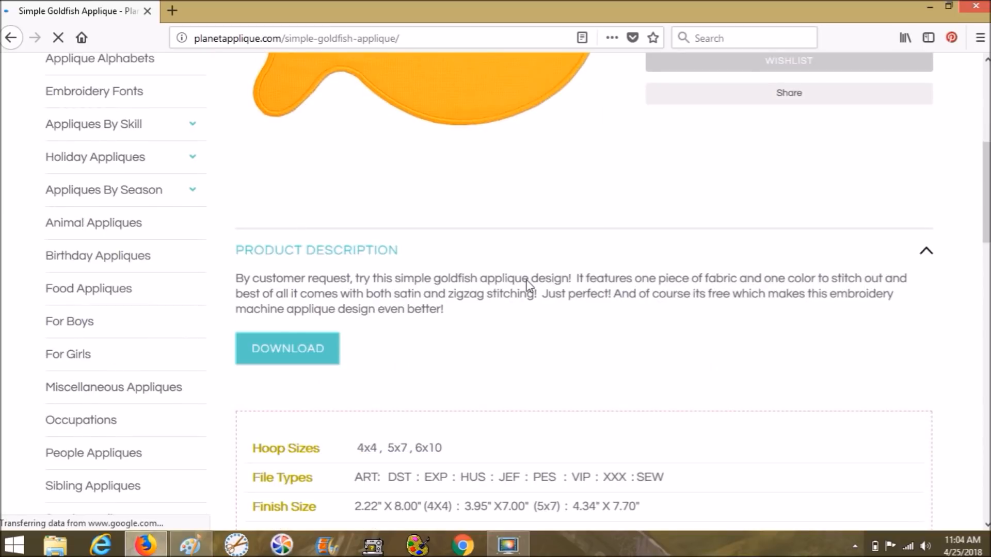
{"action": "mouse_move", "coordinate": [702, 297]}
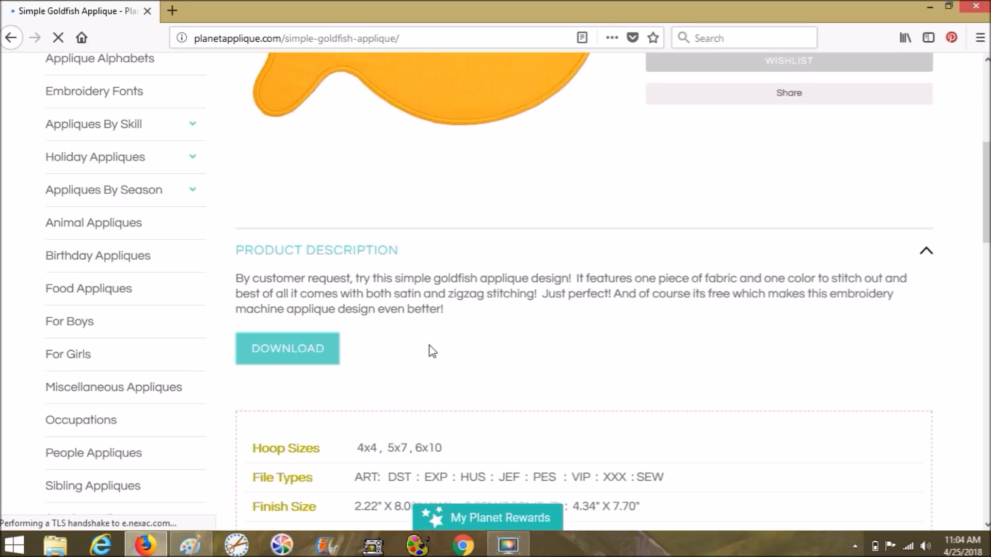
{"action": "scroll", "scroll_direction": "down", "scroll_amount": 3}
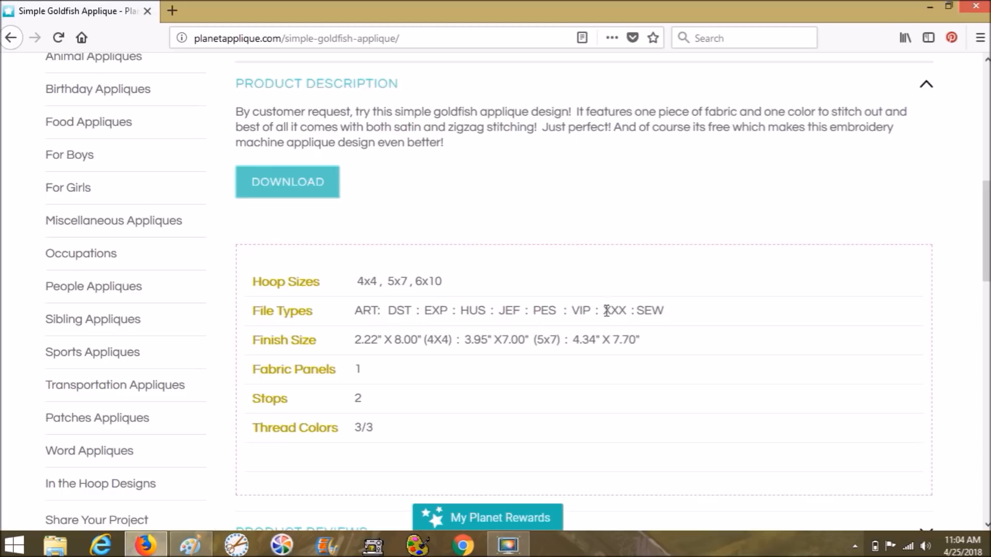
{"action": "mouse_move", "coordinate": [523, 342]}
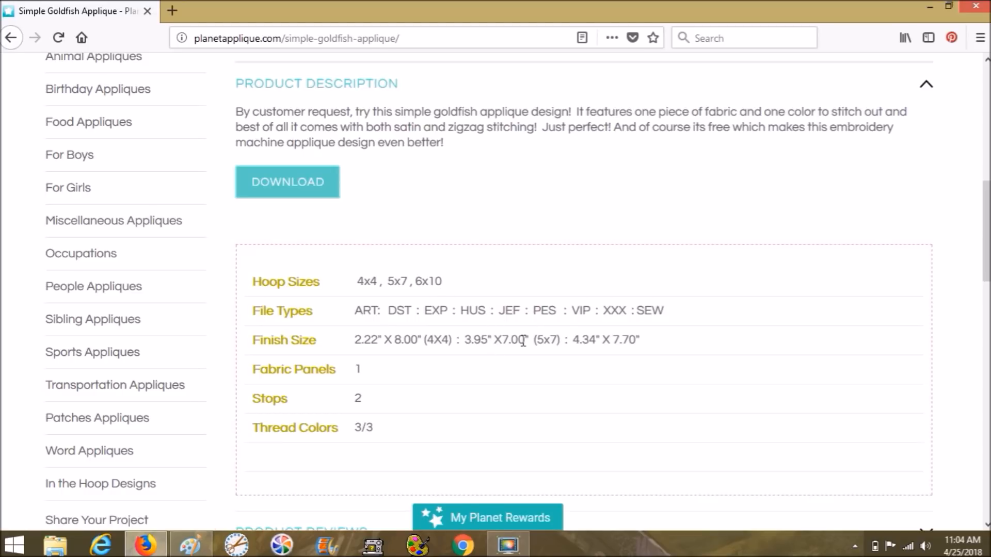
{"action": "mouse_move", "coordinate": [367, 426]}
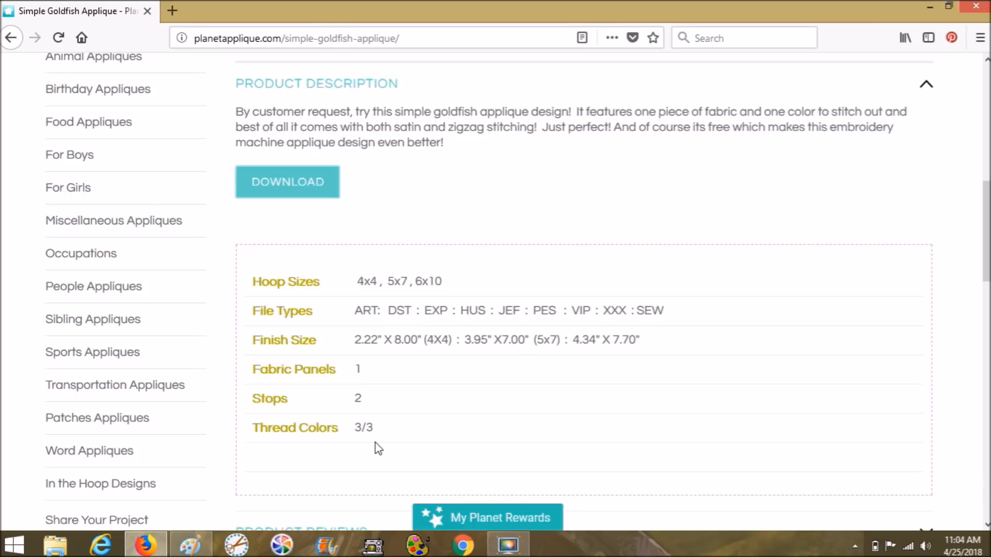
{"action": "mouse_move", "coordinate": [408, 355]}
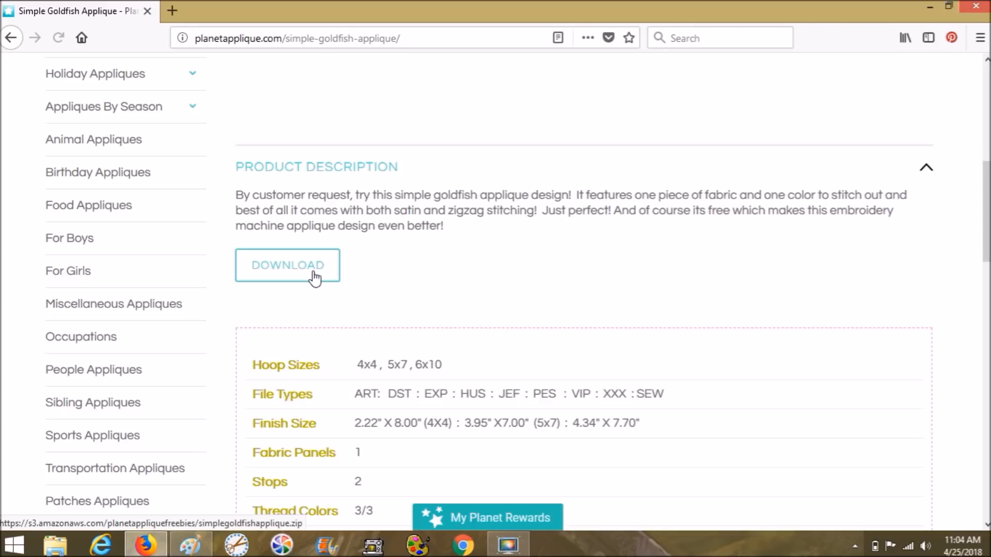
{"action": "left_click", "coordinate": [289, 265]}
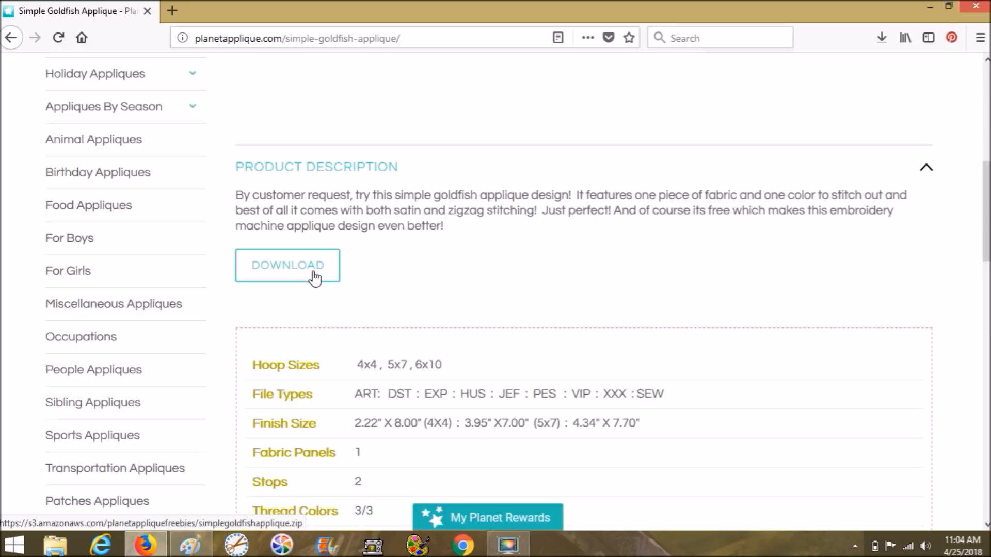
Let simplegoldfishapplique.zip finish downloading and show Firefox's recent downloads list.
{"action": "left_click", "coordinate": [287, 265]}
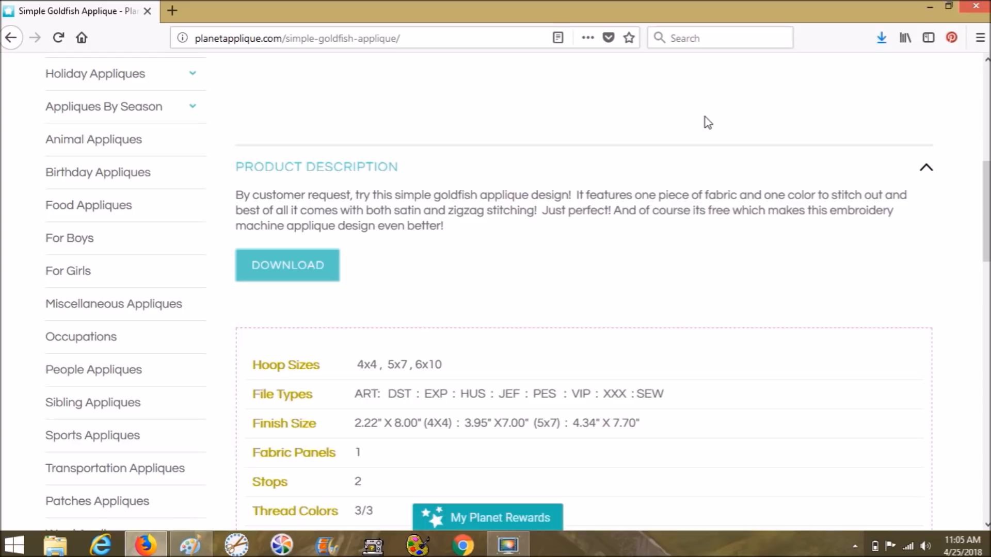
{"action": "mouse_move", "coordinate": [359, 302]}
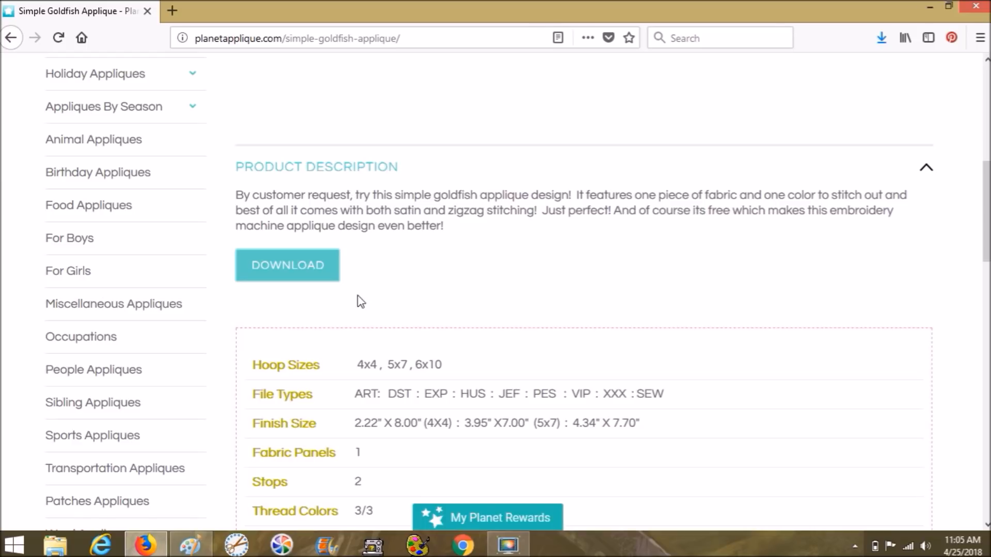
{"action": "mouse_move", "coordinate": [809, 152]}
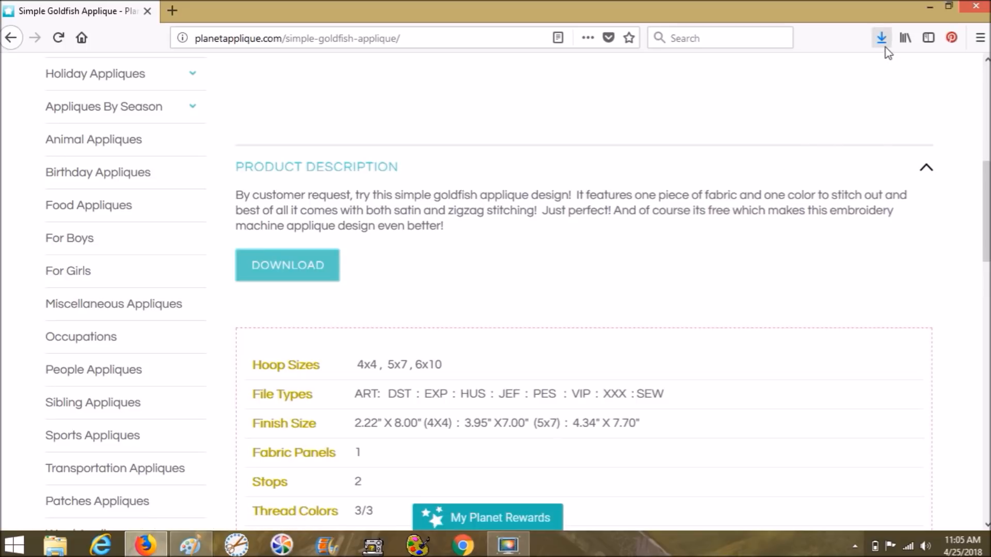
{"action": "mouse_move", "coordinate": [882, 39]}
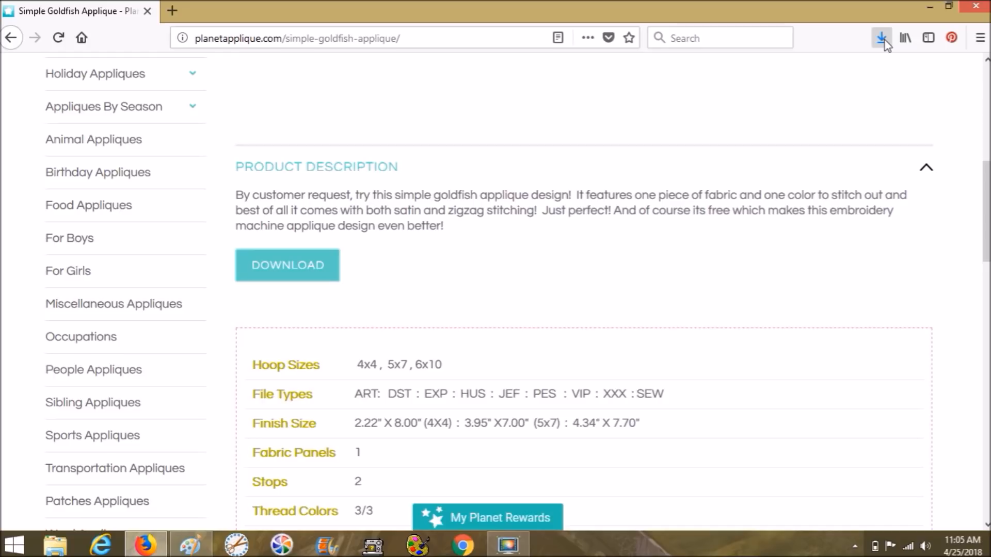
{"action": "left_click", "coordinate": [881, 37]}
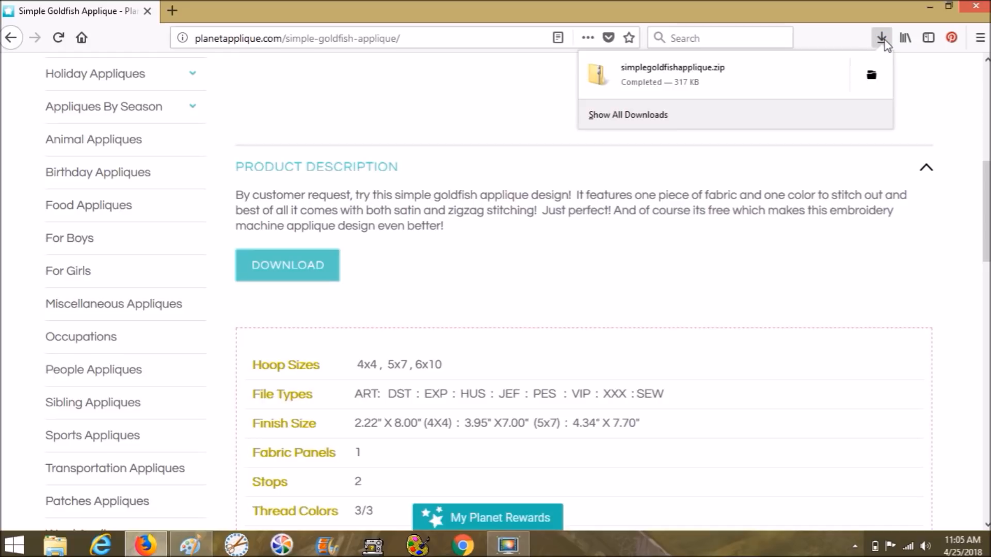
{"action": "mouse_move", "coordinate": [887, 51]}
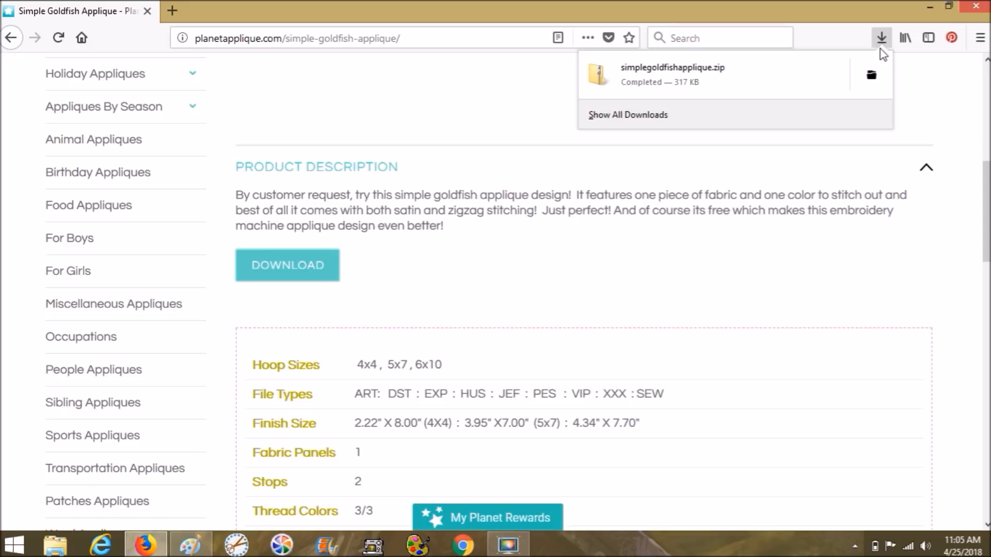
{"action": "mouse_move", "coordinate": [868, 54]}
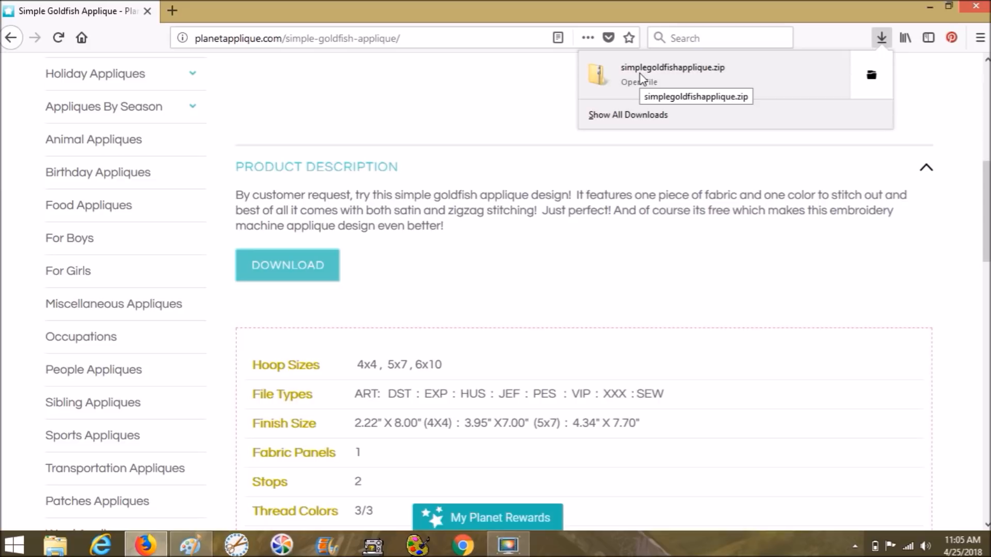
{"action": "mouse_move", "coordinate": [820, 81]}
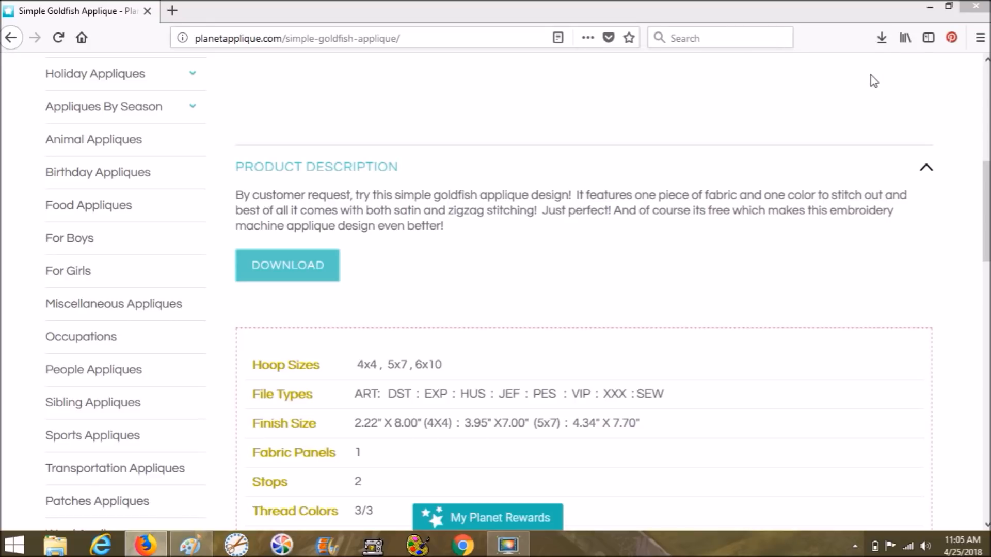
Show the Downloads folder containing simplegoldfishapplique.zip in File Explorer.
{"action": "left_click", "coordinate": [56, 545]}
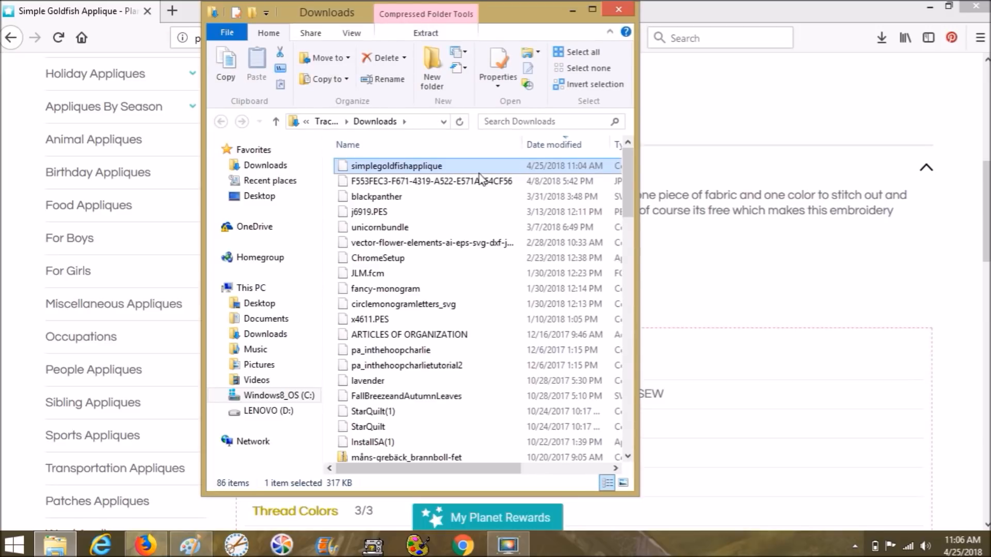
{"action": "mouse_move", "coordinate": [374, 165]}
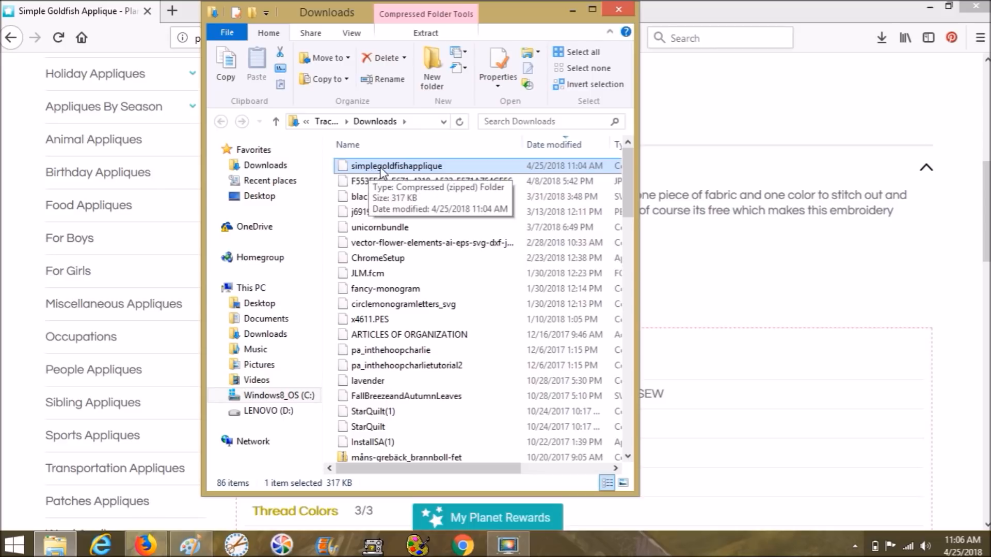
{"action": "mouse_move", "coordinate": [361, 66]}
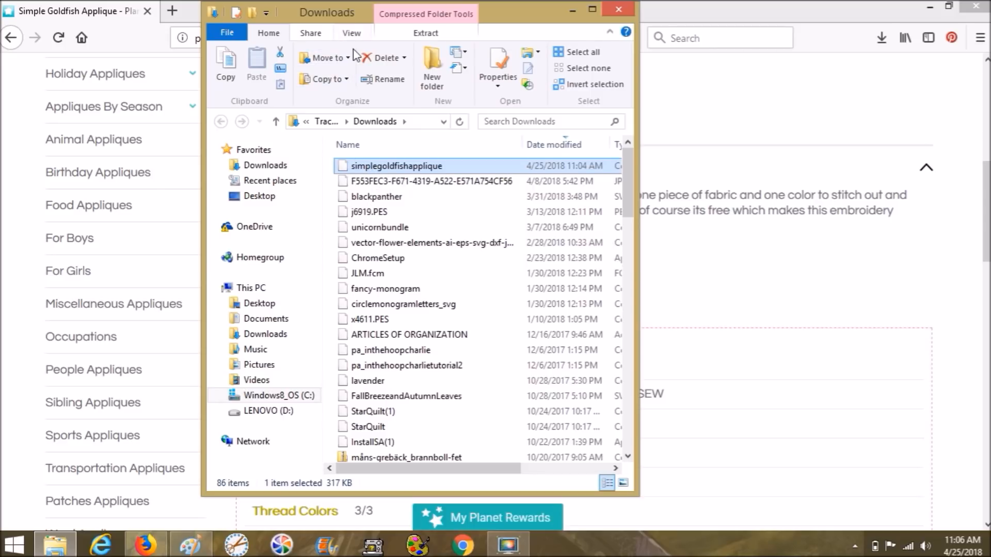
Look inside the goldfish zip, return to Downloads, and close the folder window.
{"action": "scroll", "scroll_direction": "down", "scroll_amount": 3}
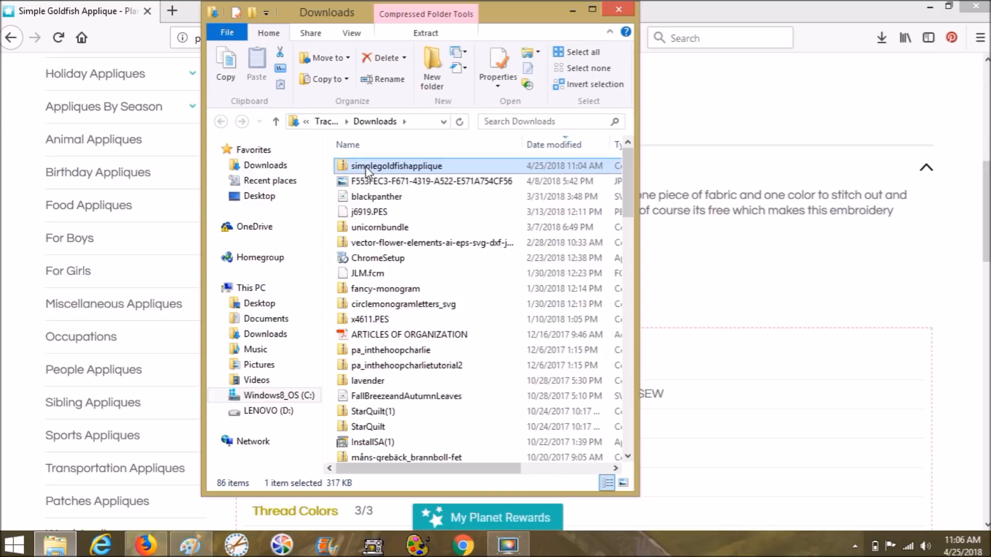
{"action": "double_click", "coordinate": [382, 165]}
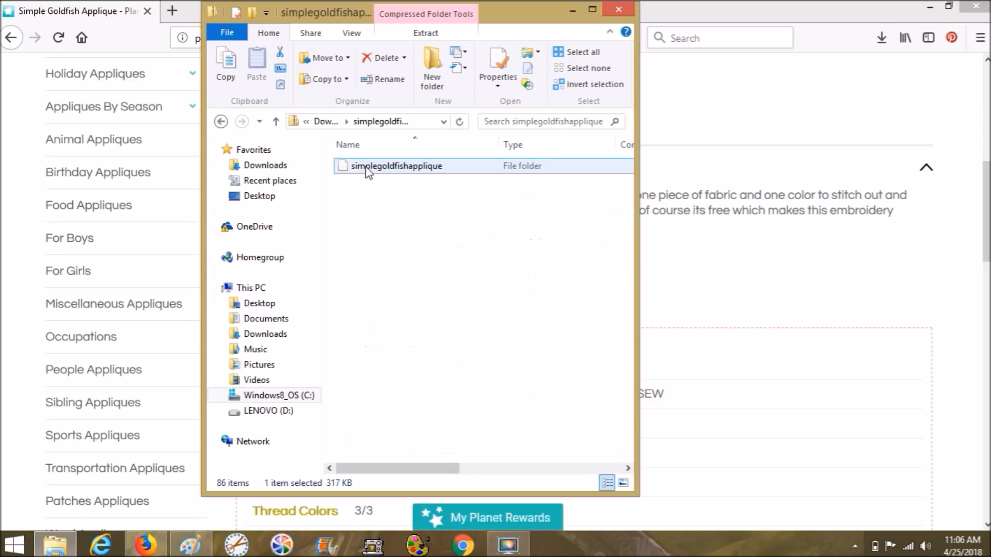
{"action": "left_click", "coordinate": [425, 32]}
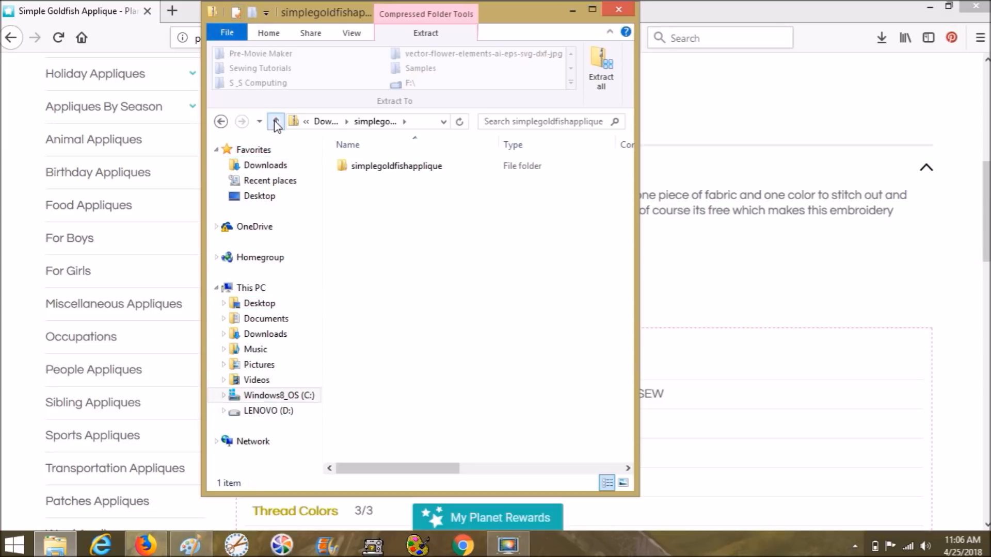
{"action": "left_click", "coordinate": [276, 122]}
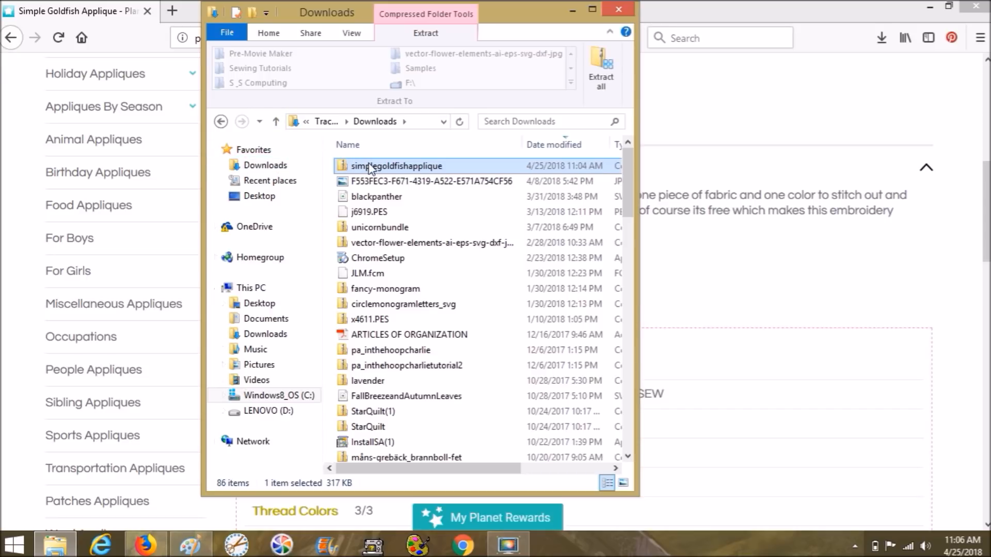
{"action": "mouse_move", "coordinate": [370, 165]}
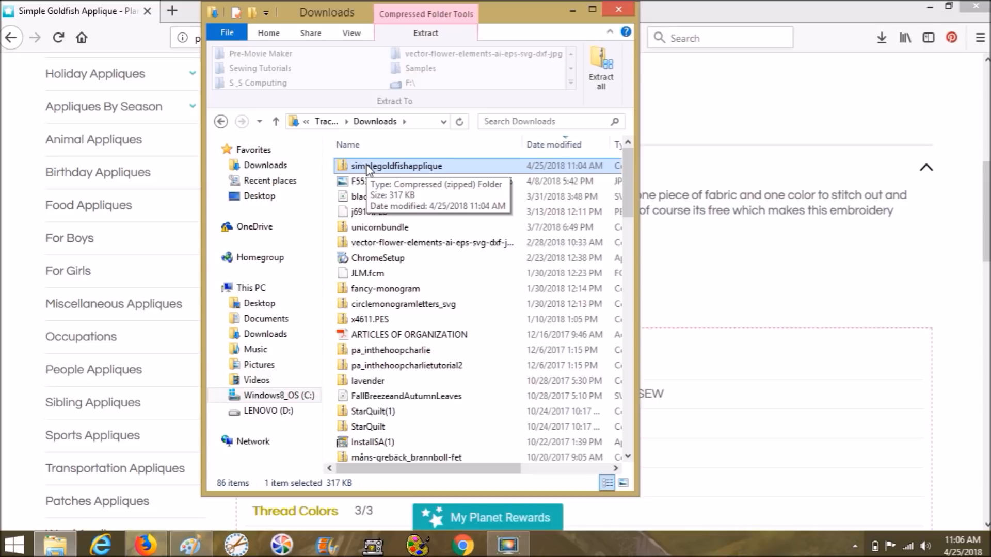
{"action": "mouse_move", "coordinate": [351, 170]}
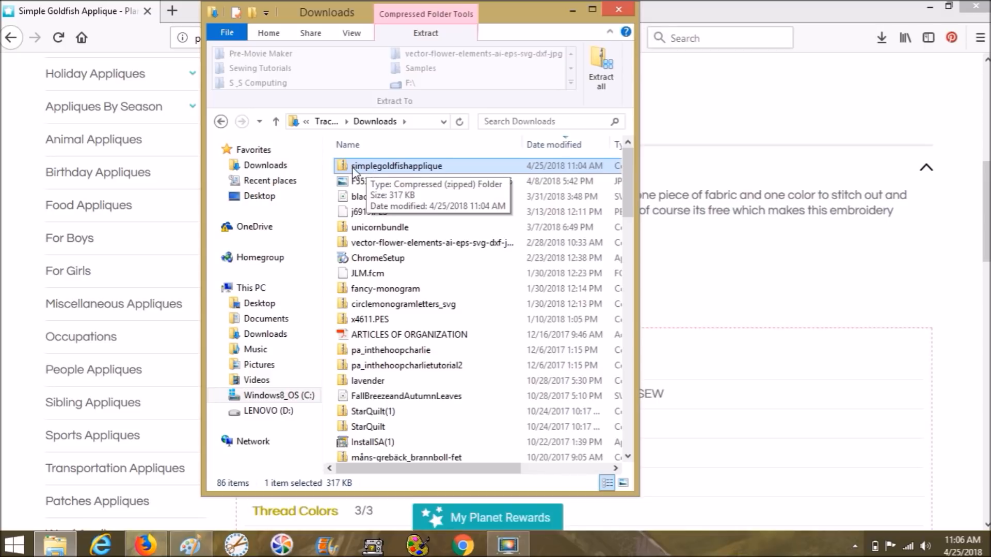
{"action": "mouse_move", "coordinate": [346, 170]}
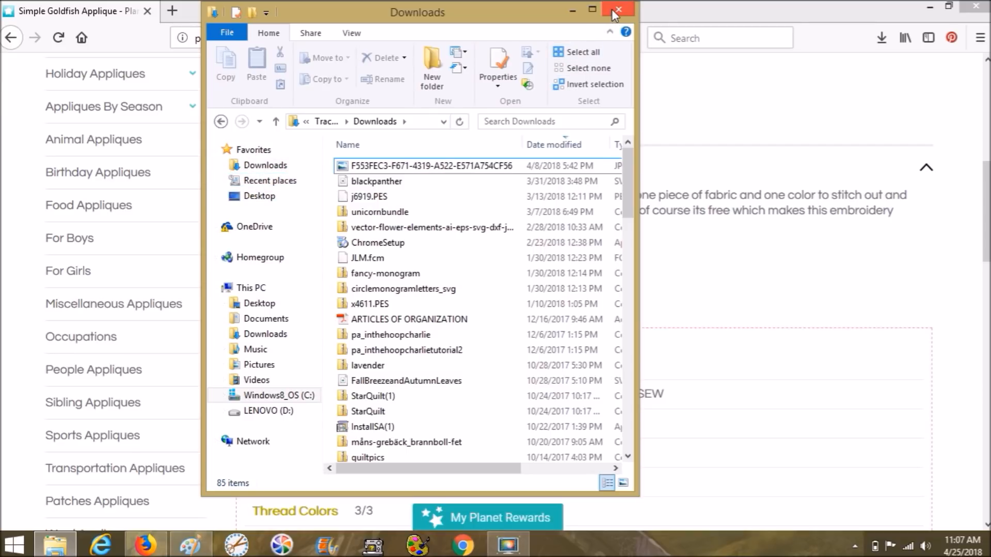
{"action": "left_click", "coordinate": [616, 9]}
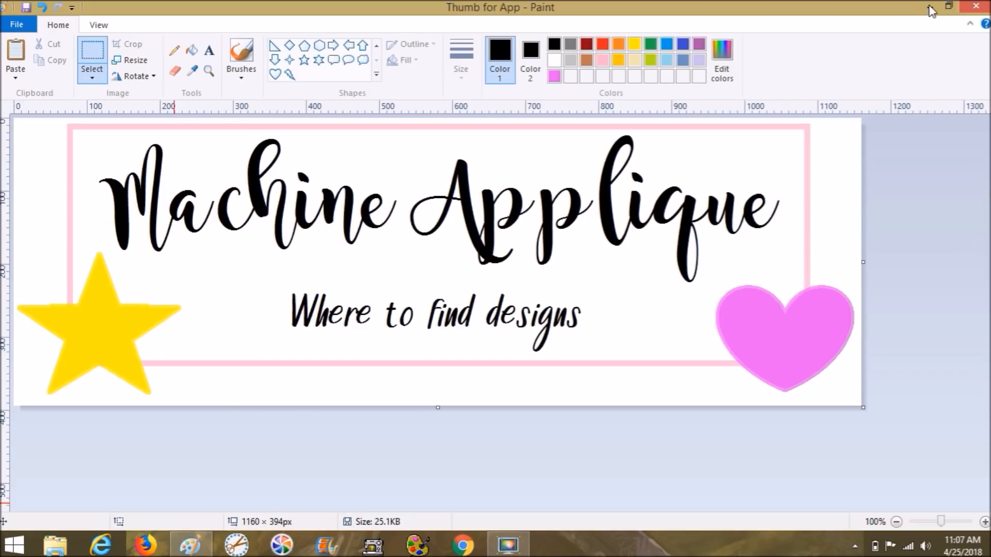
Extract the desktop goldfish zip into a new simplegoldfishapplique folder via Extract All.
{"action": "left_click", "coordinate": [950, 6]}
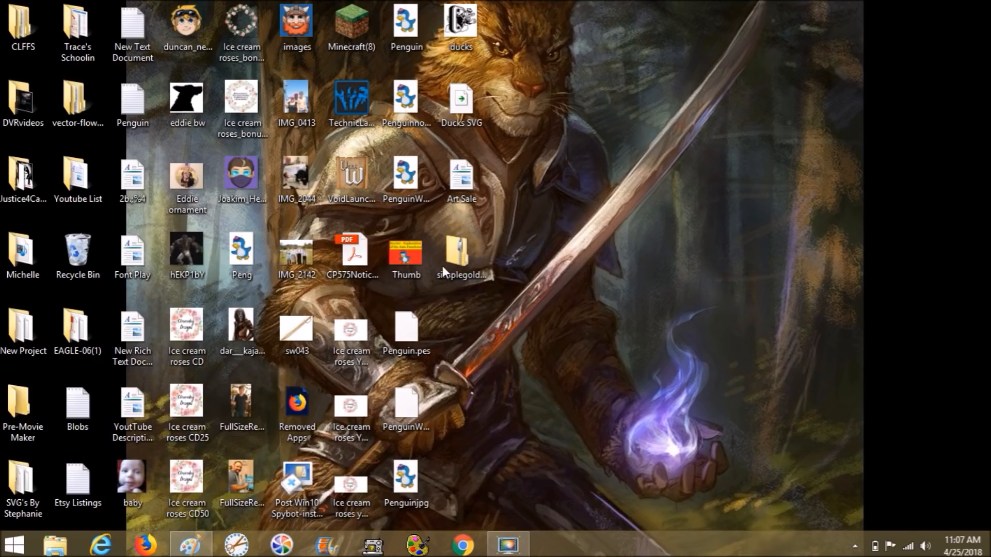
{"action": "left_click", "coordinate": [458, 255]}
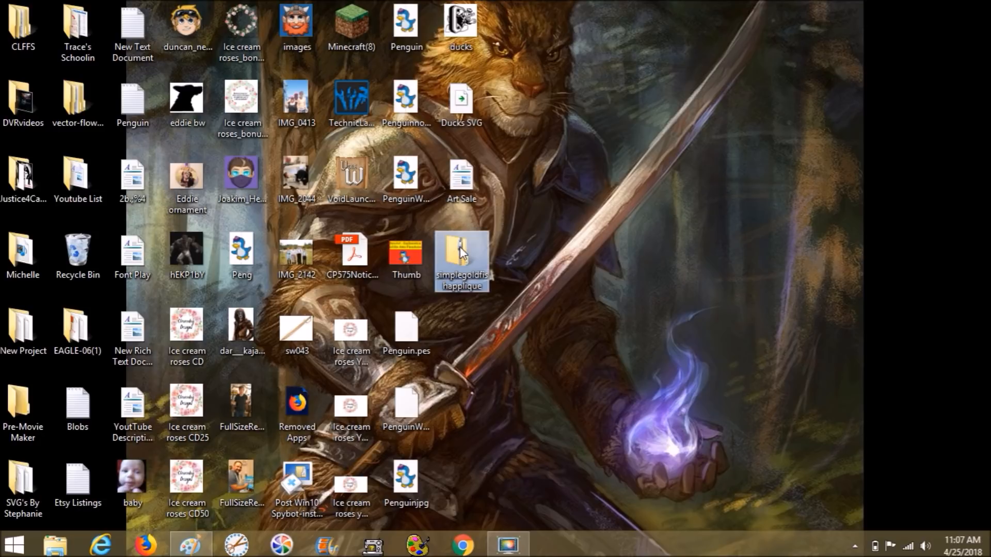
{"action": "right_click", "coordinate": [461, 254]}
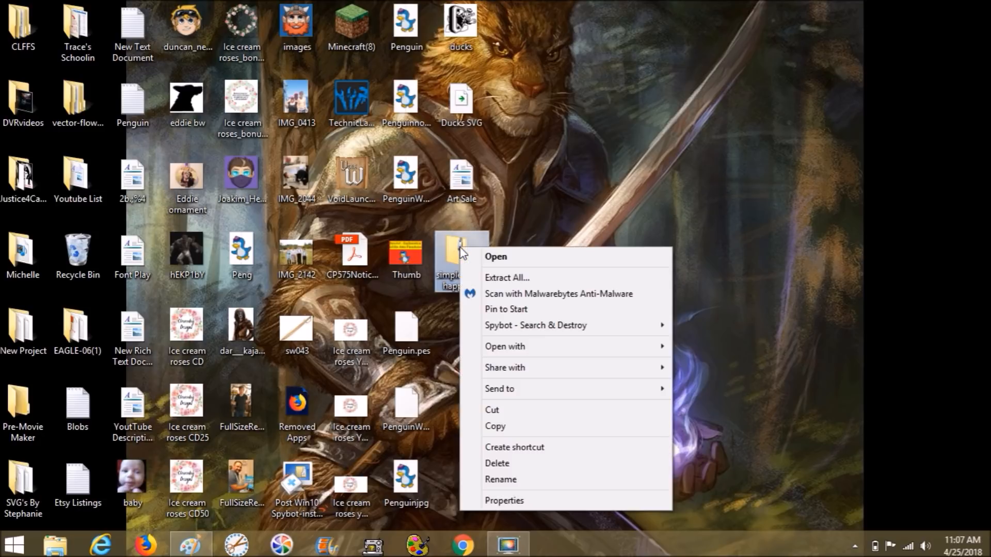
{"action": "mouse_move", "coordinate": [491, 279]}
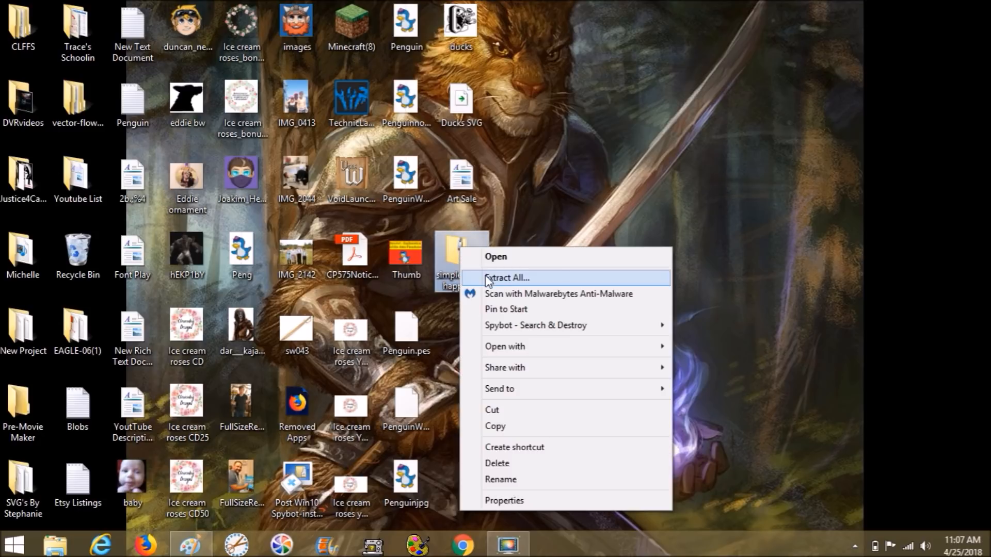
{"action": "left_click", "coordinate": [509, 278]}
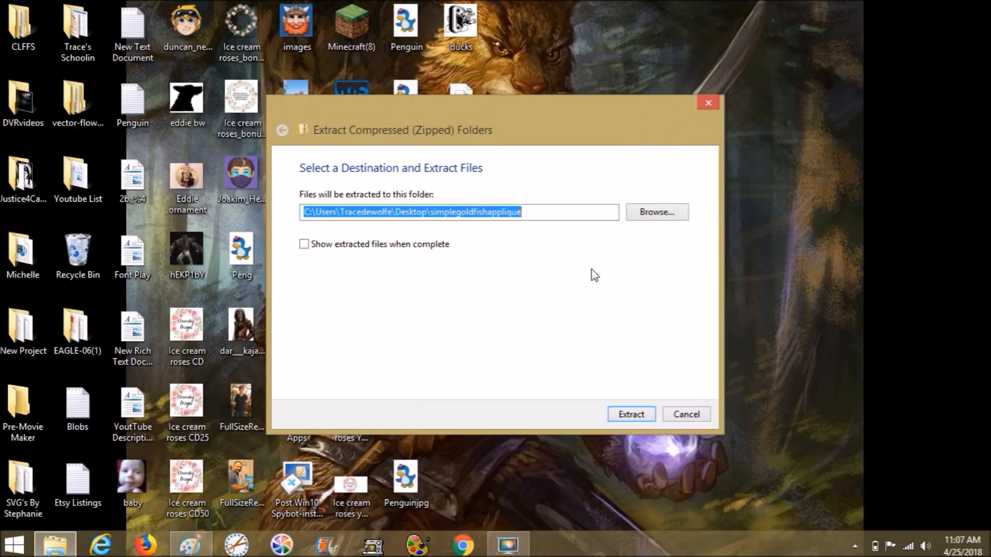
{"action": "mouse_move", "coordinate": [569, 283]}
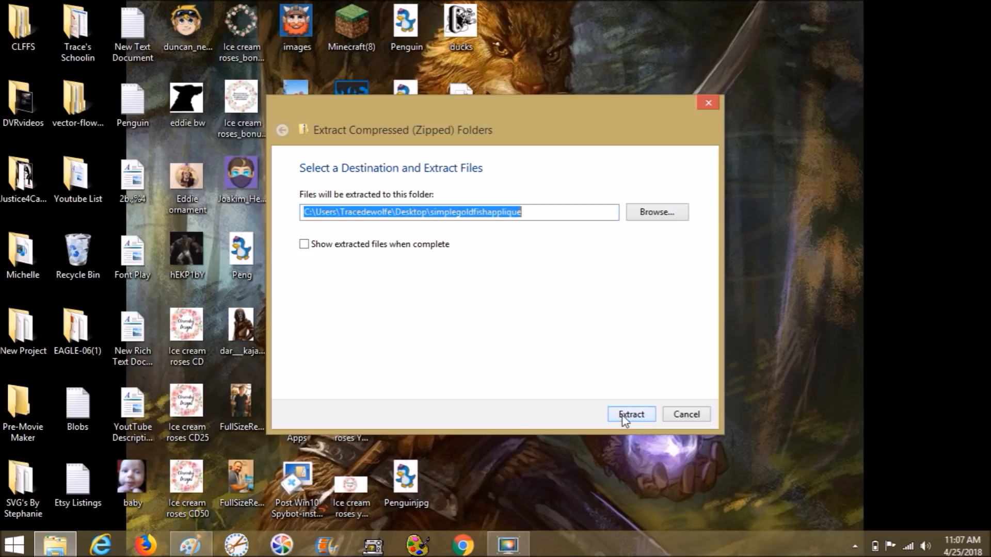
{"action": "left_click", "coordinate": [631, 415]}
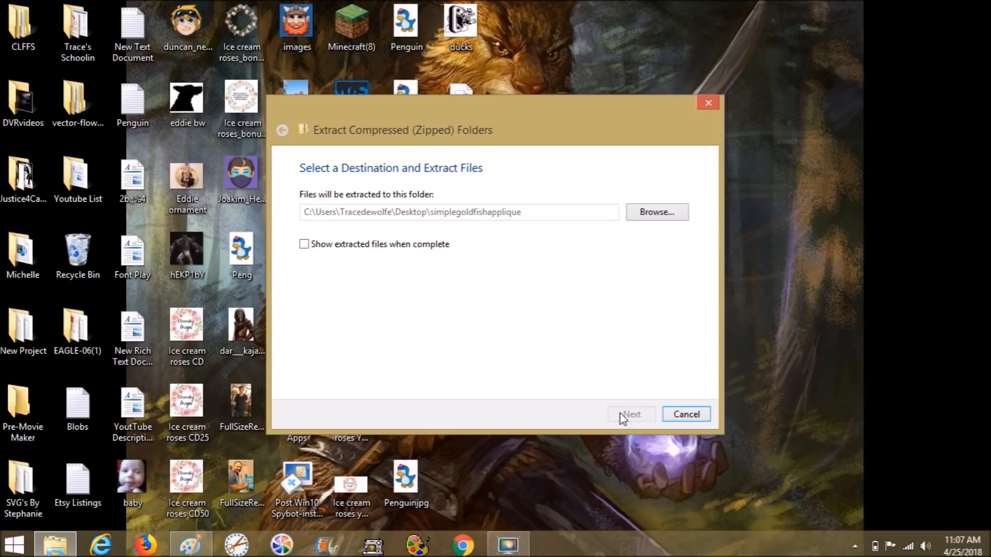
{"action": "left_click", "coordinate": [632, 414]}
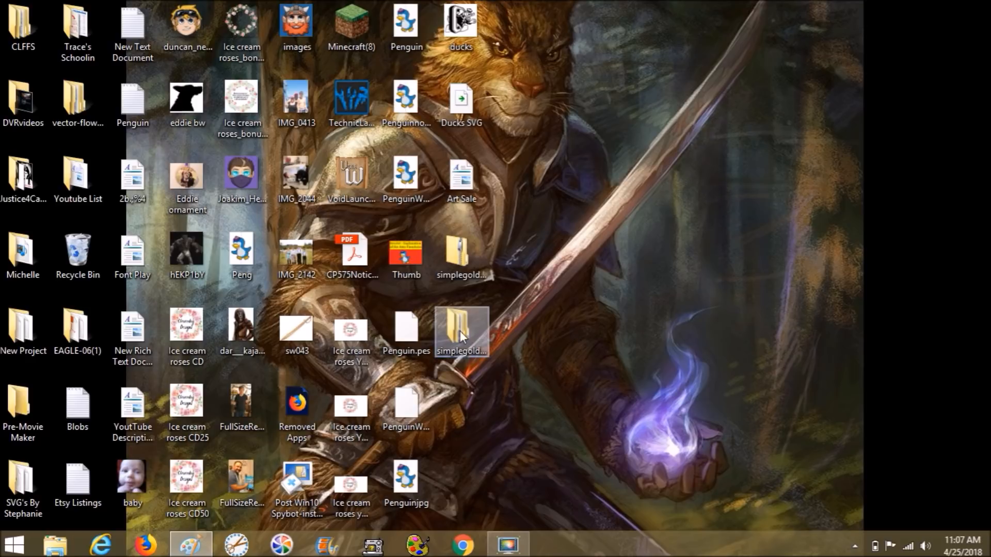
Enter the inner simplegoldfishapplique folder of 53 design files and select the simplegoldfish4x4 picture.
{"action": "double_click", "coordinate": [460, 328]}
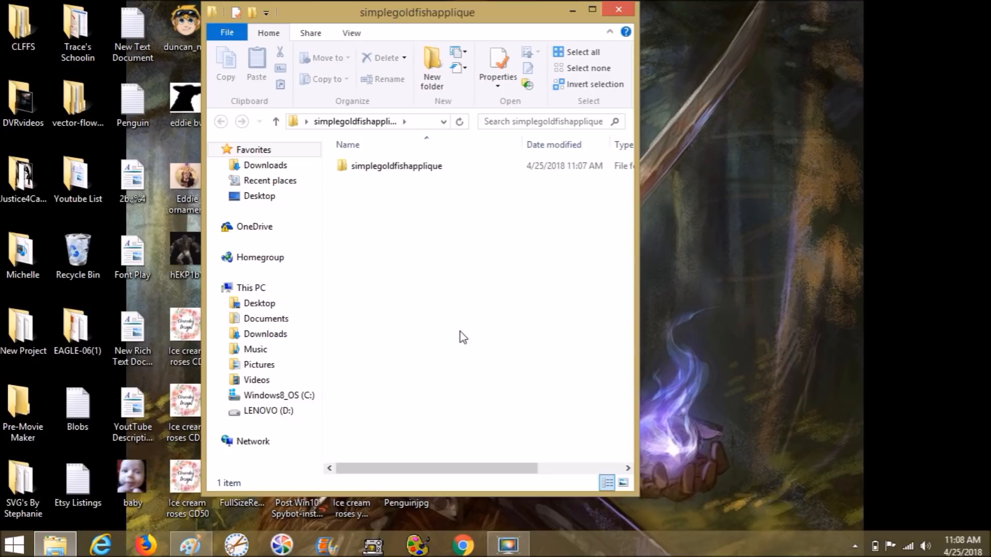
{"action": "left_click", "coordinate": [396, 167]}
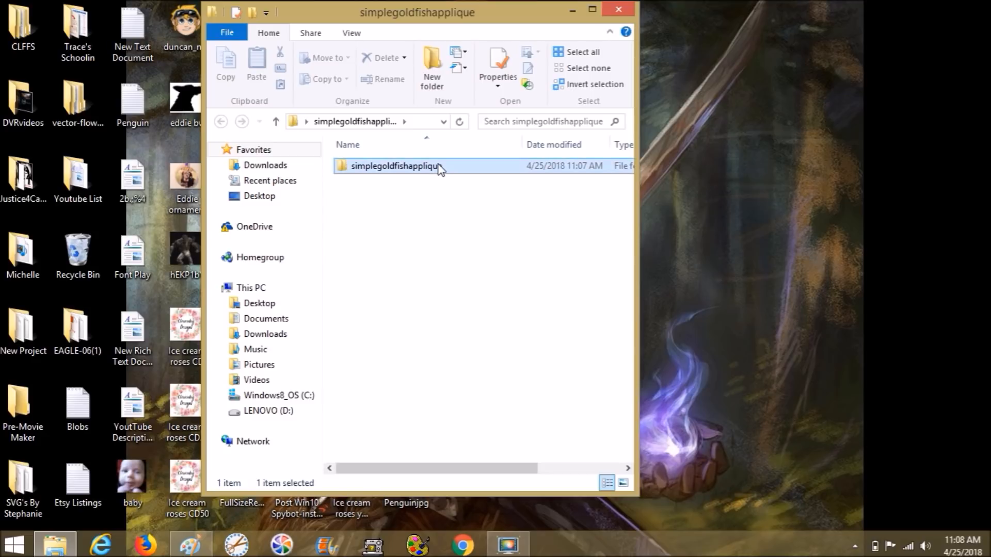
{"action": "double_click", "coordinate": [395, 167]}
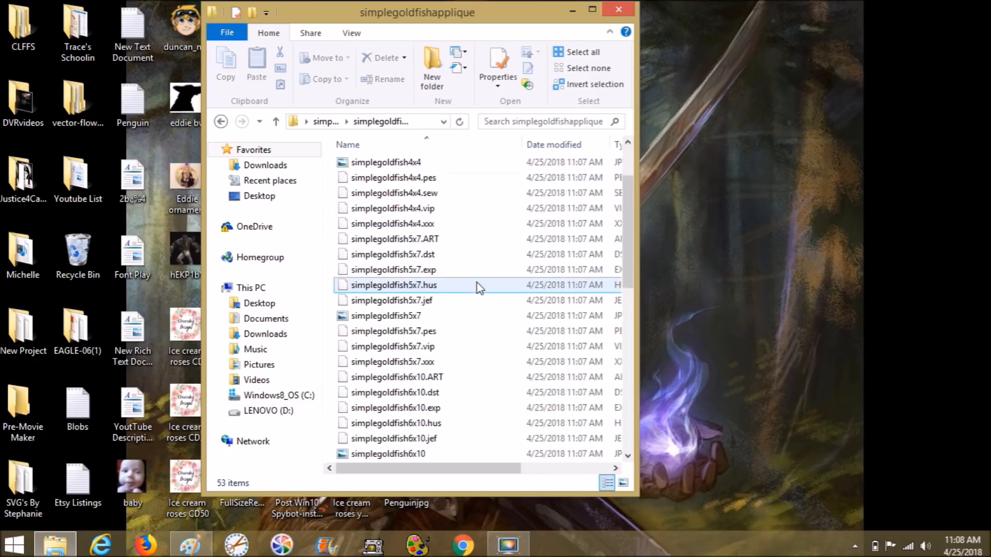
{"action": "scroll", "scroll_direction": "down", "scroll_amount": 3}
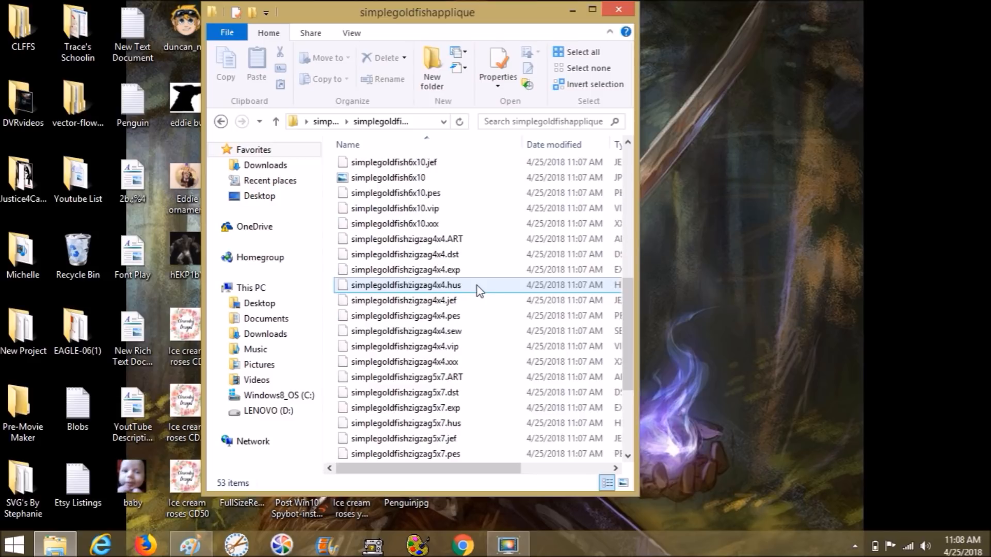
{"action": "scroll", "scroll_direction": "down", "scroll_amount": 3}
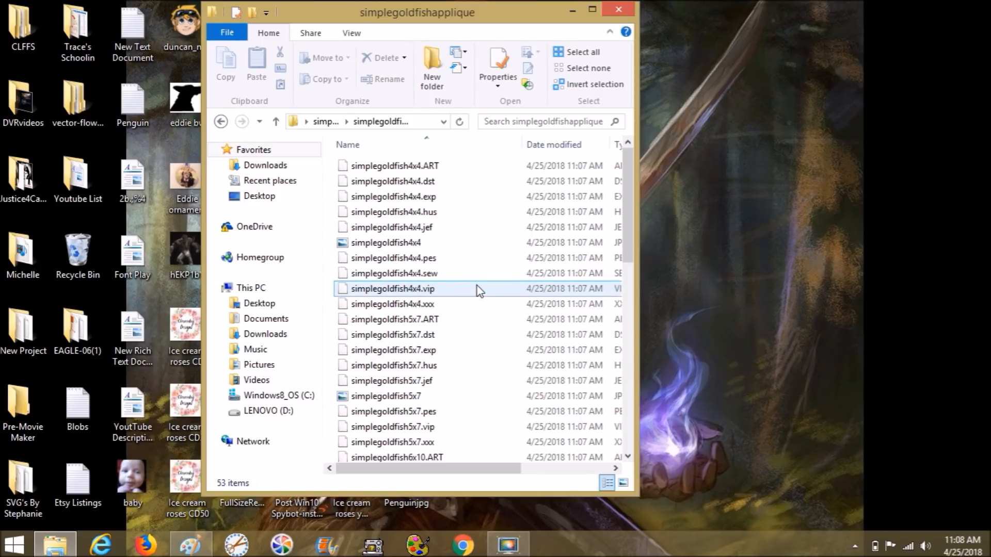
{"action": "left_click", "coordinate": [388, 165]}
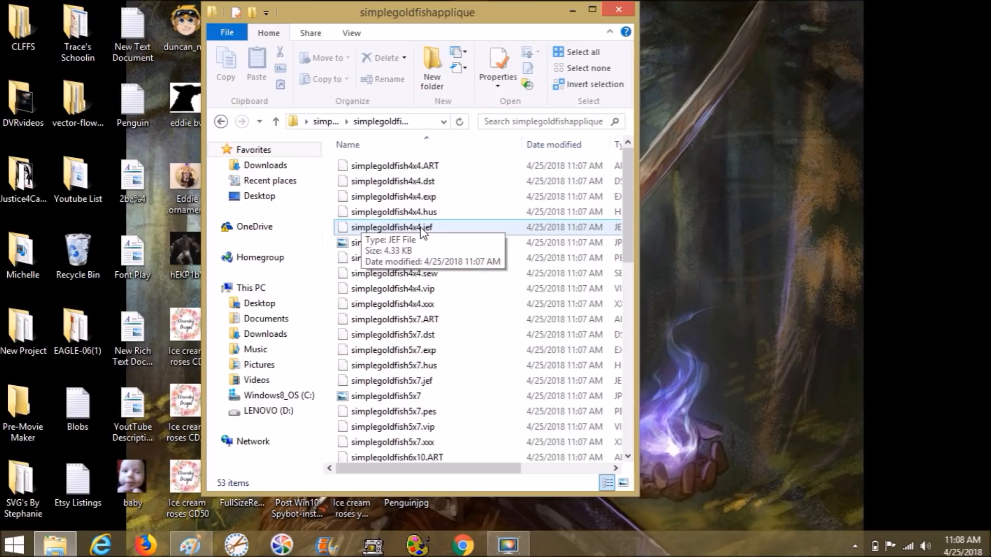
{"action": "left_click", "coordinate": [392, 242]}
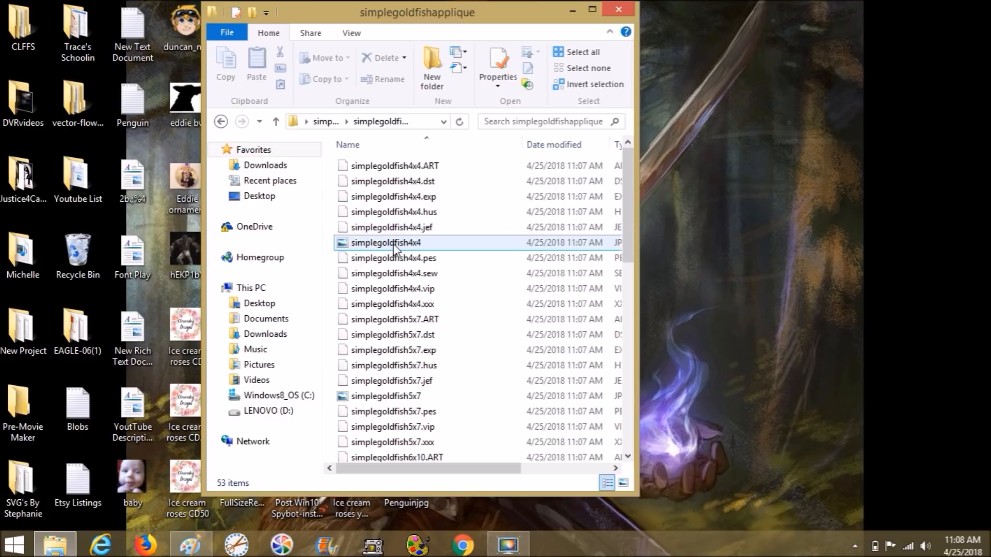
{"action": "left_click", "coordinate": [394, 243]}
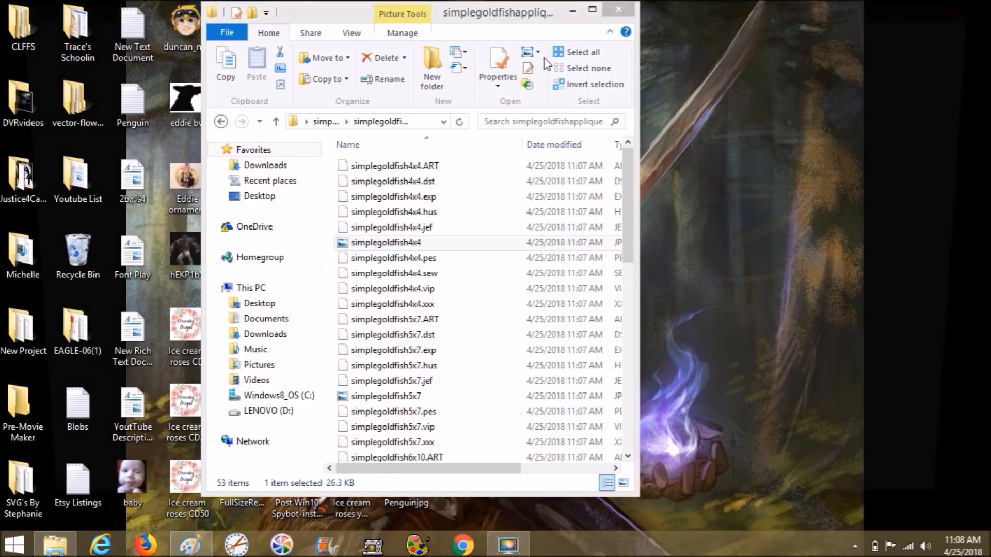
View simplegoldfish4x4 in Windows Photo Viewer, enlarged to read stitch count and thread details.
{"action": "double_click", "coordinate": [386, 243]}
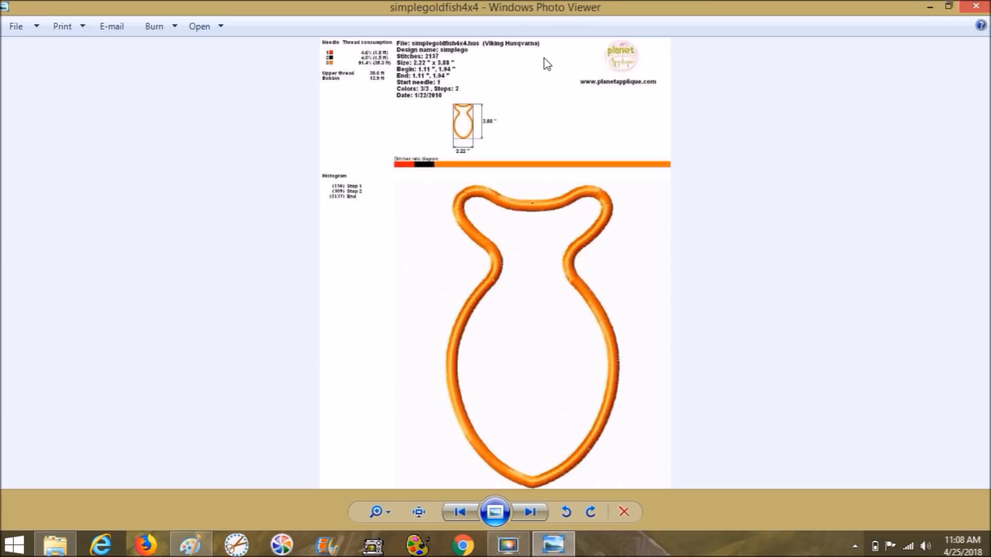
{"action": "mouse_move", "coordinate": [581, 491]}
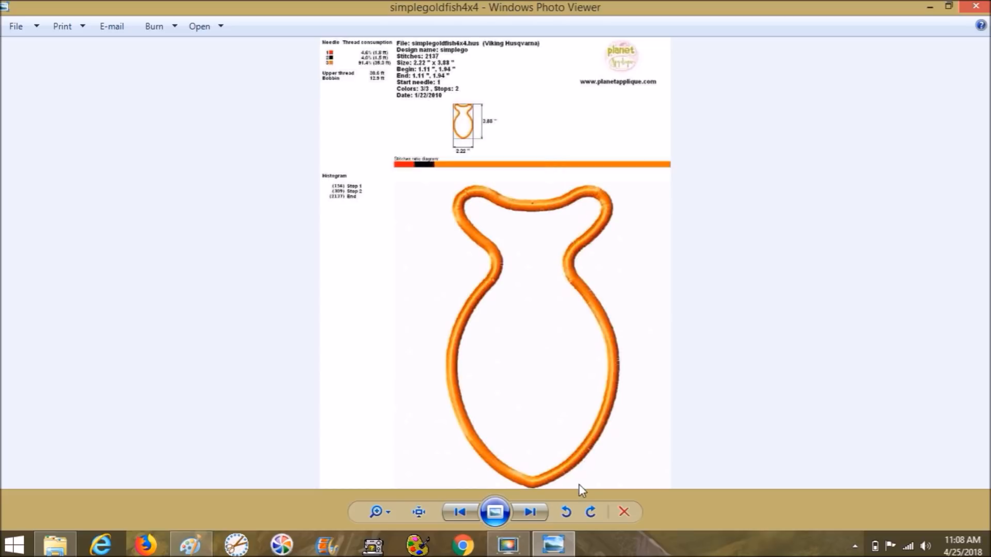
{"action": "left_click", "coordinate": [378, 512]}
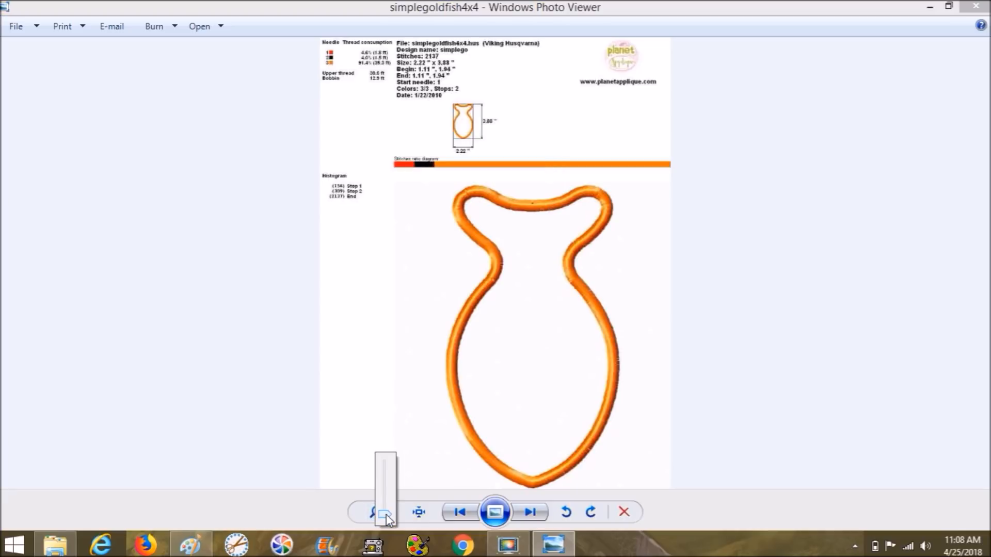
{"action": "left_click", "coordinate": [374, 511]}
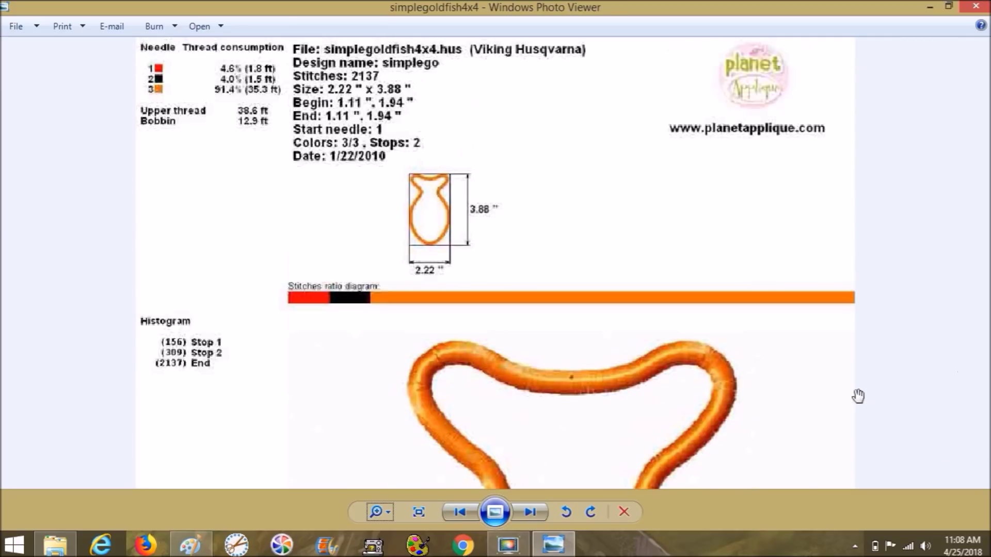
{"action": "mouse_move", "coordinate": [182, 97]}
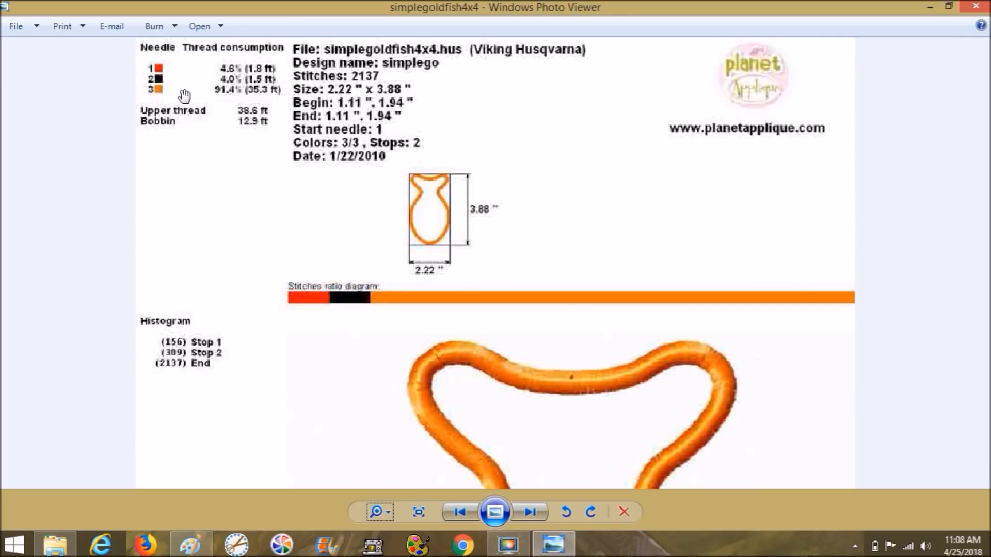
{"action": "mouse_move", "coordinate": [157, 73]}
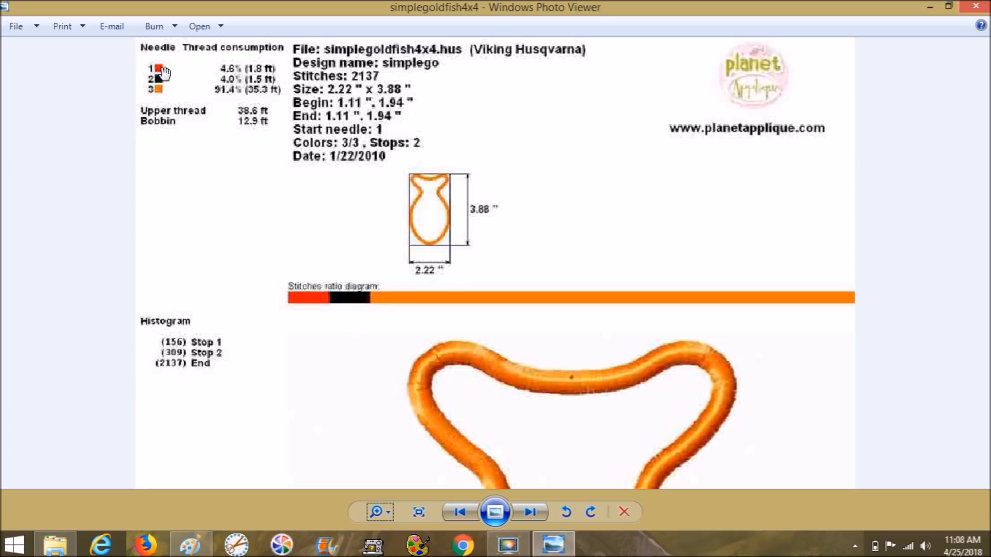
{"action": "mouse_move", "coordinate": [162, 83]}
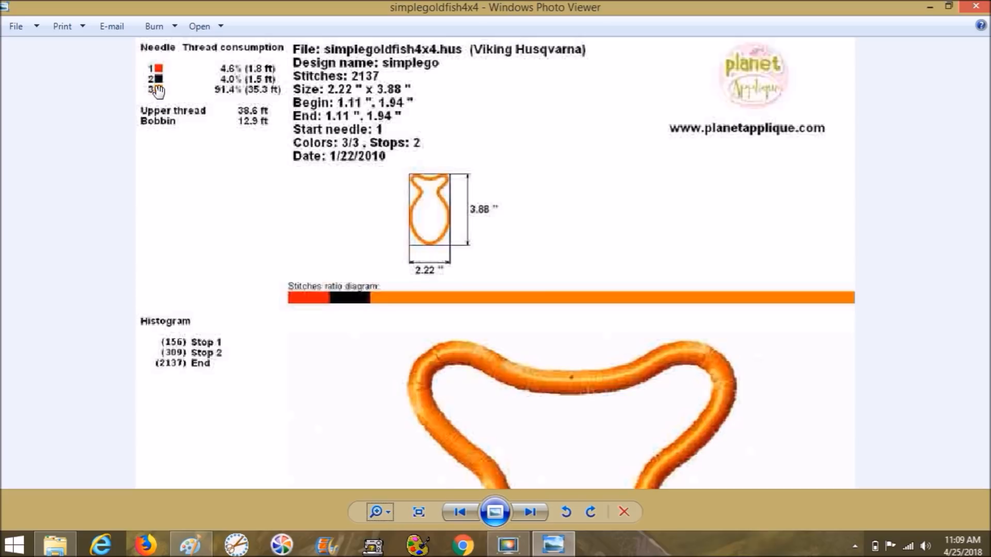
{"action": "mouse_move", "coordinate": [157, 81]}
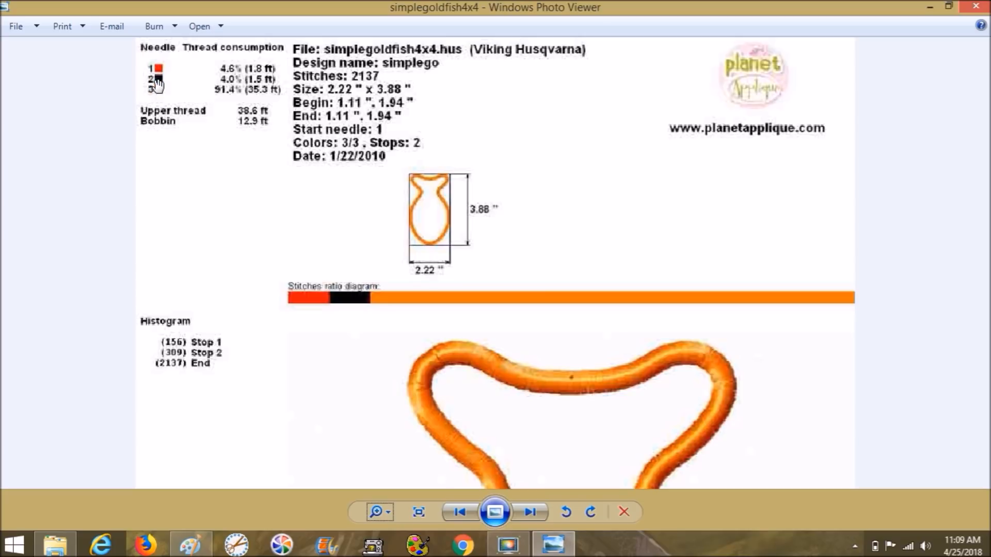
{"action": "mouse_move", "coordinate": [965, 185]}
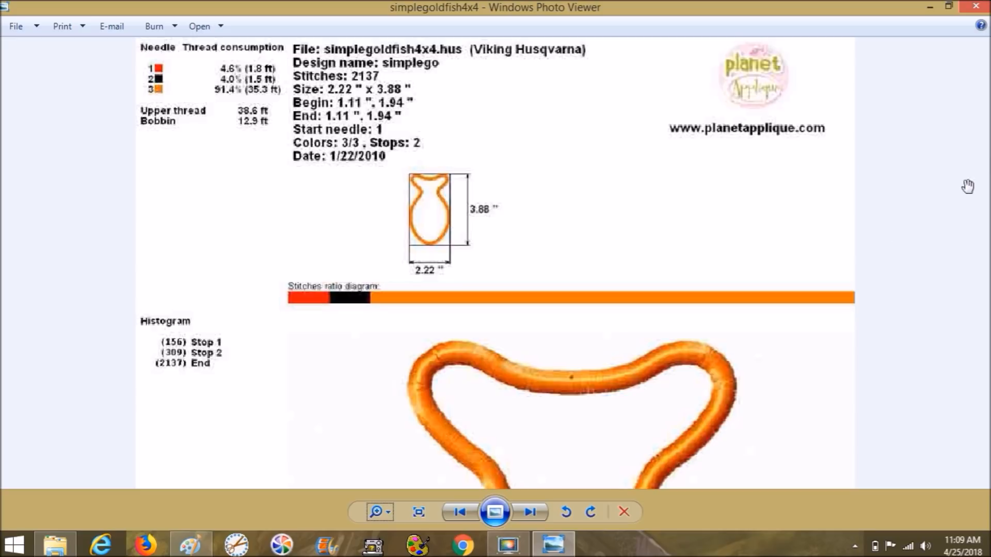
Fit the whole simplegoldfish4x4 sheet in the window so the full fish outline shows.
{"action": "left_click", "coordinate": [421, 512]}
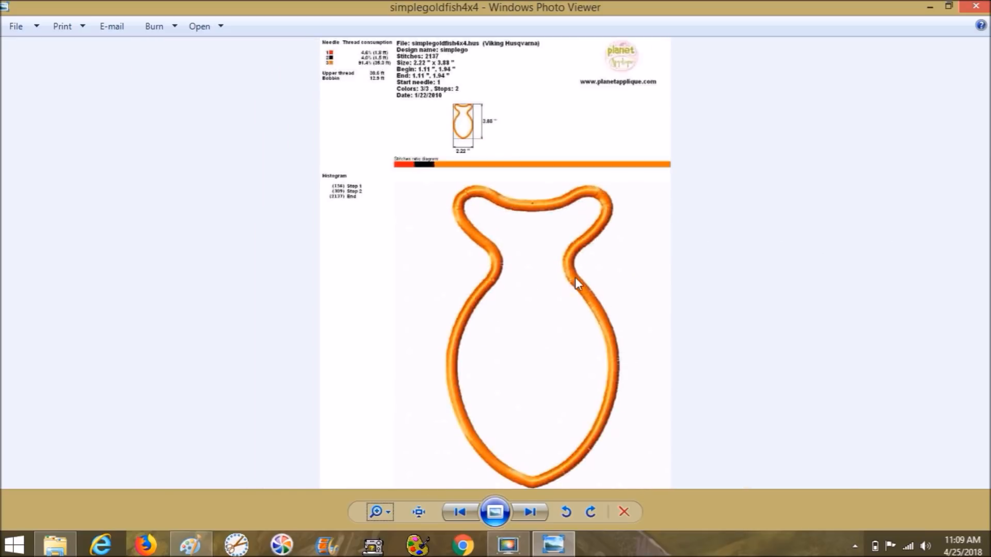
{"action": "mouse_move", "coordinate": [541, 196]}
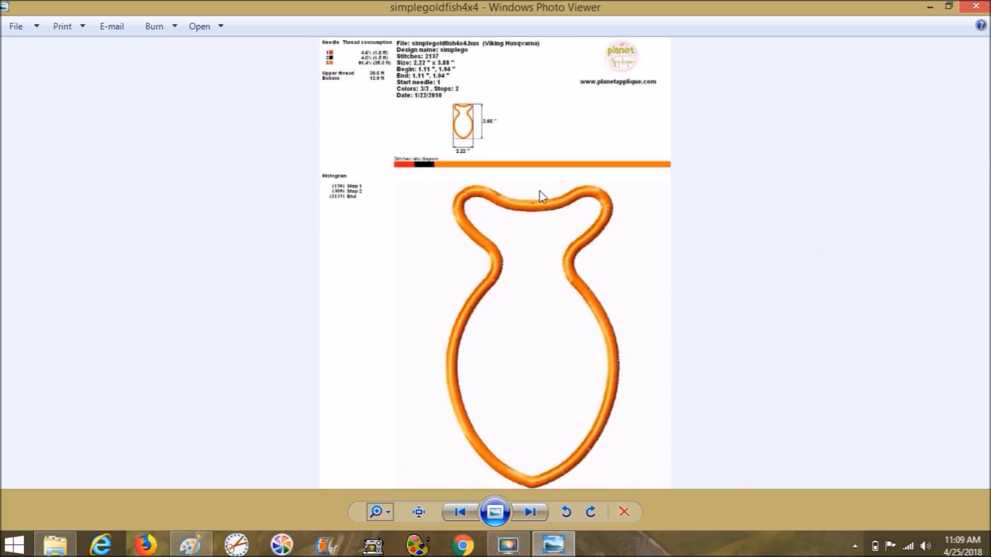
{"action": "mouse_move", "coordinate": [489, 249]}
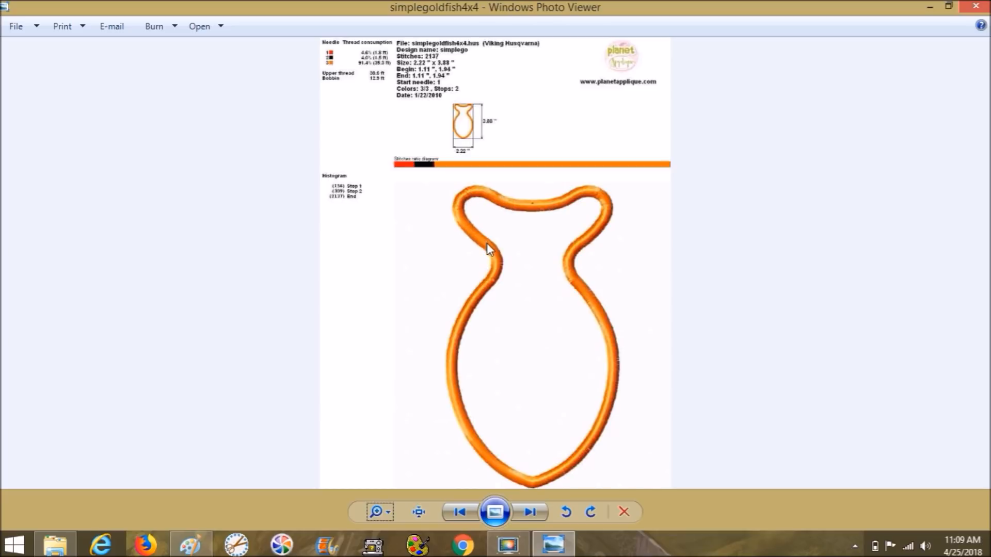
{"action": "mouse_move", "coordinate": [330, 63]}
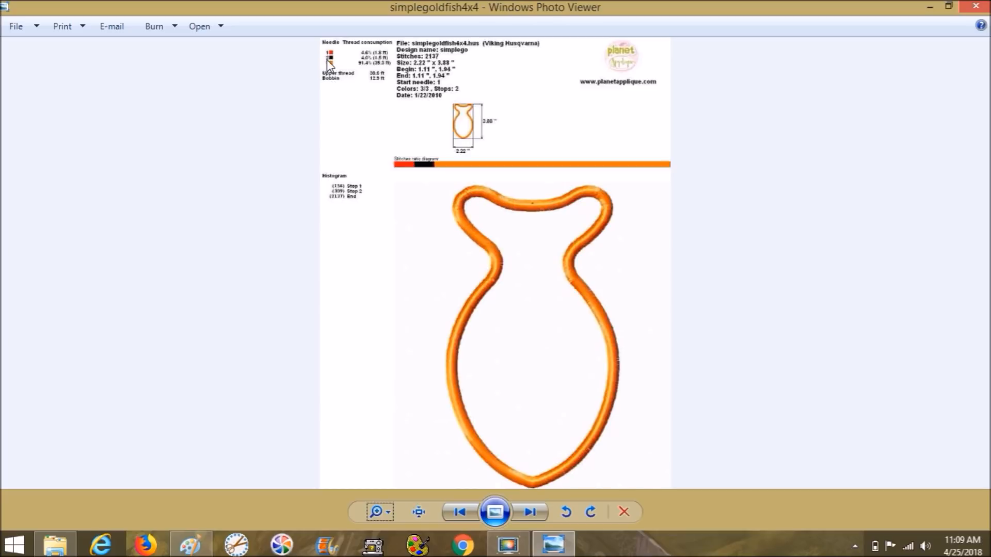
{"action": "mouse_move", "coordinate": [425, 142]}
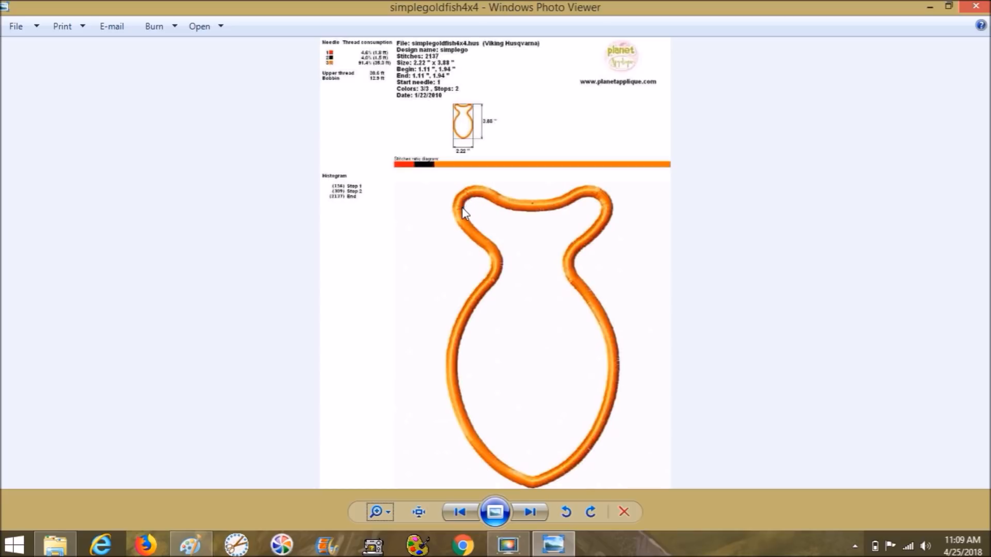
{"action": "mouse_move", "coordinate": [351, 87]}
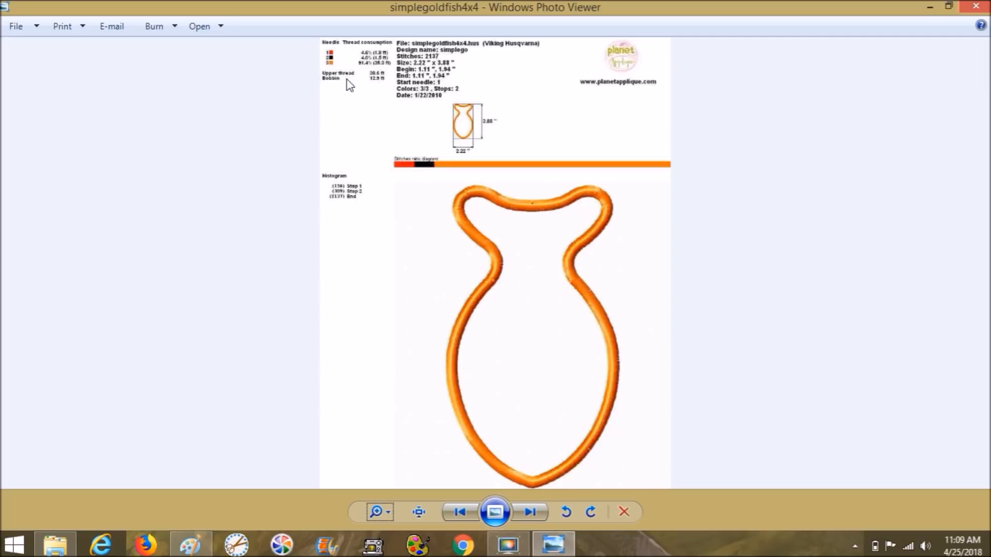
{"action": "mouse_move", "coordinate": [500, 192]}
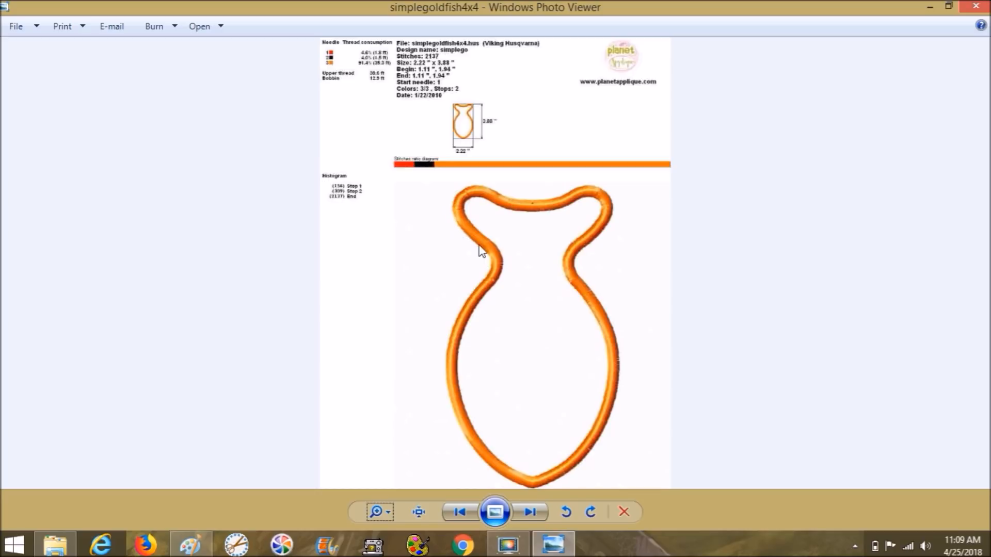
{"action": "mouse_move", "coordinate": [459, 308]}
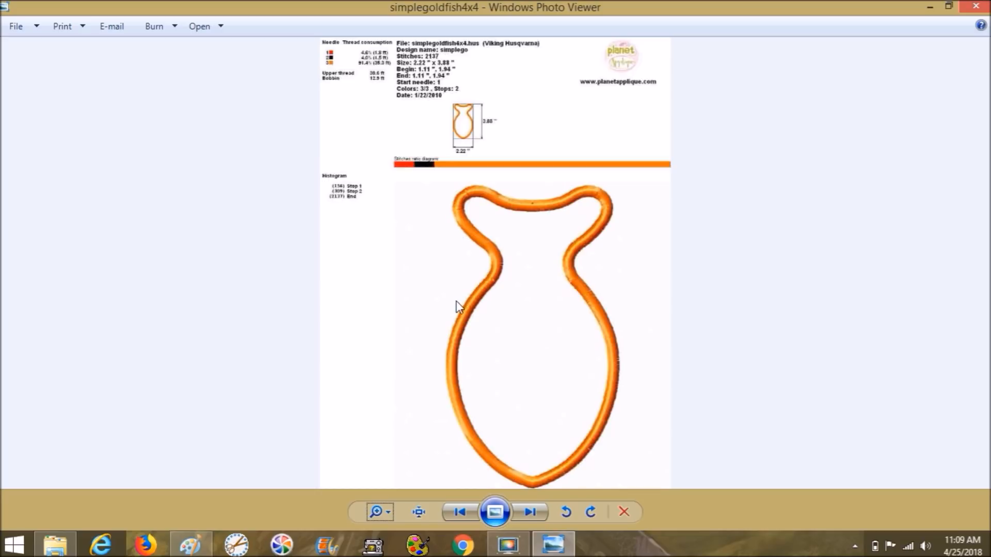
{"action": "mouse_move", "coordinate": [453, 388]}
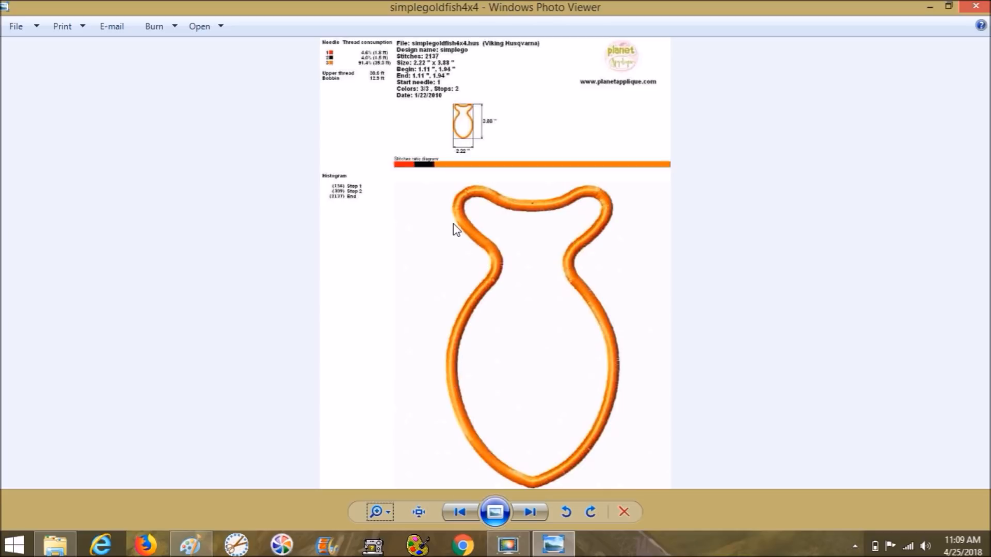
{"action": "mouse_move", "coordinate": [351, 87]}
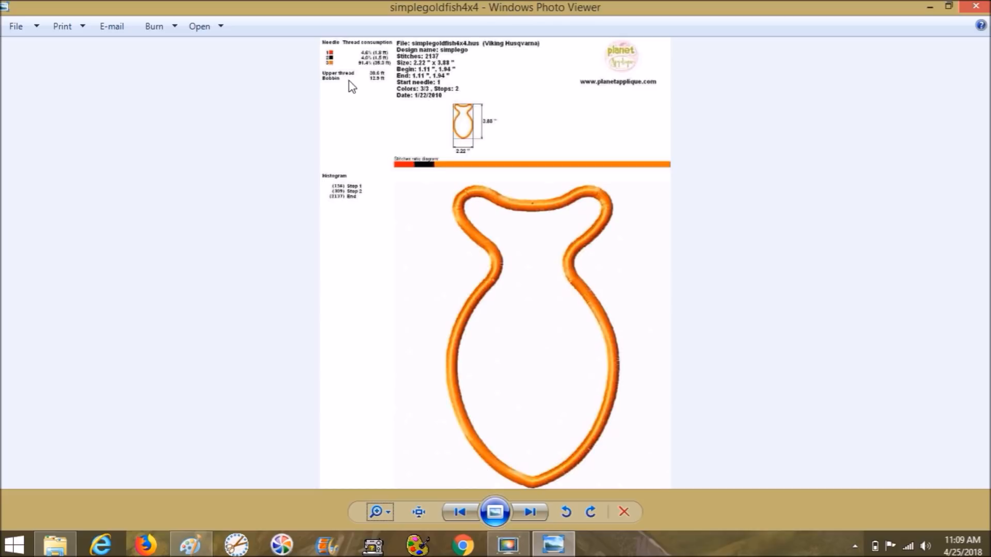
{"action": "mouse_move", "coordinate": [464, 204]}
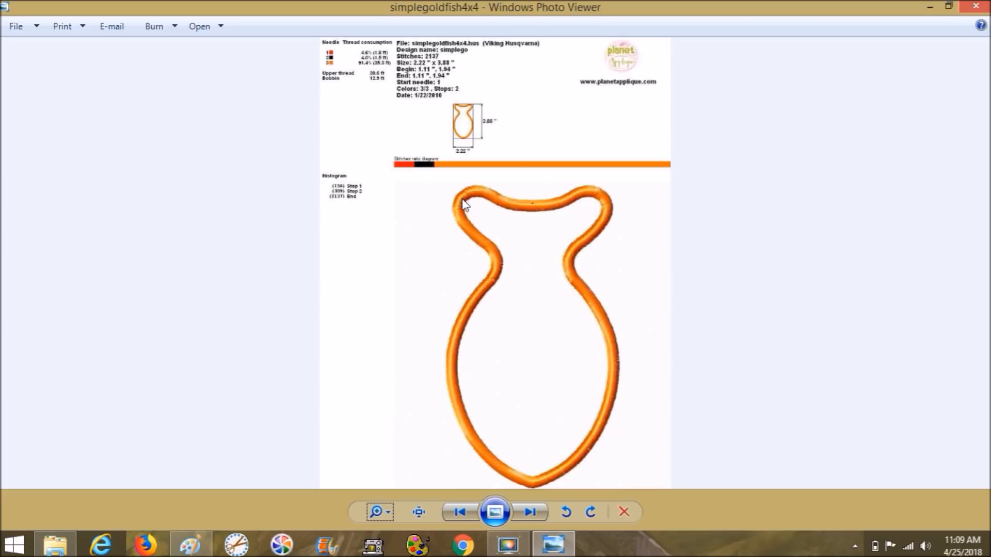
{"action": "mouse_move", "coordinate": [518, 216]}
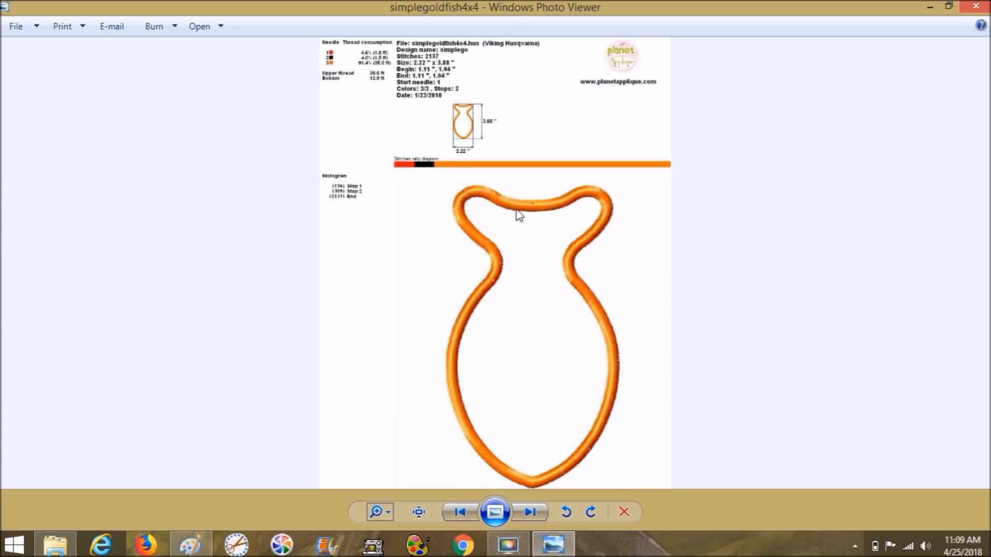
{"action": "mouse_move", "coordinate": [572, 194]}
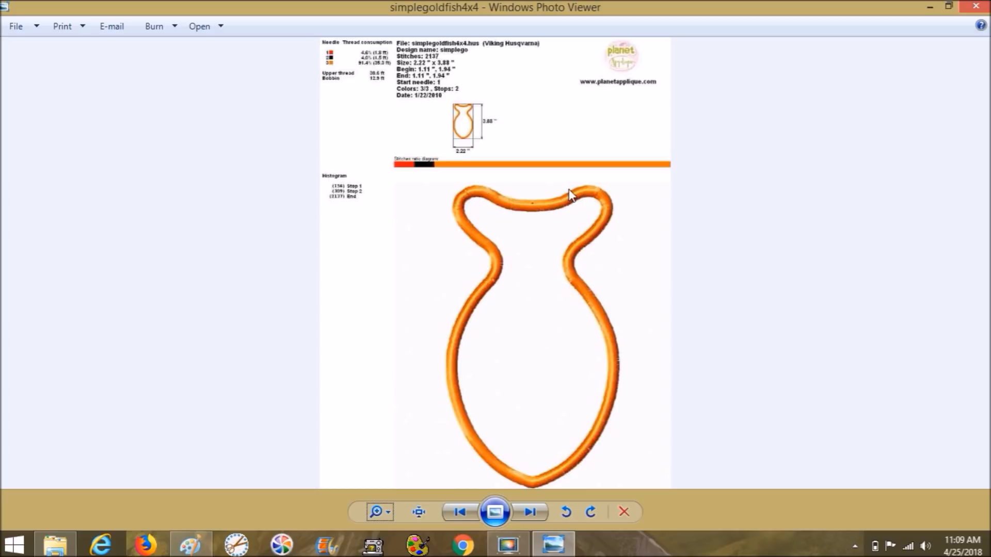
{"action": "mouse_move", "coordinate": [601, 200]}
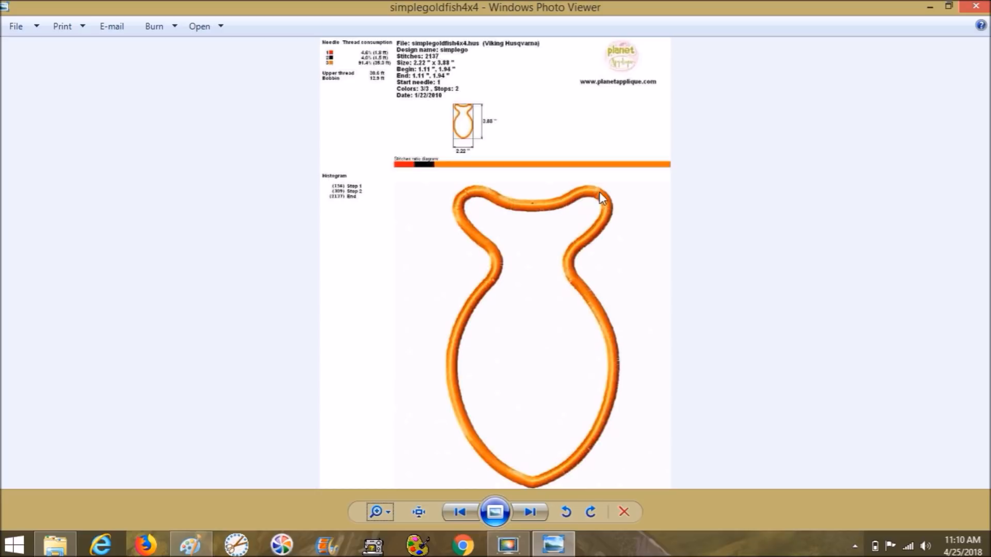
{"action": "mouse_move", "coordinate": [613, 207]}
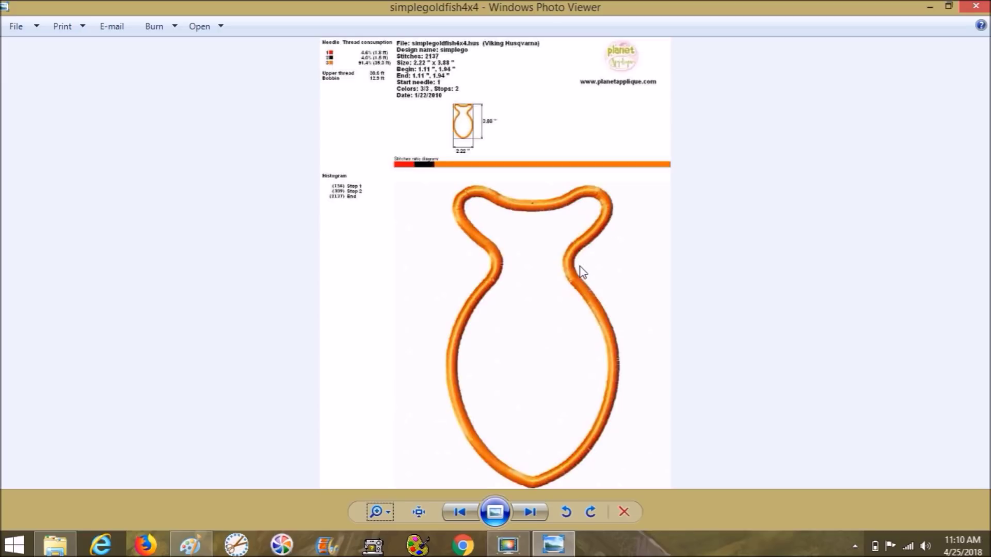
{"action": "mouse_move", "coordinate": [618, 341]}
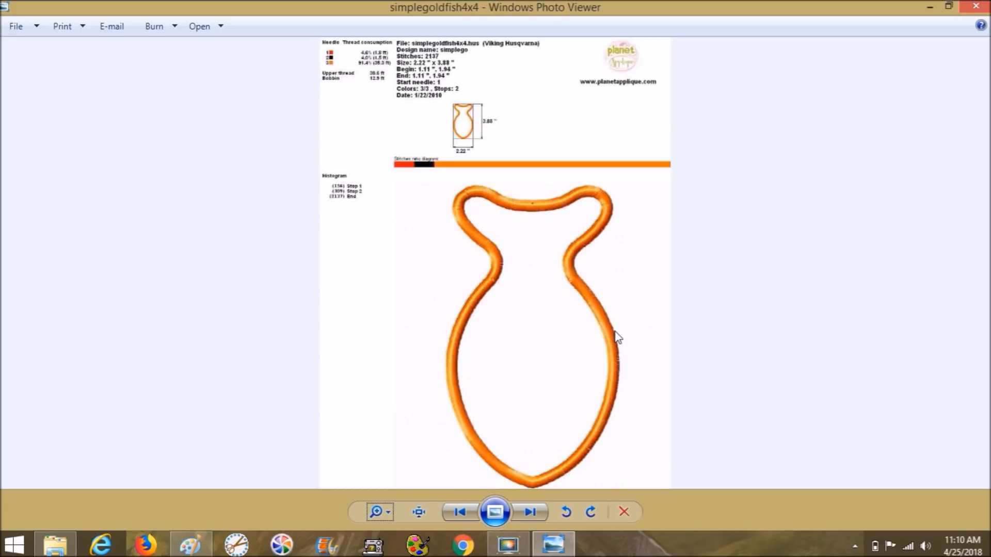
{"action": "mouse_move", "coordinate": [615, 199]}
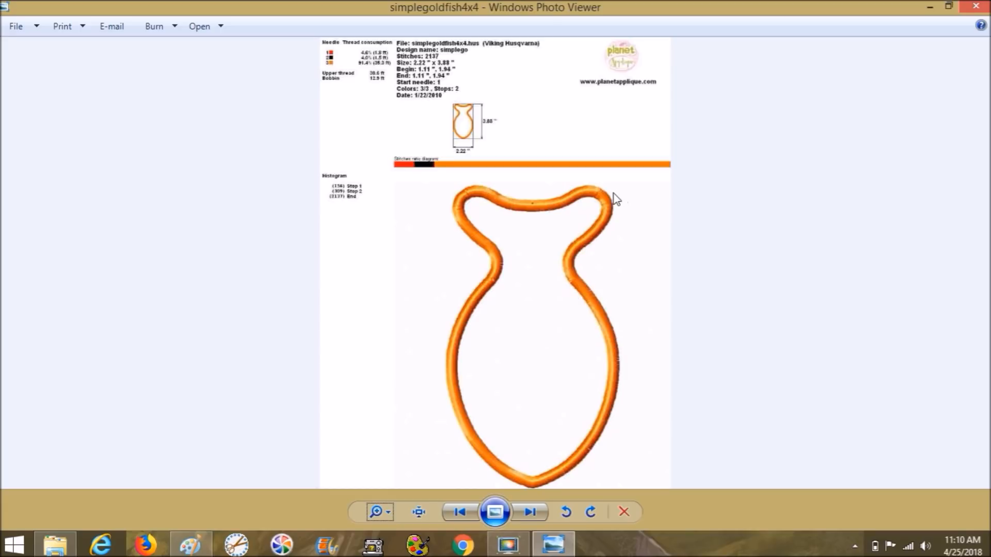
{"action": "mouse_move", "coordinate": [477, 228]}
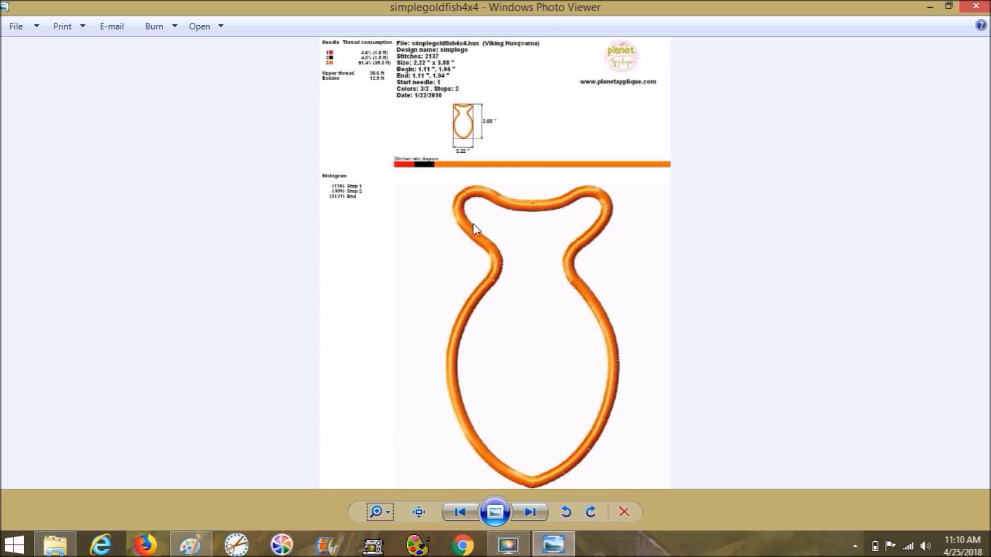
{"action": "mouse_move", "coordinate": [474, 201]}
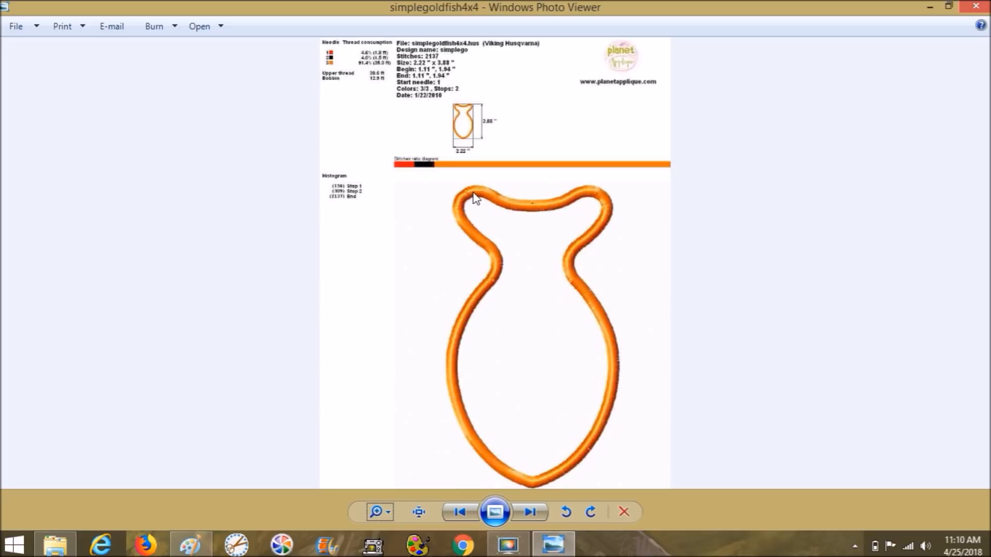
{"action": "mouse_move", "coordinate": [477, 209]}
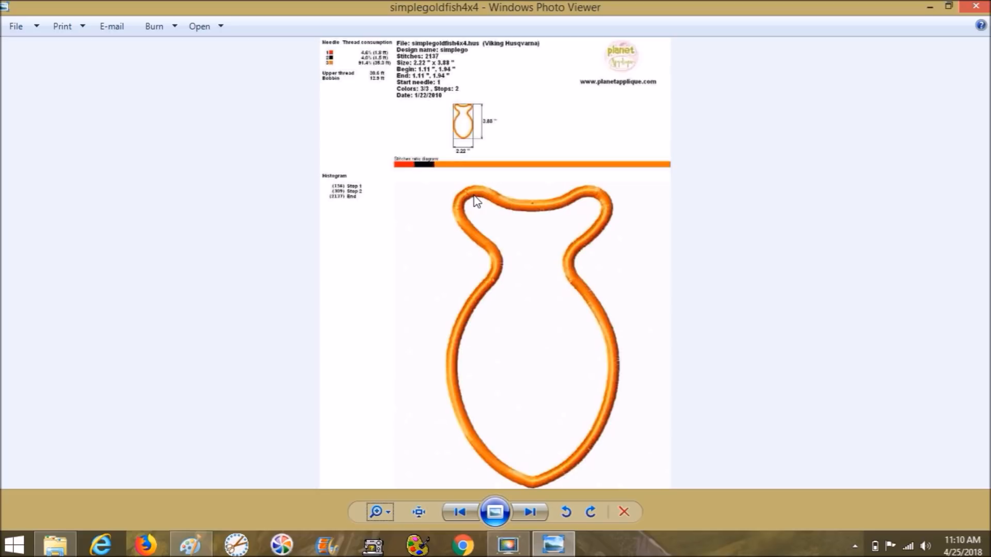
{"action": "mouse_move", "coordinate": [506, 200]}
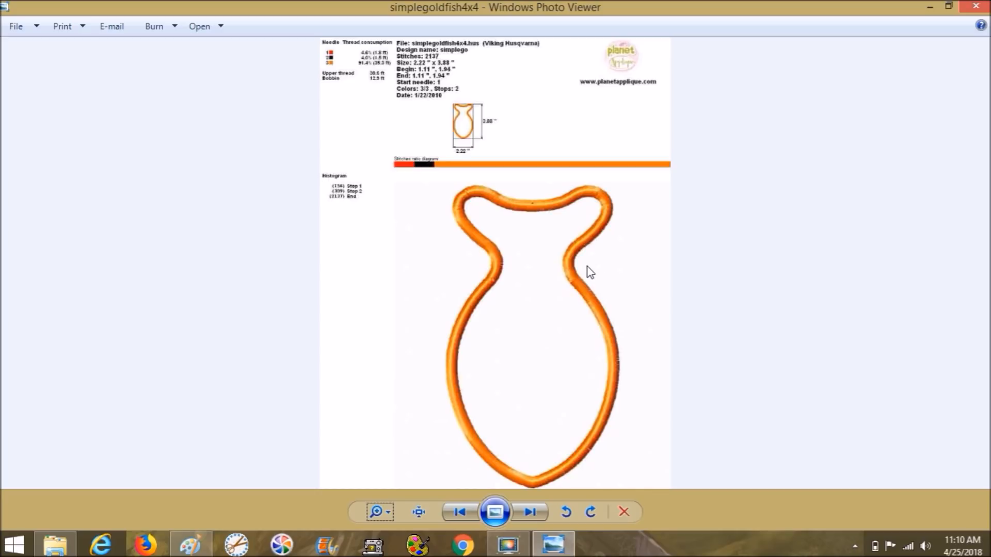
{"action": "mouse_move", "coordinate": [926, 21]}
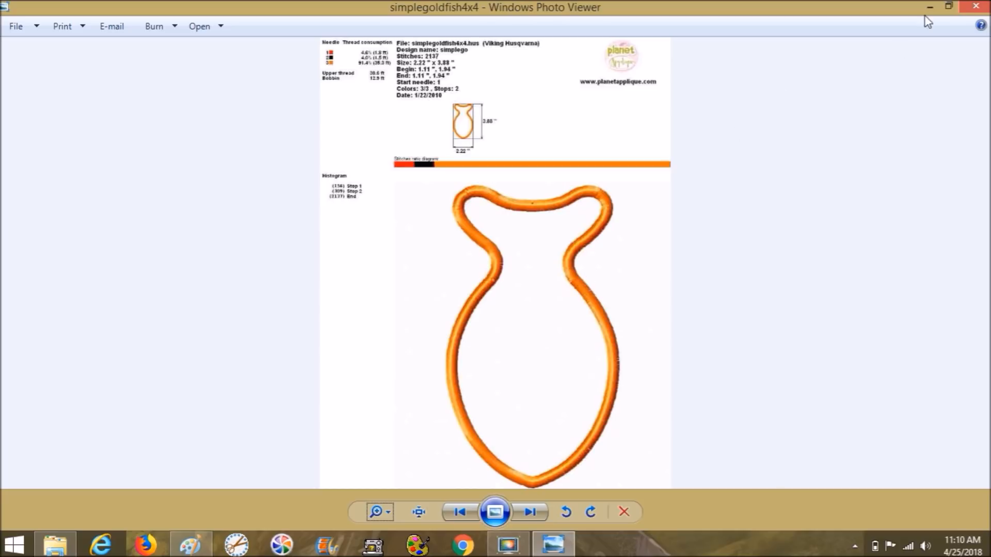
{"action": "mouse_move", "coordinate": [974, 5]}
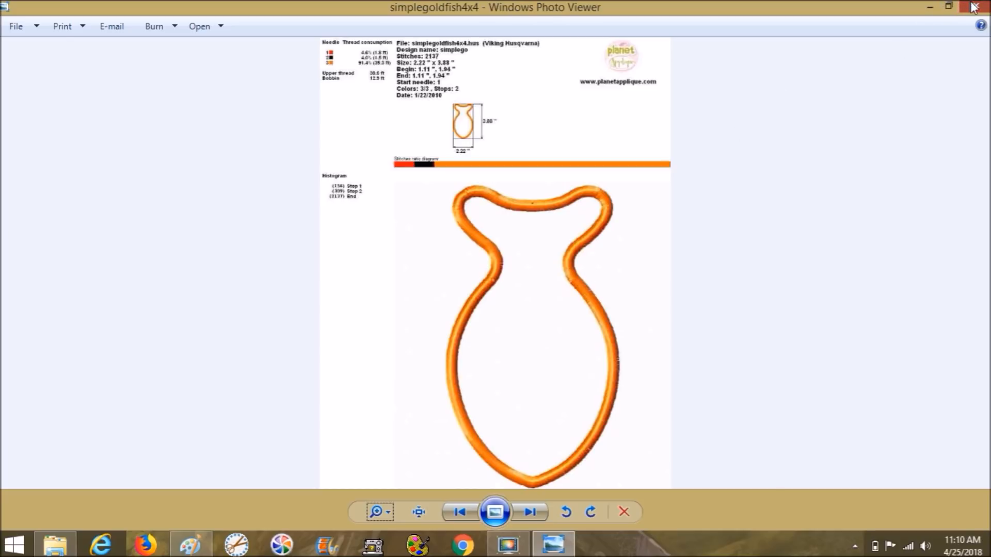
Close the preview and old folder window, then reopen the simplegoldfishapplique design-files folder from the desktop.
{"action": "left_click", "coordinate": [972, 5]}
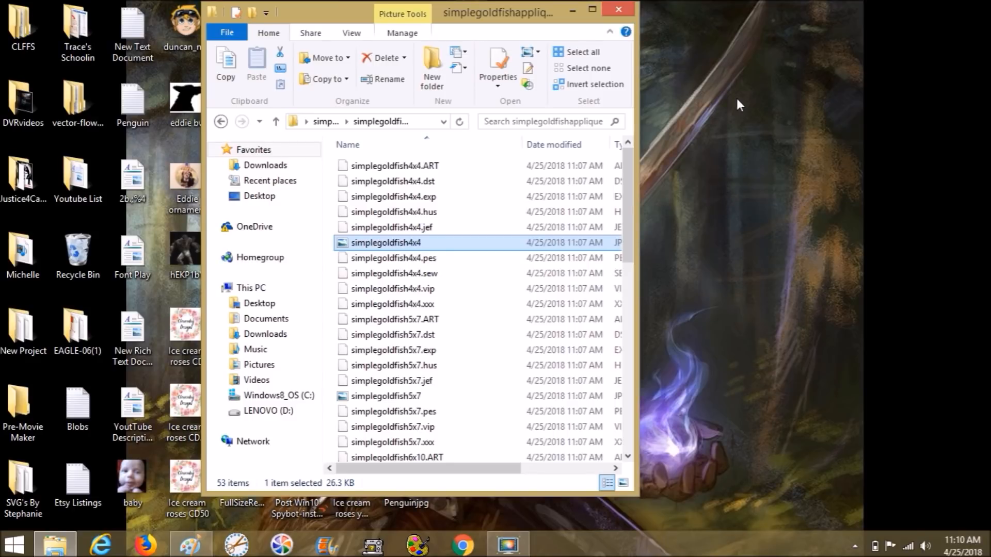
{"action": "mouse_move", "coordinate": [625, 10]}
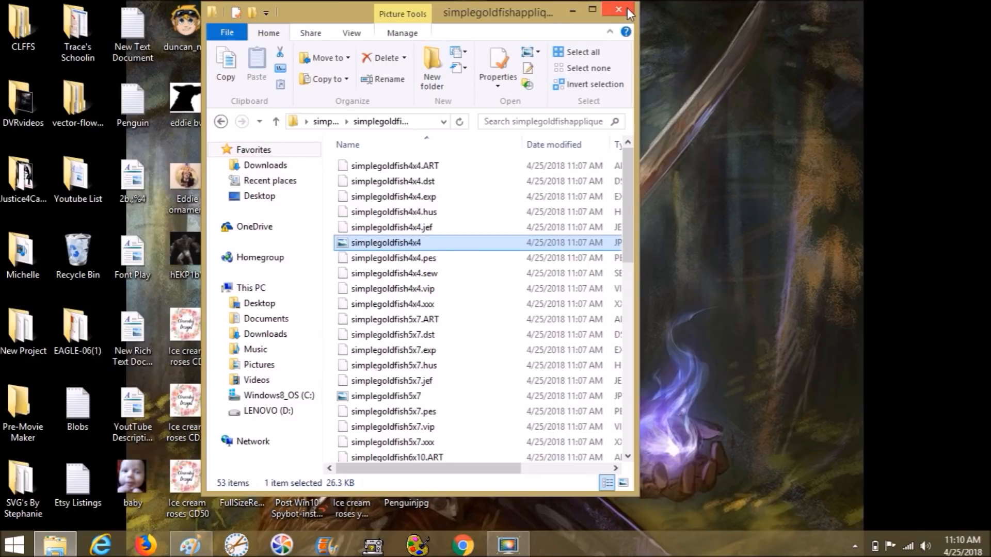
{"action": "left_click", "coordinate": [615, 9]}
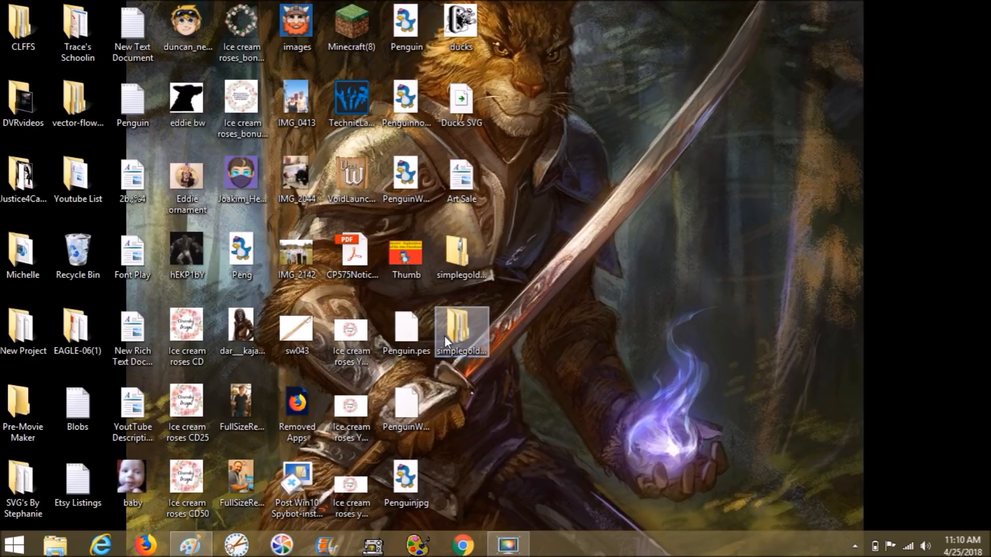
{"action": "double_click", "coordinate": [463, 329]}
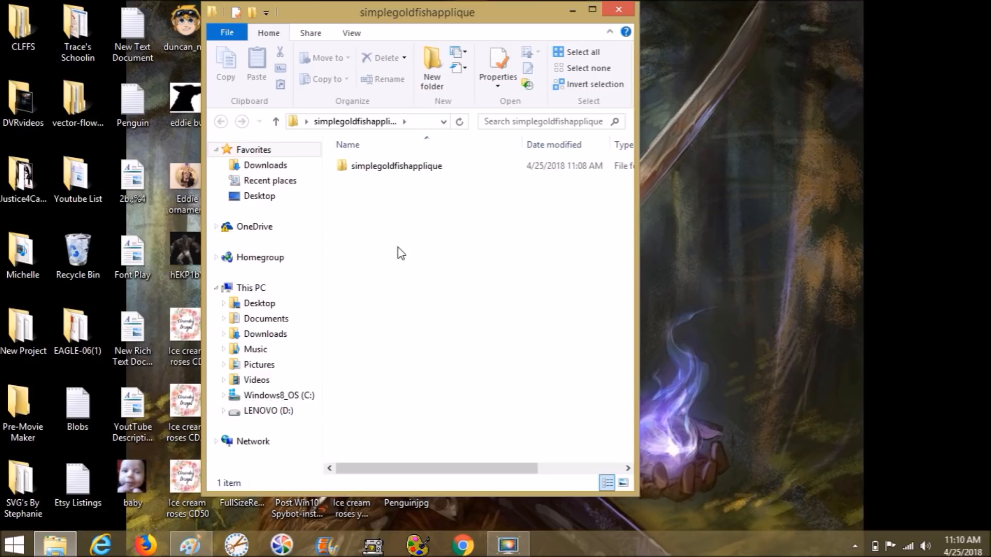
{"action": "left_click", "coordinate": [402, 170]}
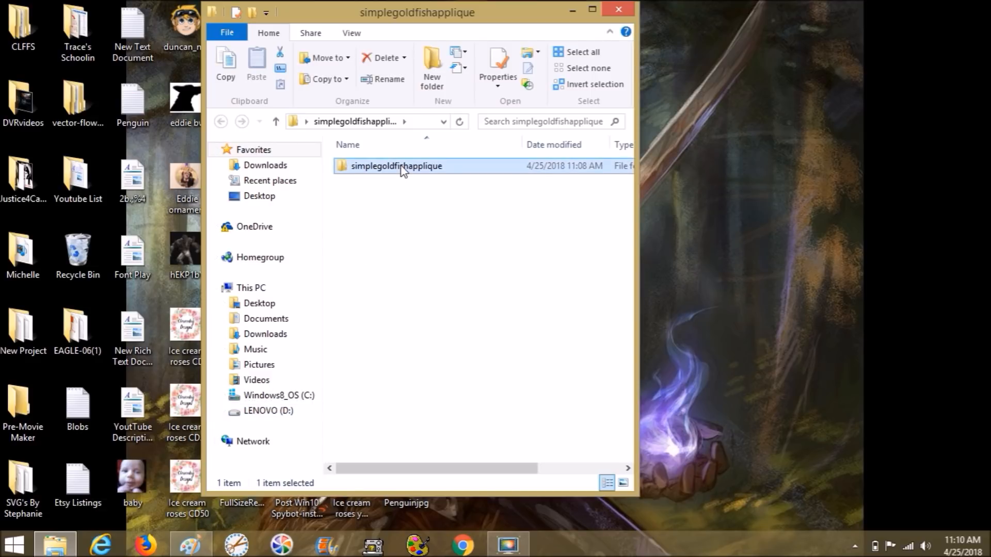
{"action": "double_click", "coordinate": [402, 167]}
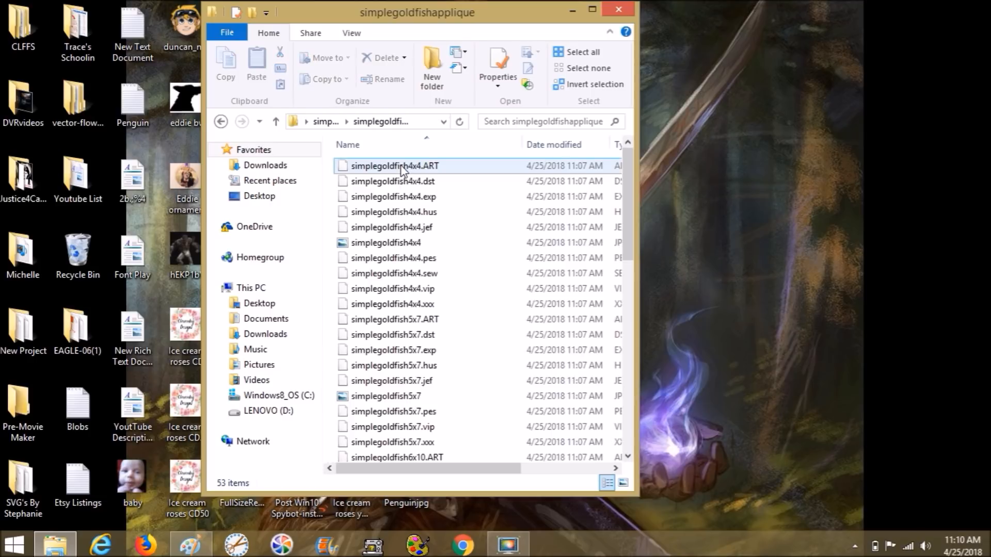
{"action": "mouse_move", "coordinate": [409, 212]}
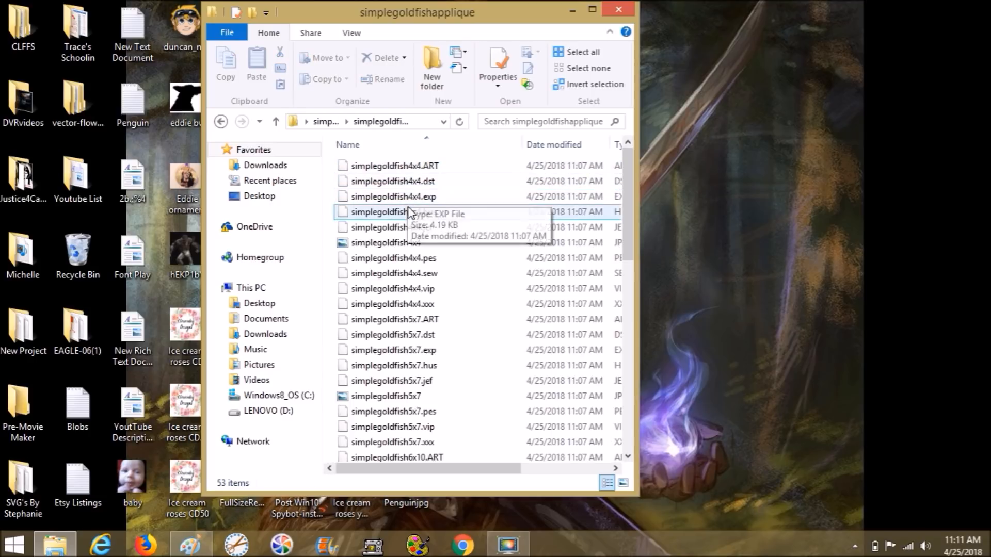
Select the simplegoldfish4x4.pes design file in the folder listing.
{"action": "left_click", "coordinate": [392, 258]}
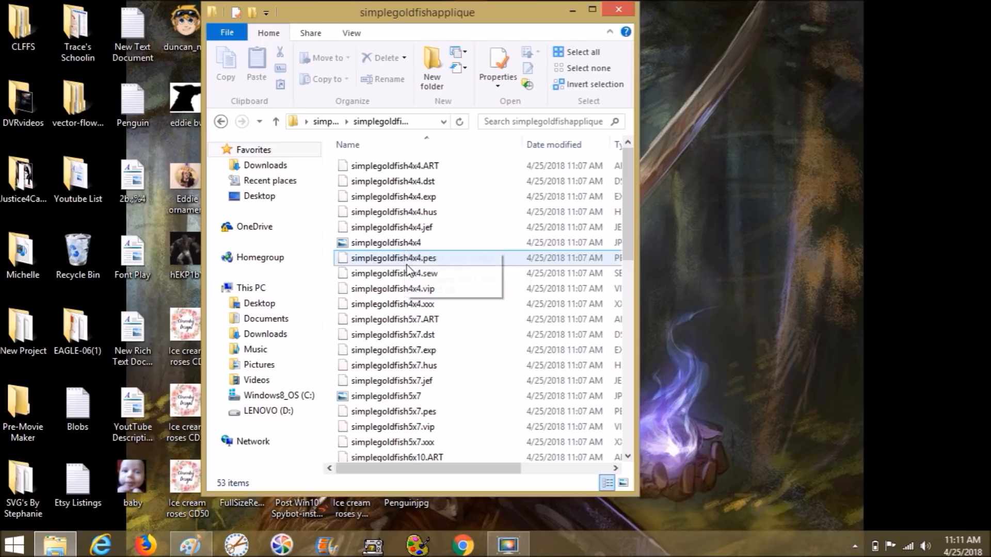
{"action": "left_click", "coordinate": [391, 258]}
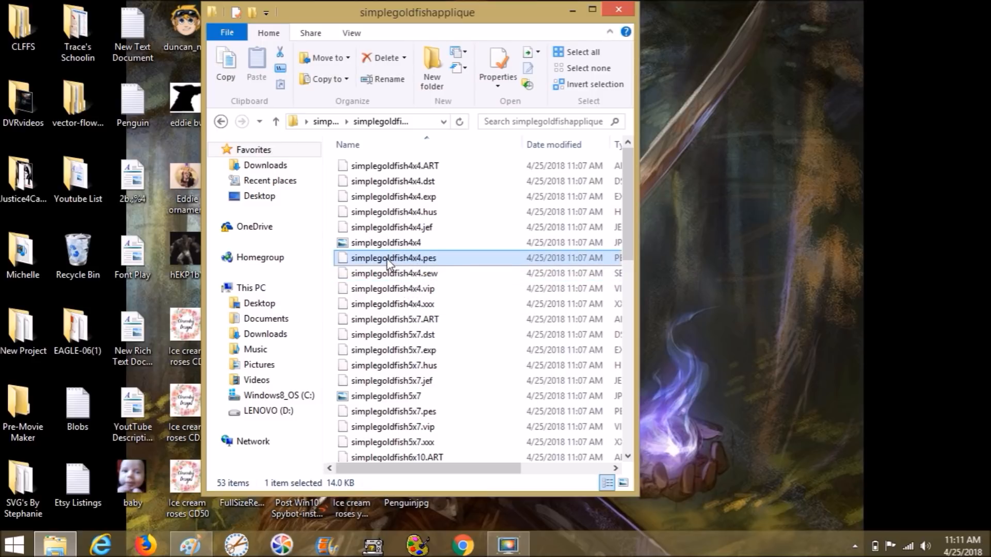
{"action": "mouse_move", "coordinate": [389, 264]}
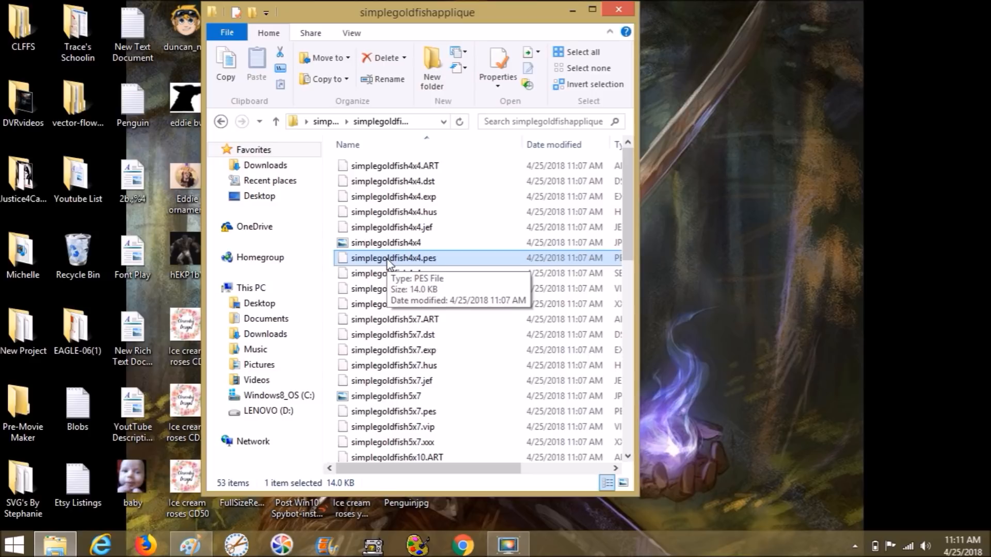
Attempt to copy simplegoldfish4x4.pes, cancel at the Access Denied prompt, and close the folder.
{"action": "right_click", "coordinate": [388, 258]}
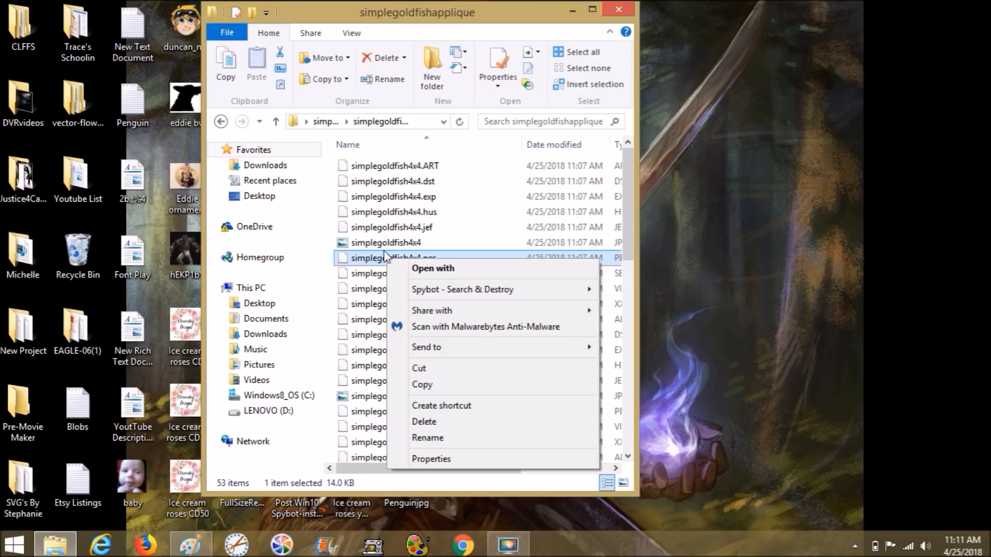
{"action": "left_click", "coordinate": [427, 438]}
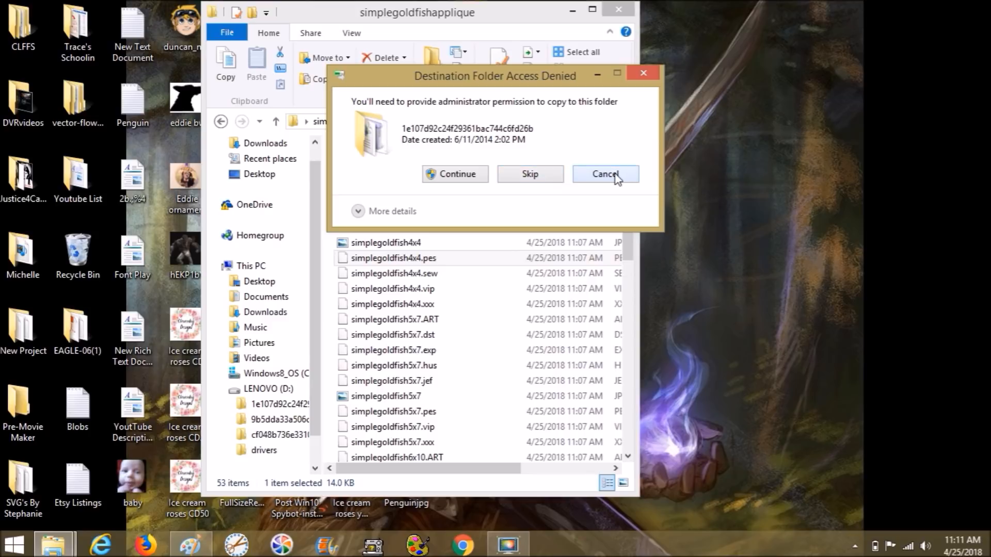
{"action": "left_click", "coordinate": [605, 173]}
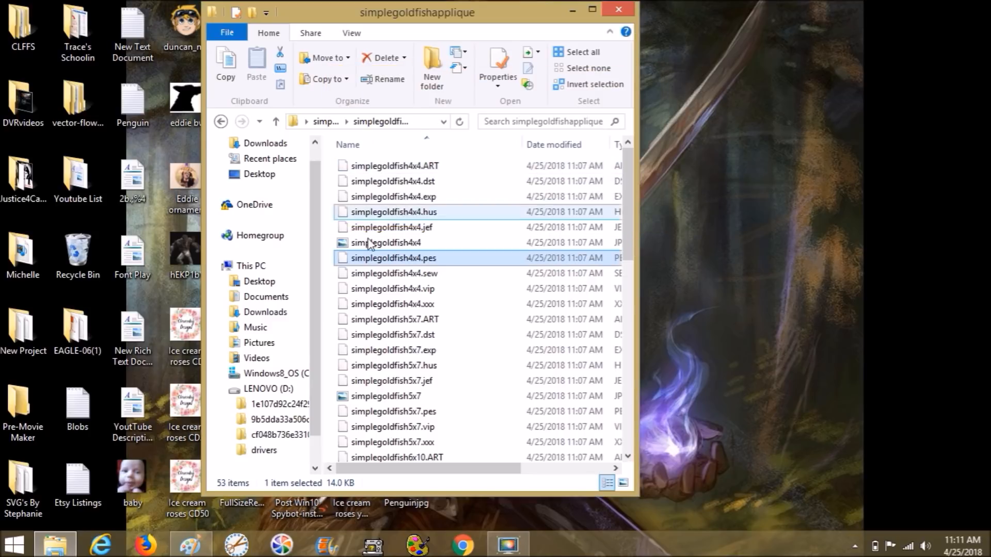
{"action": "mouse_move", "coordinate": [355, 260]}
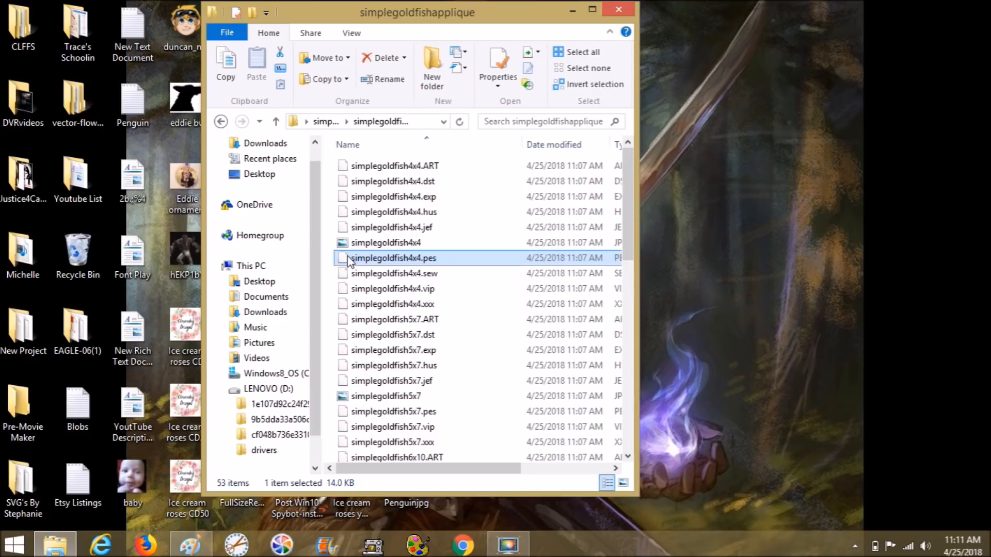
{"action": "left_click_drag", "start_coordinate": [394, 258], "coordinate": [277, 280]}
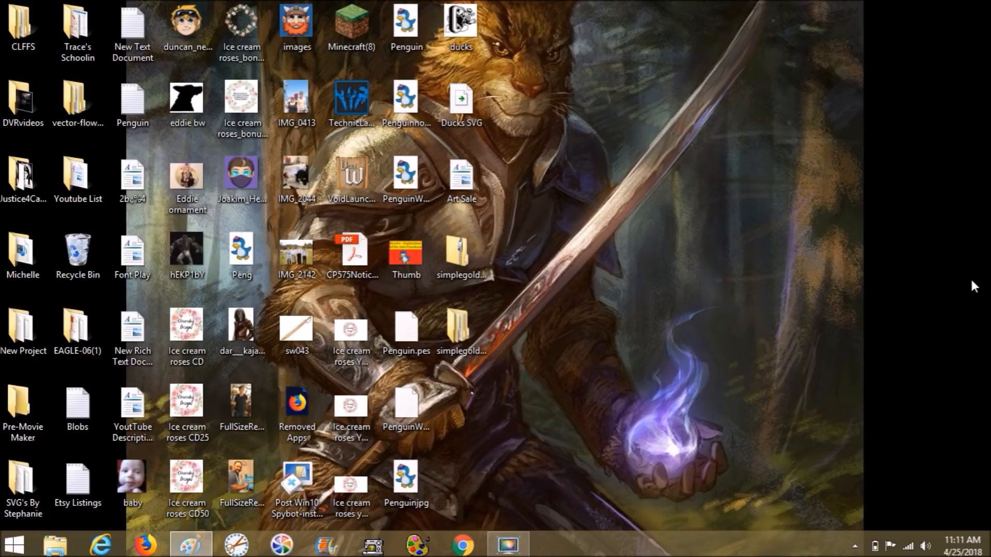
{"action": "mouse_move", "coordinate": [553, 291]}
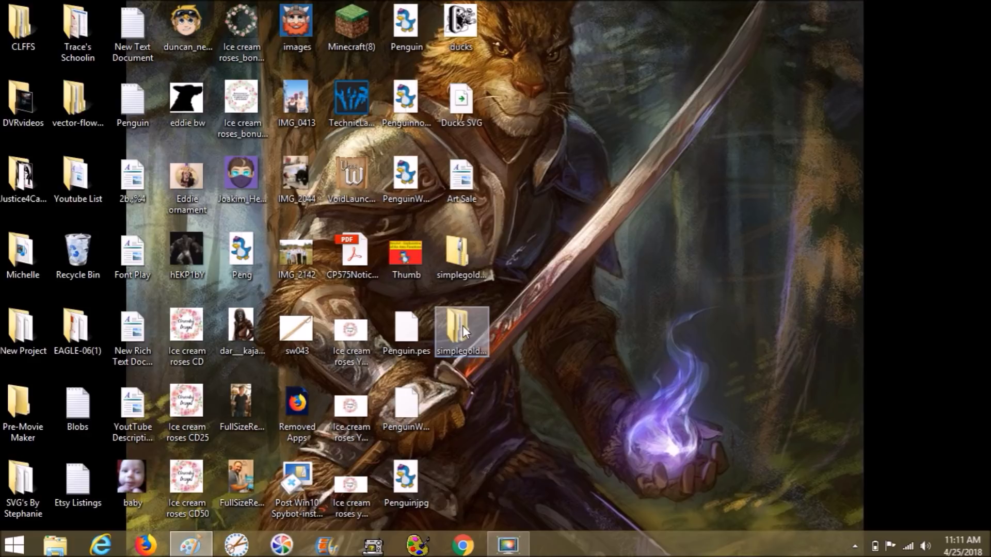
Reopen the simplegoldfishapplique folder from the desktop and enter its inner design-files folder.
{"action": "double_click", "coordinate": [460, 327]}
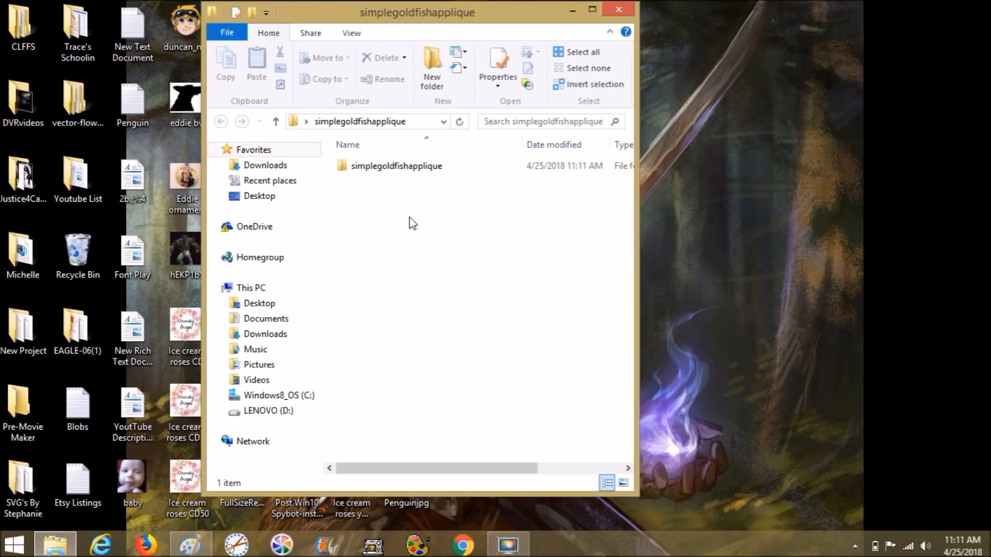
{"action": "double_click", "coordinate": [394, 165]}
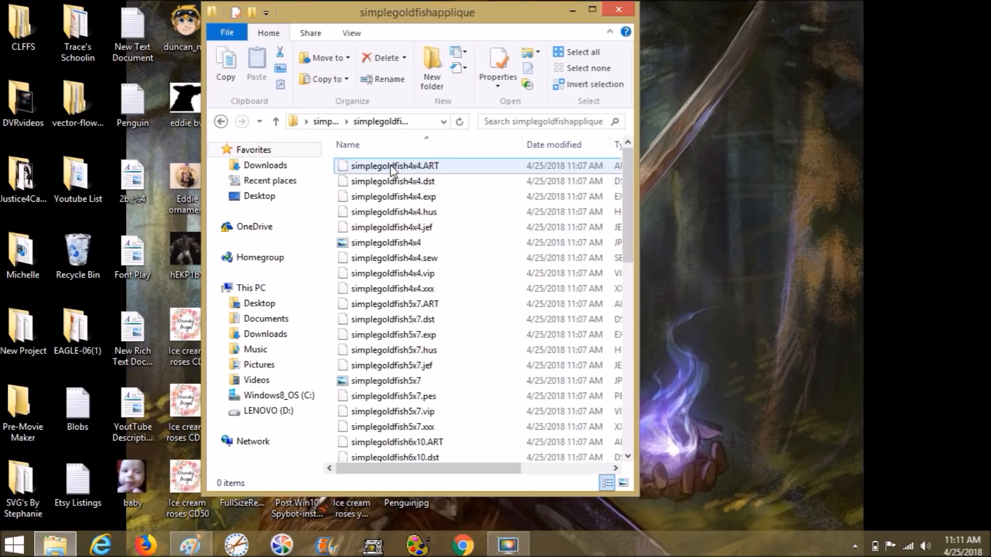
{"action": "left_click", "coordinate": [399, 303]}
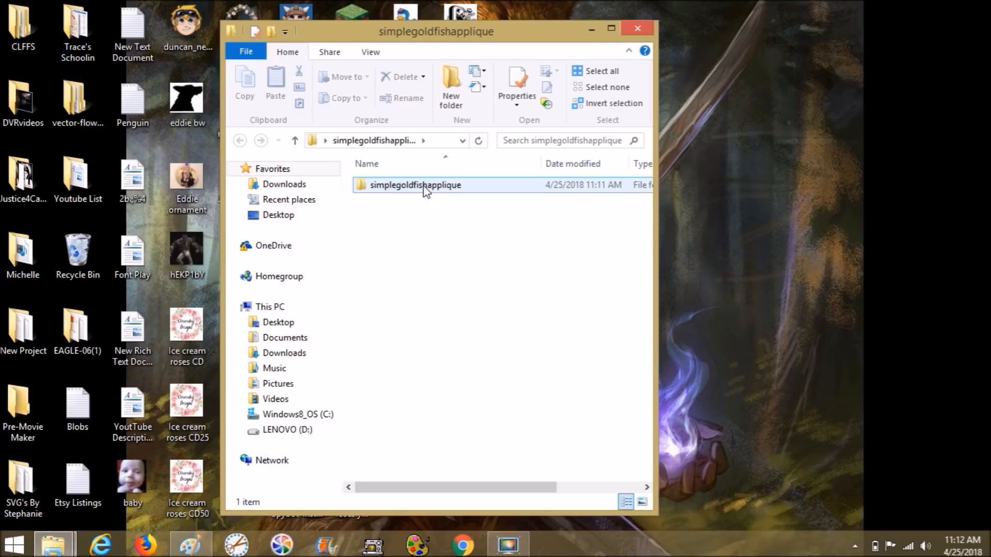
{"action": "double_click", "coordinate": [417, 185]}
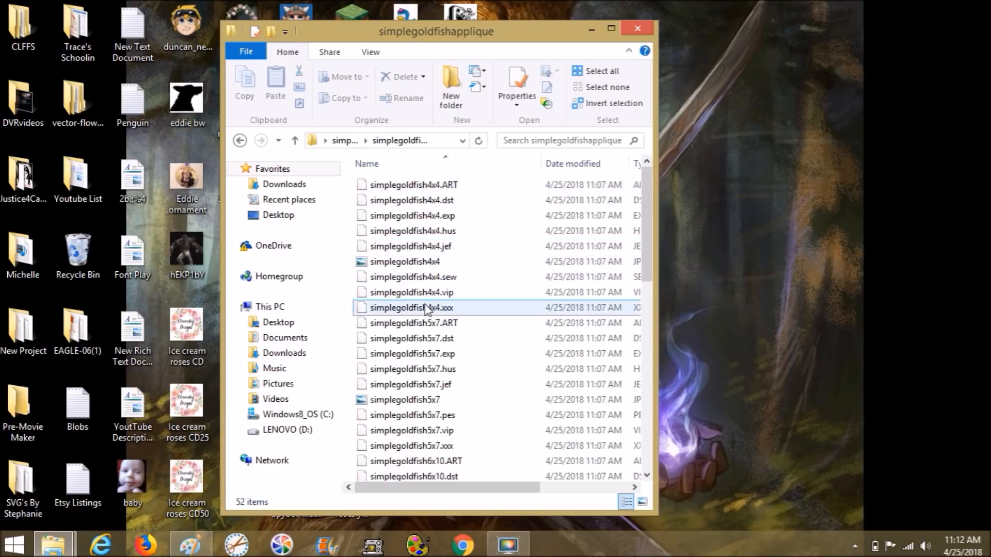
Copy the simplegoldfish4x4.ART design file and close the Explorer window back to the desktop.
{"action": "left_click", "coordinate": [410, 277]}
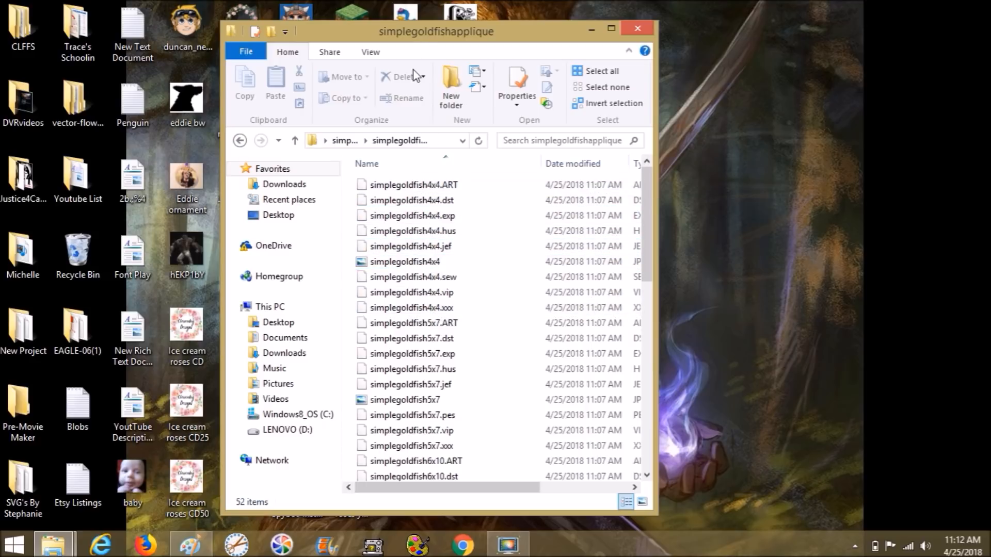
{"action": "left_click", "coordinate": [411, 184]}
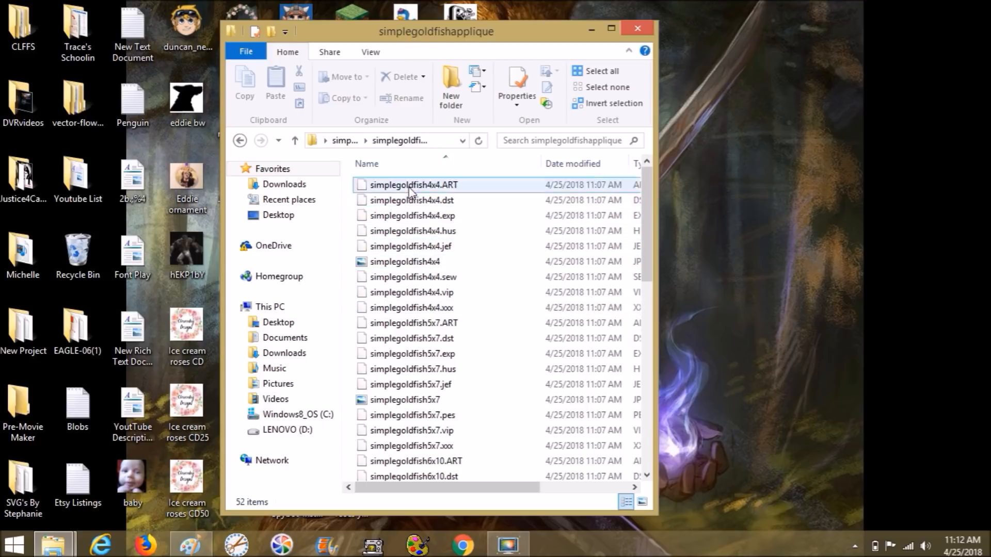
{"action": "left_click", "coordinate": [411, 185]}
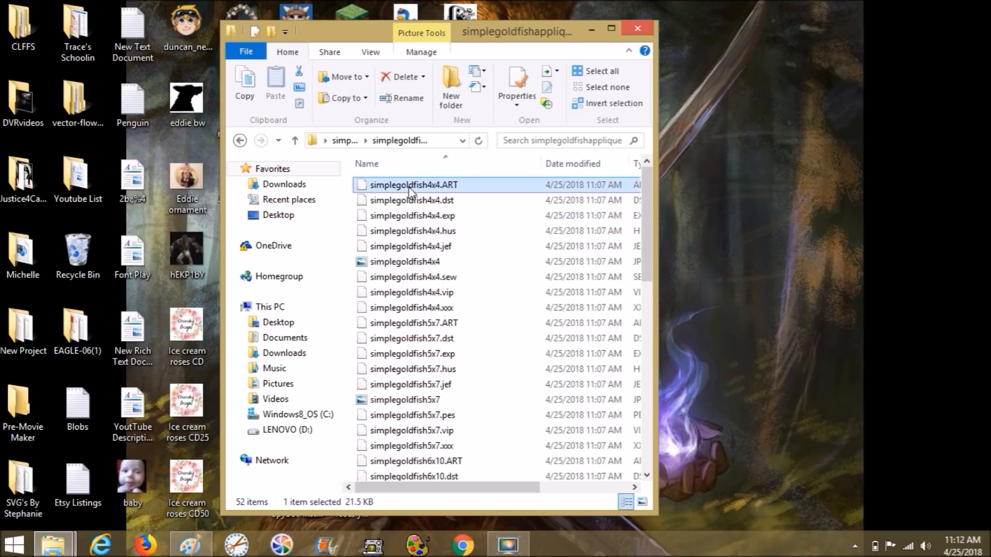
{"action": "right_click", "coordinate": [411, 185]}
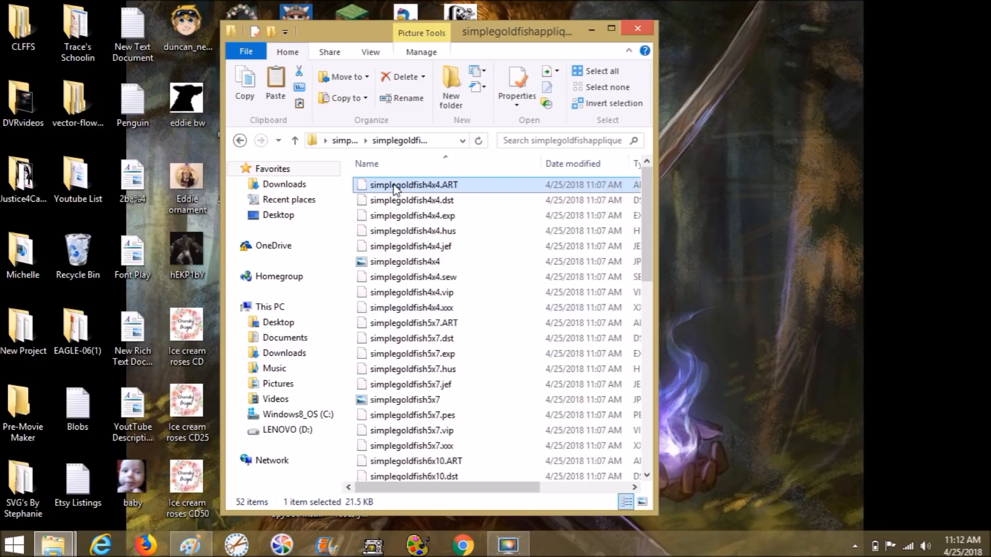
{"action": "left_click_drag", "start_coordinate": [415, 185], "coordinate": [348, 272]}
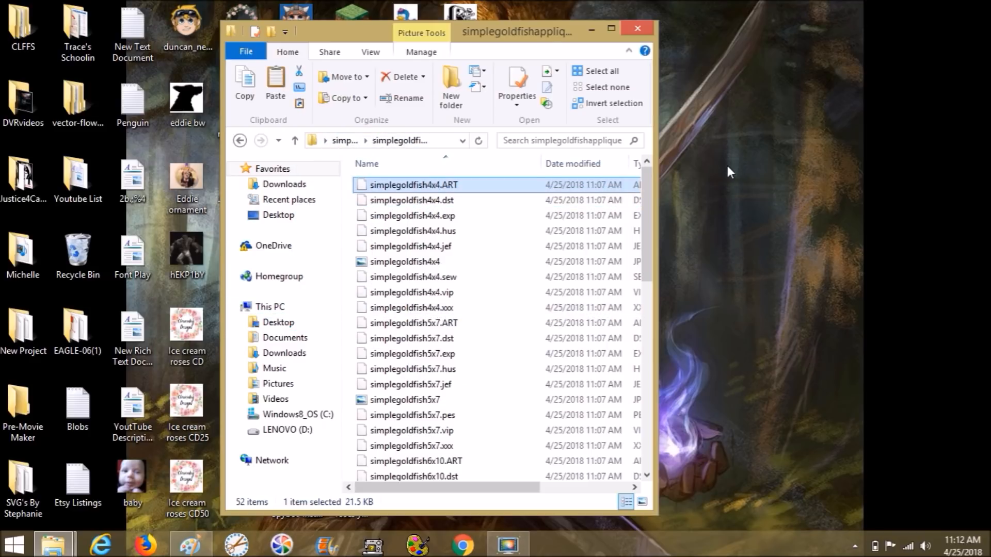
{"action": "left_click", "coordinate": [638, 29]}
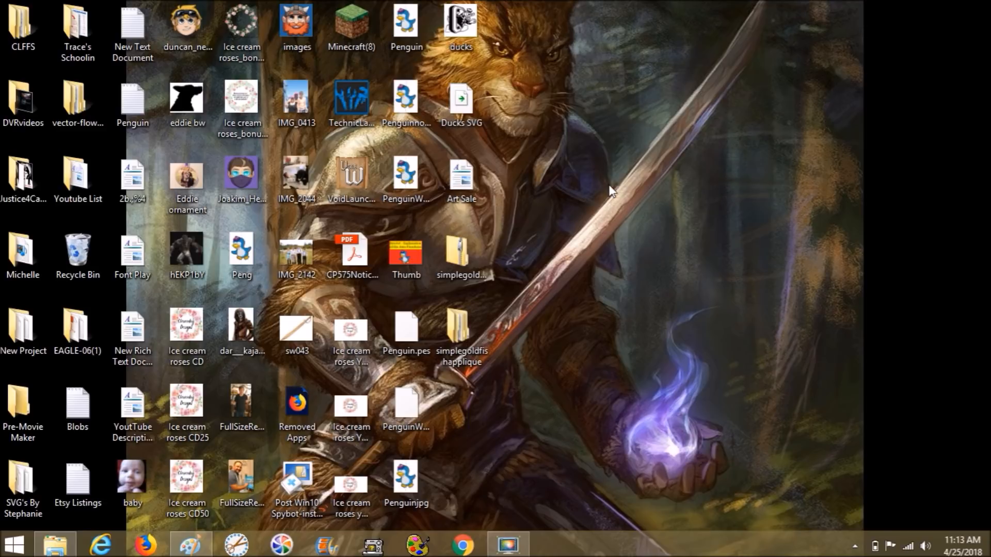
{"action": "mouse_move", "coordinate": [644, 274]}
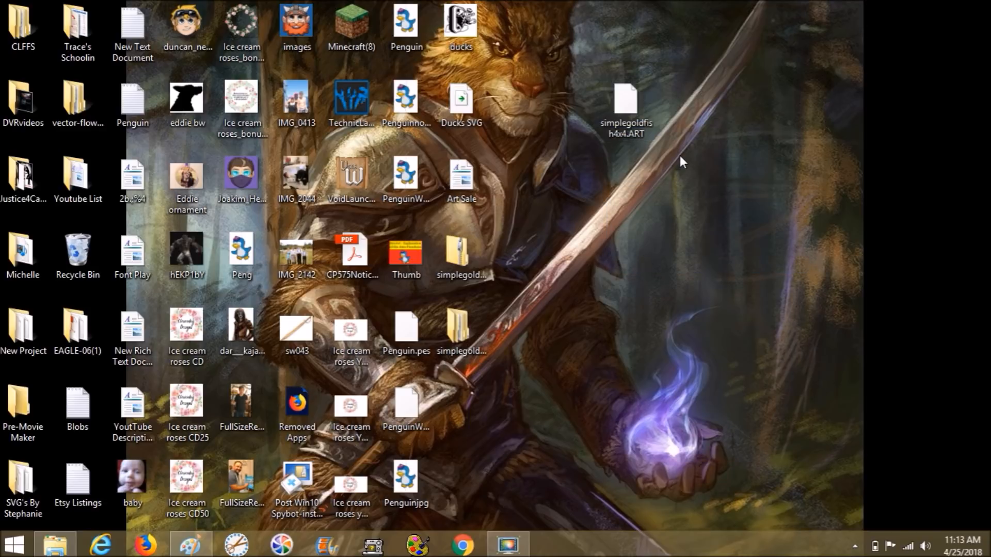
{"action": "mouse_move", "coordinate": [631, 95]}
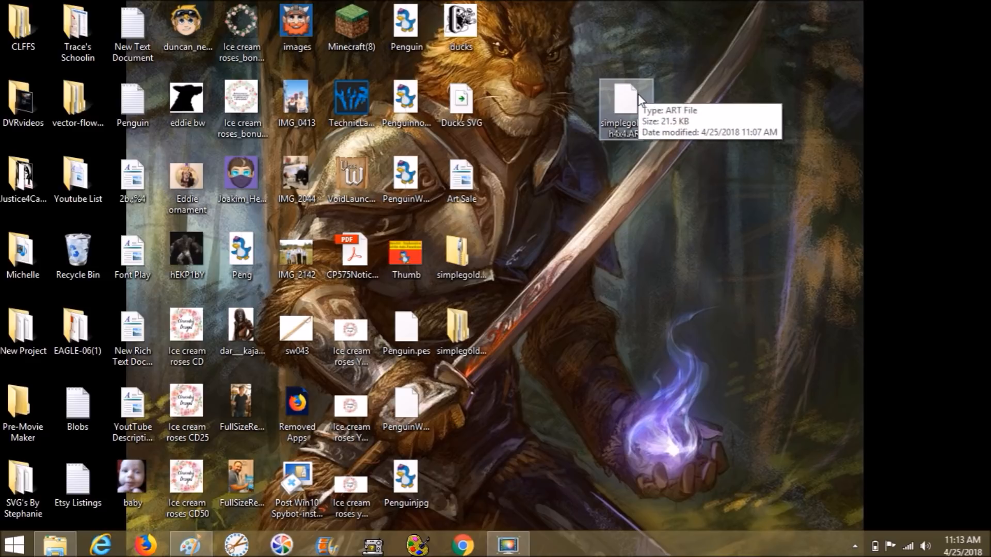
{"action": "mouse_move", "coordinate": [641, 106]}
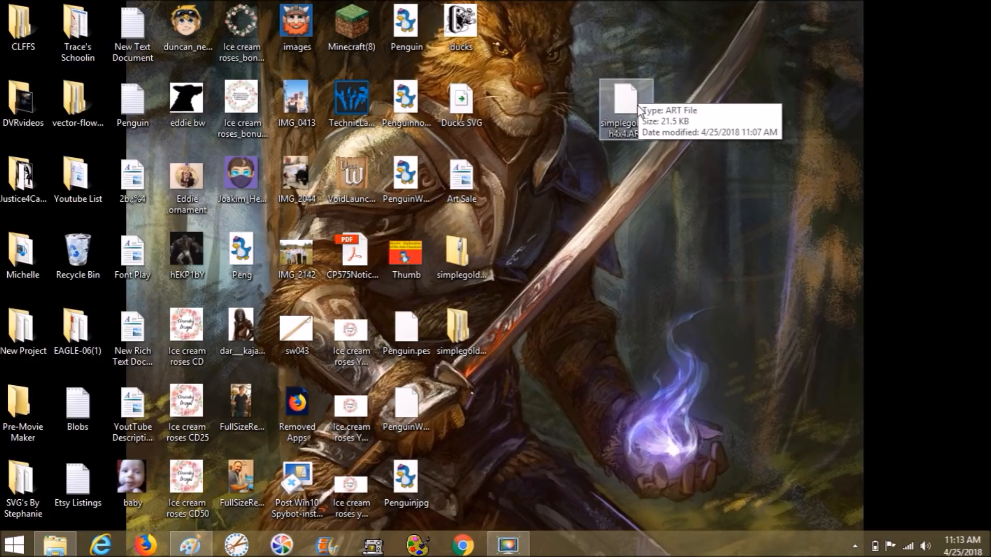